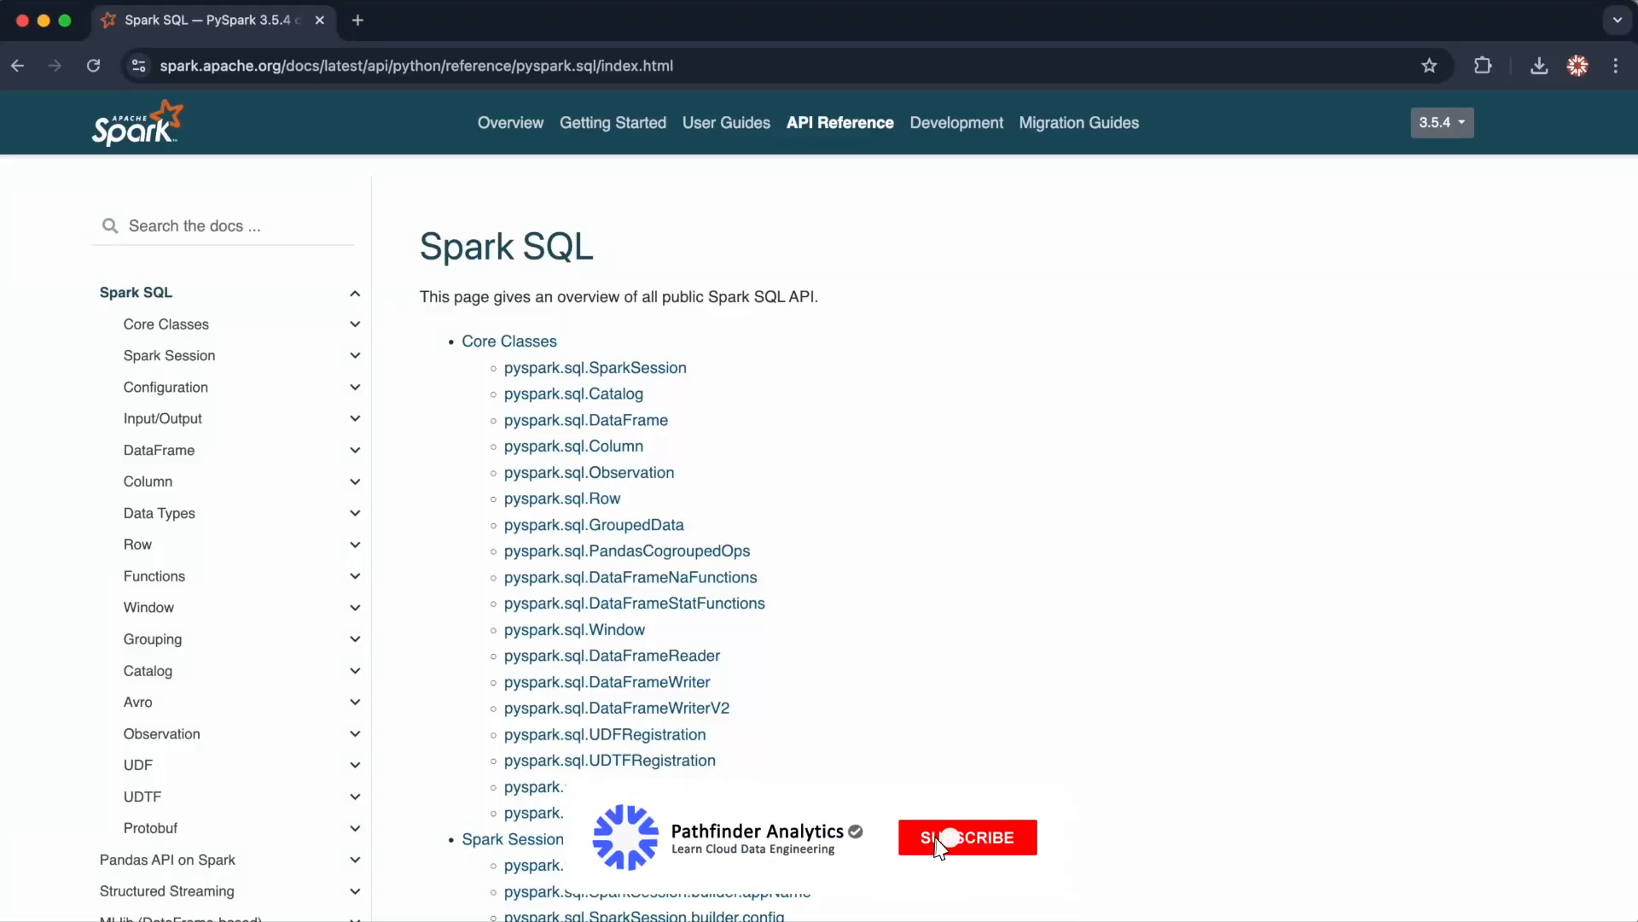
Go to the DataFrame API reference and scroll down to the DataFrame.write entry.
{"action": "left_click", "coordinate": [966, 836]}
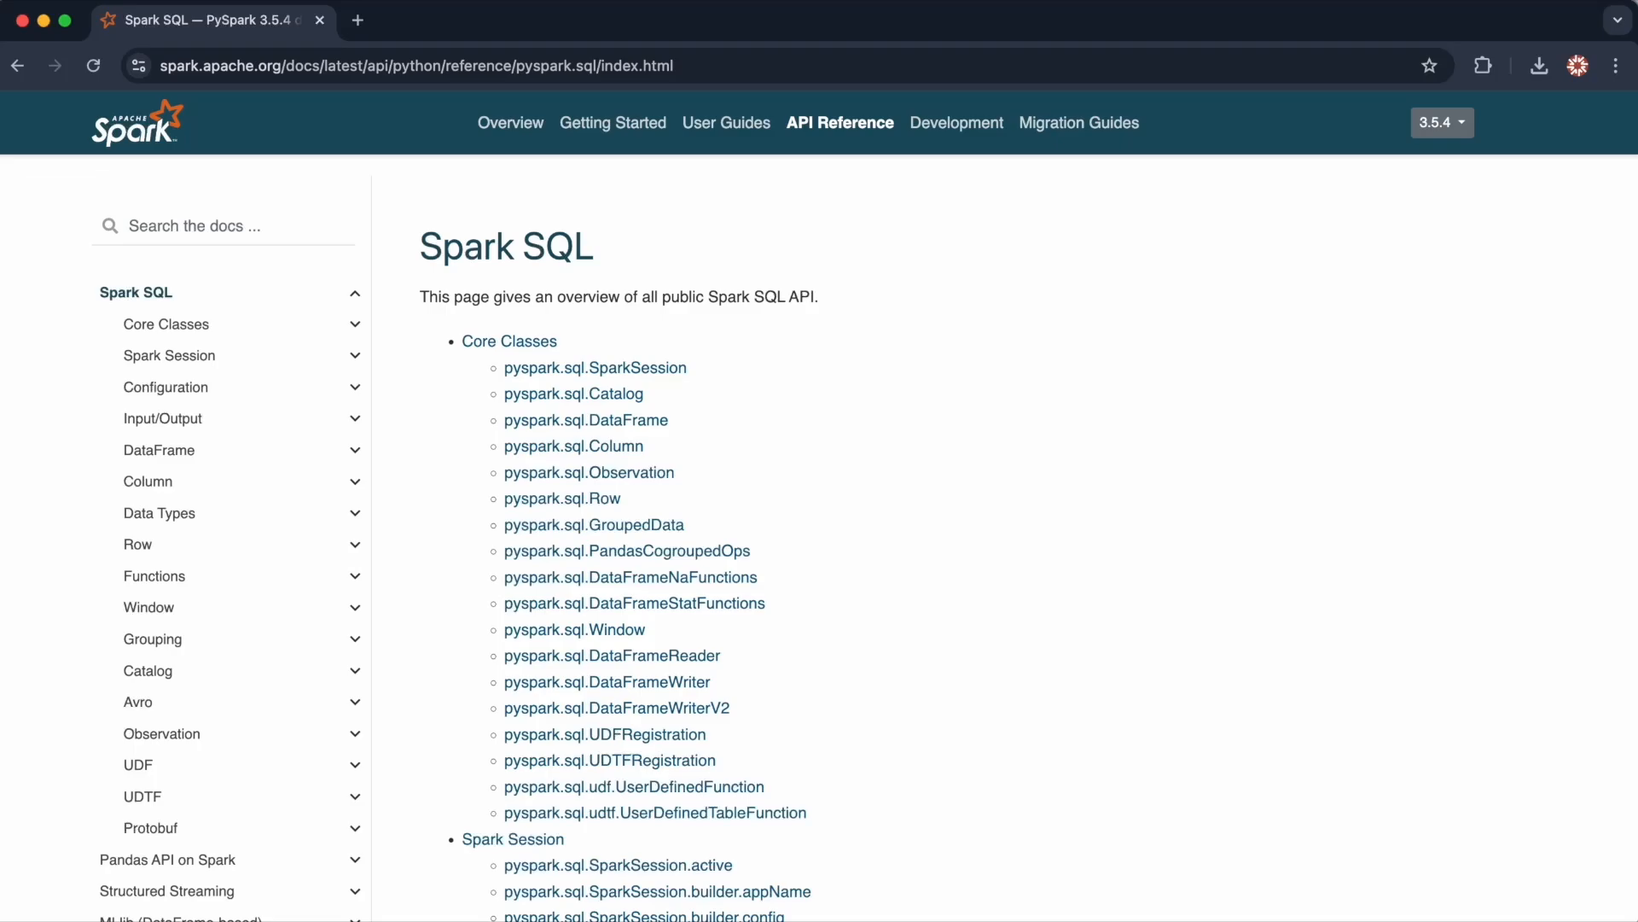
{"action": "mouse_move", "coordinate": [925, 308]}
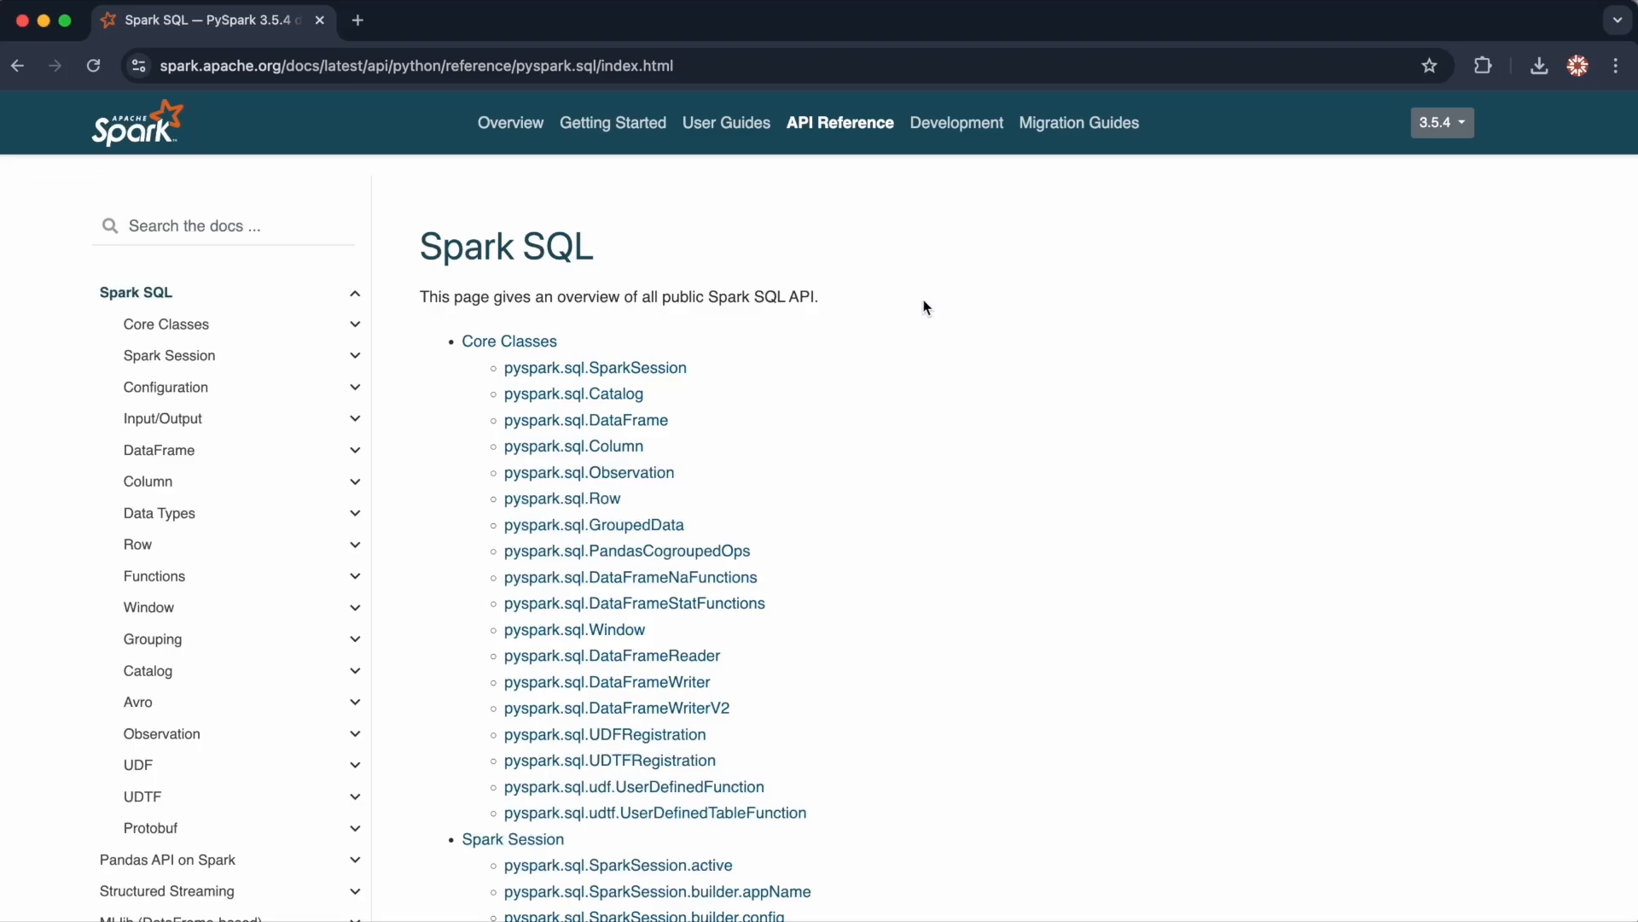
{"action": "mouse_move", "coordinate": [836, 376]}
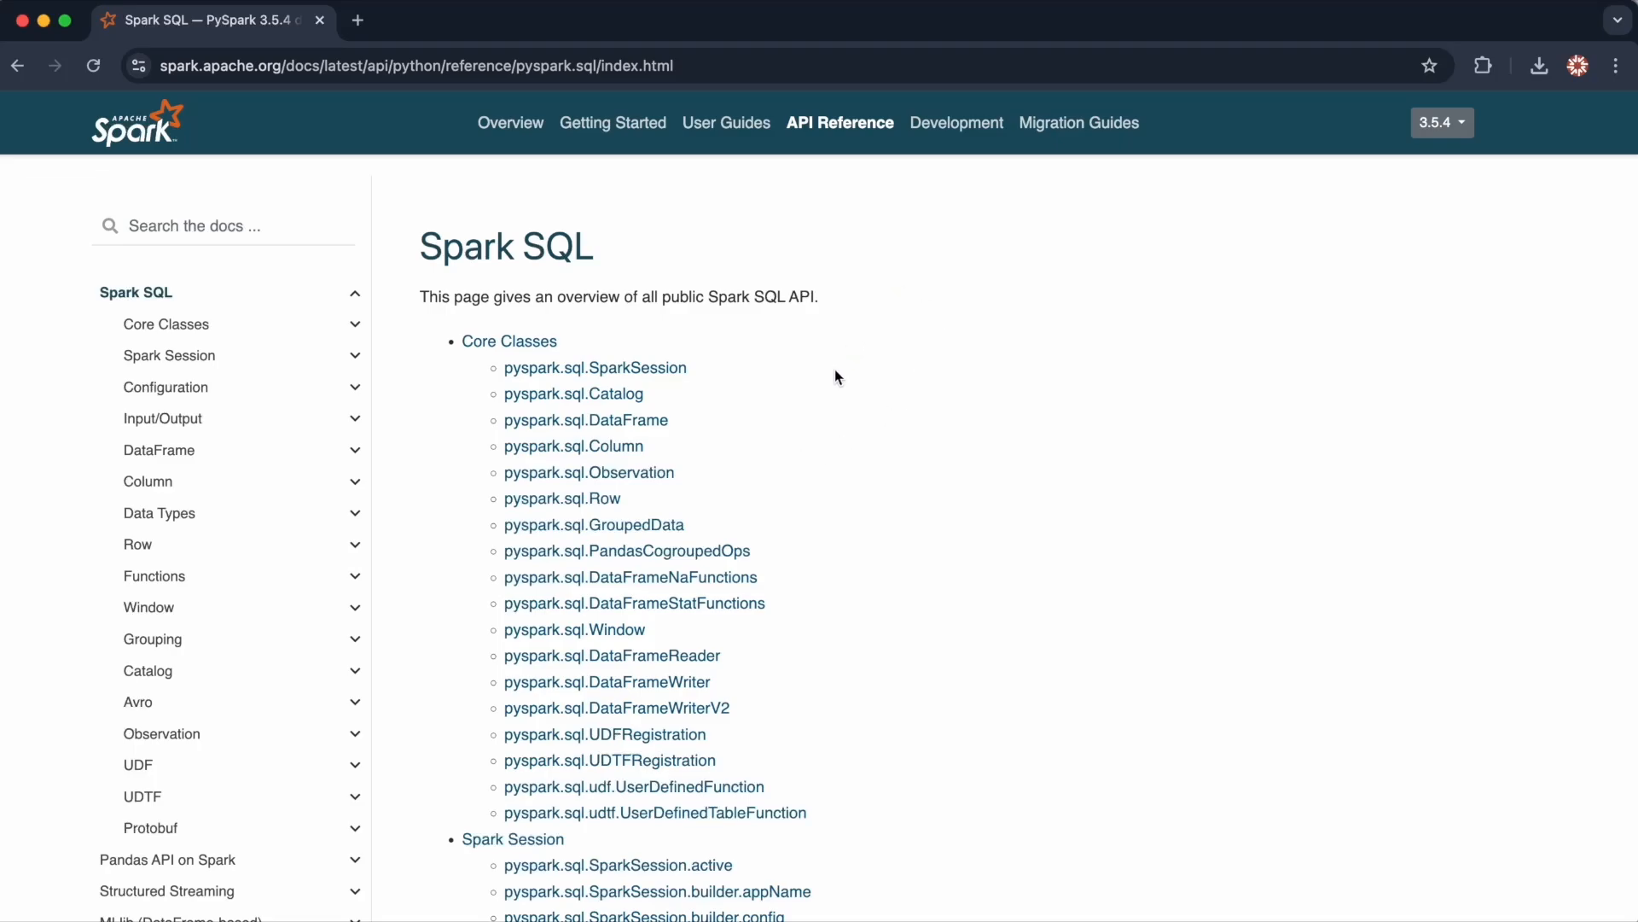
{"action": "mouse_move", "coordinate": [266, 490]}
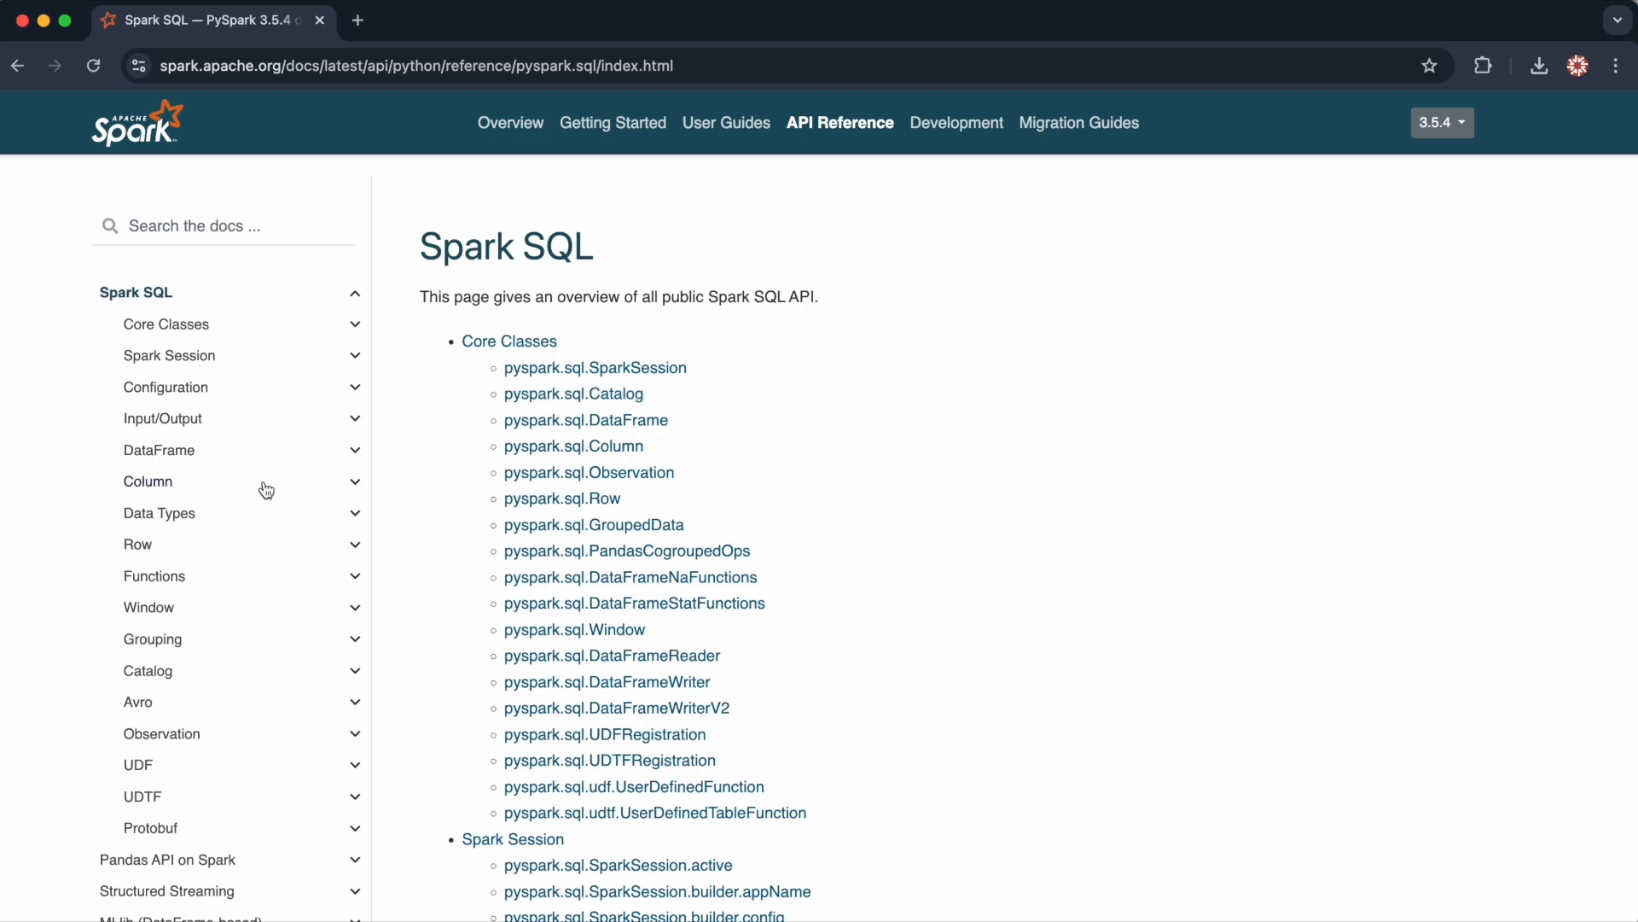
{"action": "left_click", "coordinate": [159, 448]}
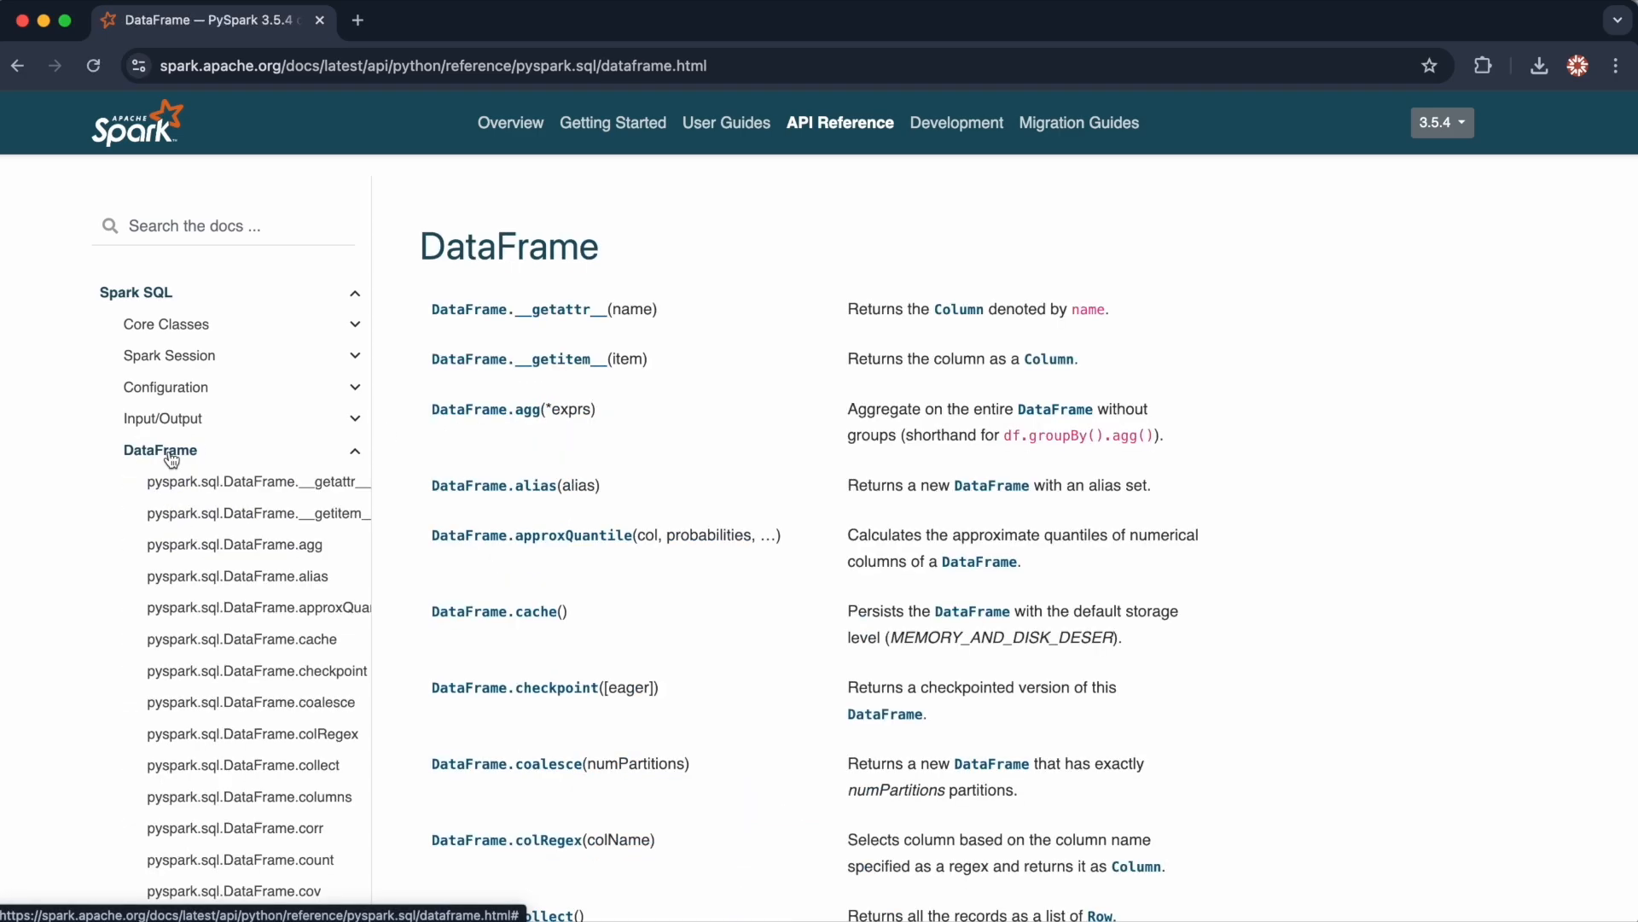
{"action": "scroll", "scroll_direction": "down", "scroll_amount": 3}
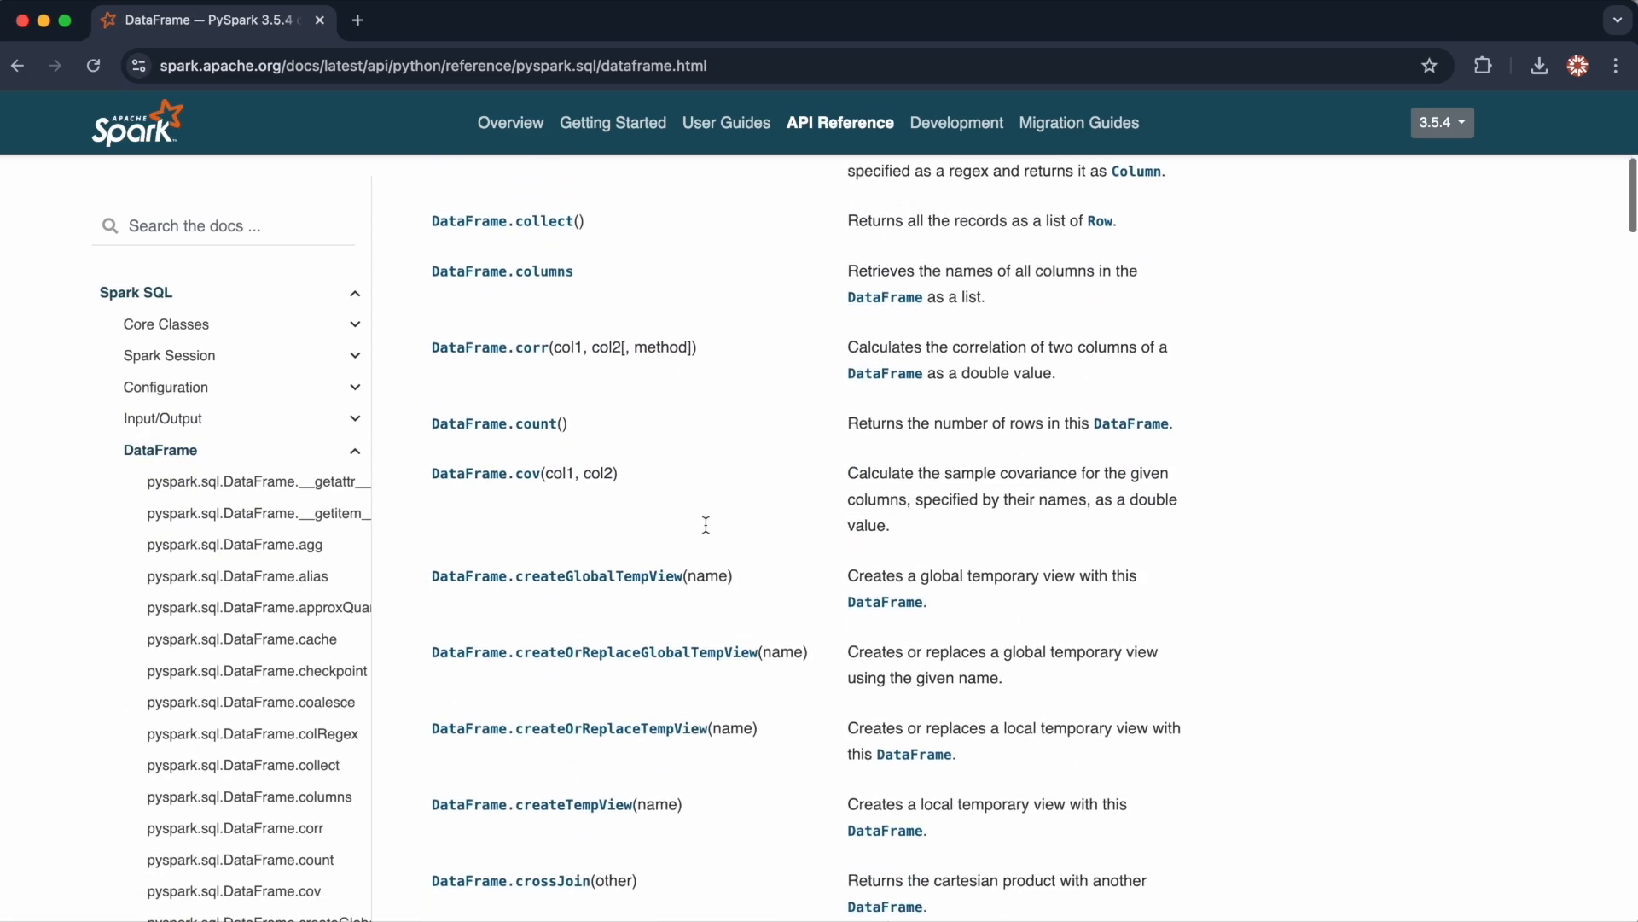
{"action": "scroll", "scroll_direction": "down", "scroll_amount": 3}
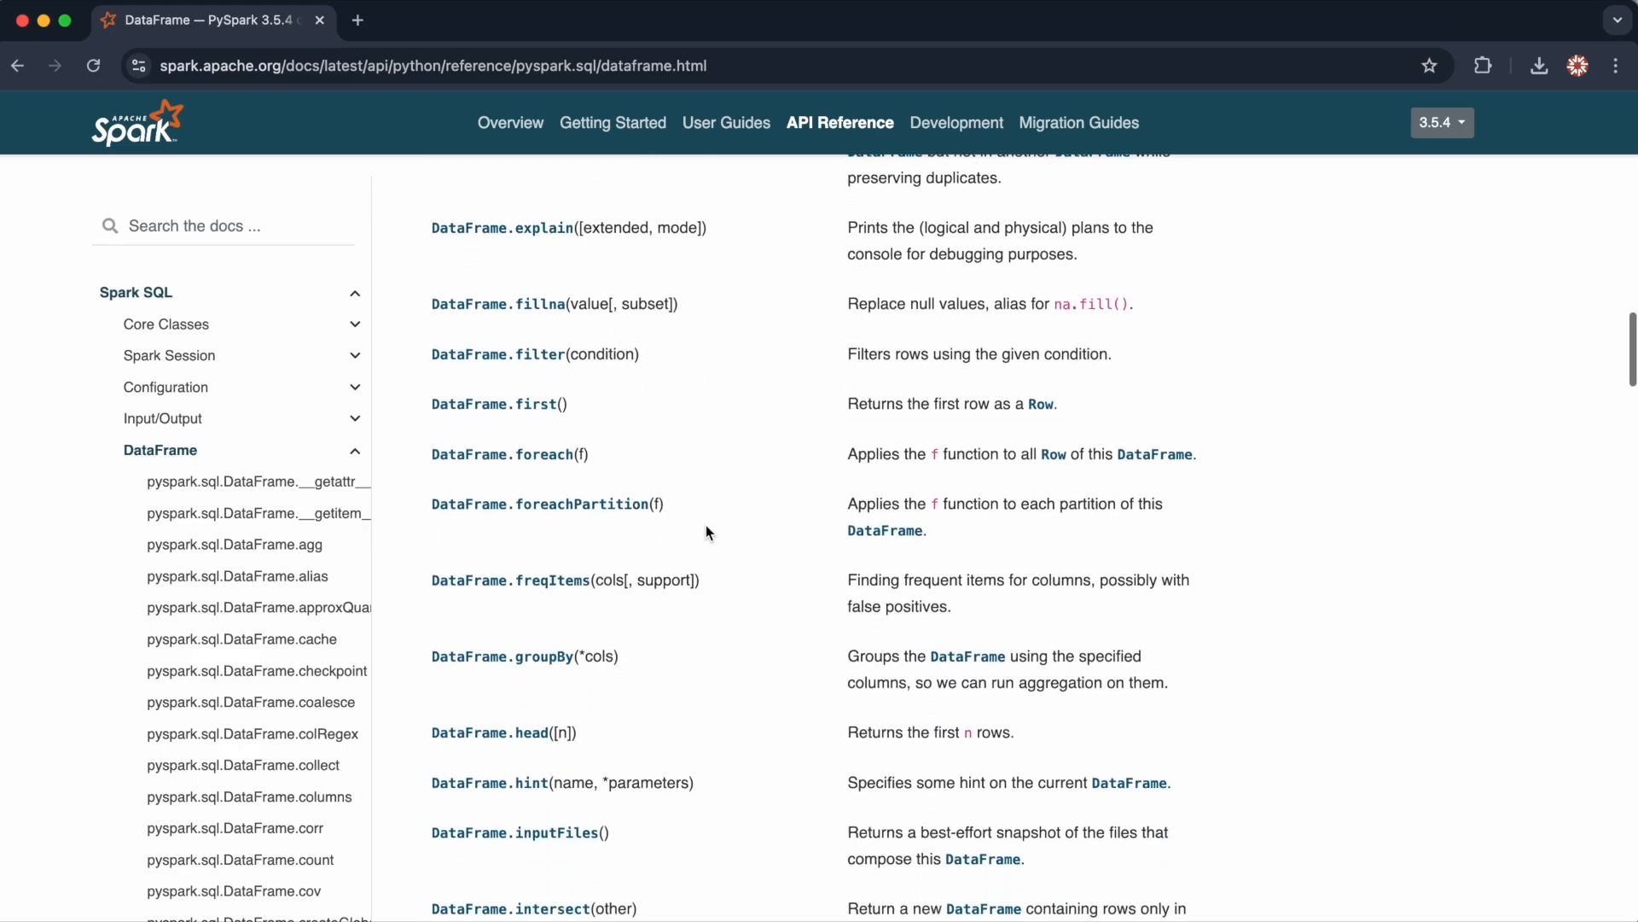
{"action": "scroll", "scroll_direction": "down", "scroll_amount": 3}
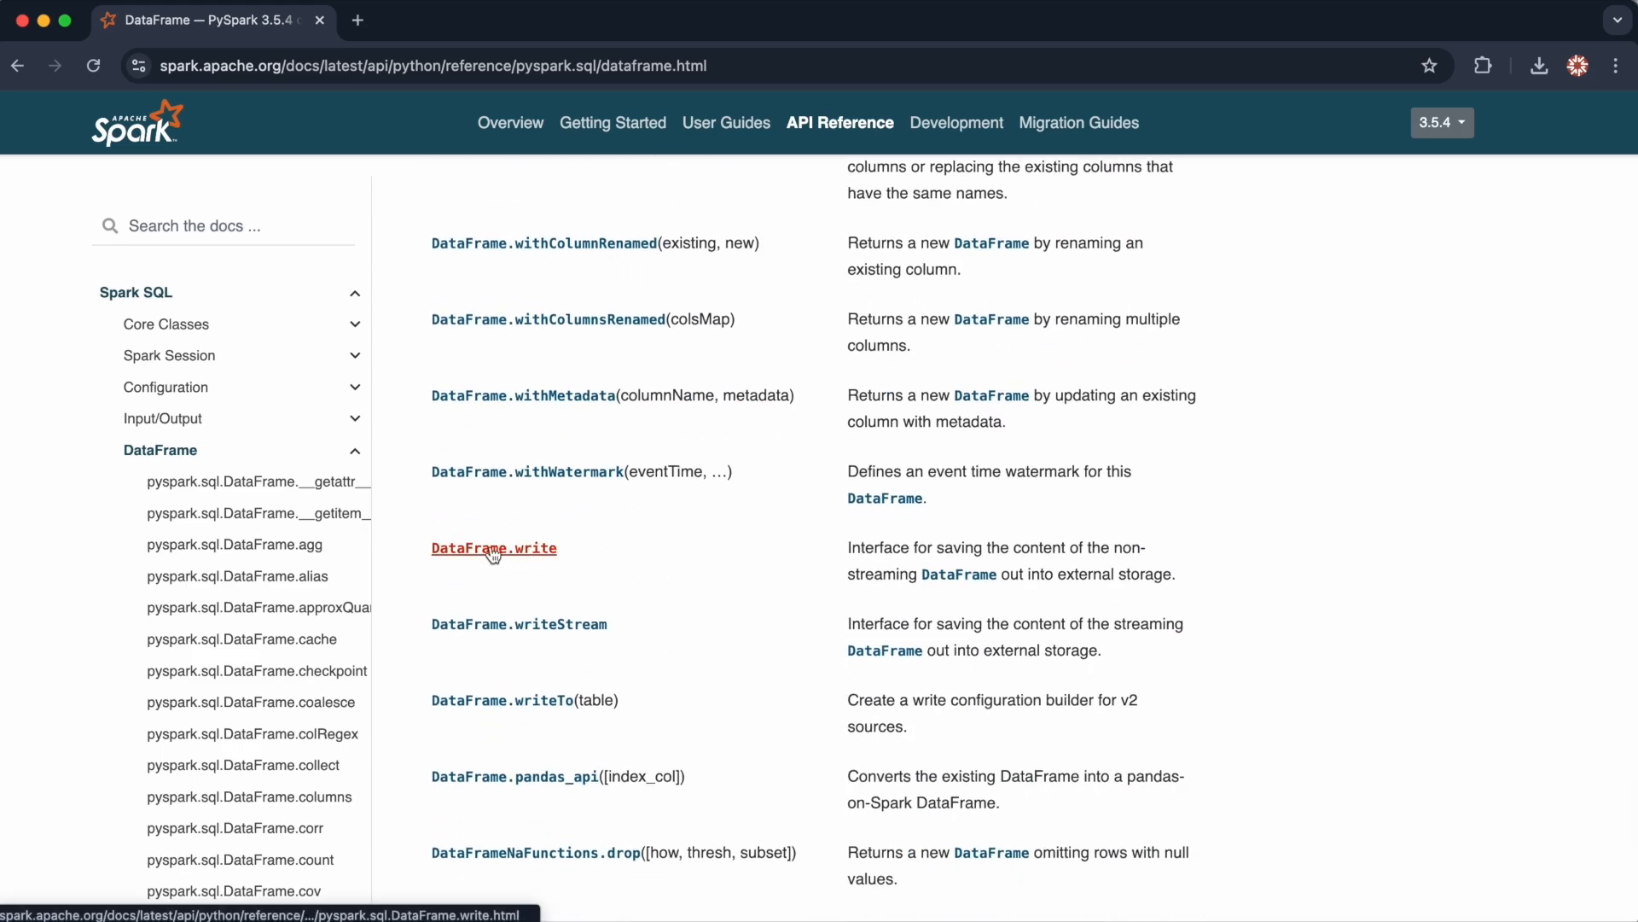
View the DataFrame.write page, highlighting df.write and DataFrameWriter in its example.
{"action": "left_click", "coordinate": [493, 548]}
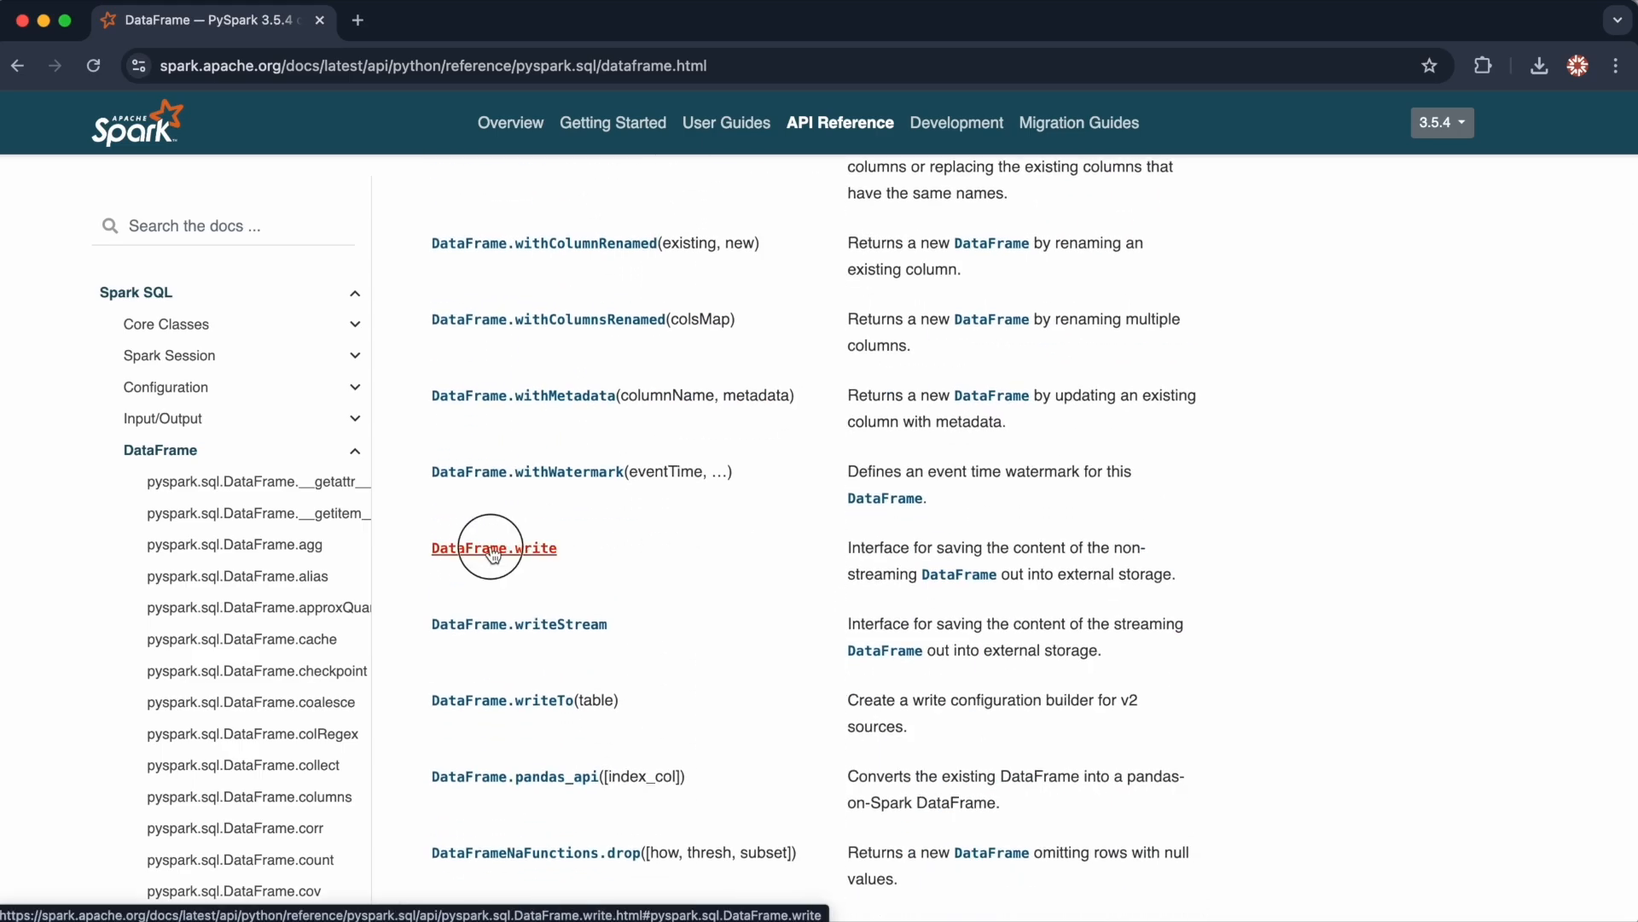
{"action": "left_click", "coordinate": [493, 548]}
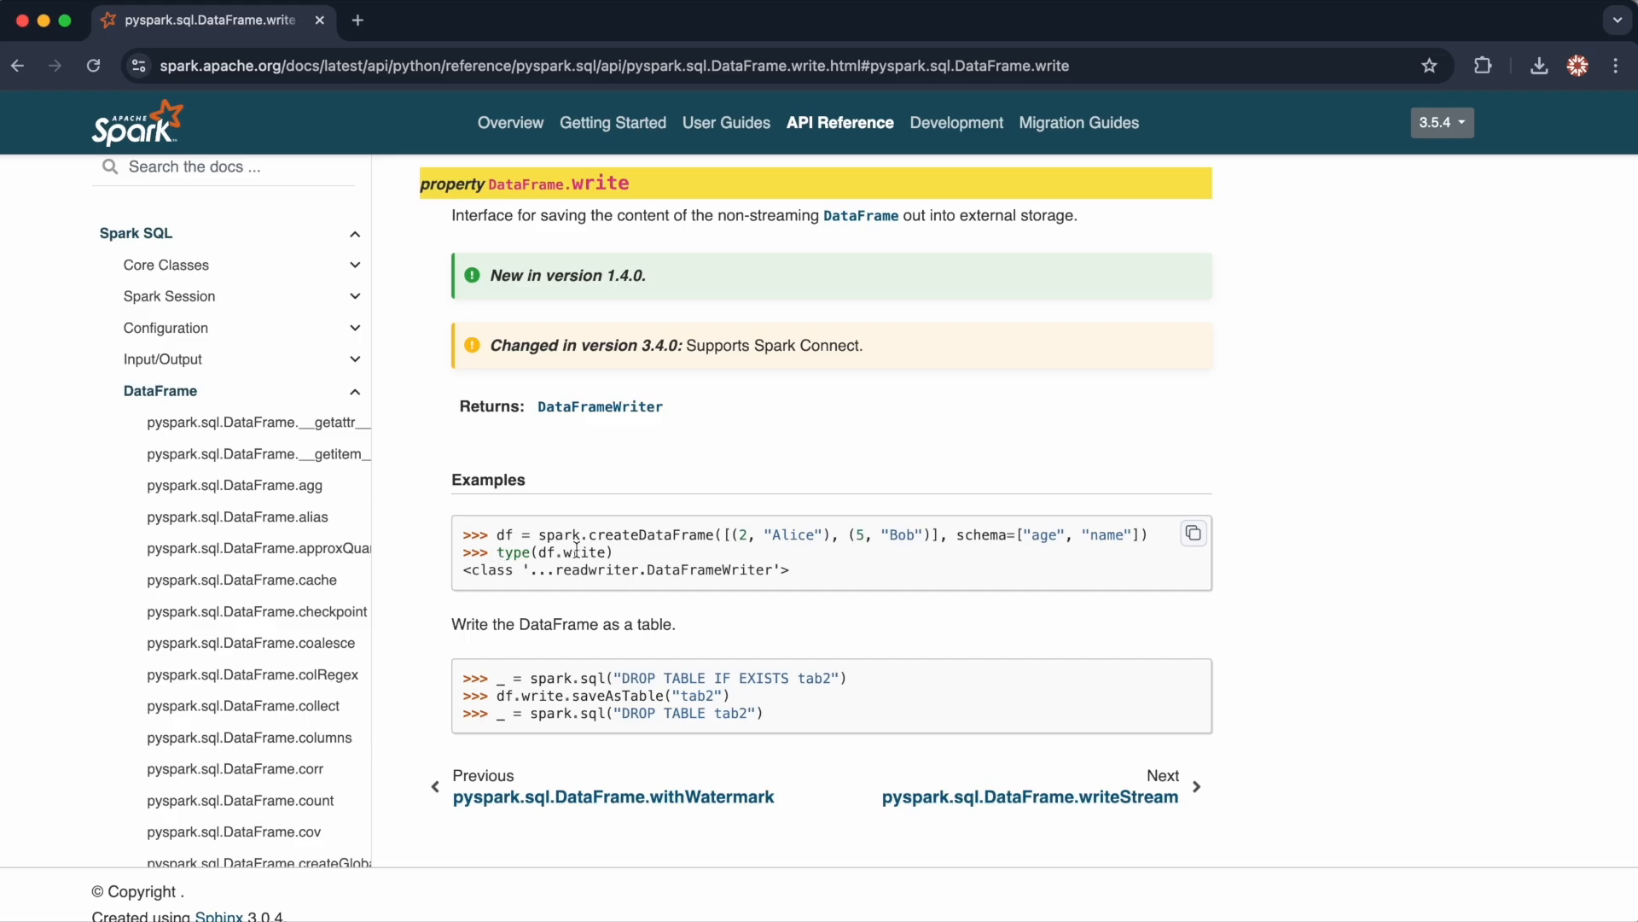
{"action": "double_click", "coordinate": [575, 553]}
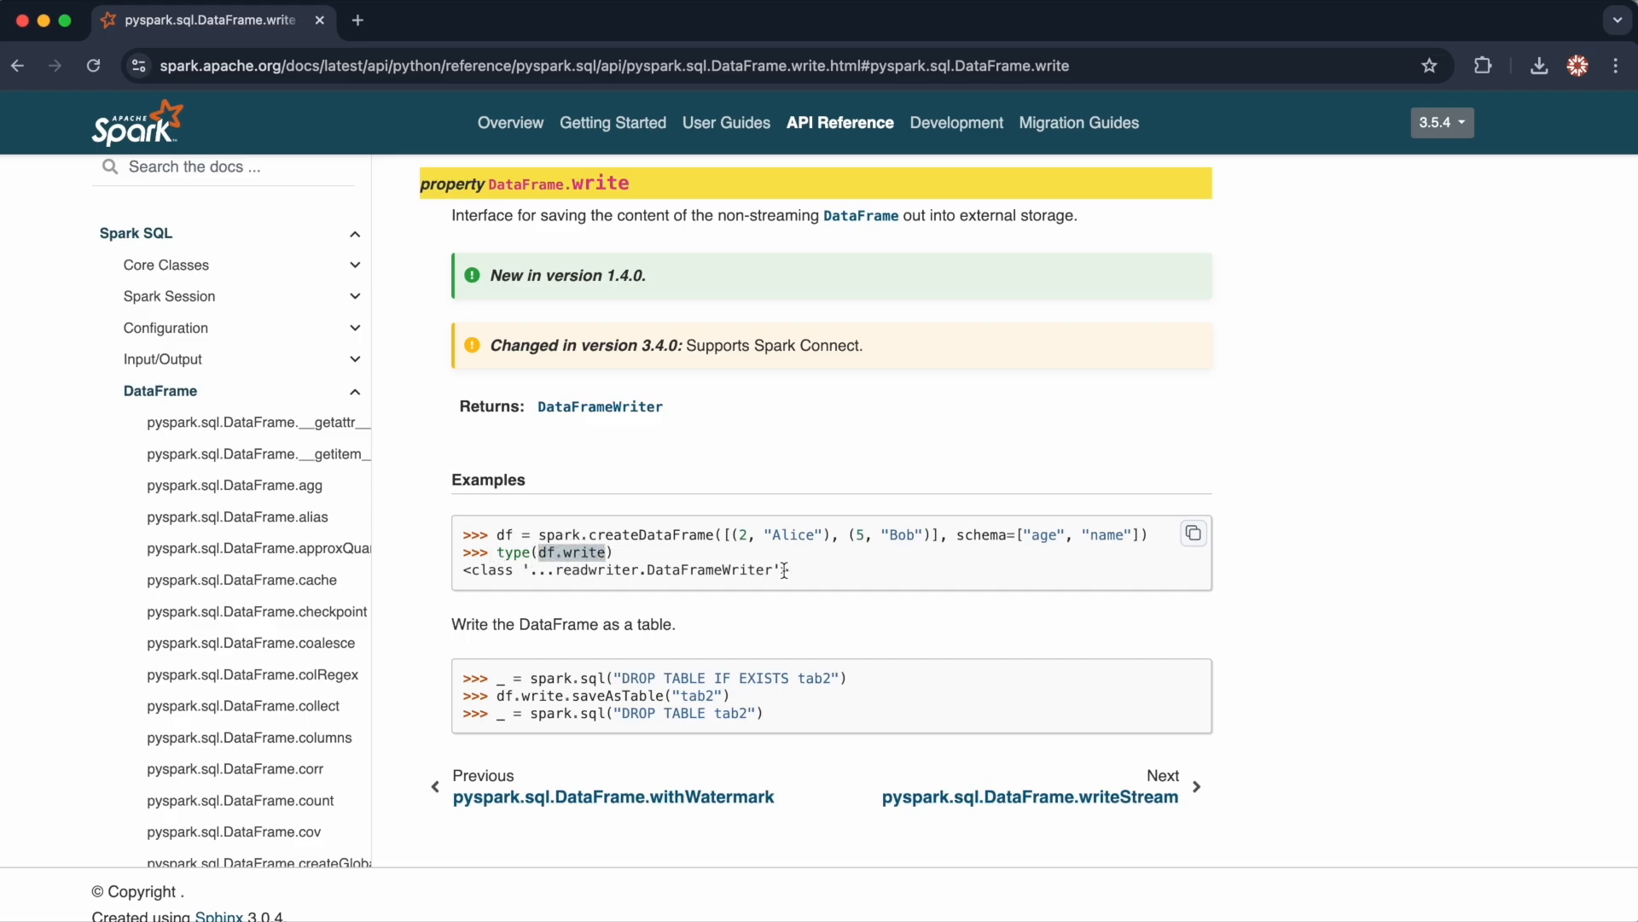
{"action": "double_click", "coordinate": [710, 570]}
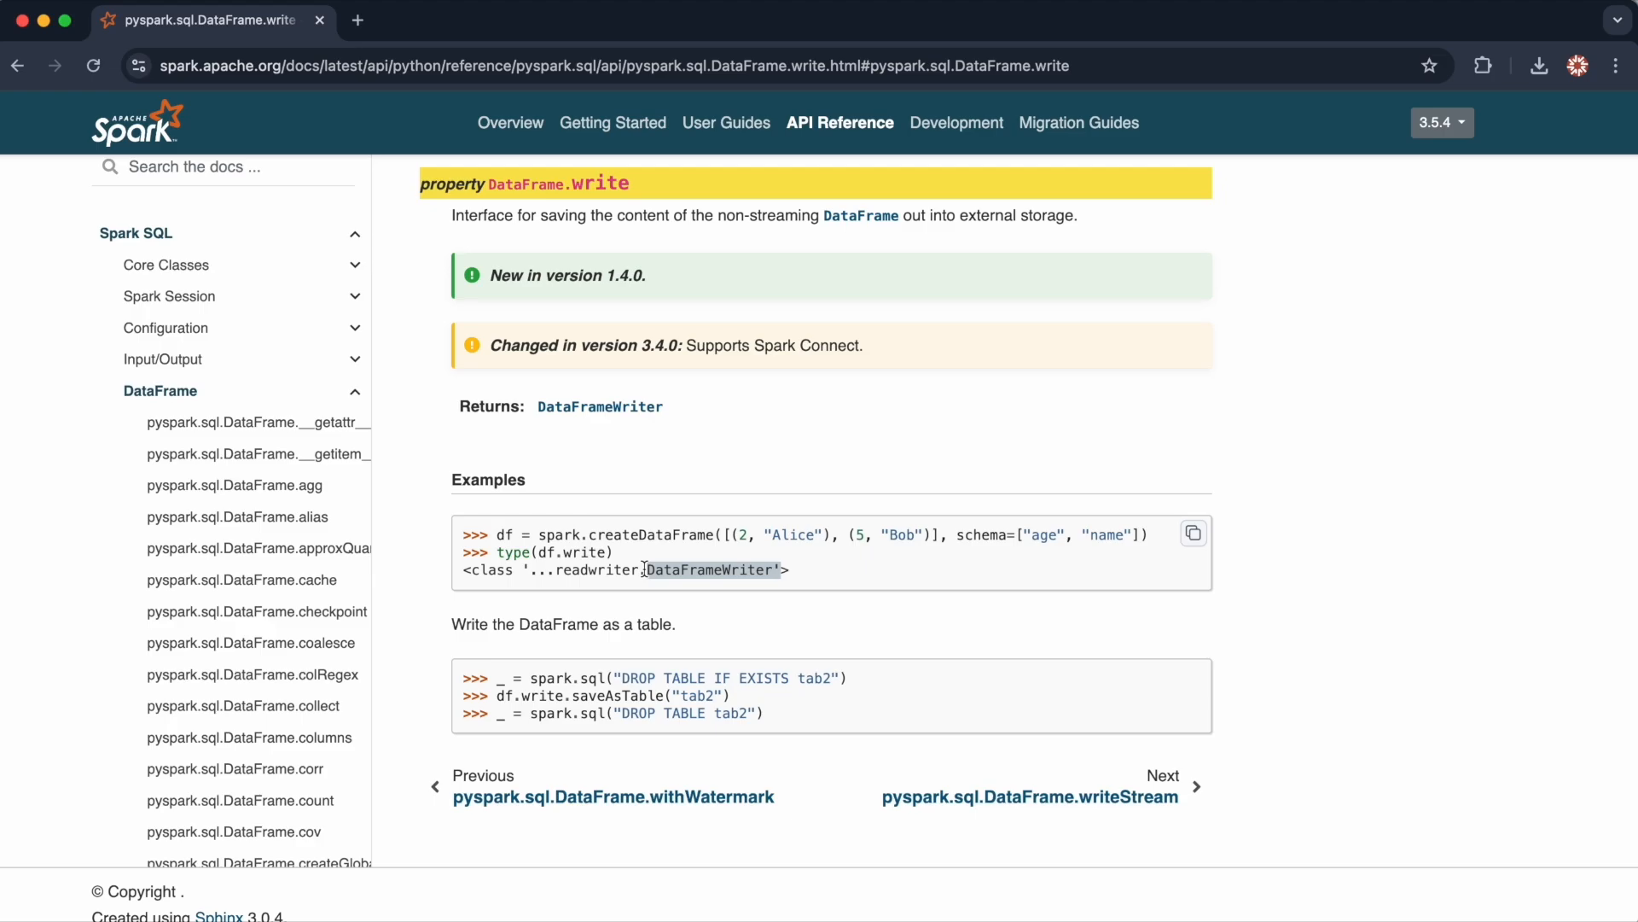
{"action": "mouse_move", "coordinate": [688, 589]}
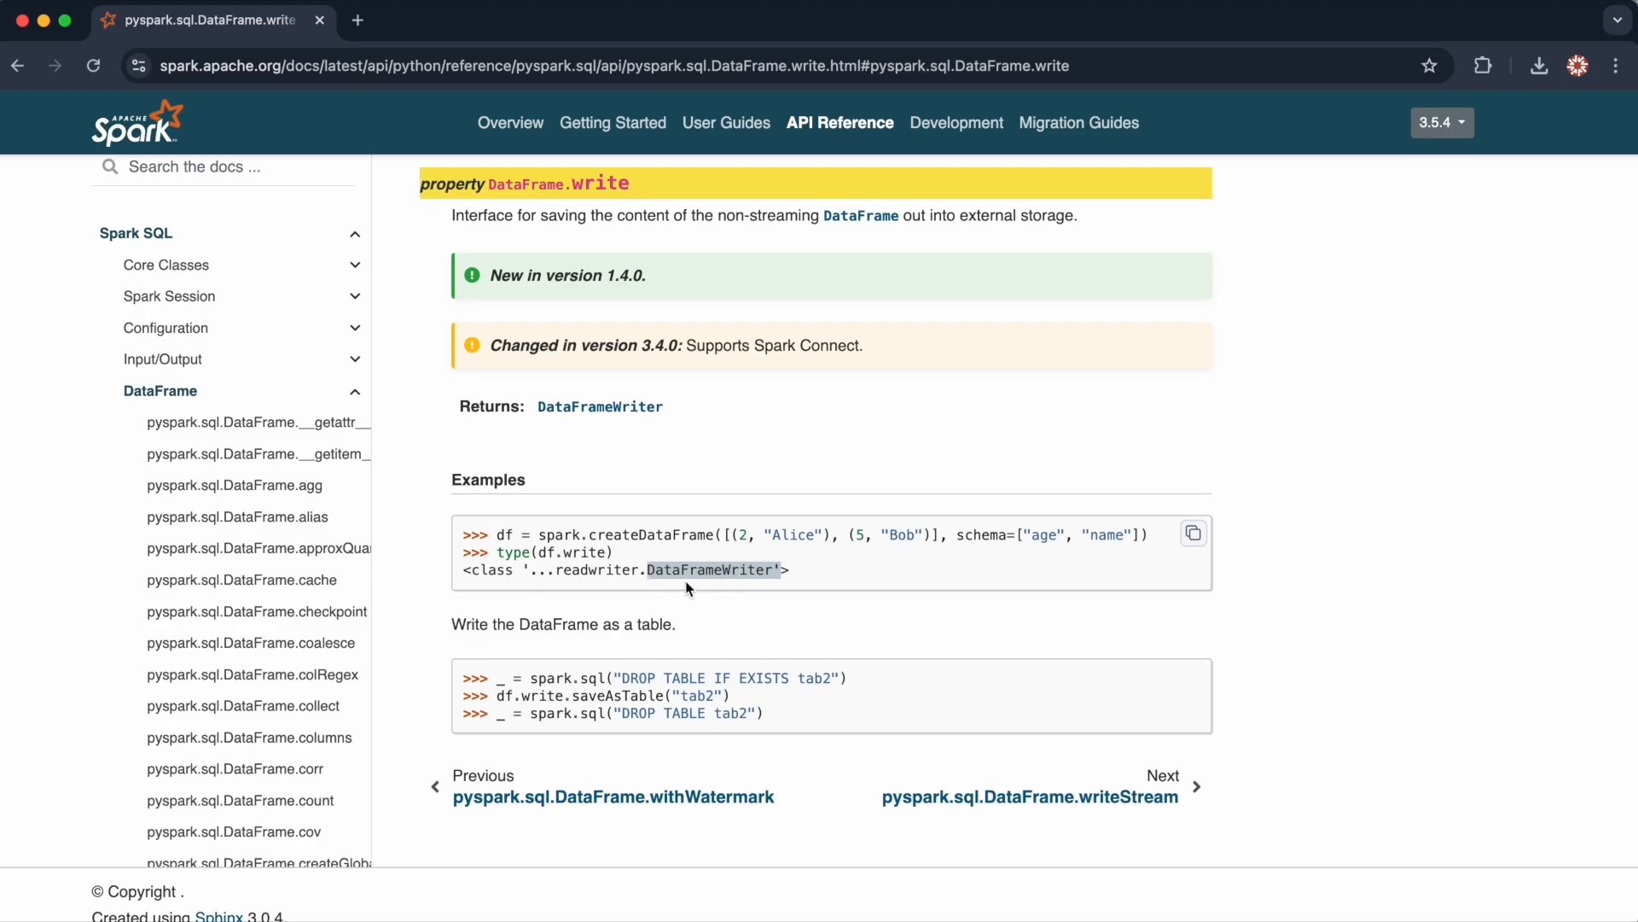
{"action": "mouse_move", "coordinate": [162, 360]}
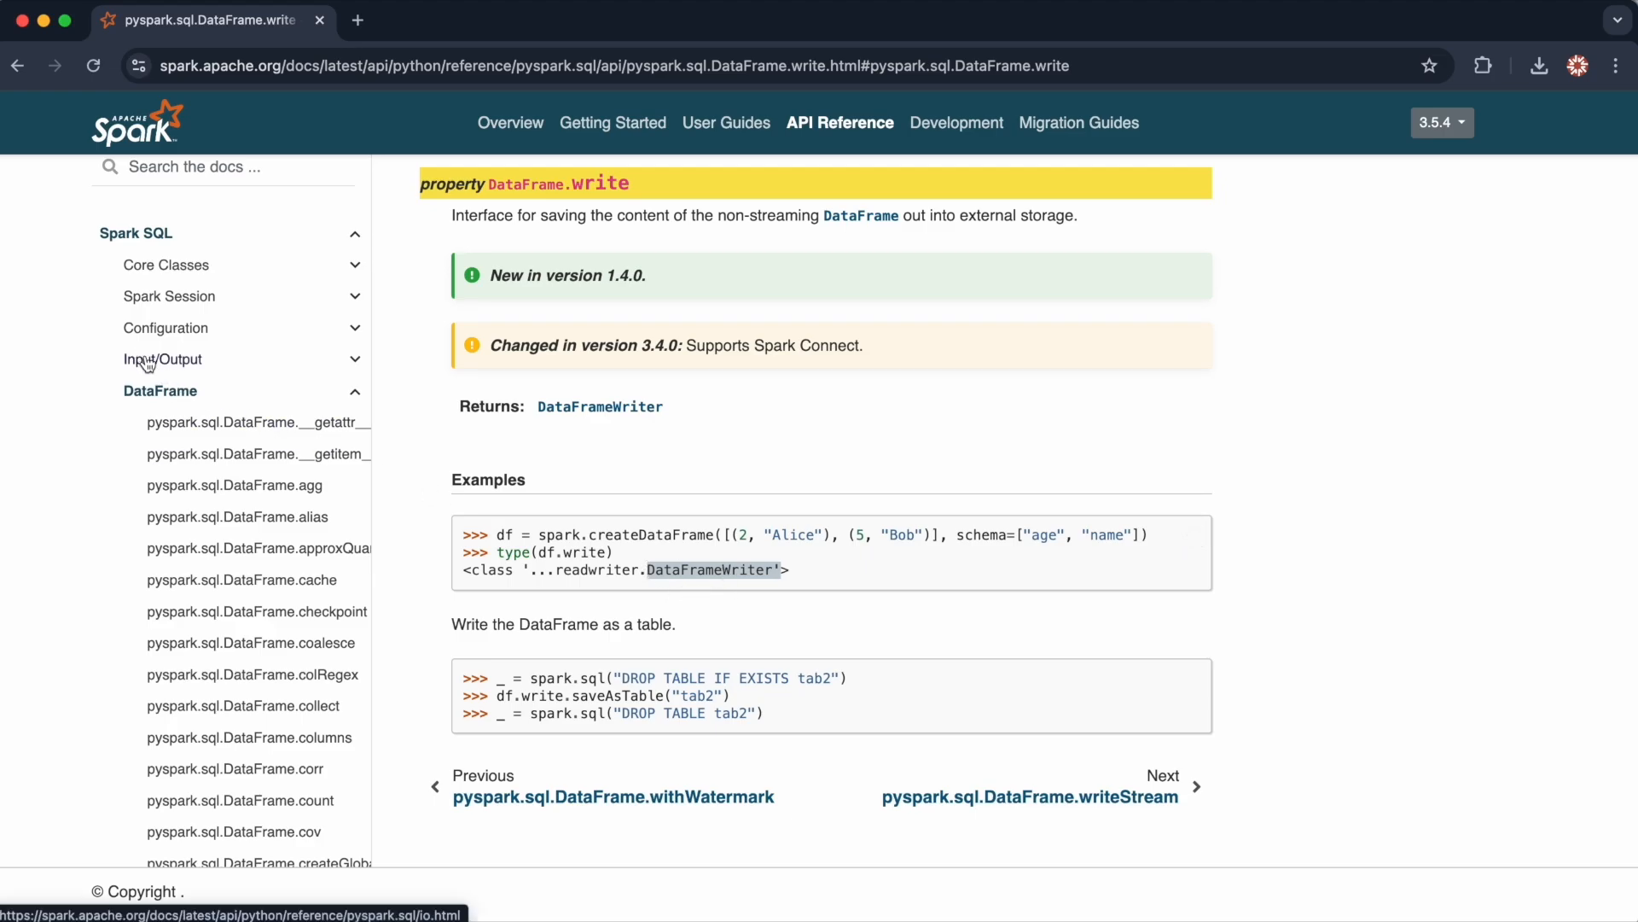
Go to the Input/Output reference and scroll through the DataFrameReader and DataFrameWriter methods.
{"action": "left_click", "coordinate": [164, 358]}
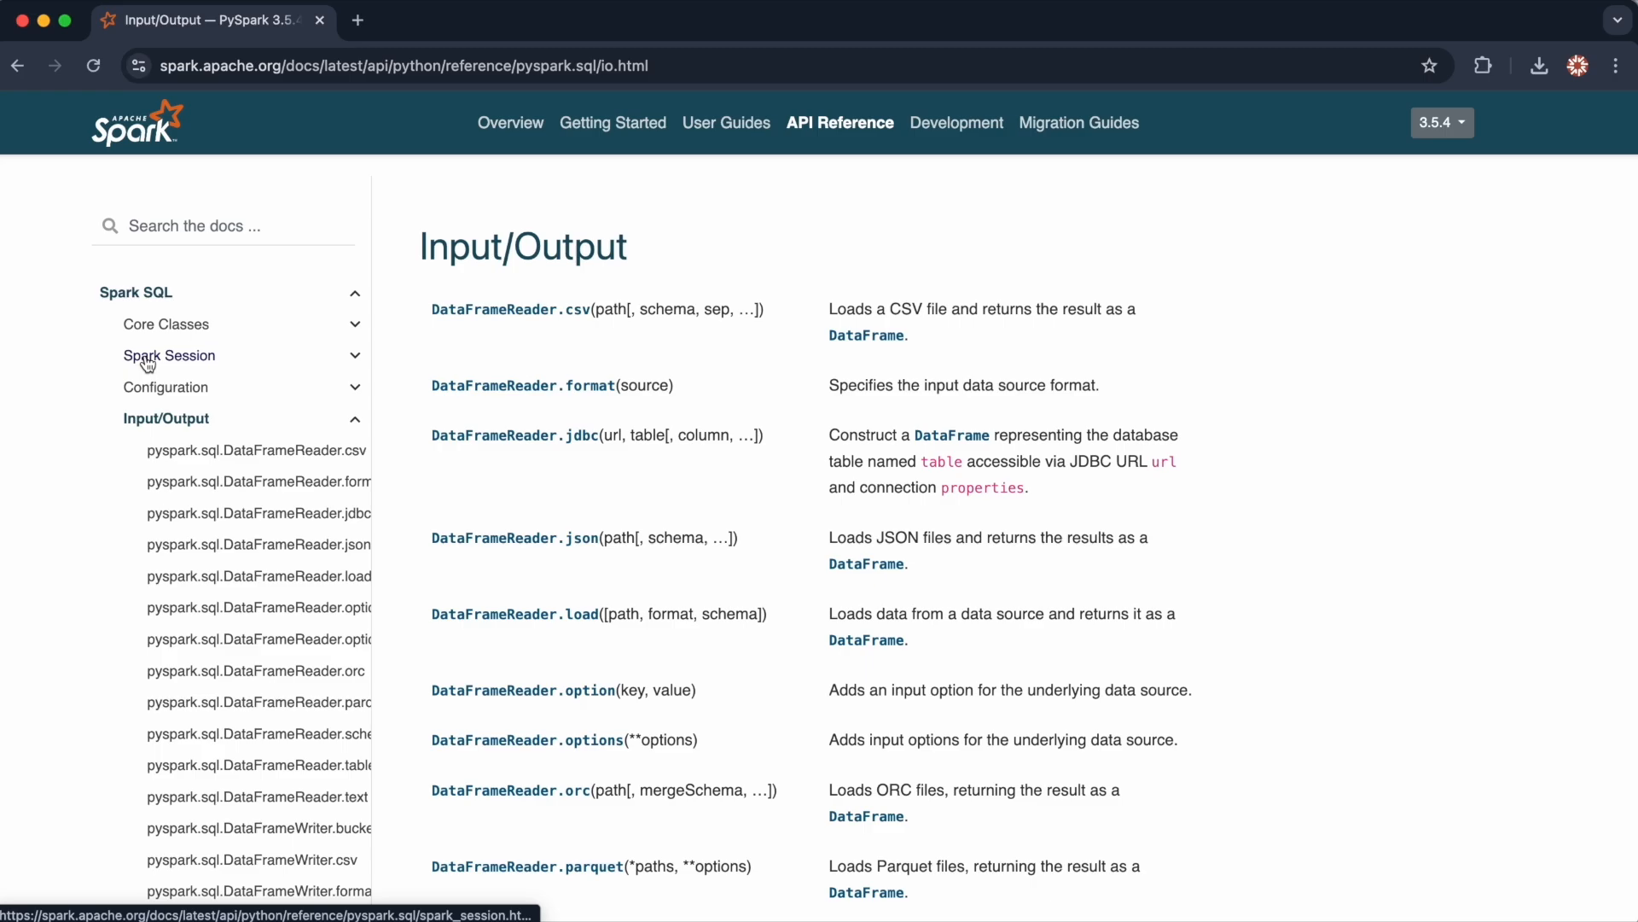
{"action": "scroll", "scroll_direction": "down", "scroll_amount": 3}
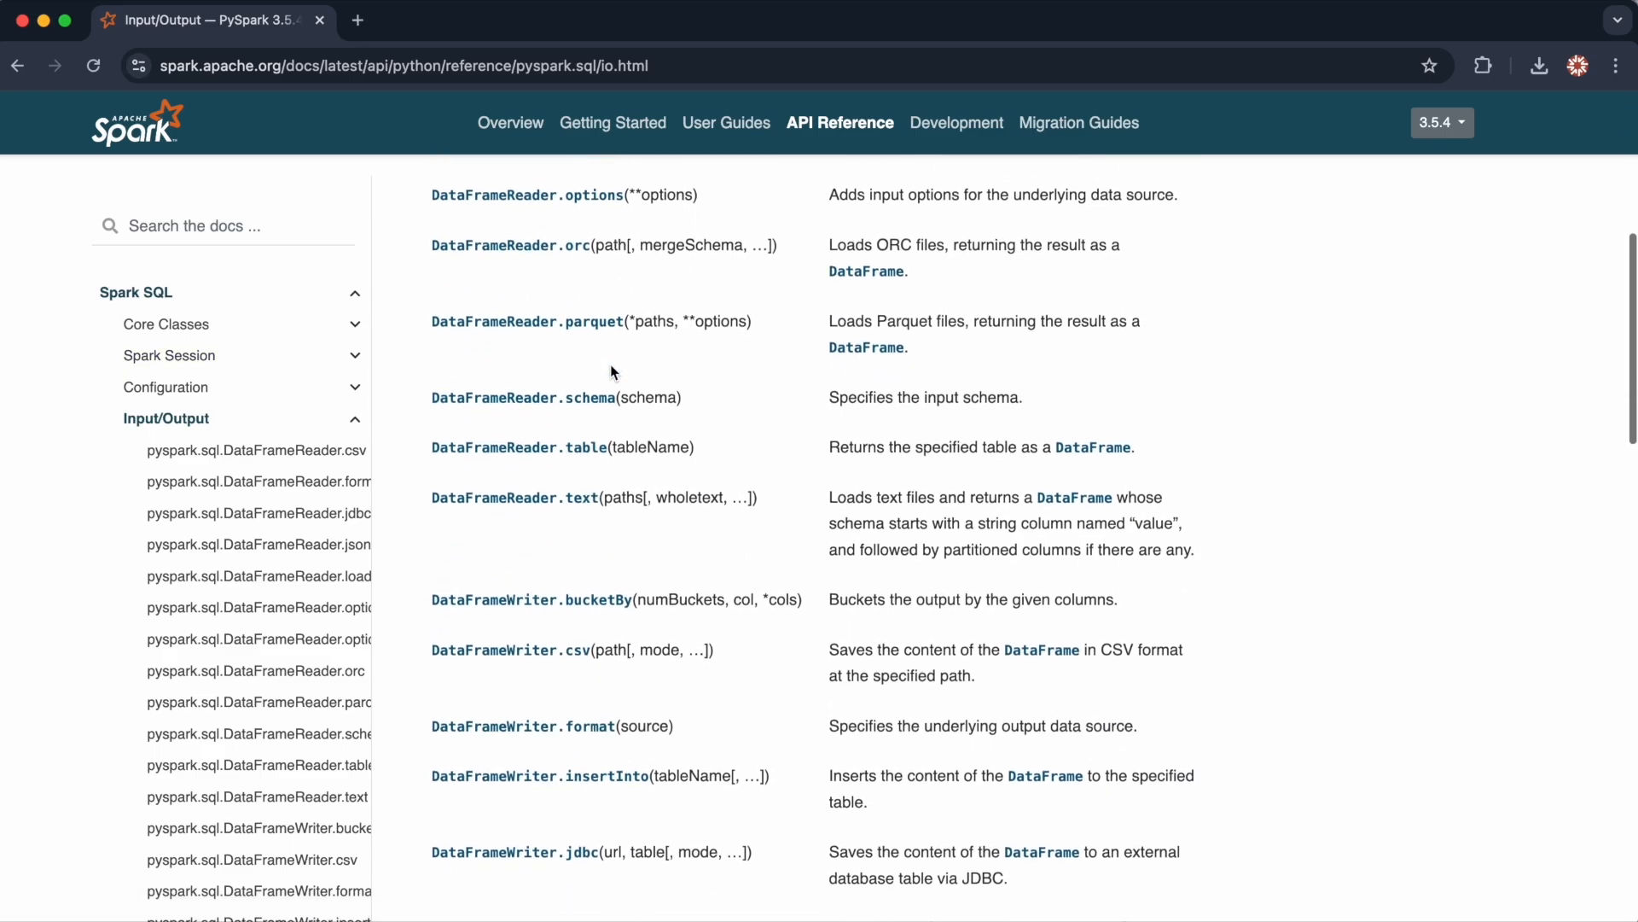
{"action": "scroll", "scroll_direction": "down", "scroll_amount": 3}
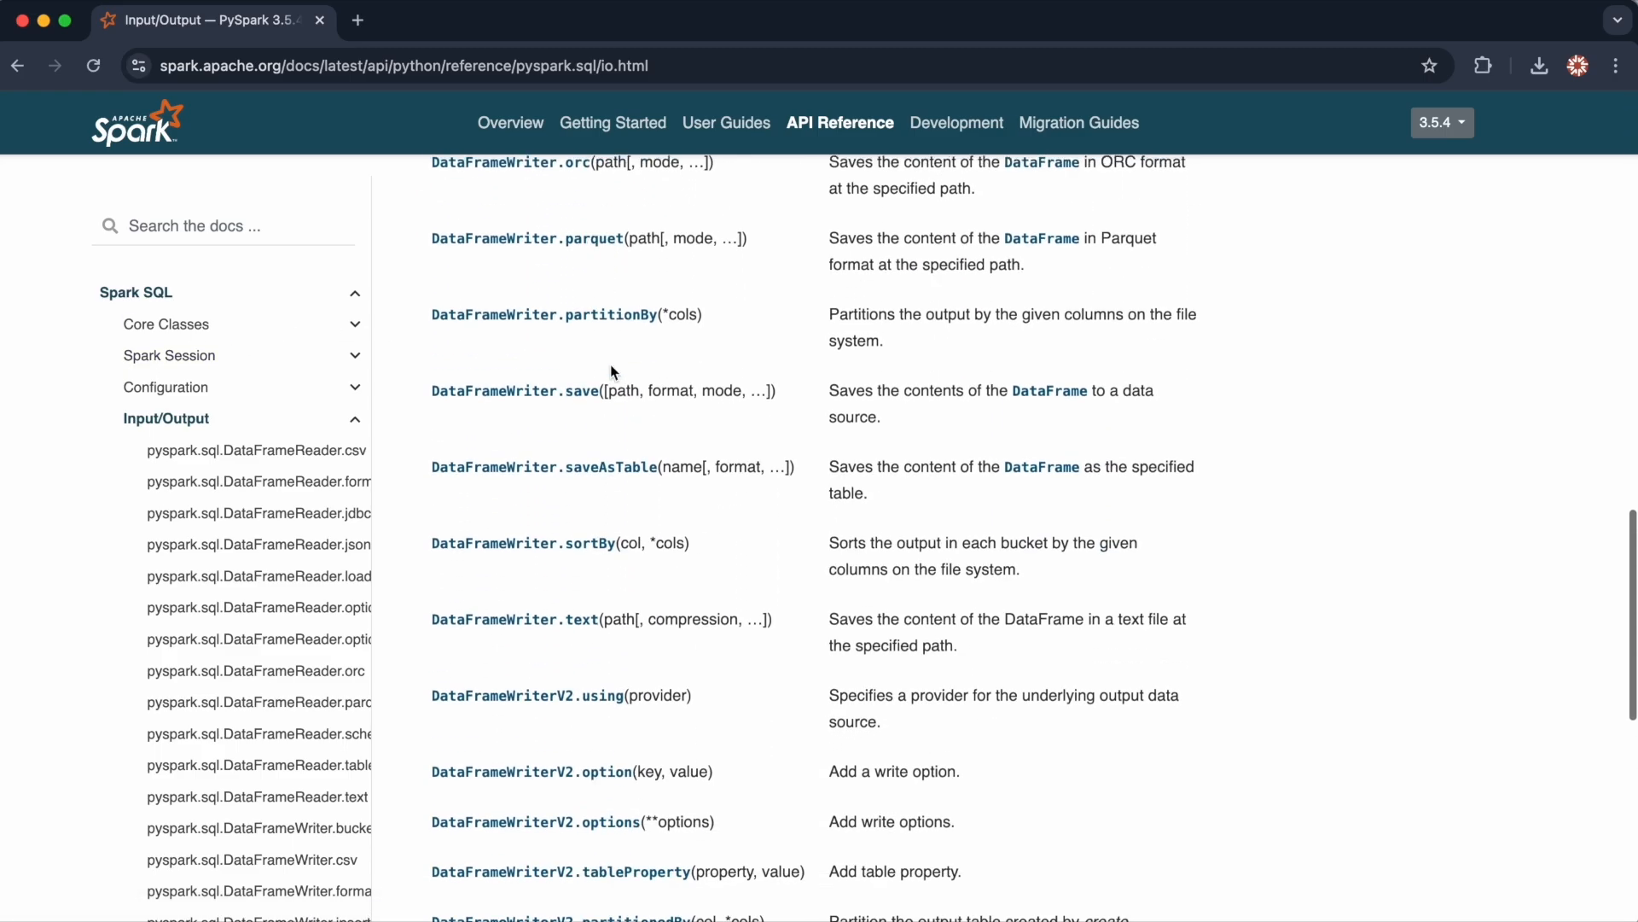
{"action": "scroll", "scroll_direction": "down", "scroll_amount": 3}
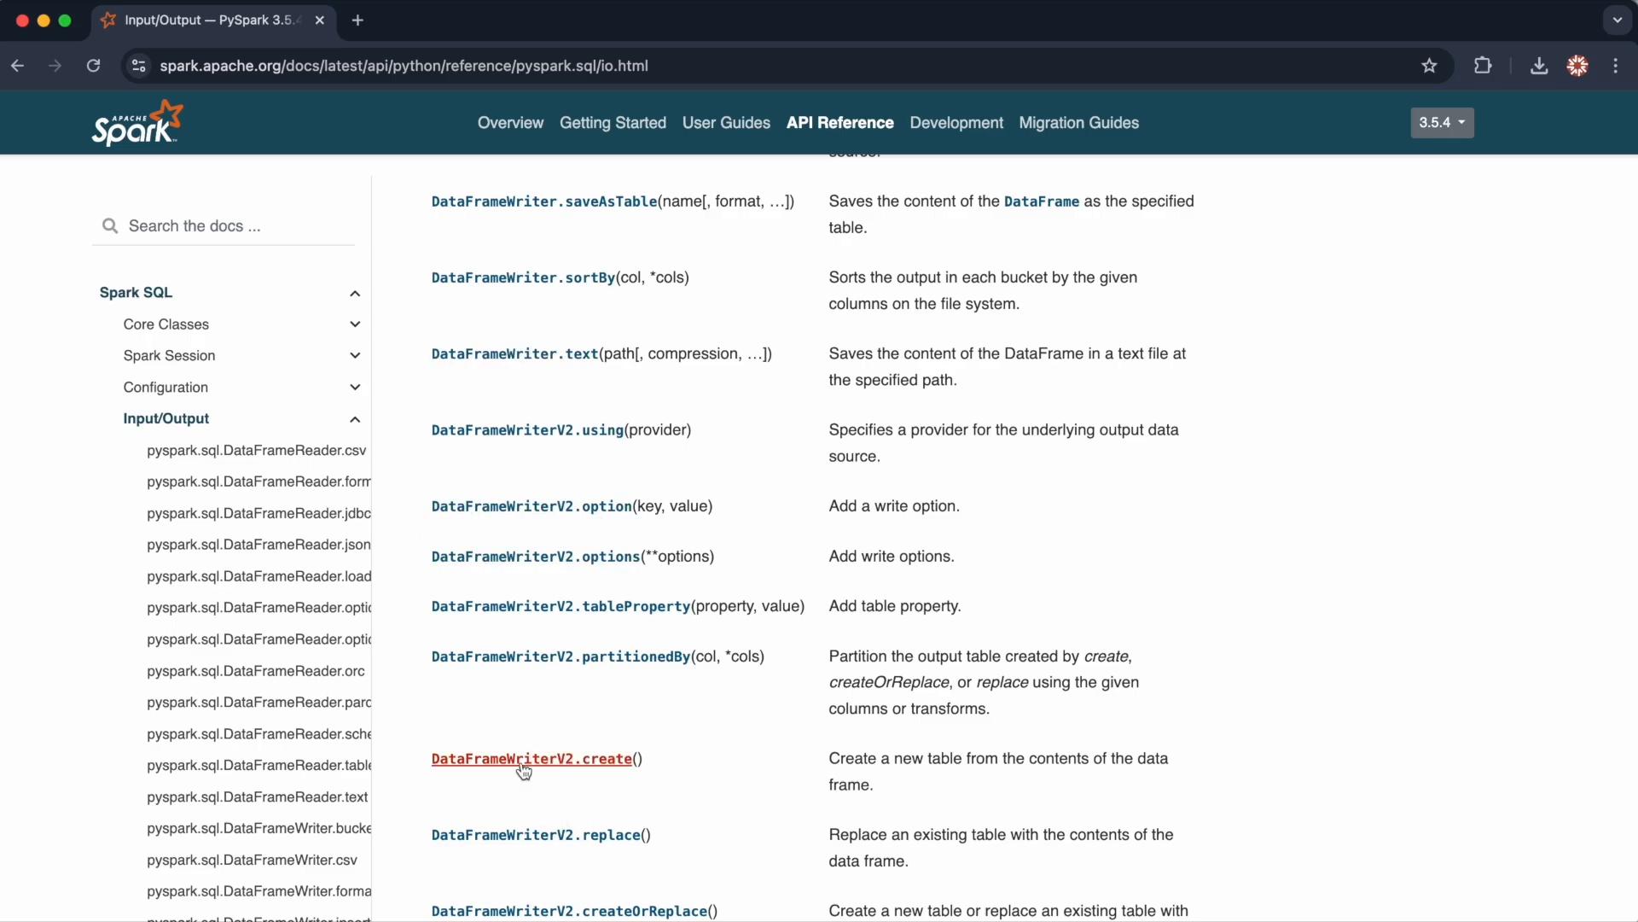
{"action": "mouse_move", "coordinate": [514, 353]}
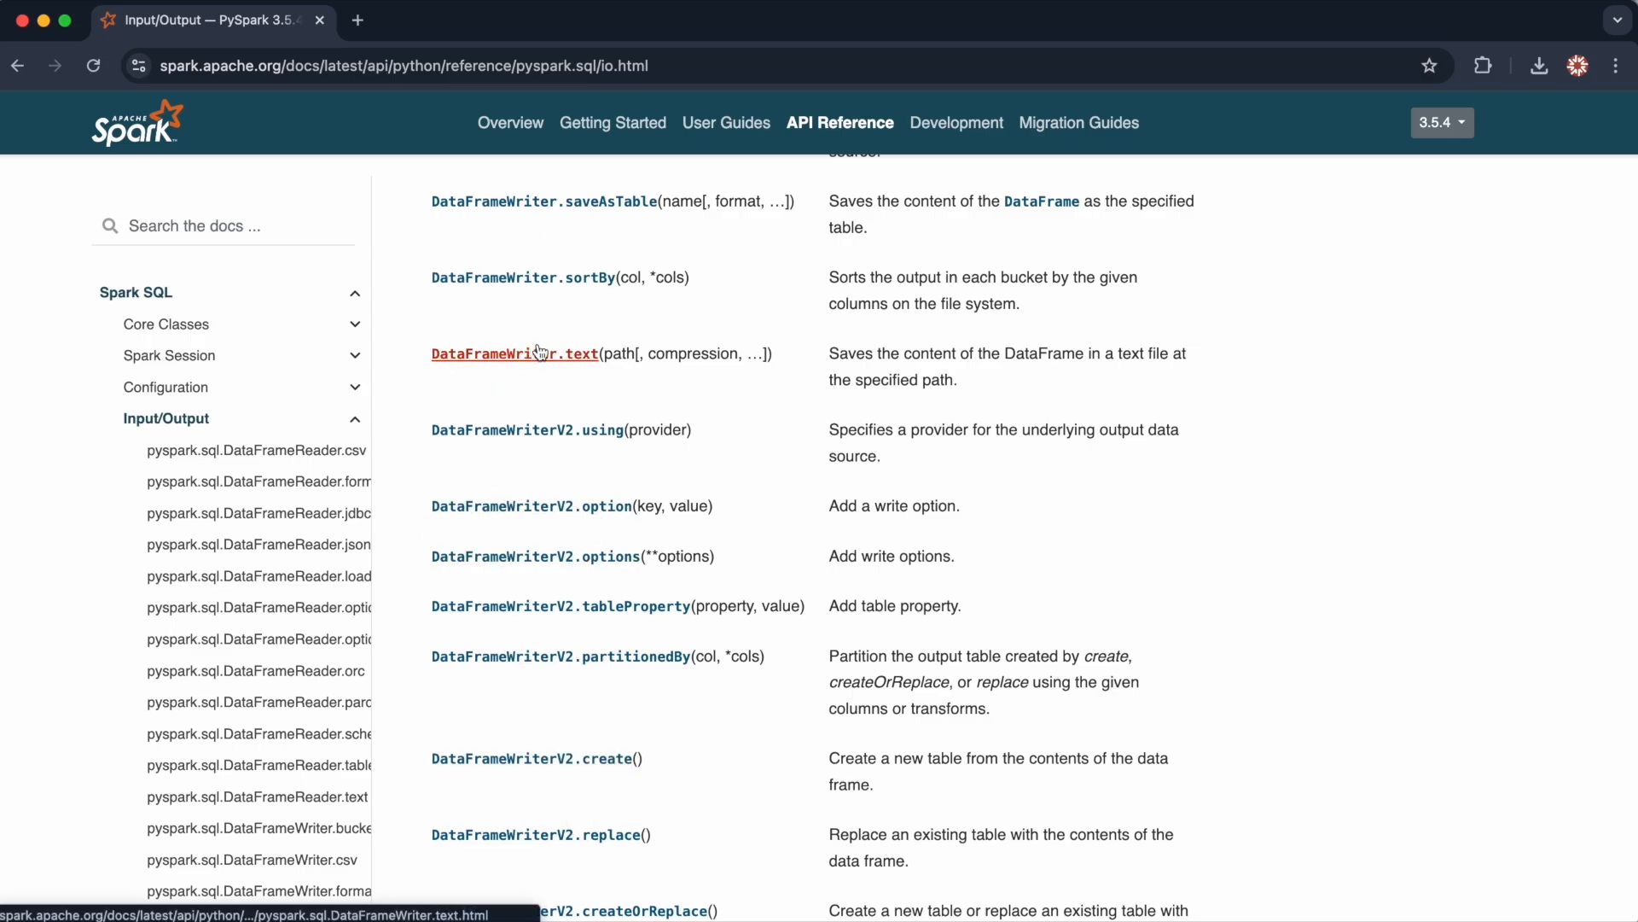
{"action": "mouse_move", "coordinate": [625, 239]}
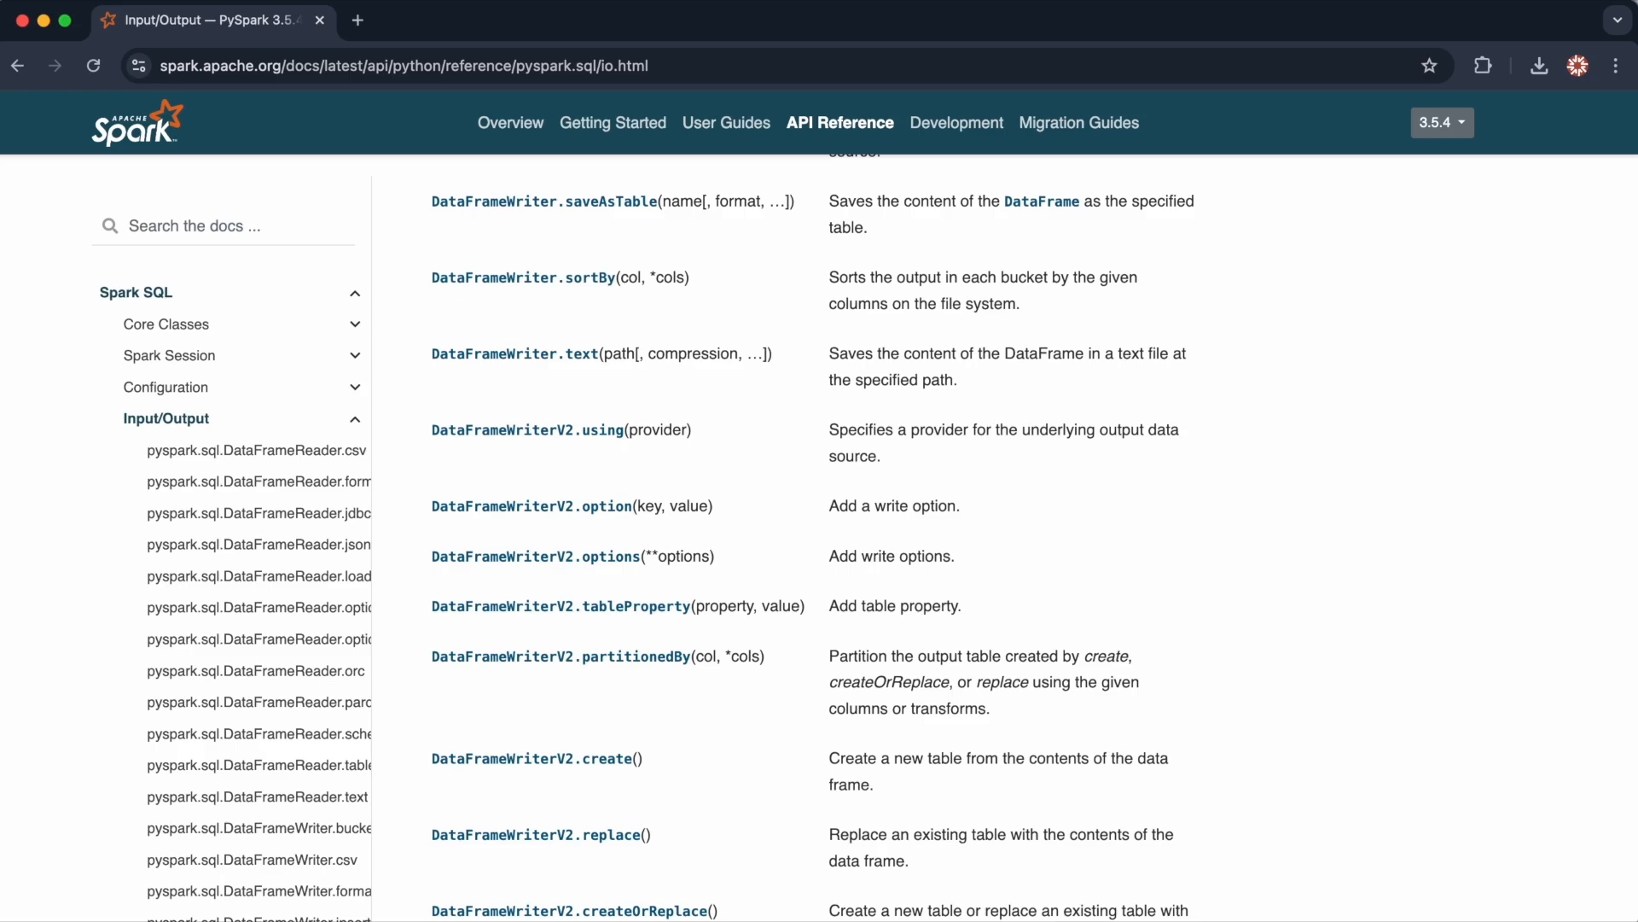
{"action": "scroll", "scroll_direction": "up", "scroll_amount": 3}
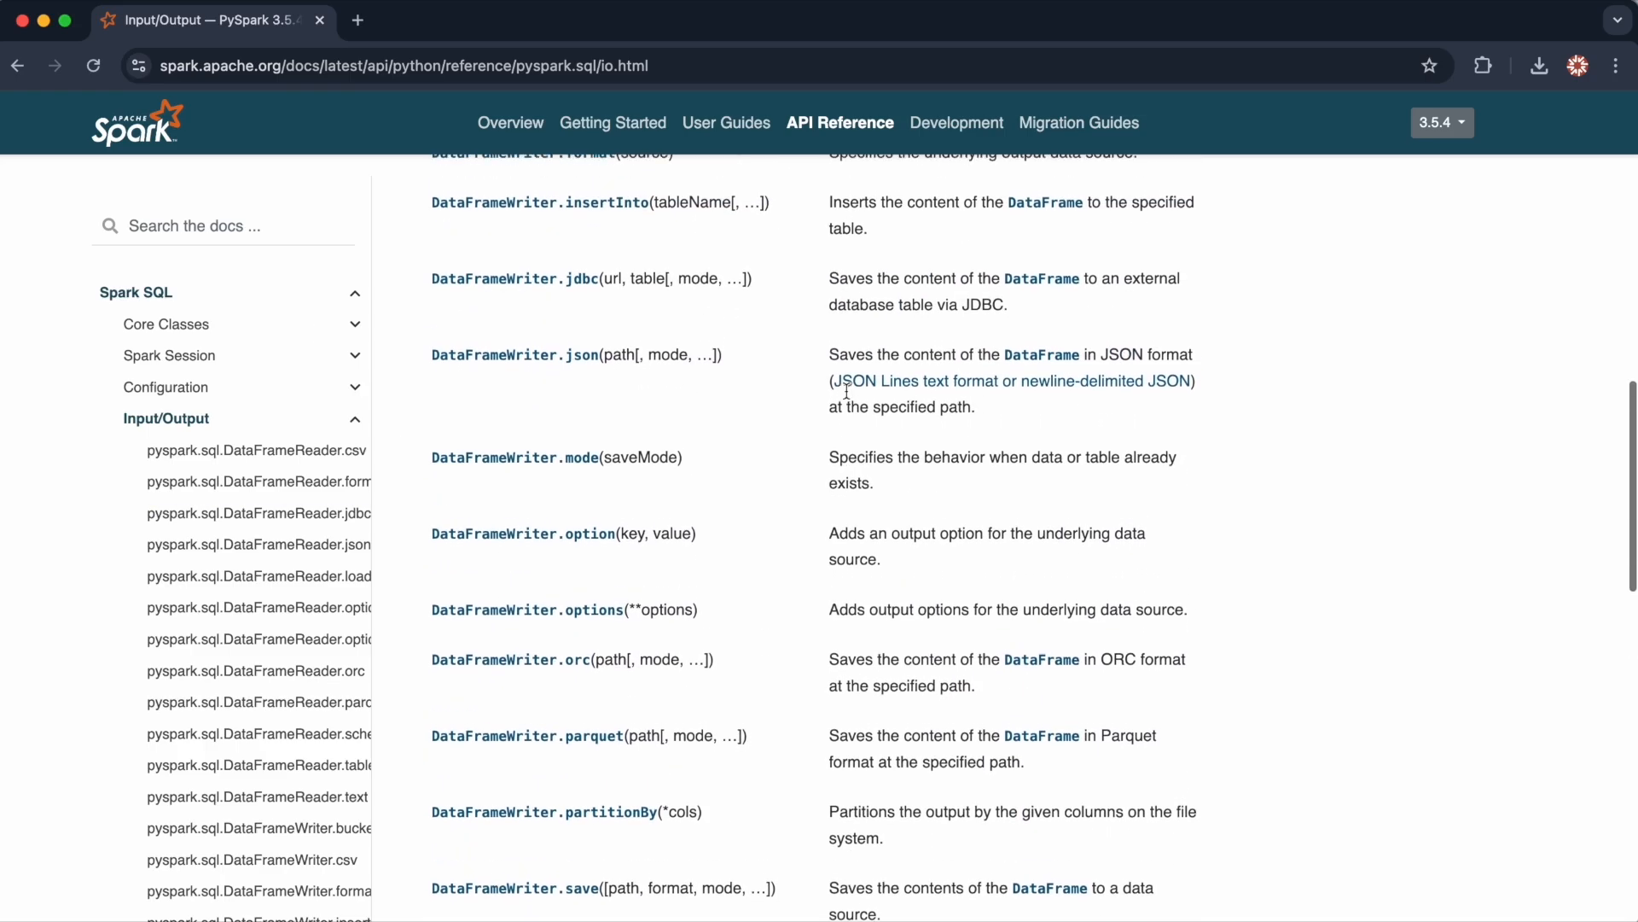
{"action": "scroll", "scroll_direction": "up", "scroll_amount": 3}
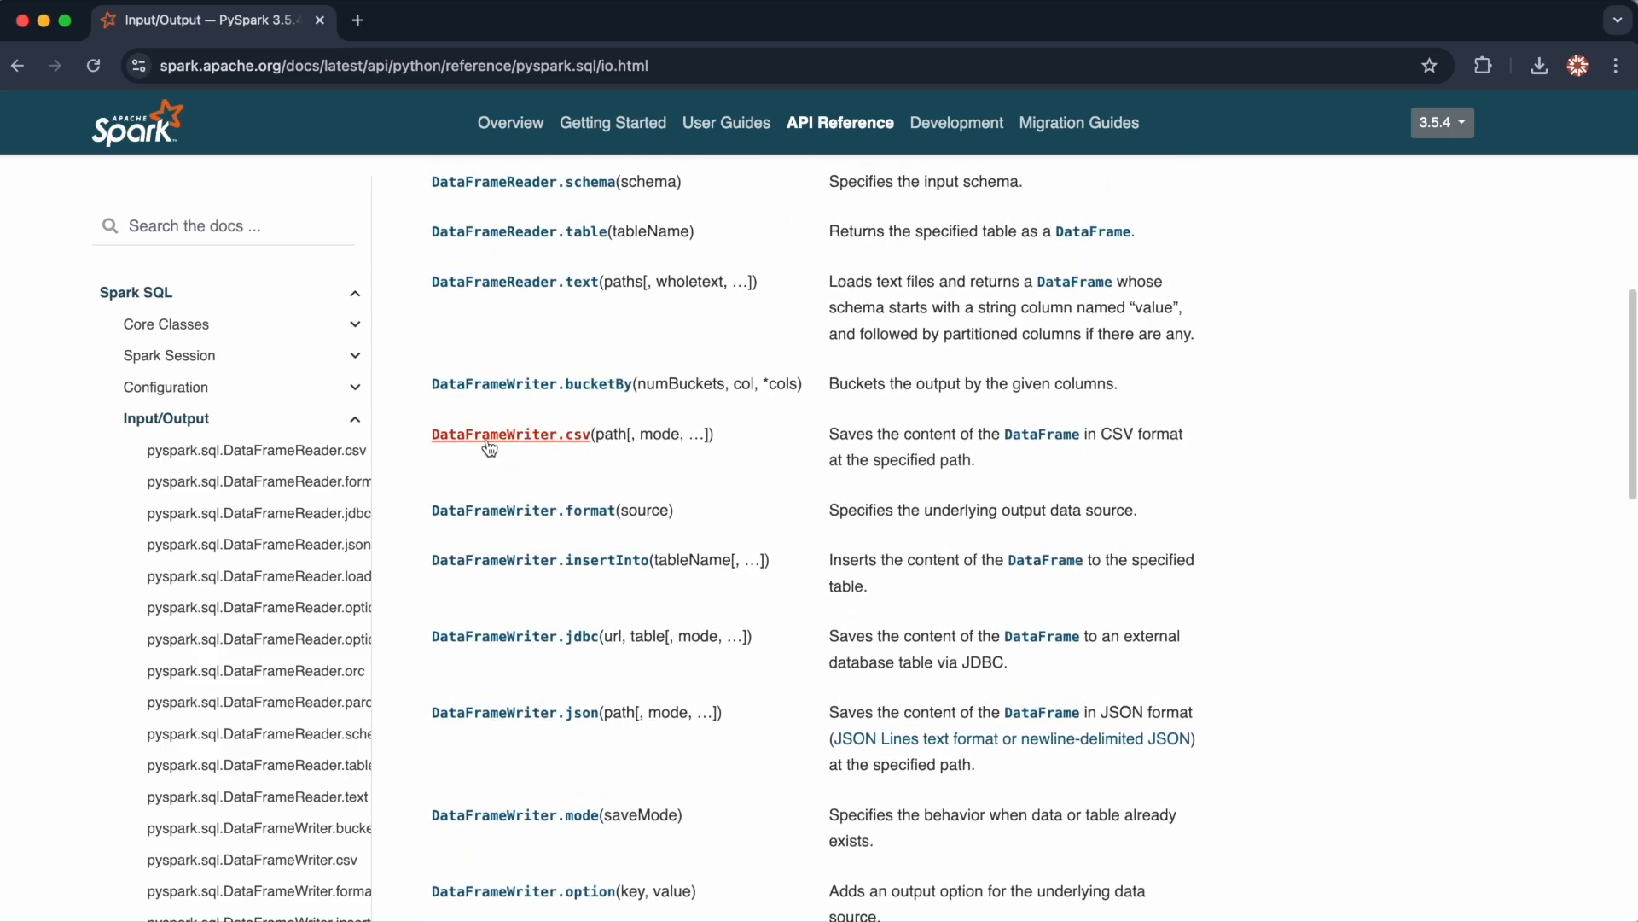
Glance at DataFrameWriter.csv, then return to the Input/Output method list and keep browsing it.
{"action": "left_click", "coordinate": [510, 433]}
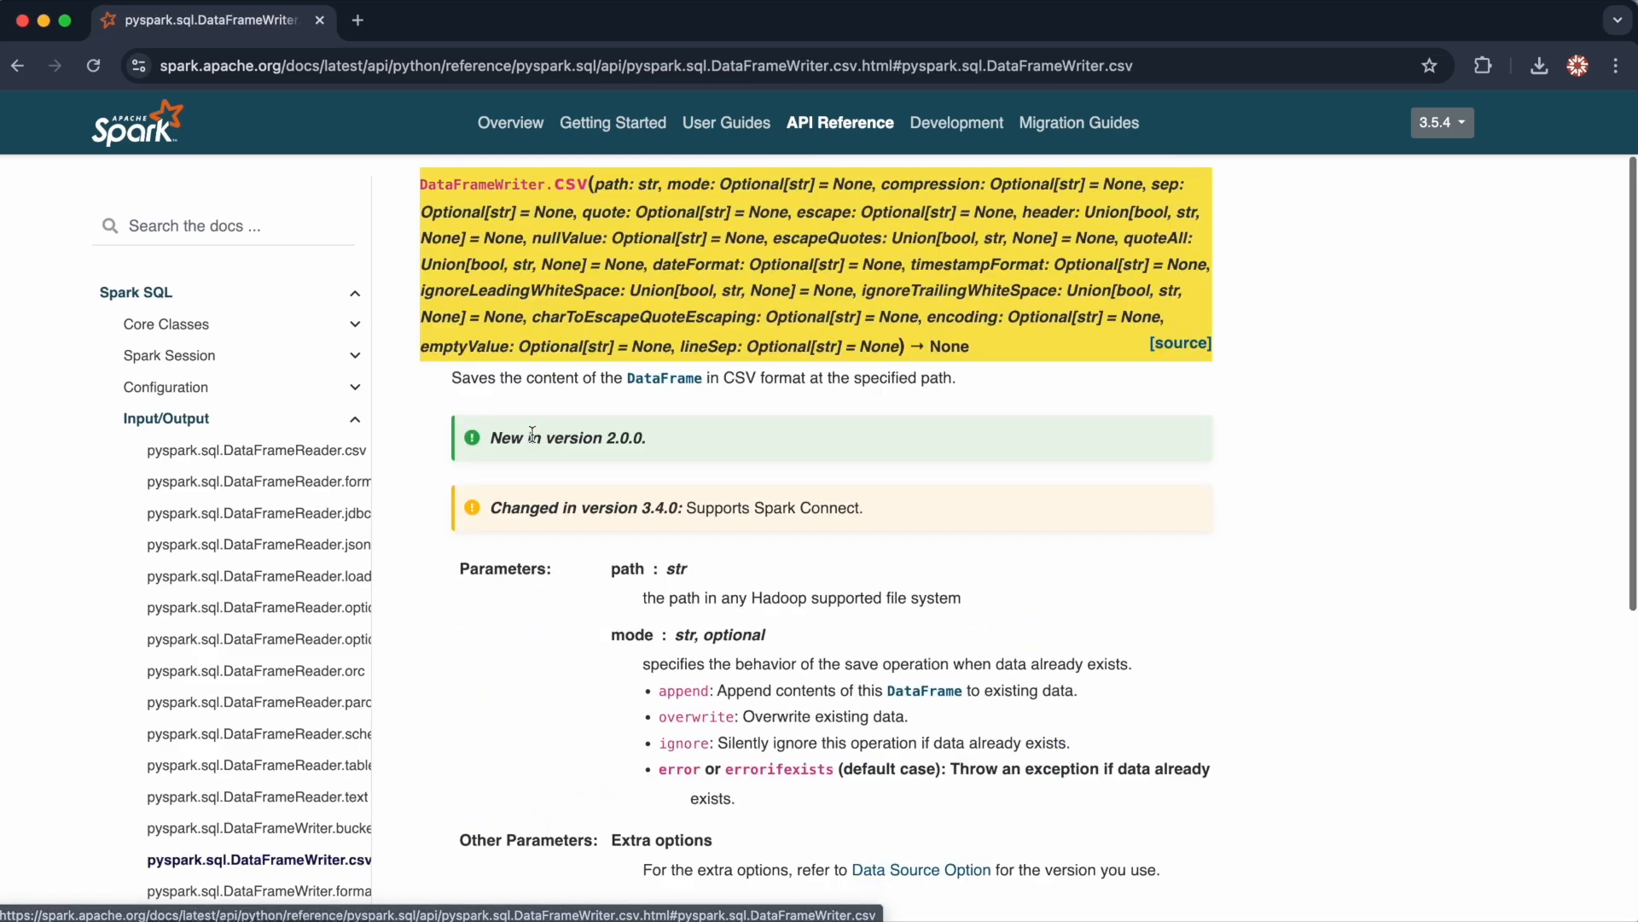
{"action": "left_click", "coordinate": [17, 65]}
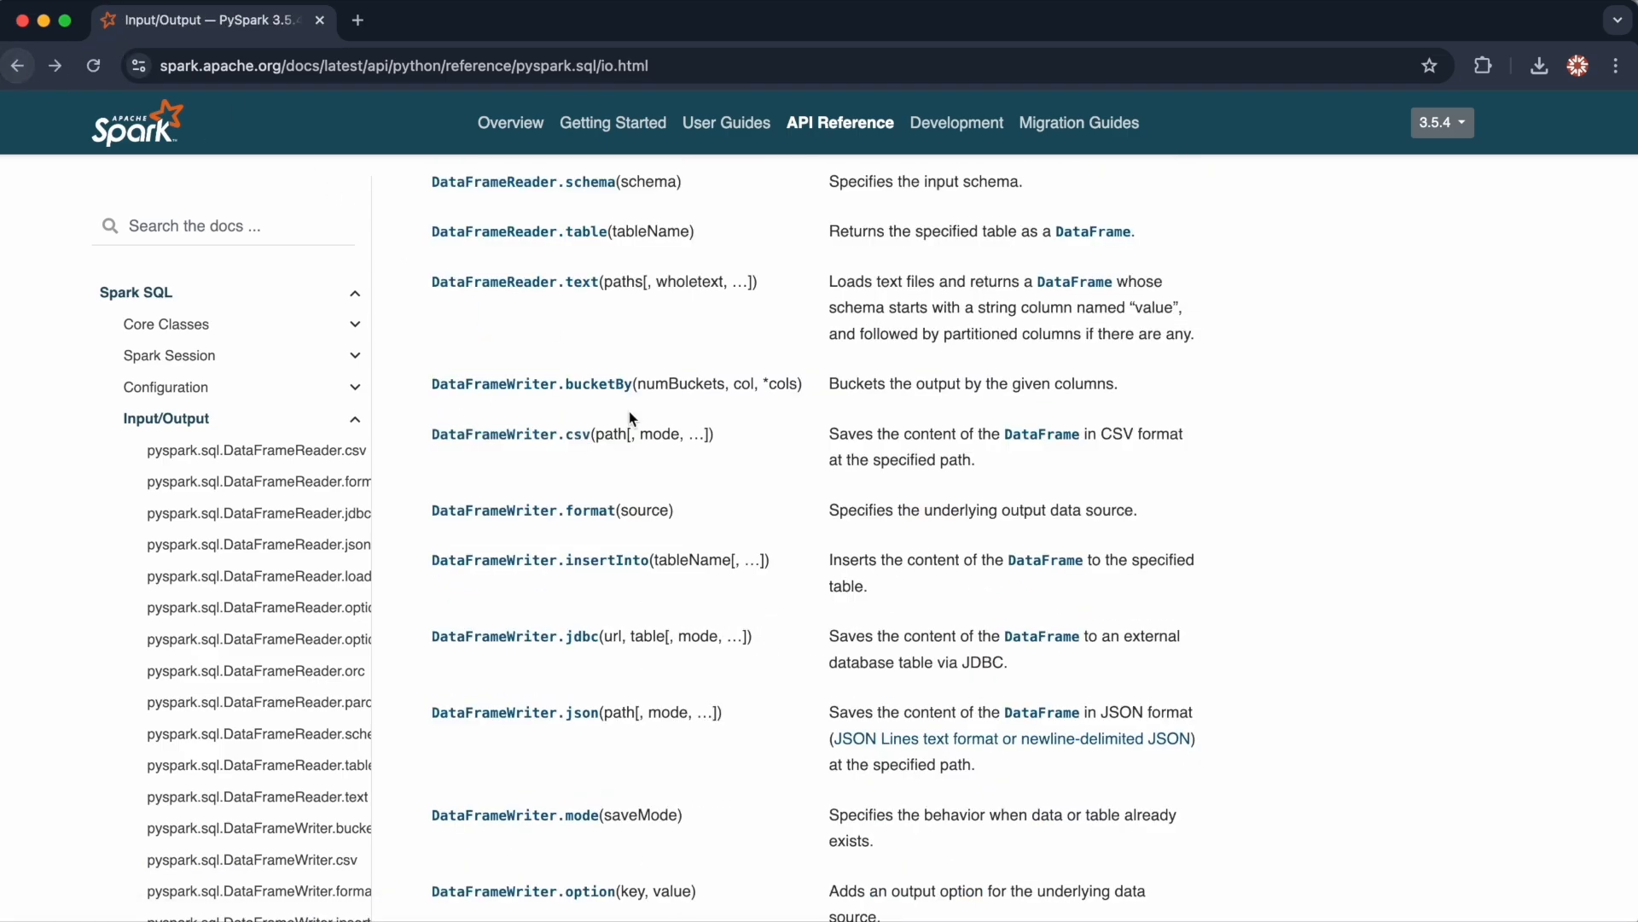
{"action": "mouse_move", "coordinate": [516, 714]}
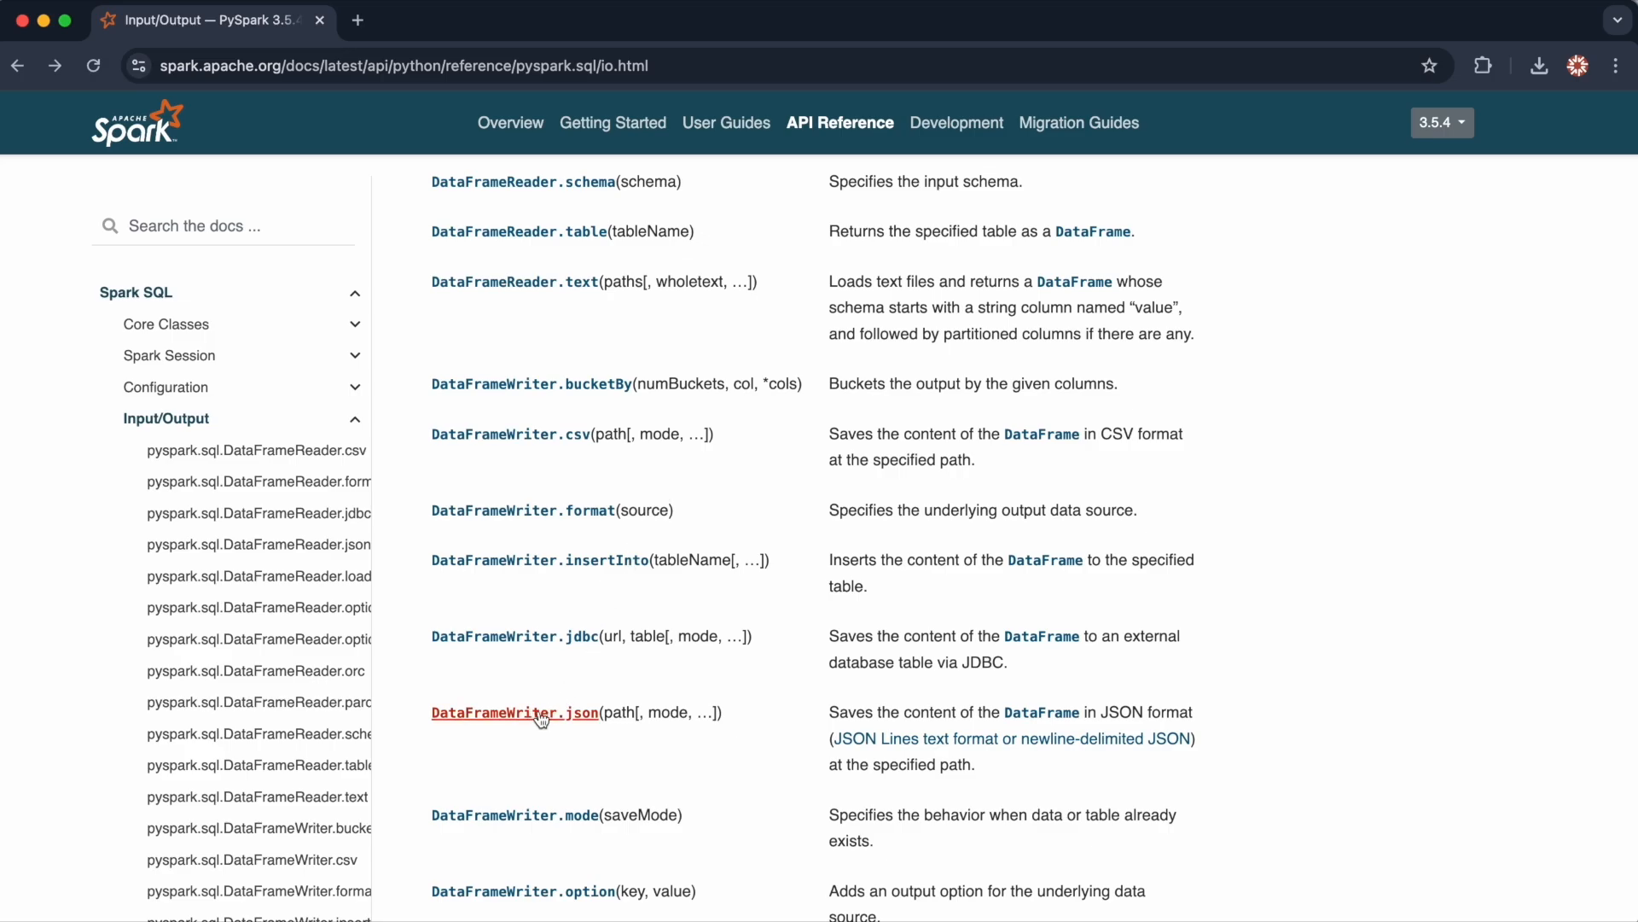
{"action": "mouse_move", "coordinate": [541, 653]}
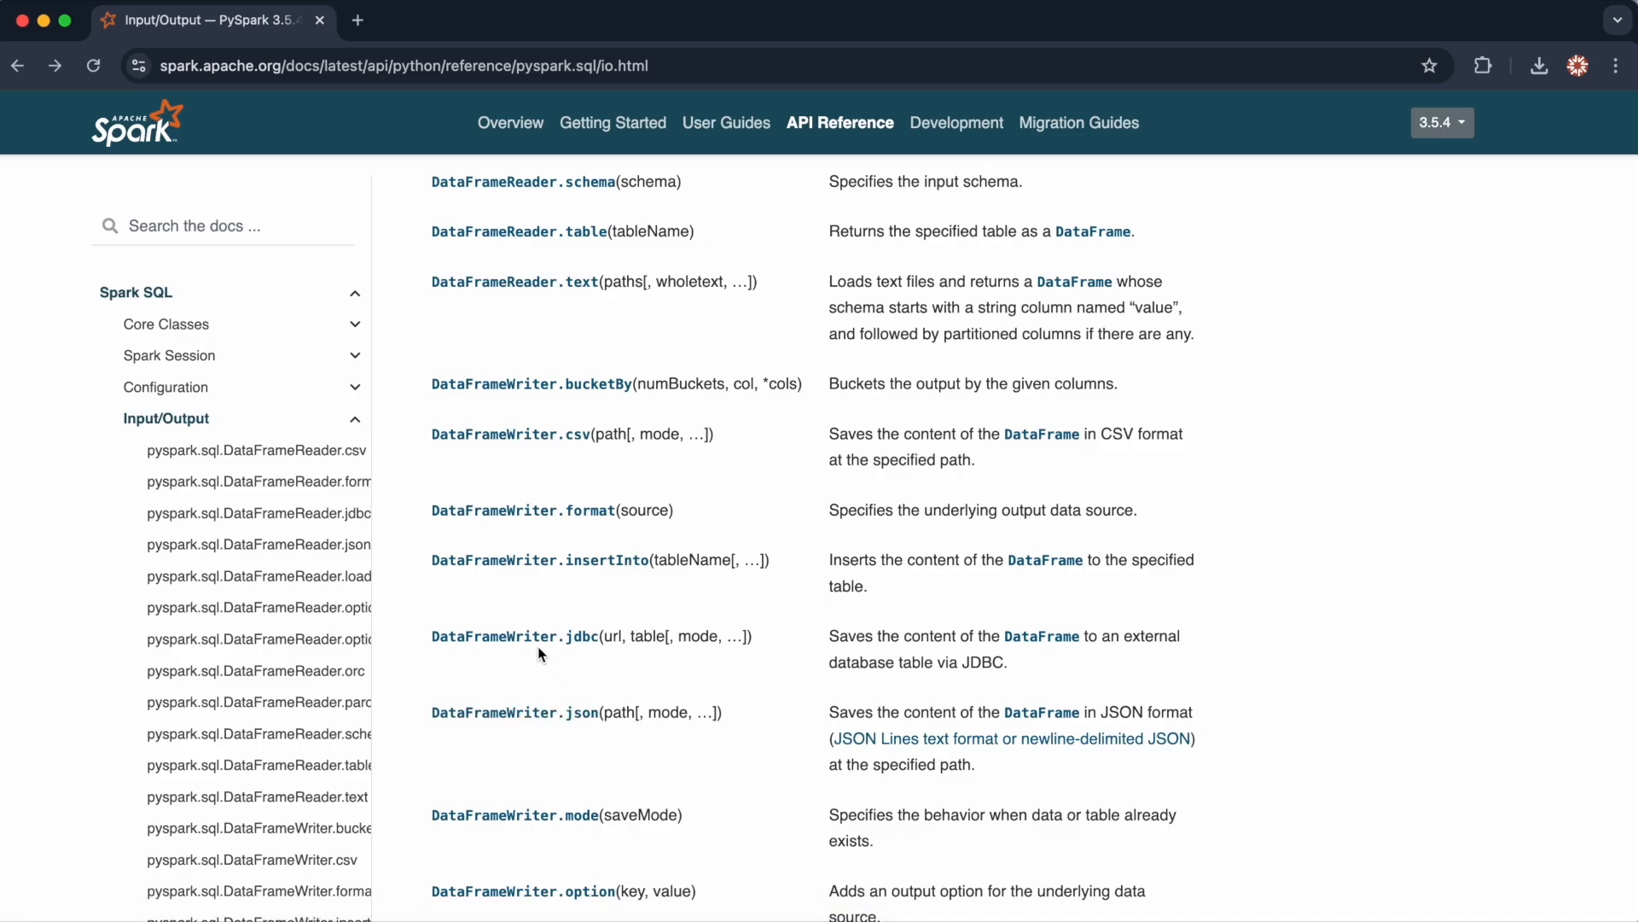
{"action": "mouse_move", "coordinate": [512, 637]}
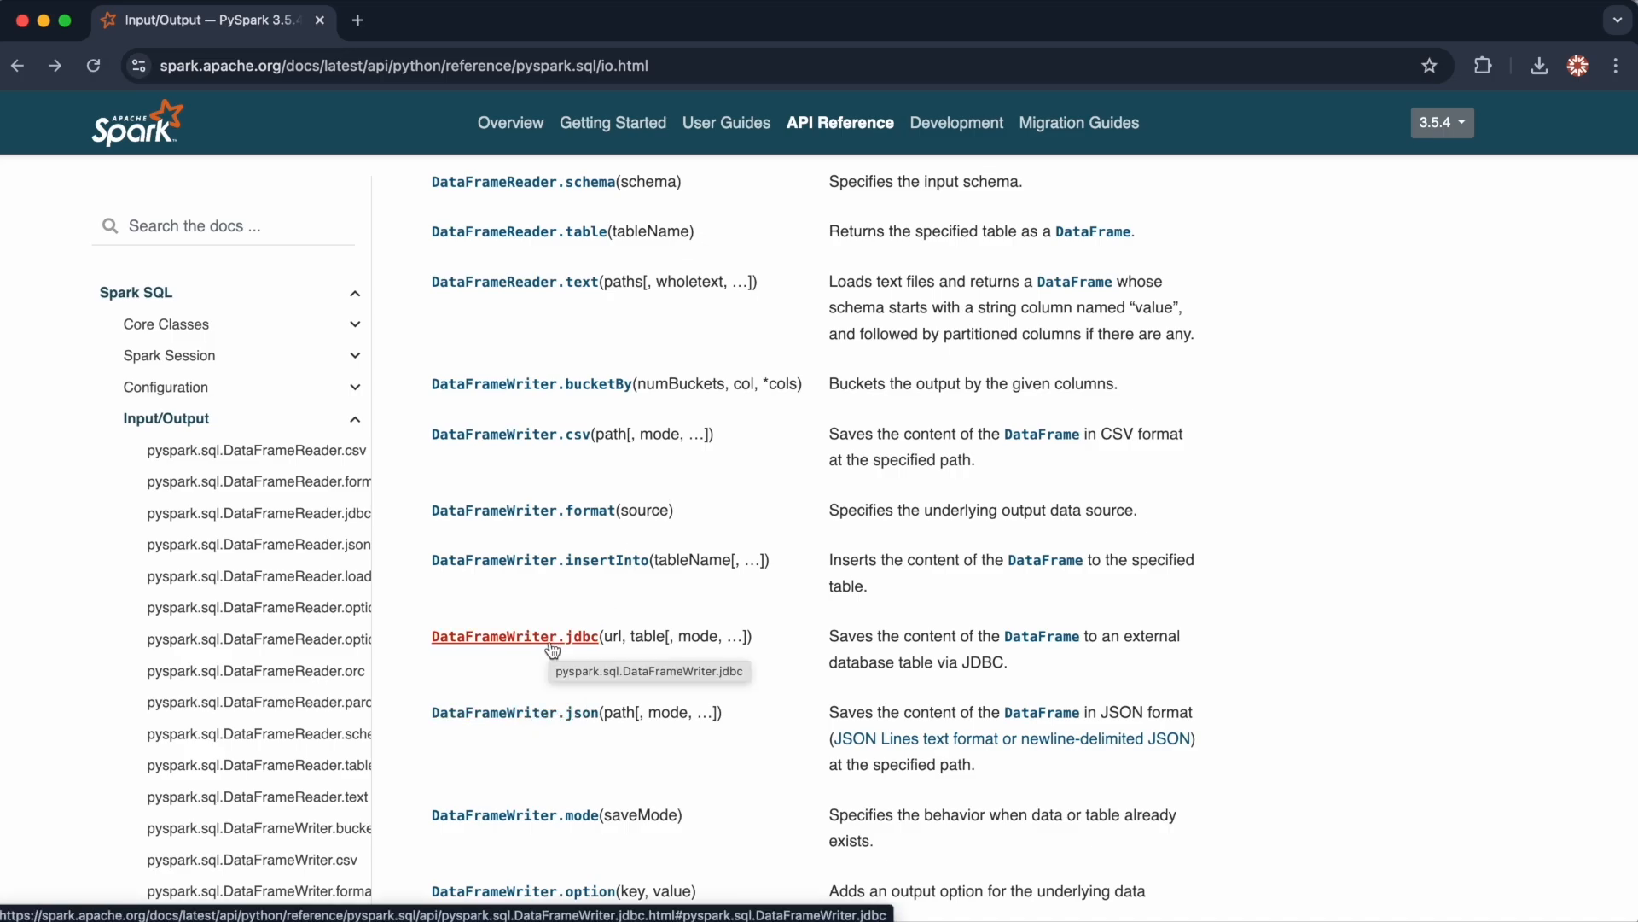
{"action": "scroll", "scroll_direction": "down", "scroll_amount": 3}
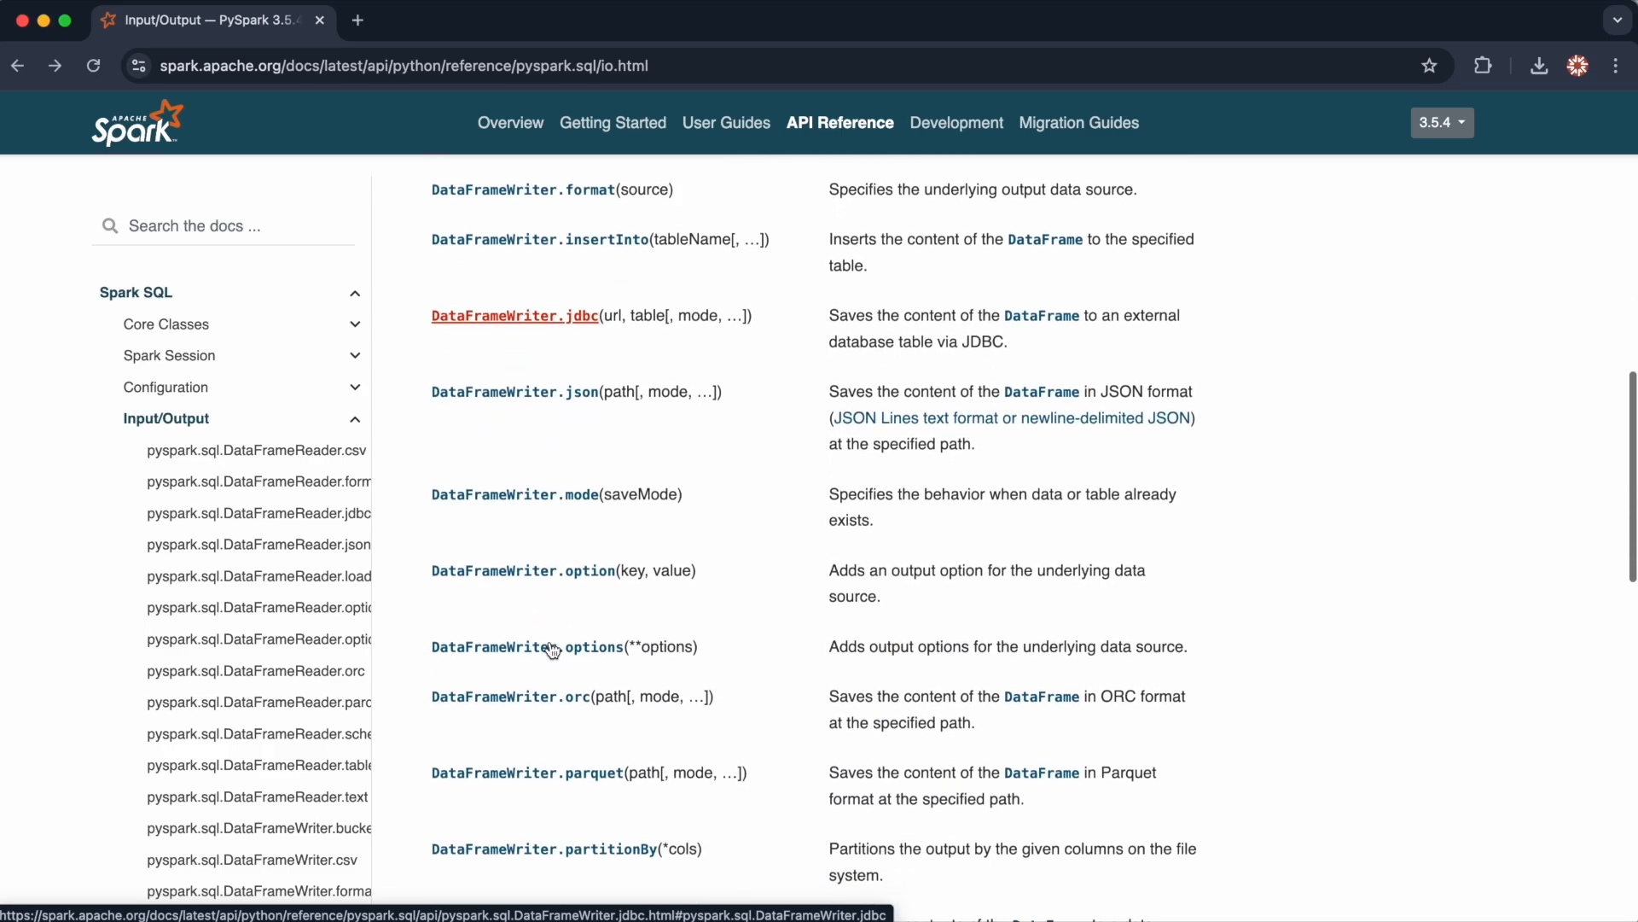
{"action": "scroll", "scroll_direction": "down", "scroll_amount": 3}
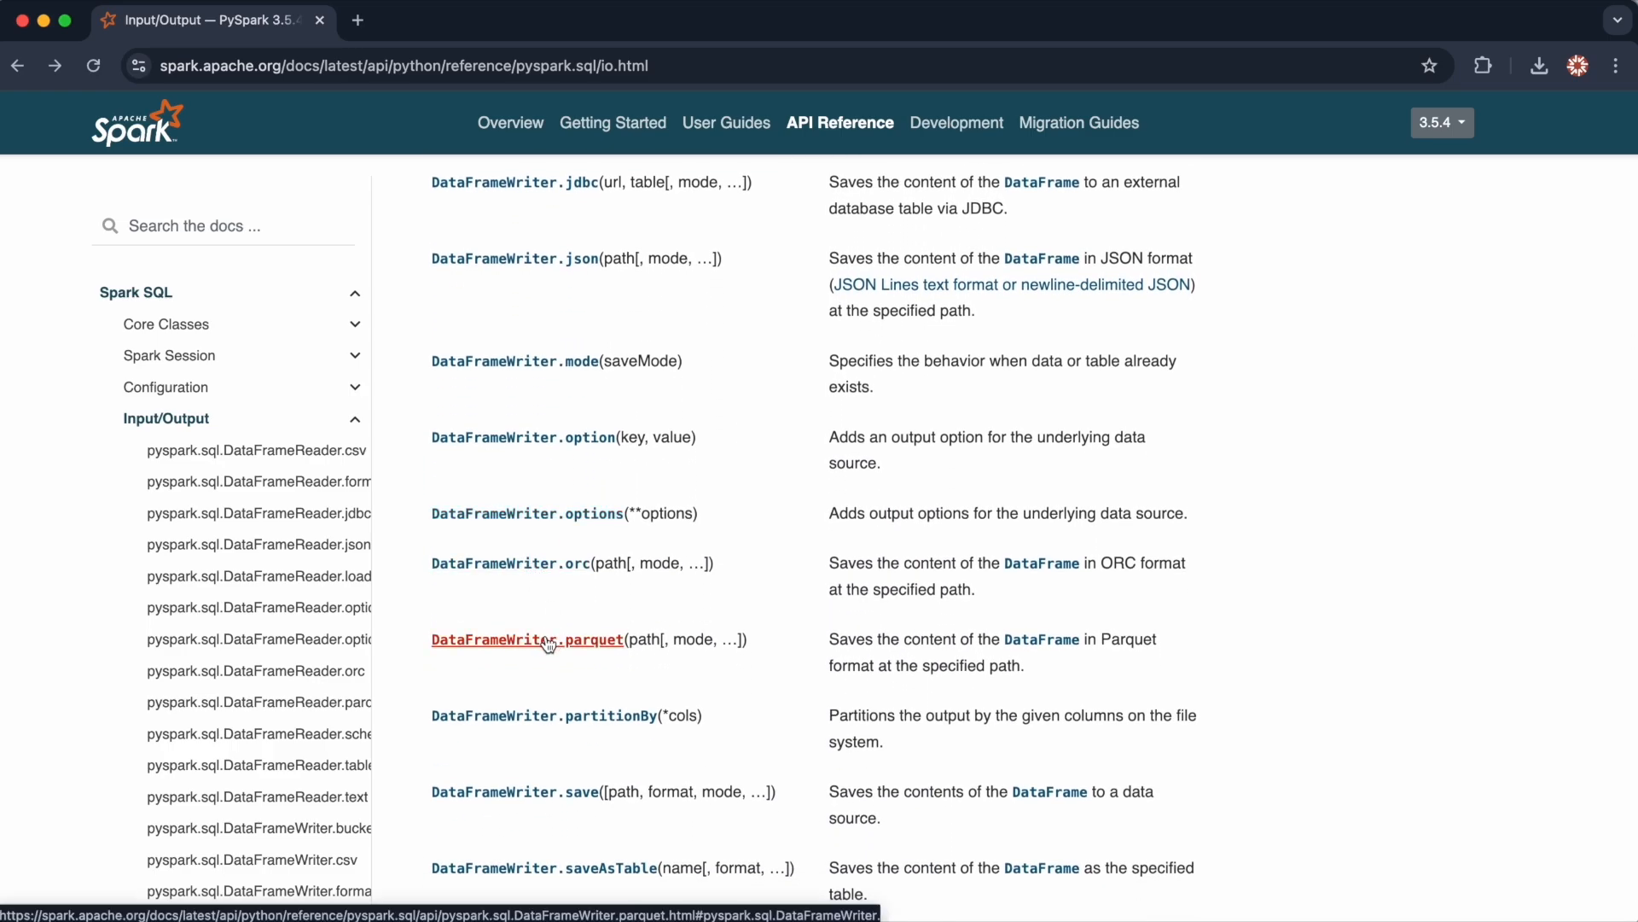
{"action": "scroll", "scroll_direction": "up", "scroll_amount": 3}
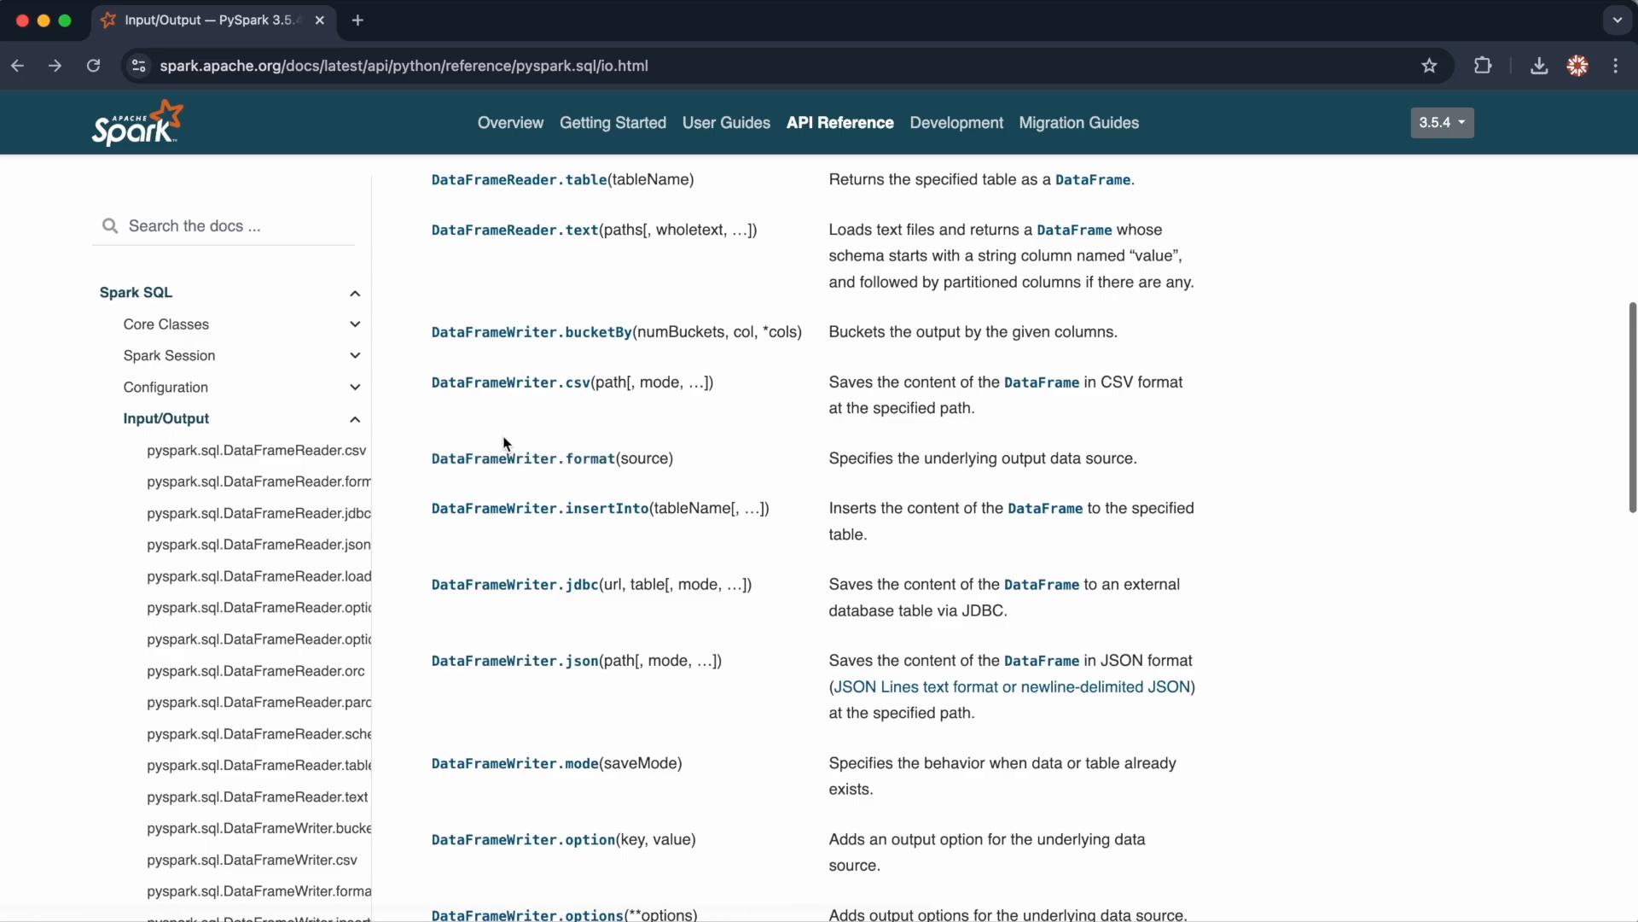
{"action": "left_click", "coordinate": [510, 381]}
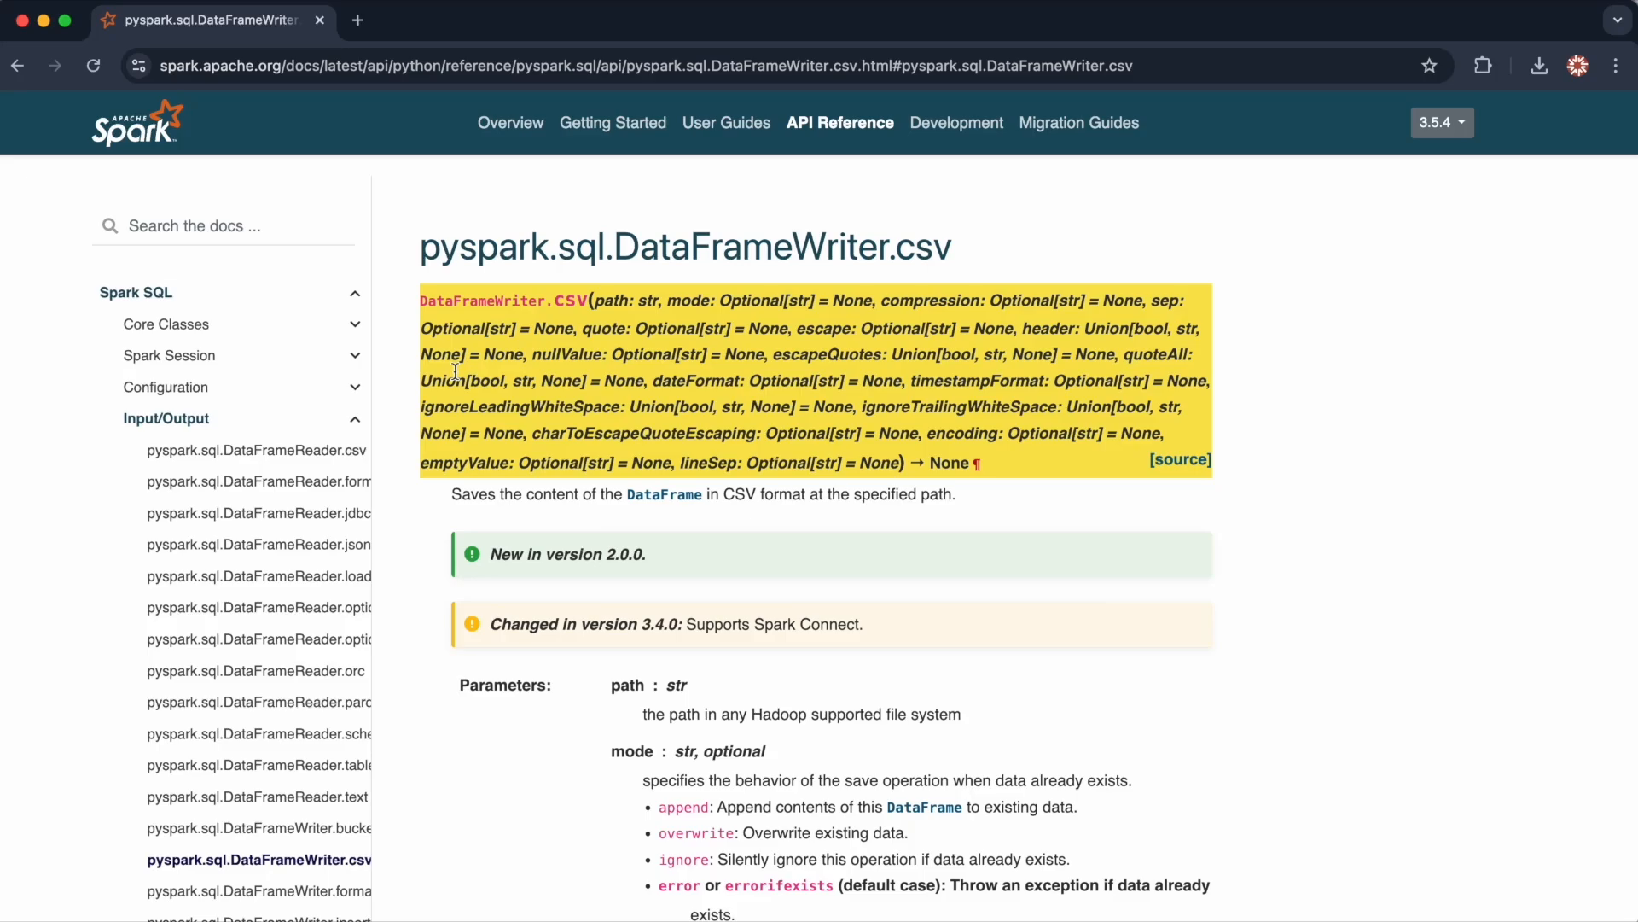
{"action": "scroll", "scroll_direction": "down", "scroll_amount": 3}
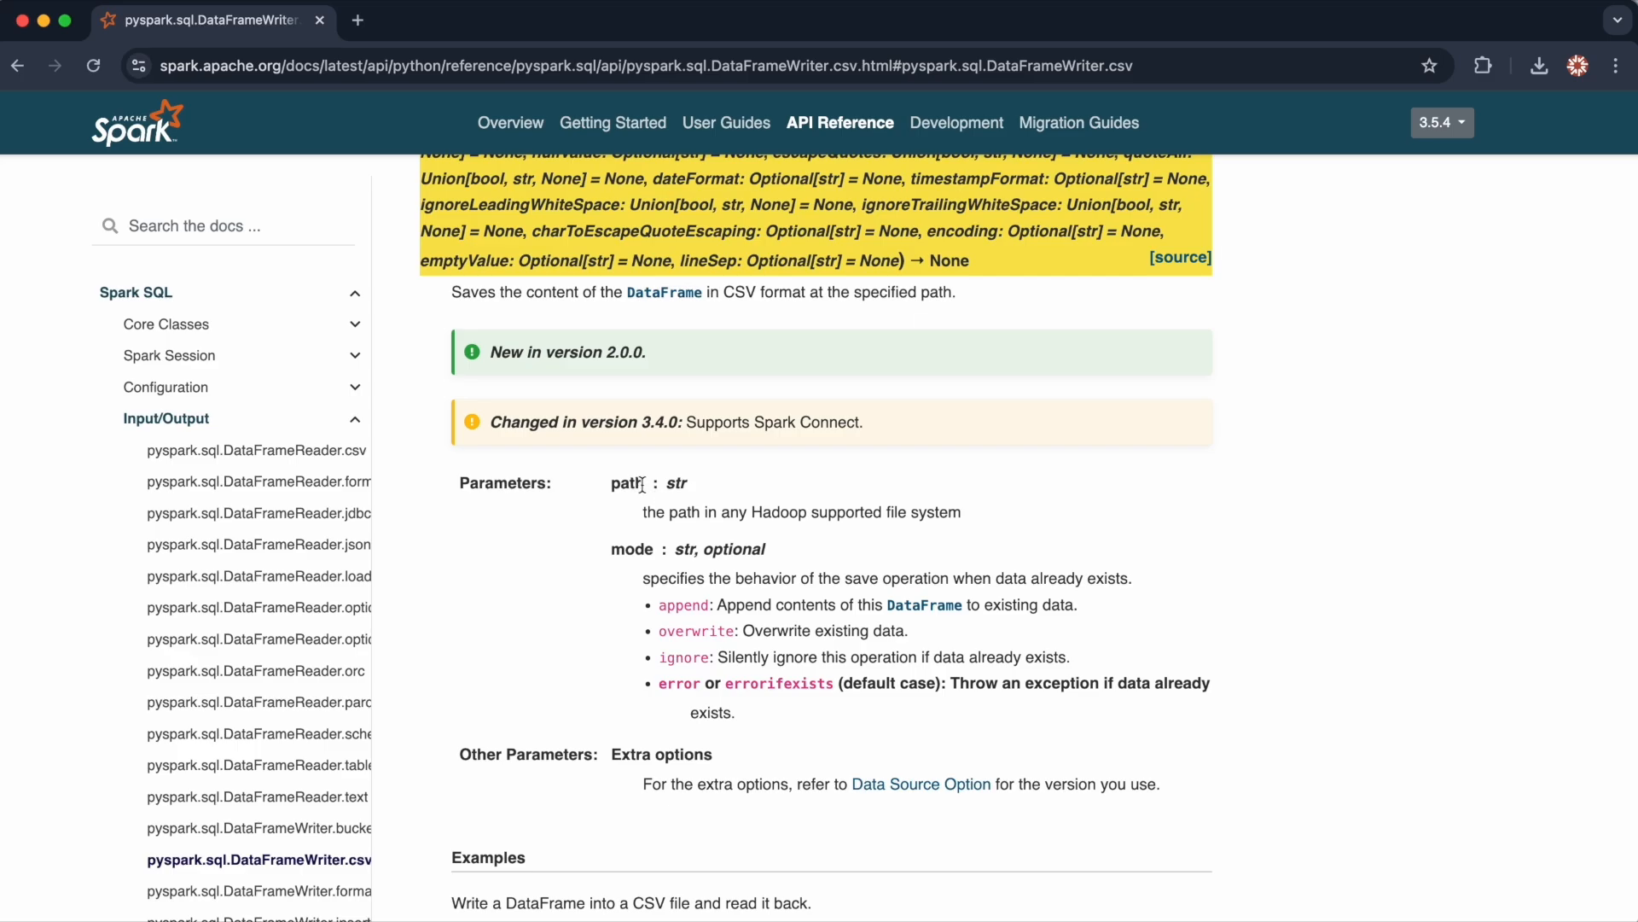
{"action": "mouse_move", "coordinate": [651, 502]}
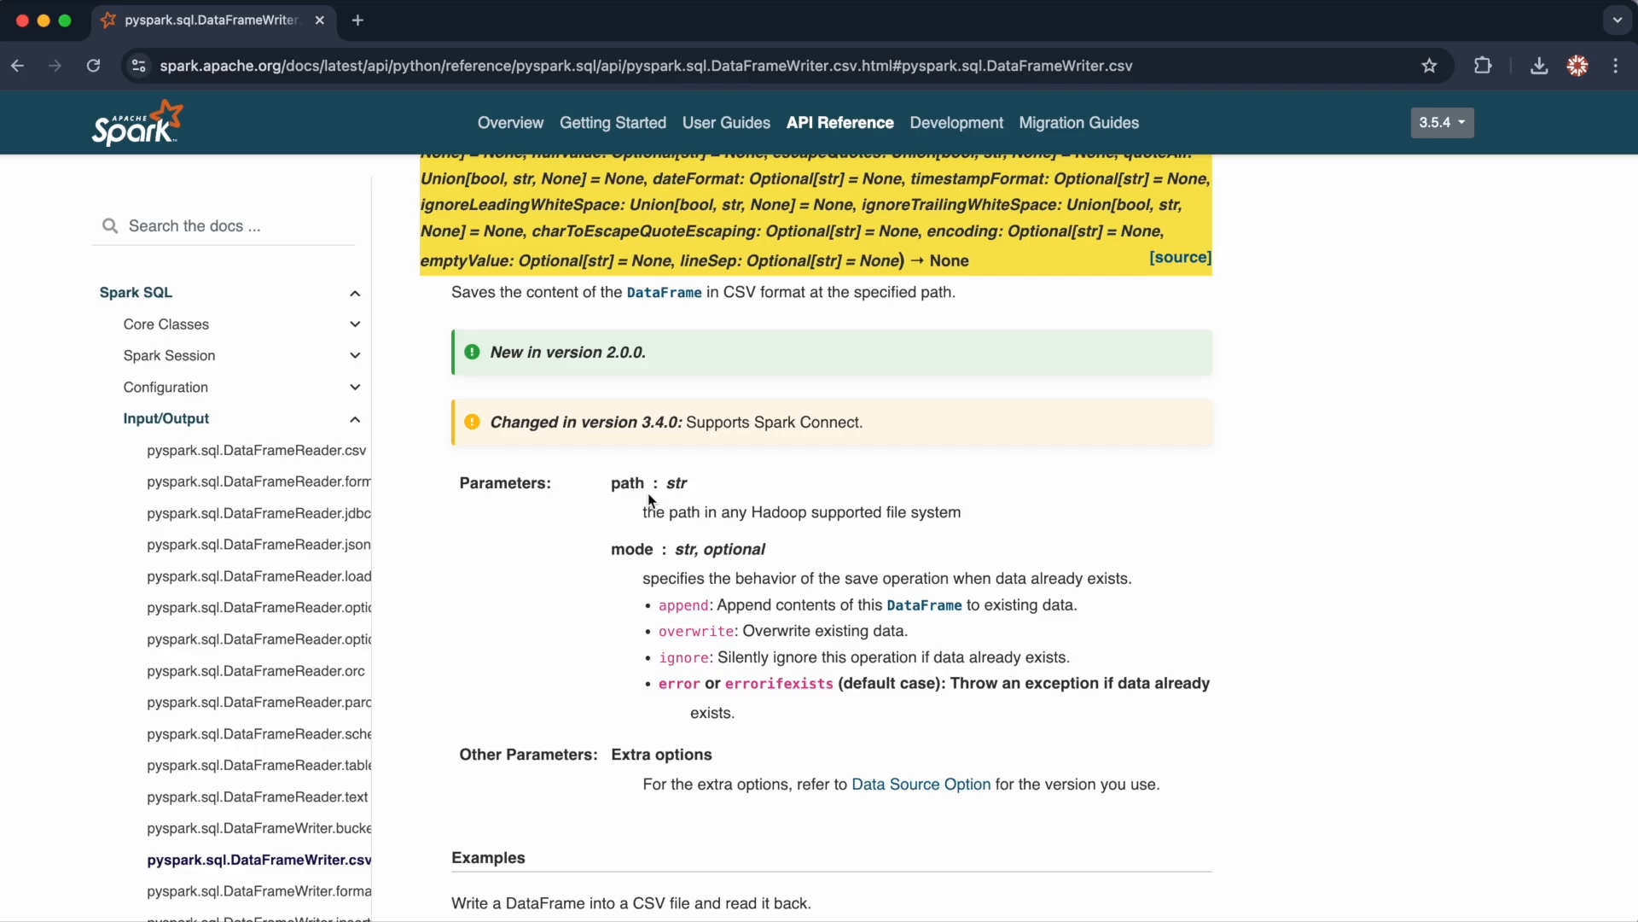
{"action": "mouse_move", "coordinate": [621, 505]}
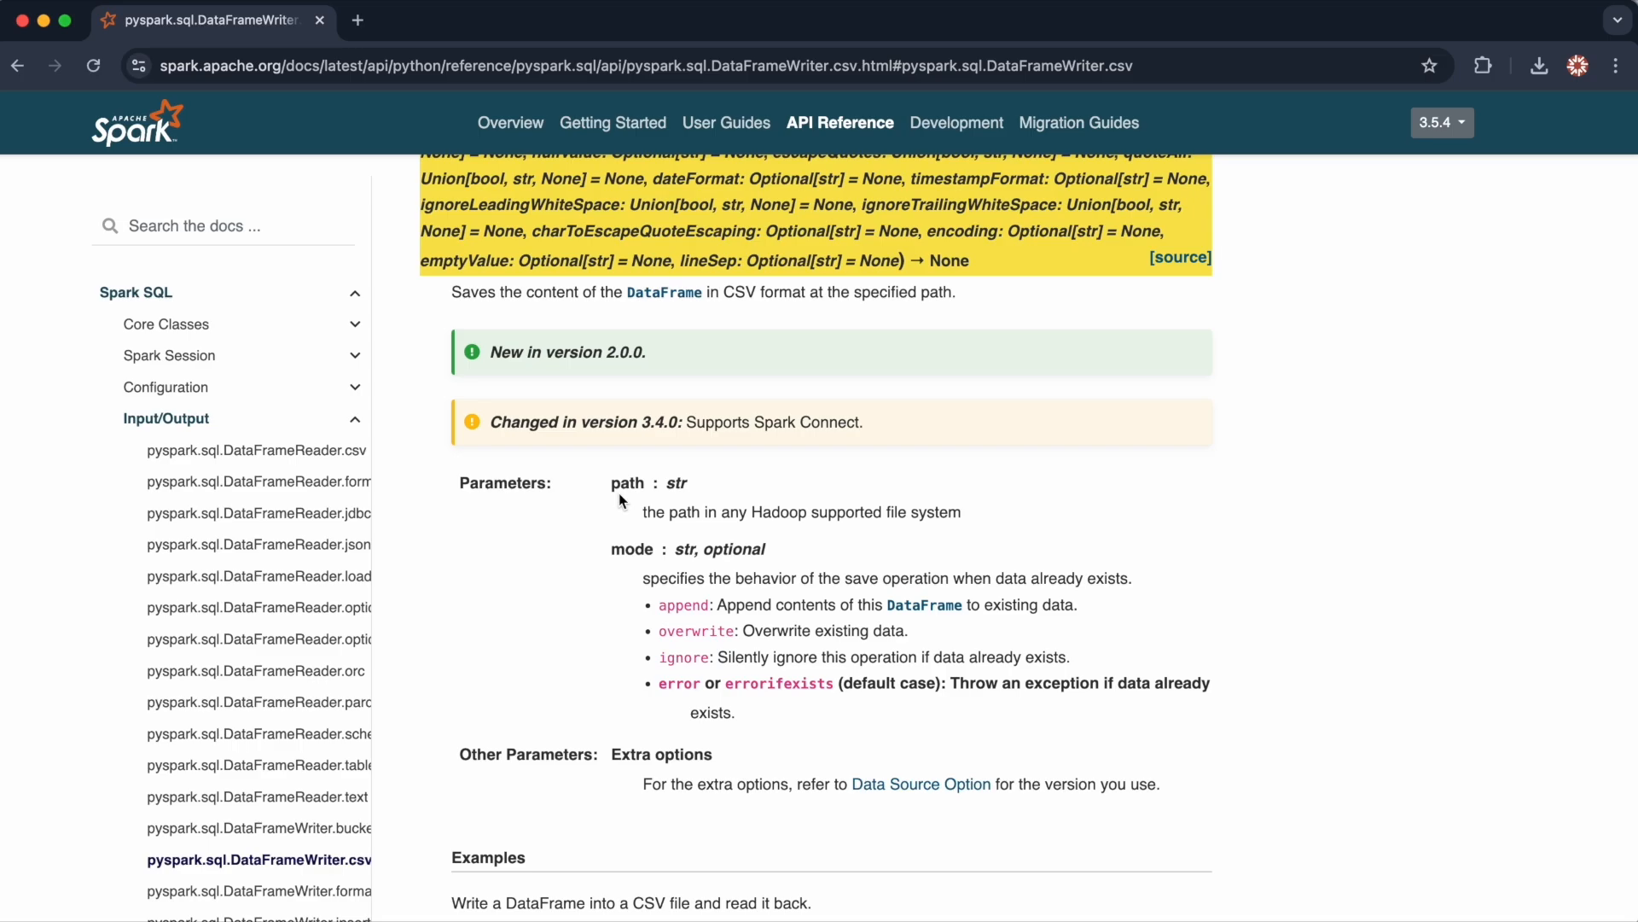
{"action": "mouse_move", "coordinate": [630, 551]}
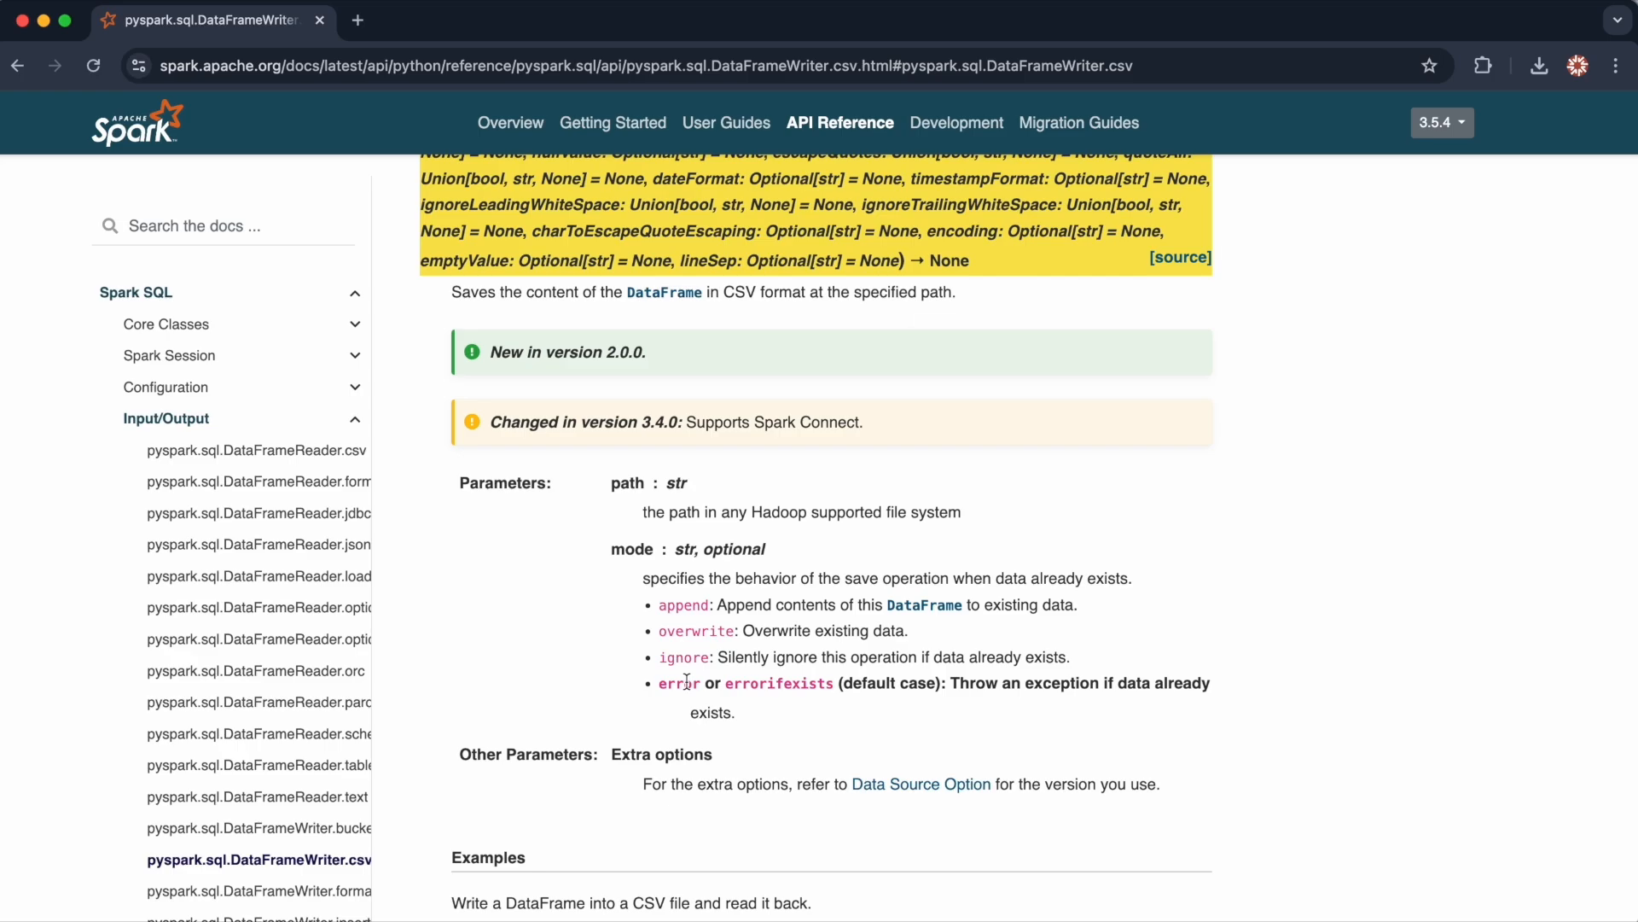
{"action": "mouse_move", "coordinate": [603, 763]}
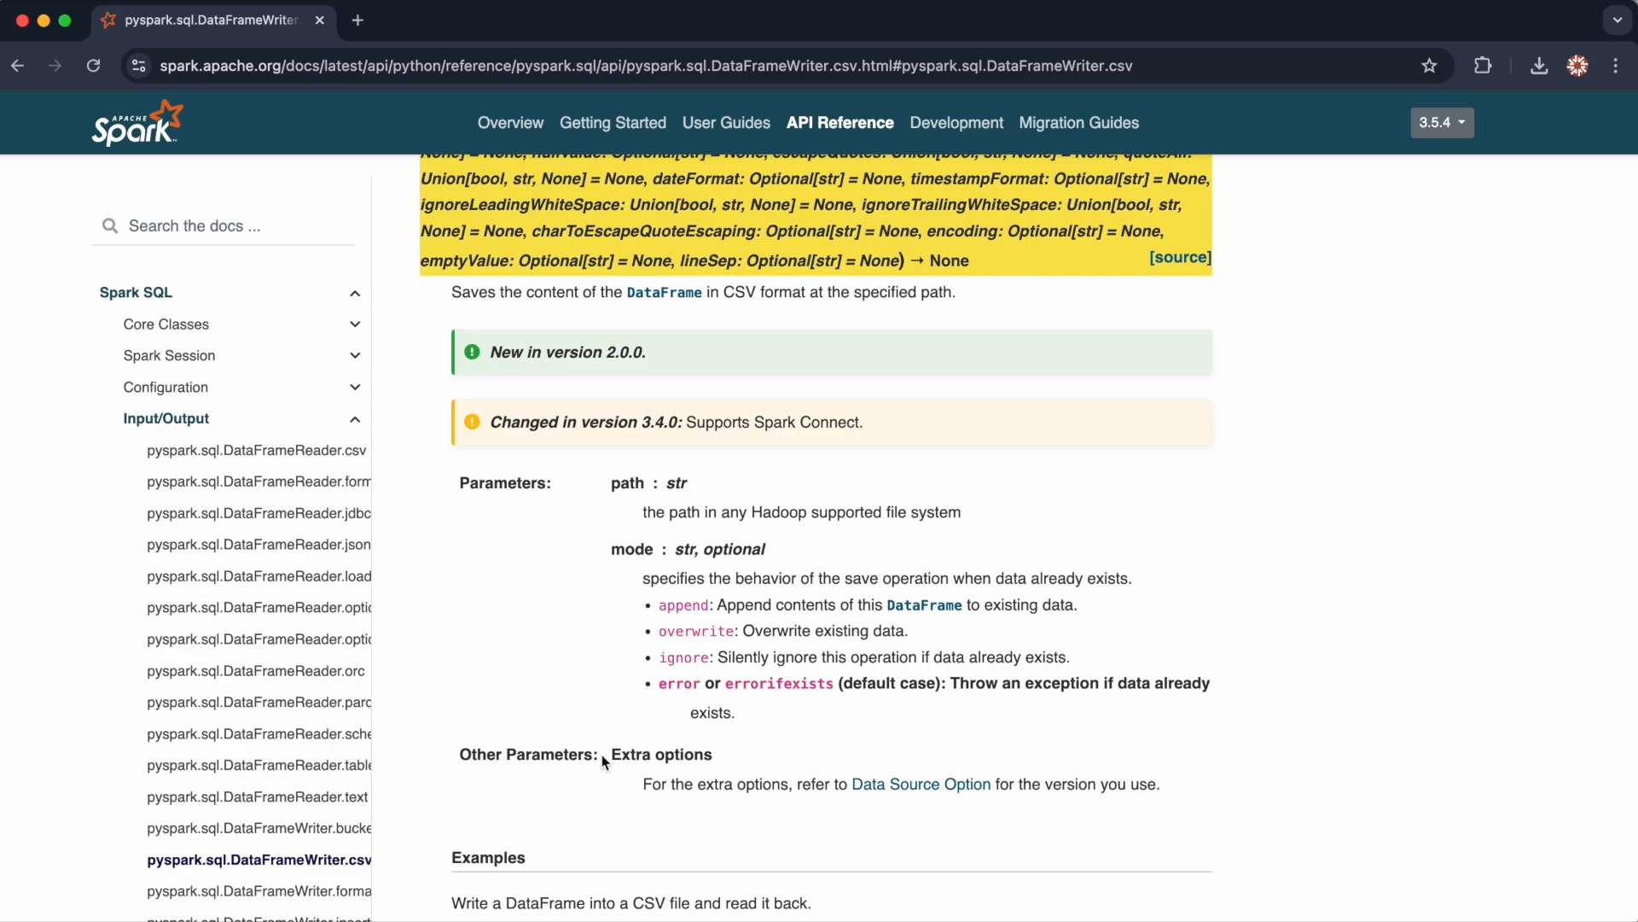
{"action": "mouse_move", "coordinate": [736, 804]}
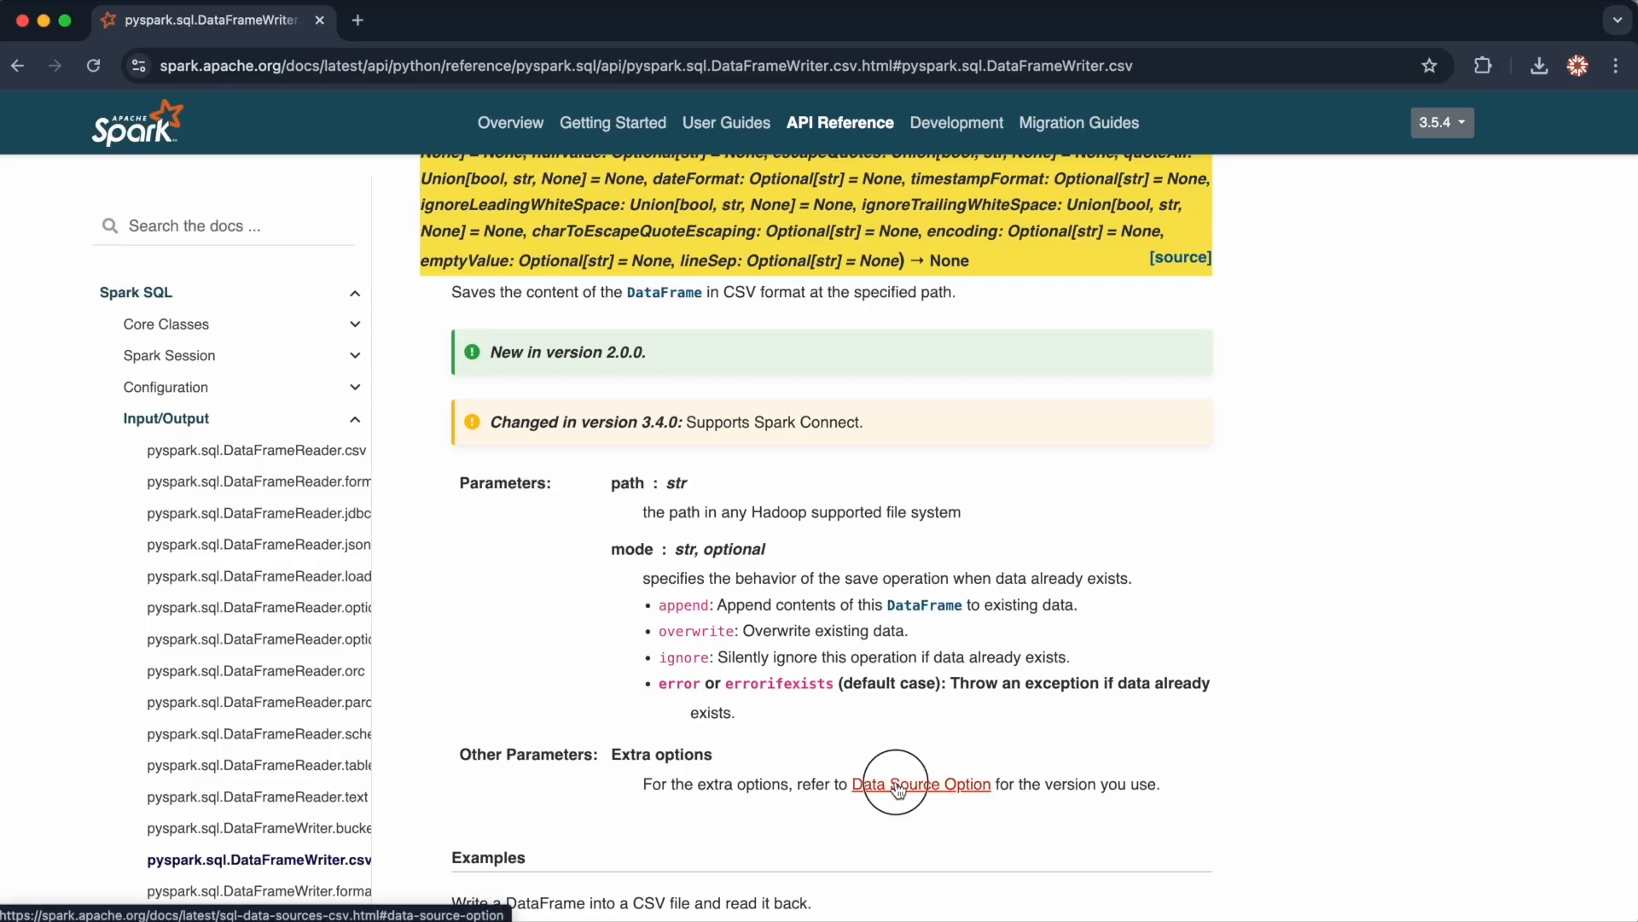
{"action": "left_click", "coordinate": [922, 784]}
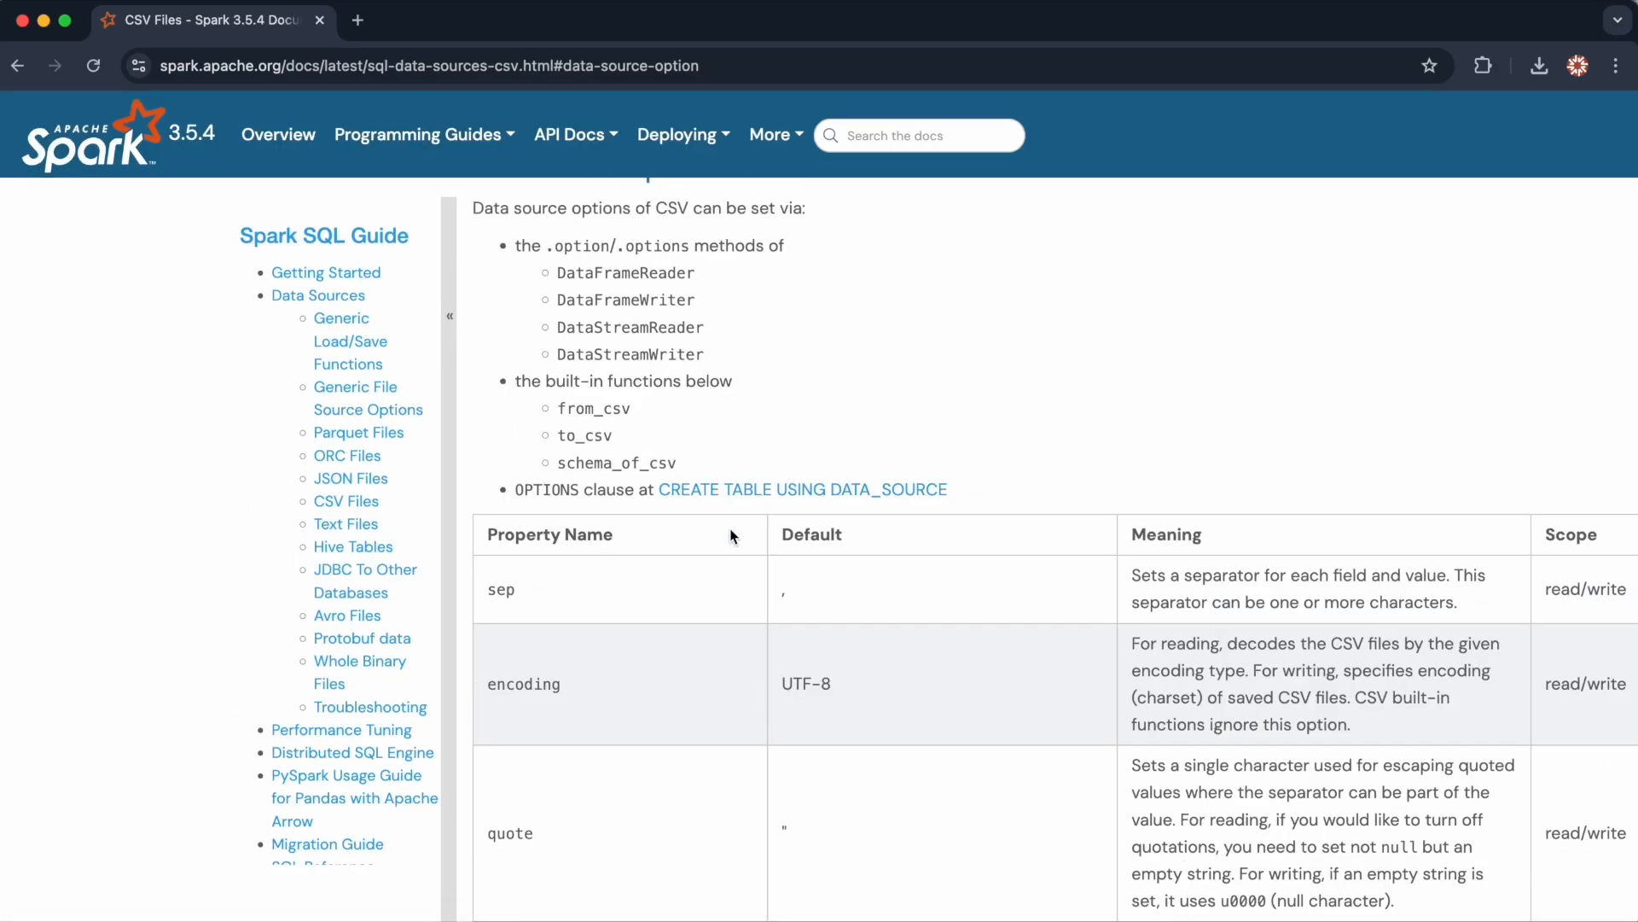
{"action": "mouse_move", "coordinate": [555, 574]}
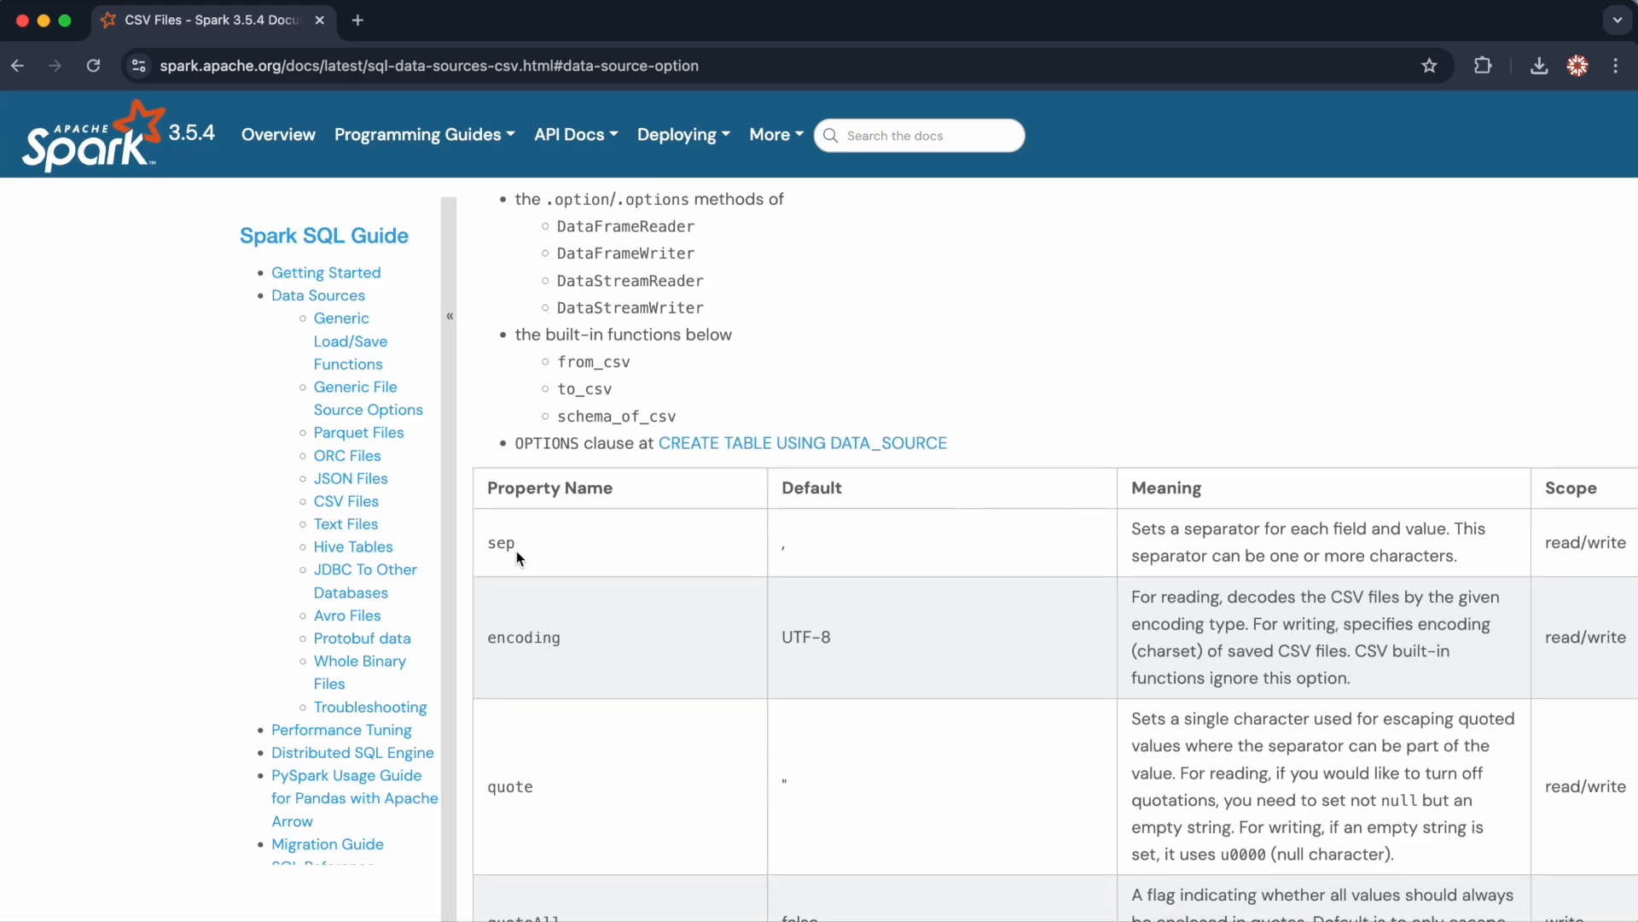
{"action": "mouse_move", "coordinate": [510, 553]}
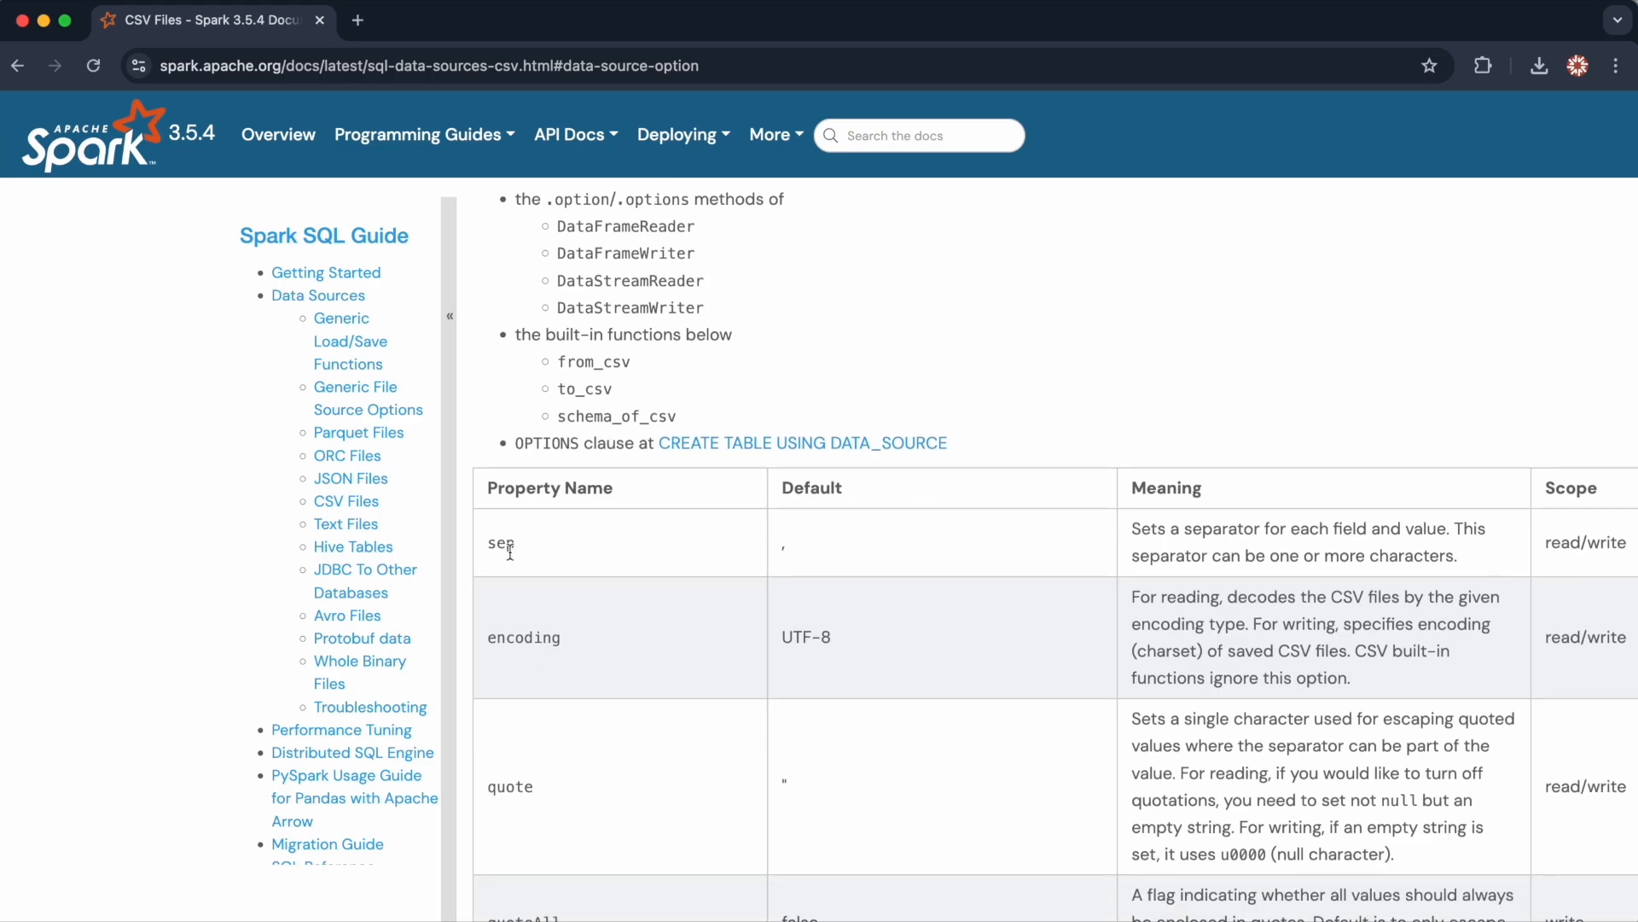
{"action": "mouse_move", "coordinate": [543, 559]}
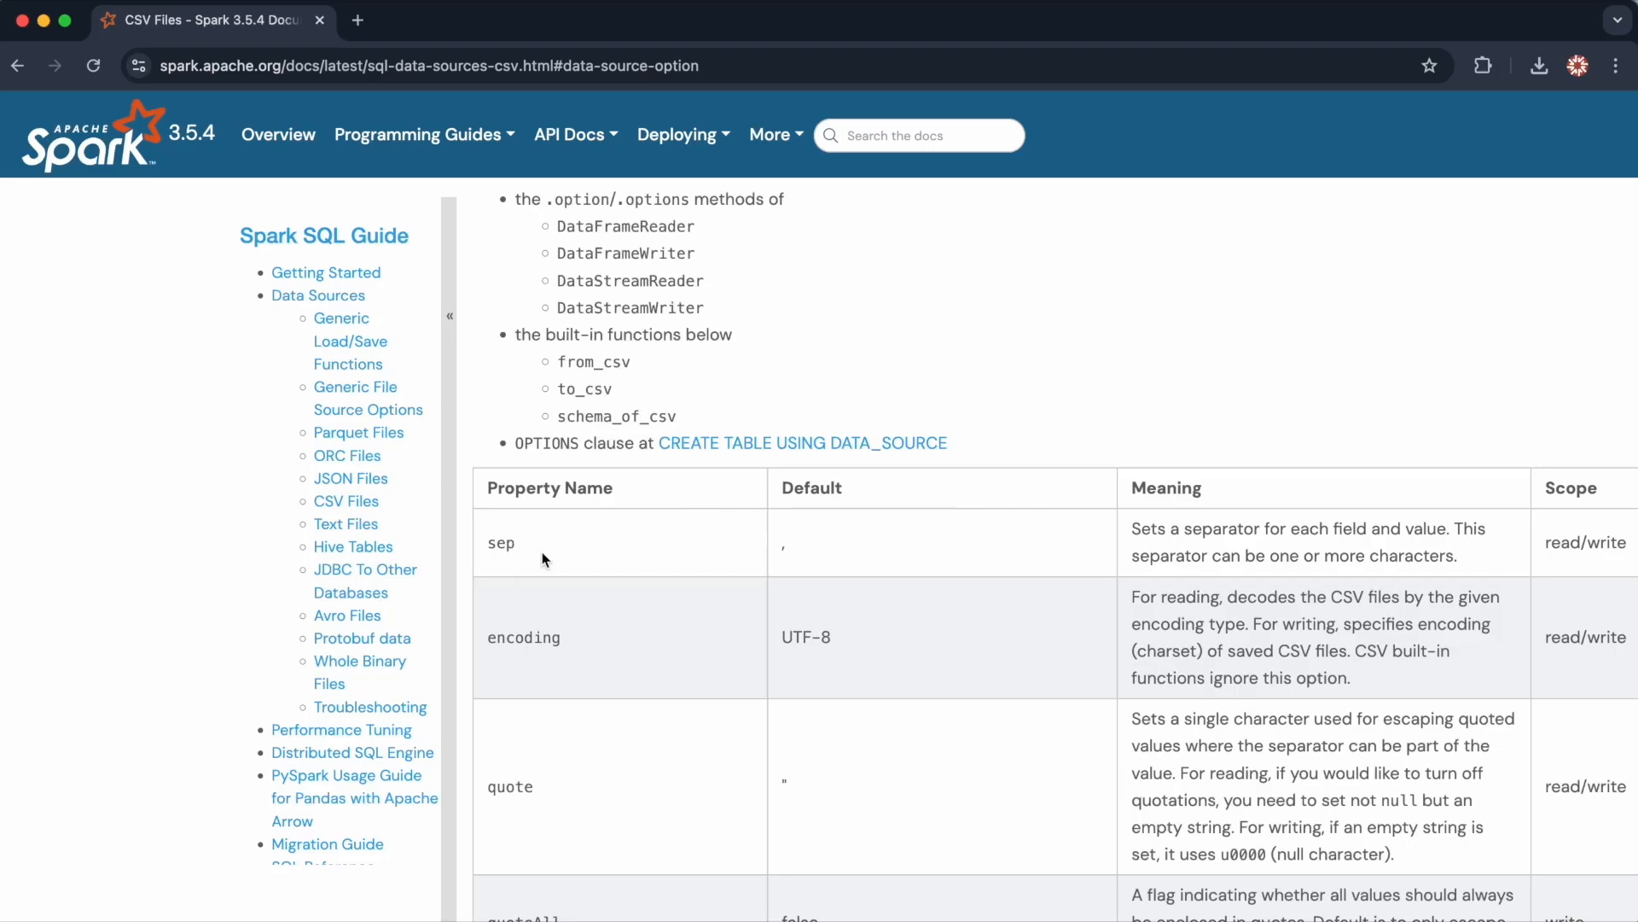
{"action": "mouse_move", "coordinate": [998, 531]}
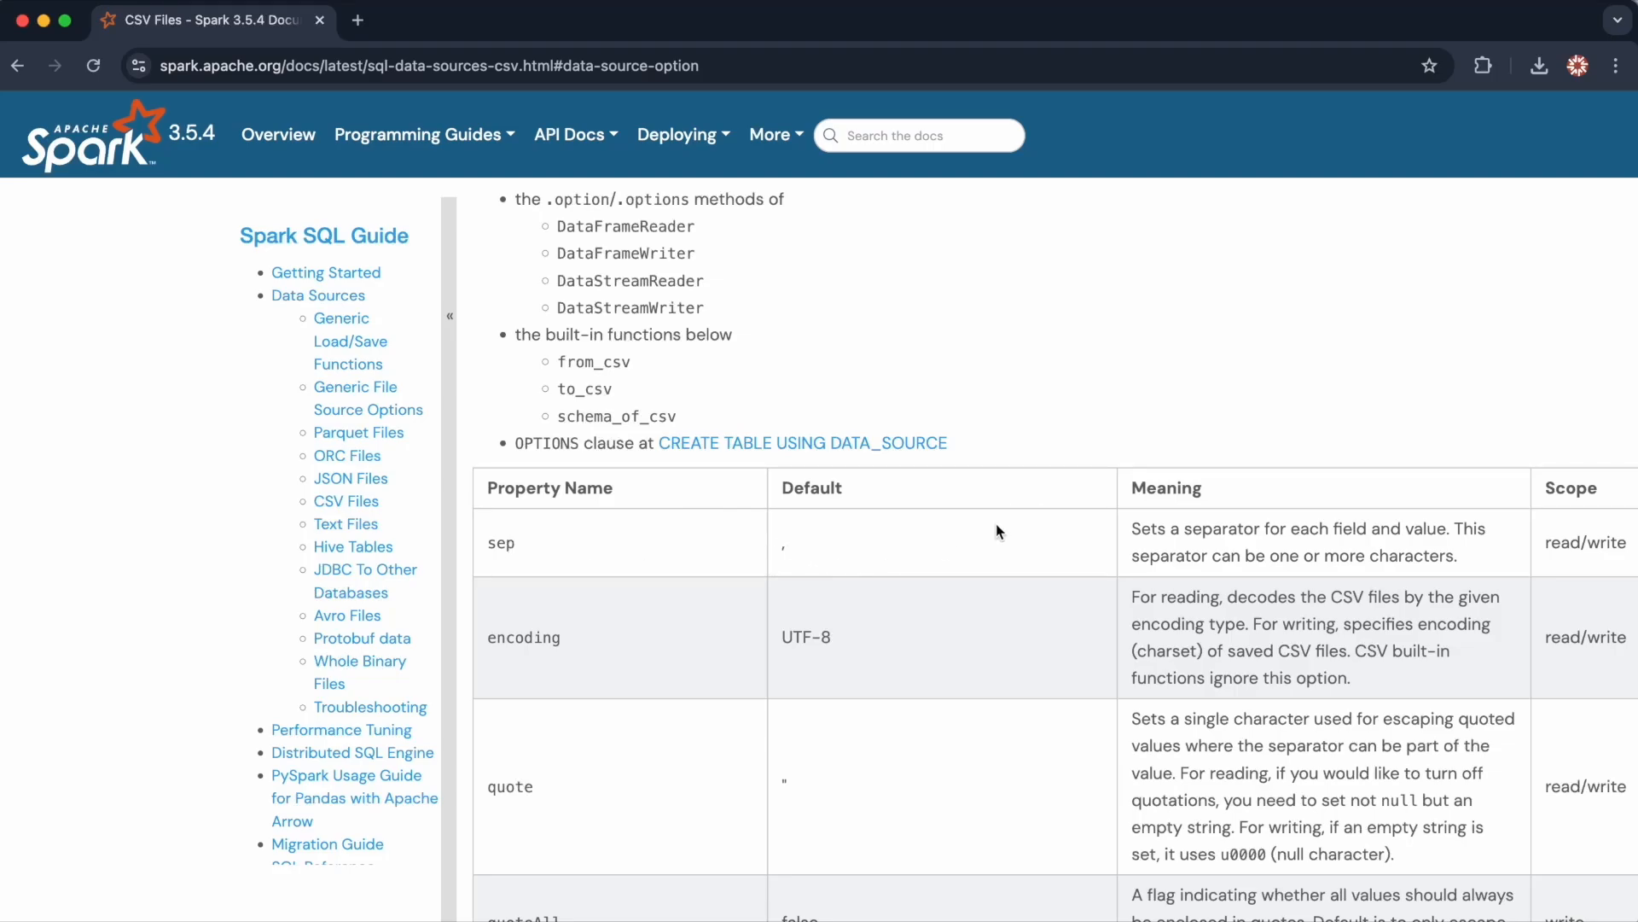
{"action": "mouse_move", "coordinate": [790, 556]}
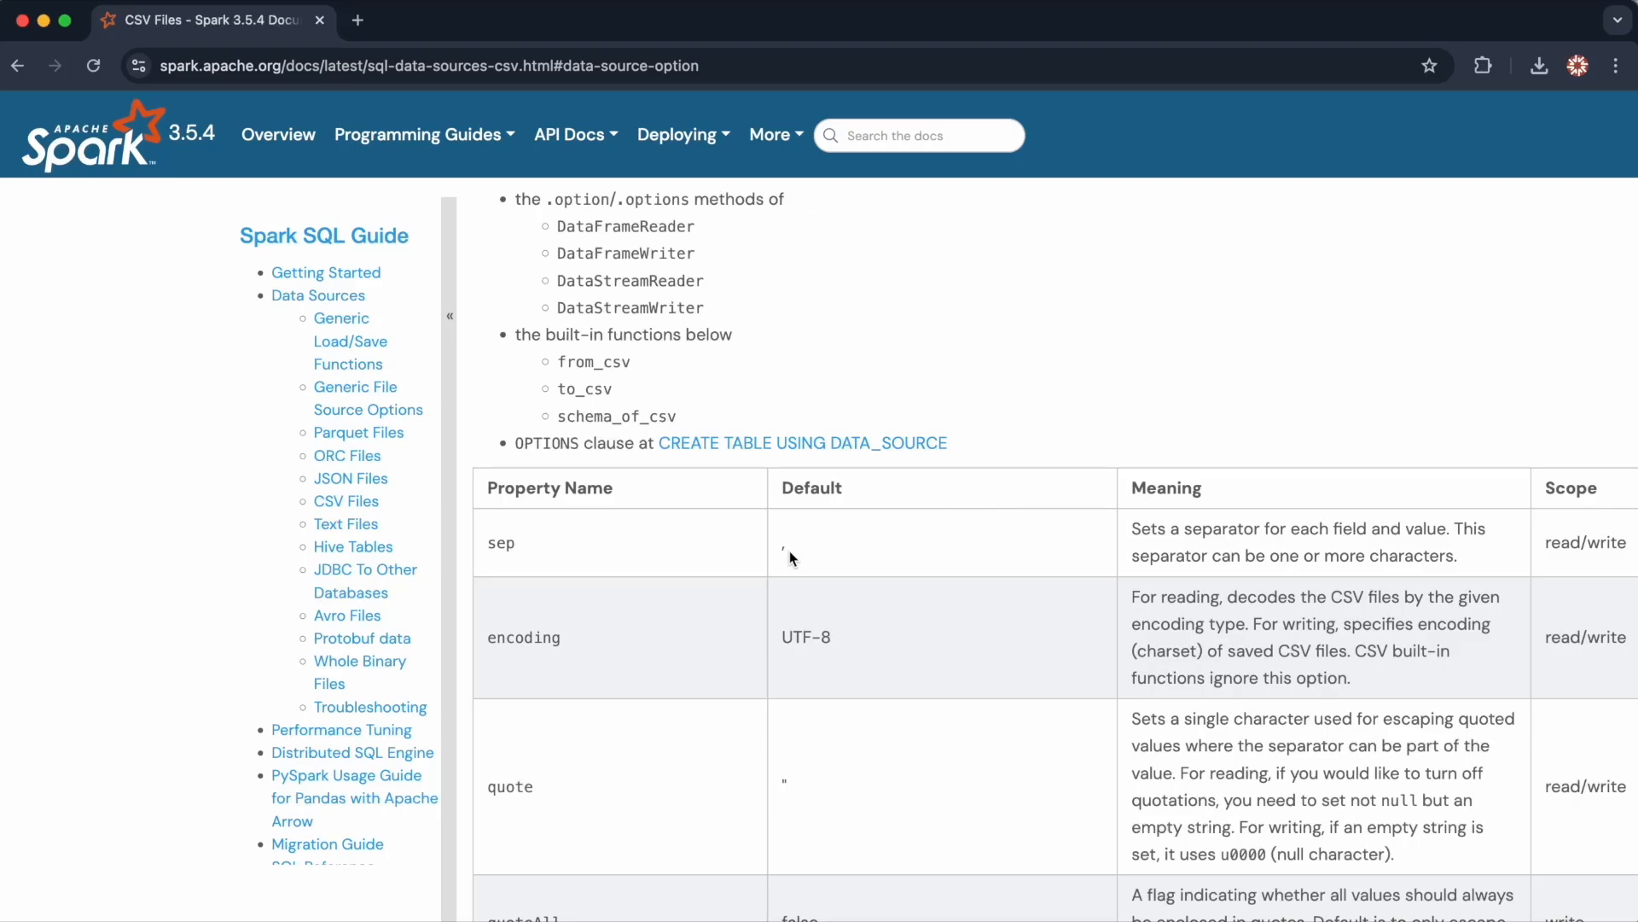
{"action": "mouse_move", "coordinate": [15, 114]}
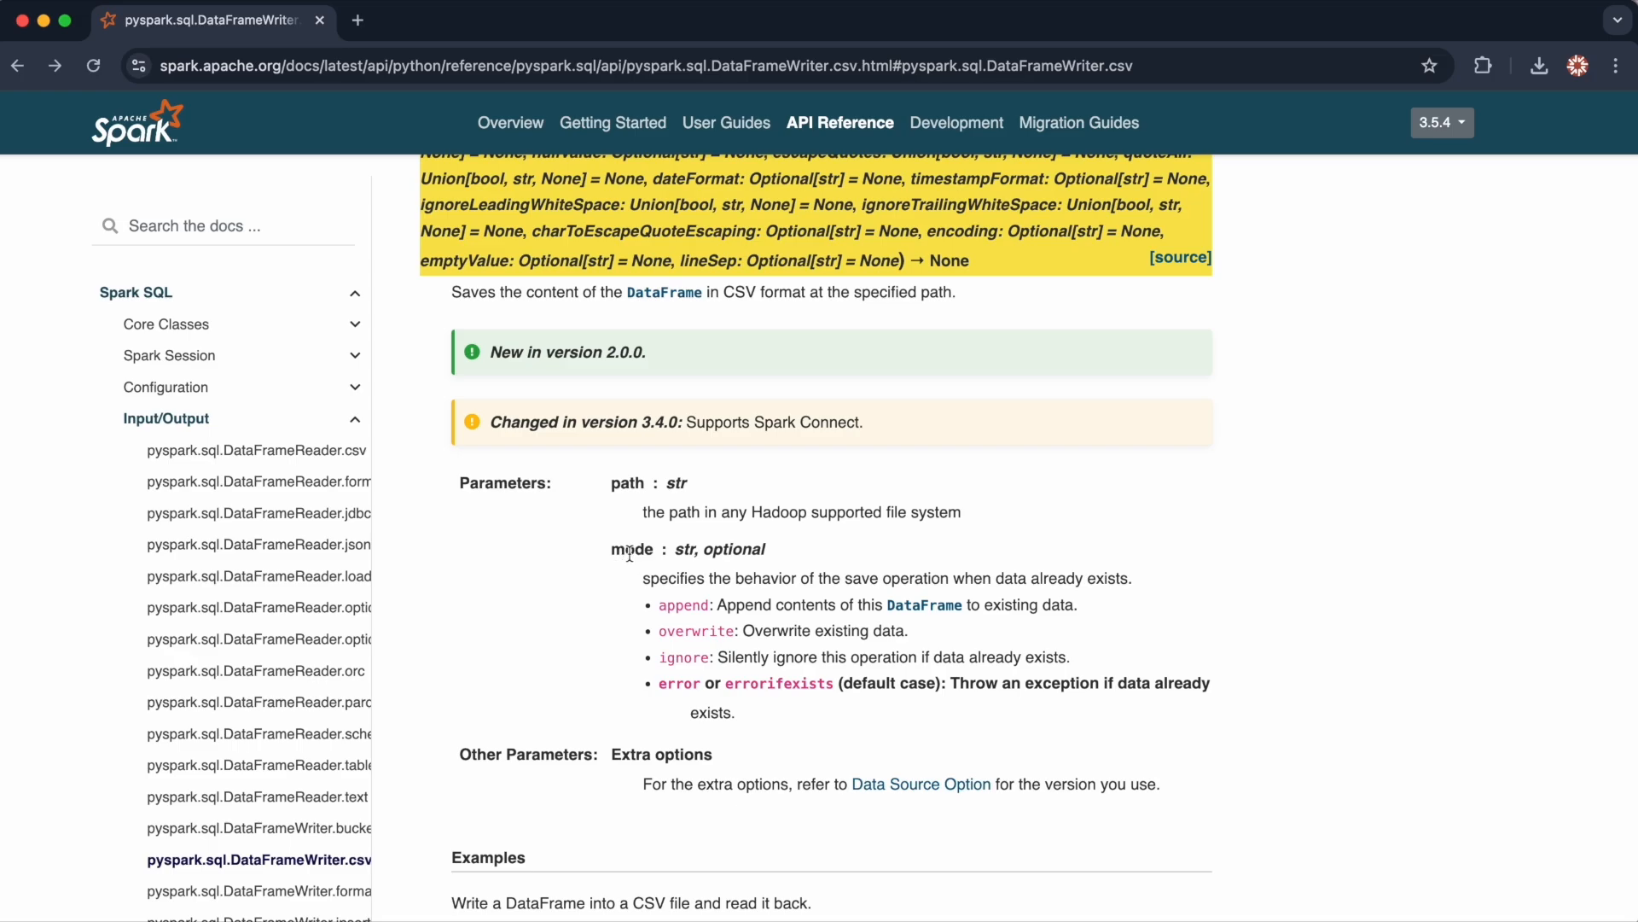
{"action": "mouse_move", "coordinate": [572, 580]}
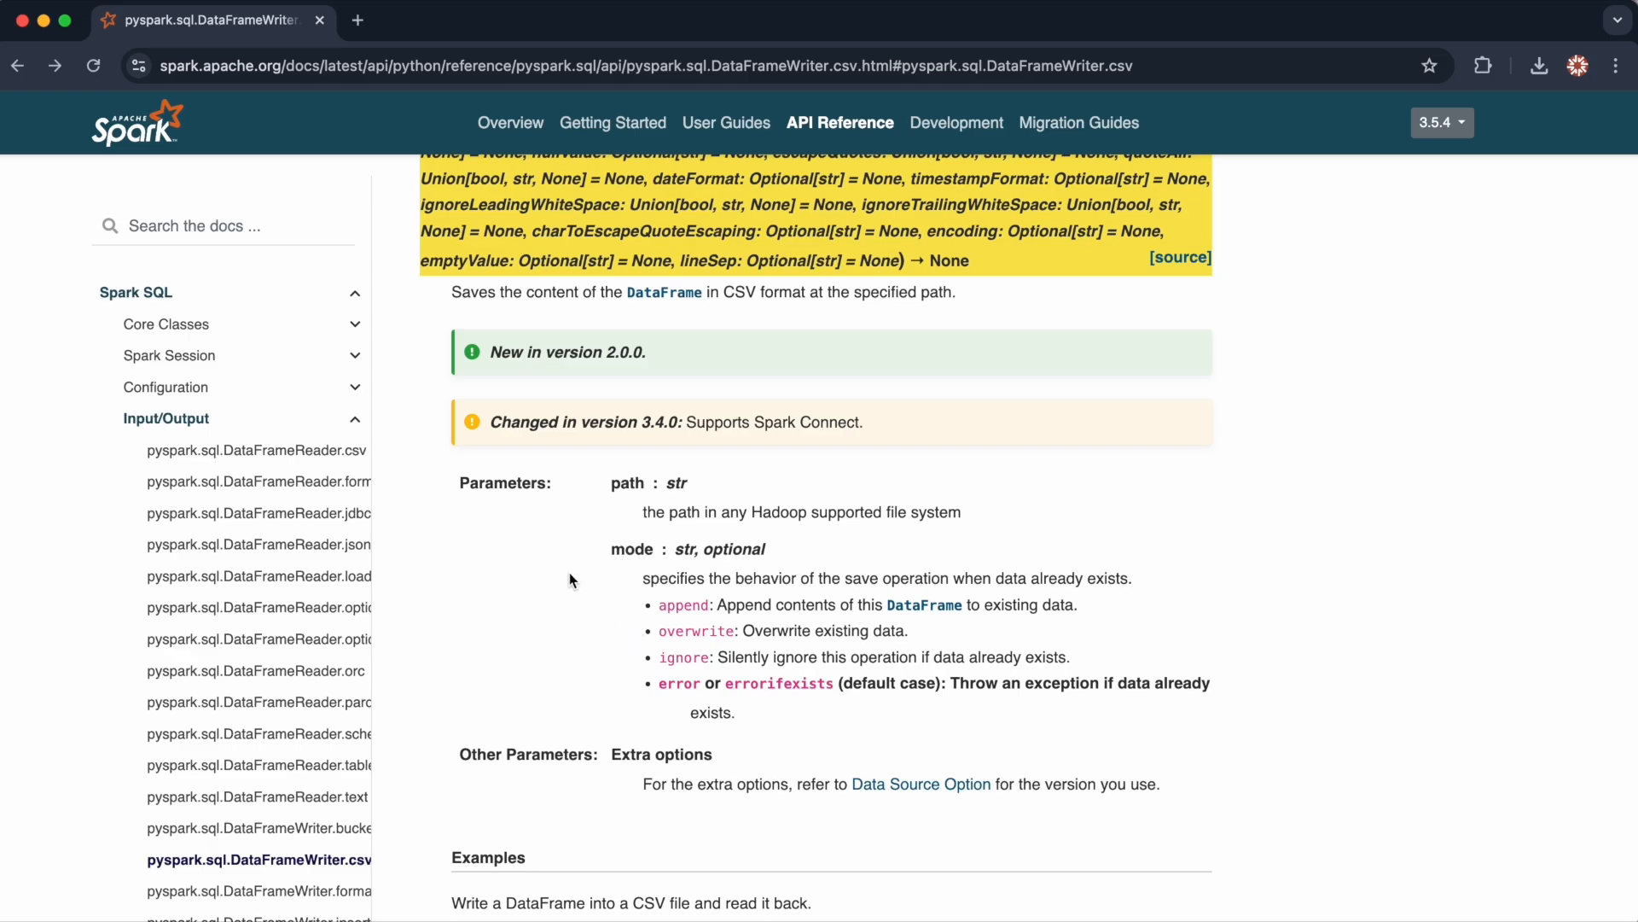
{"action": "scroll", "scroll_direction": "up", "scroll_amount": 3}
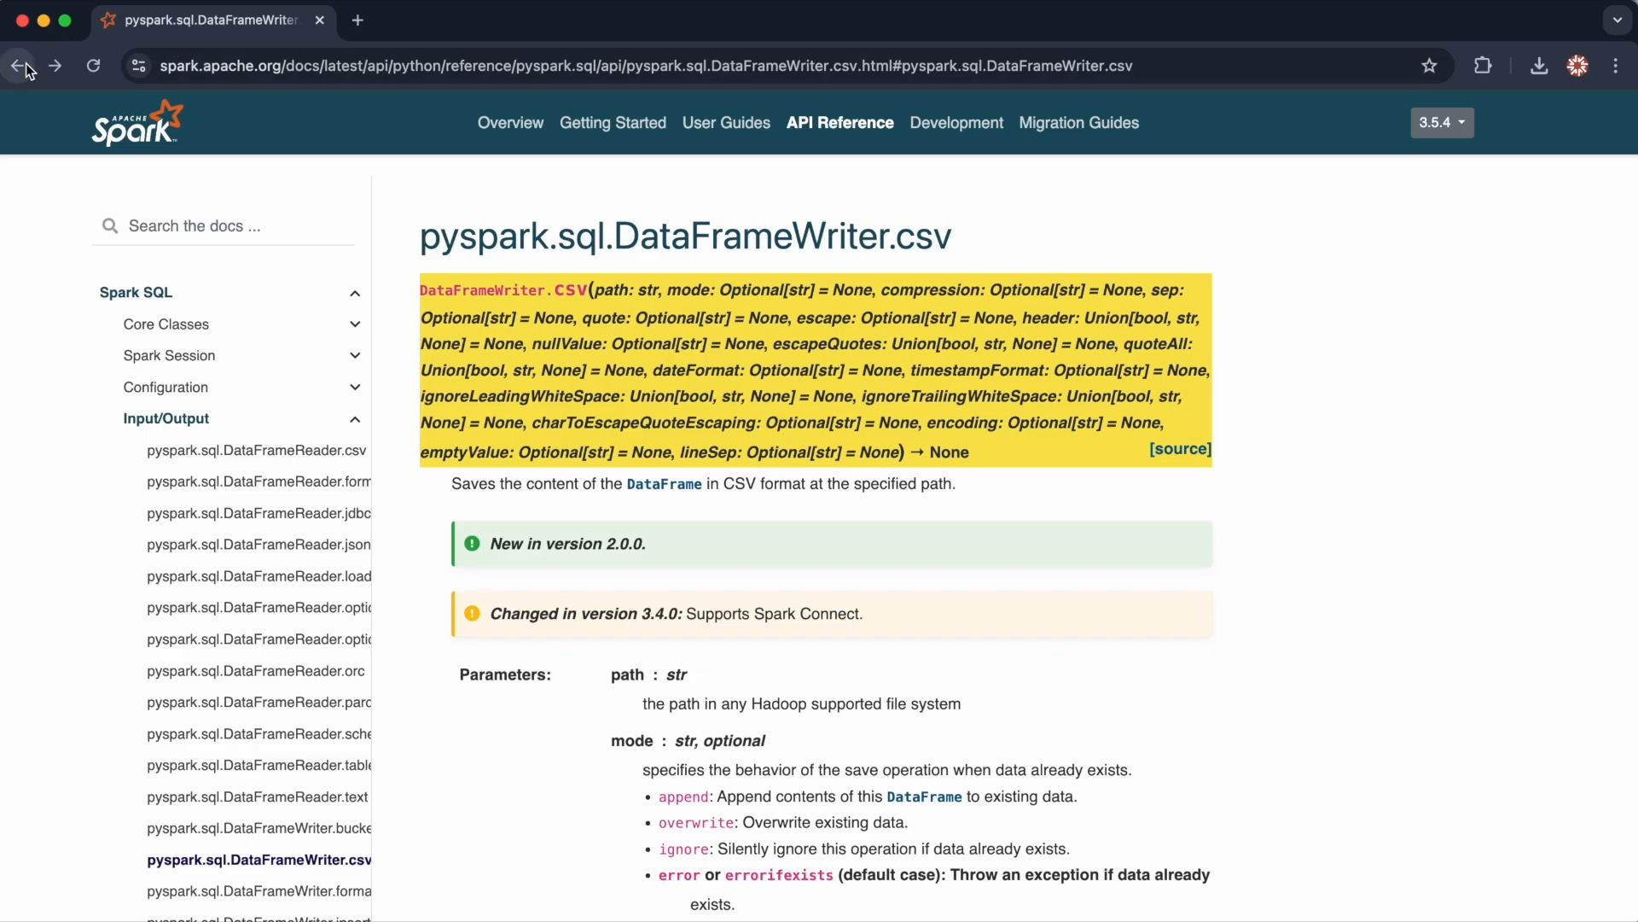
From the Input/Output list, view DataFrameWriter.mode and highlight the overwrite mode in its example.
{"action": "left_click", "coordinate": [17, 65]}
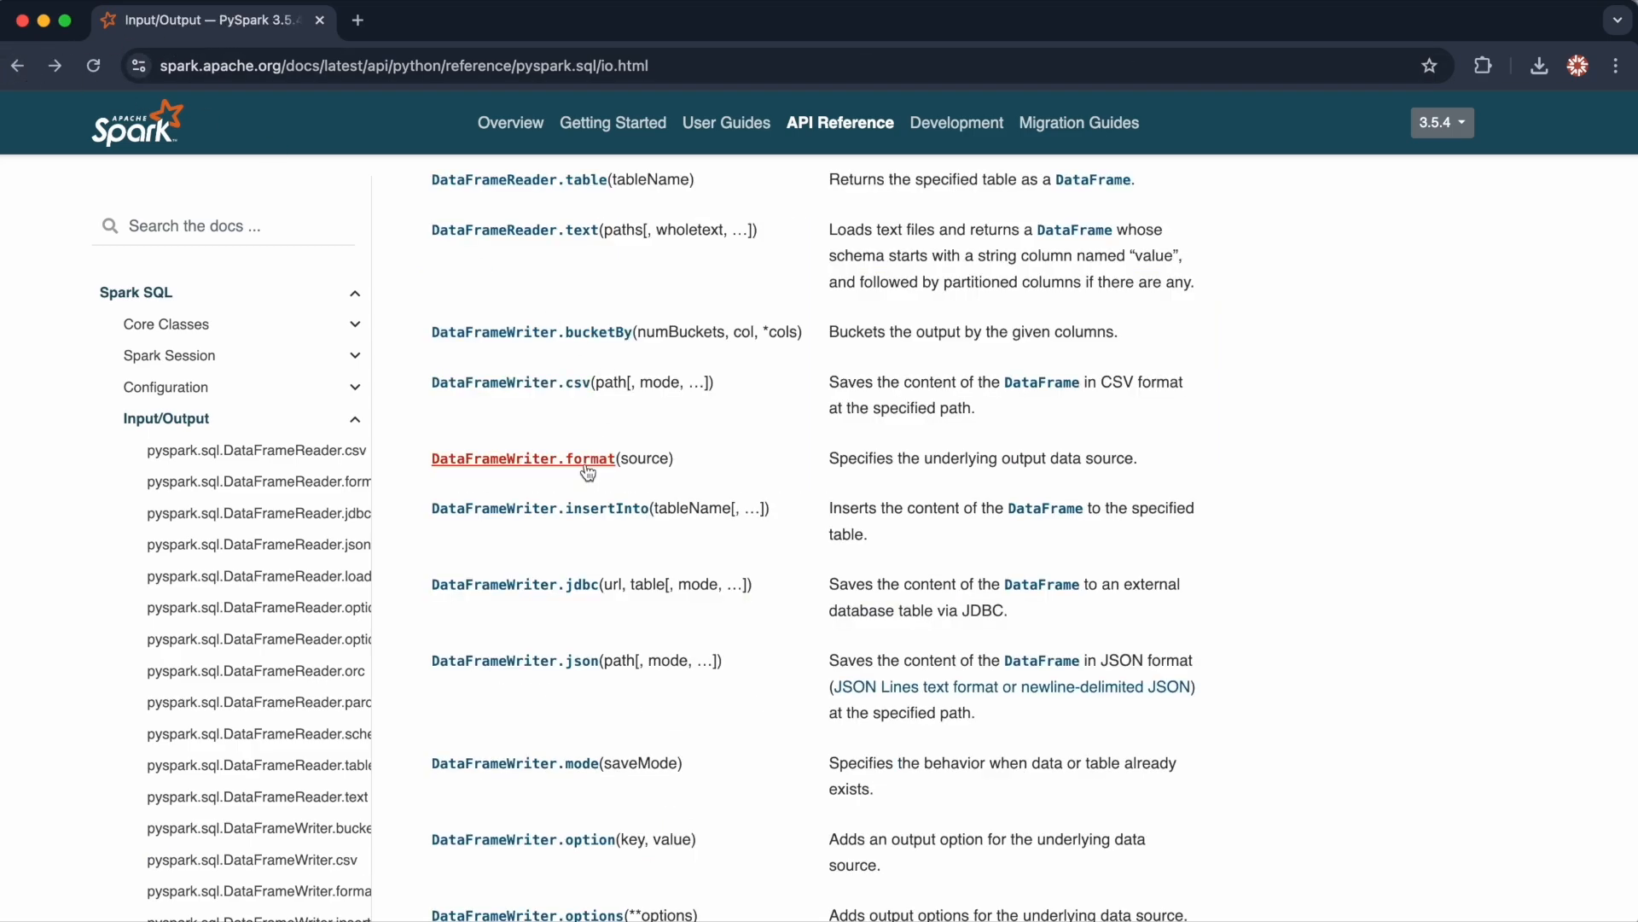
{"action": "scroll", "scroll_direction": "up", "scroll_amount": 3}
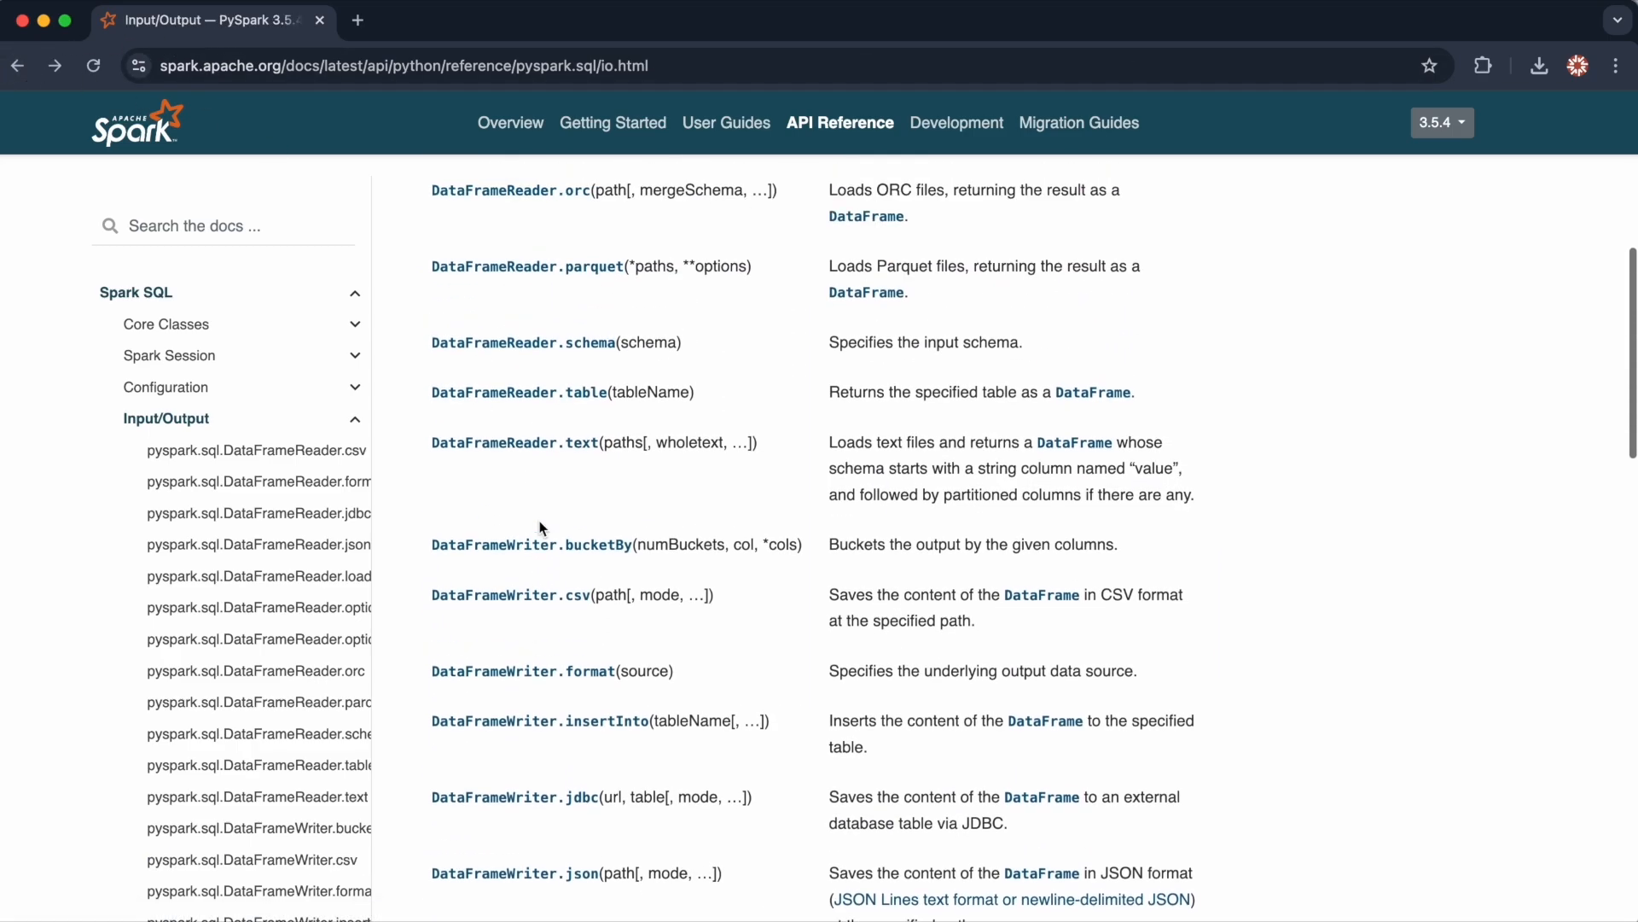
{"action": "scroll", "scroll_direction": "down", "scroll_amount": 3}
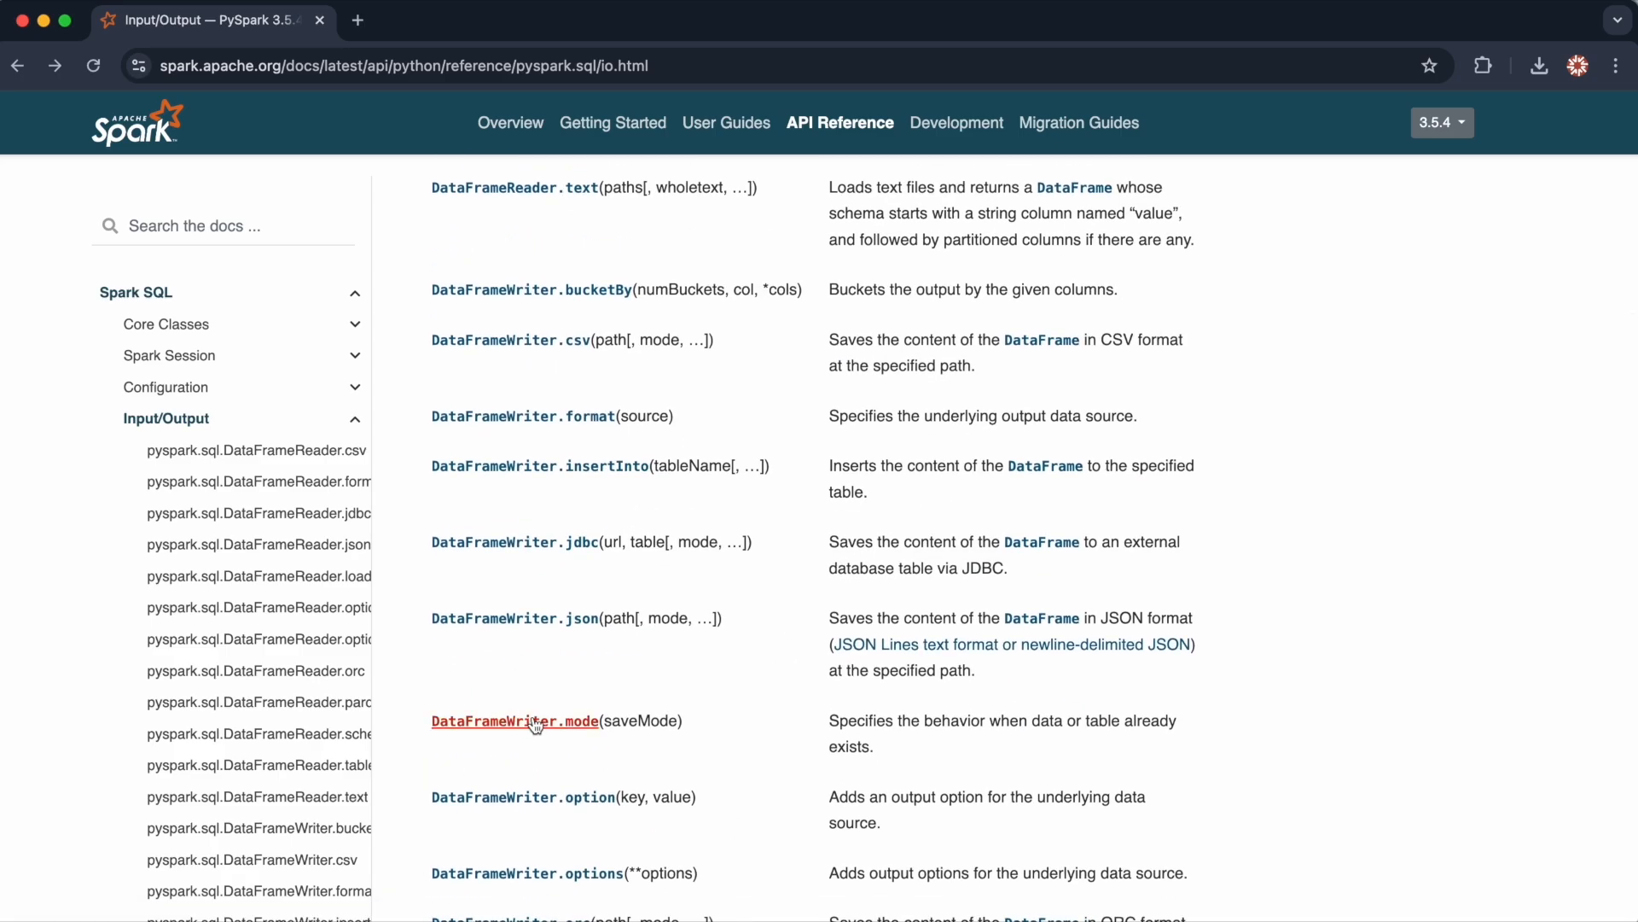
{"action": "left_click", "coordinate": [513, 720]}
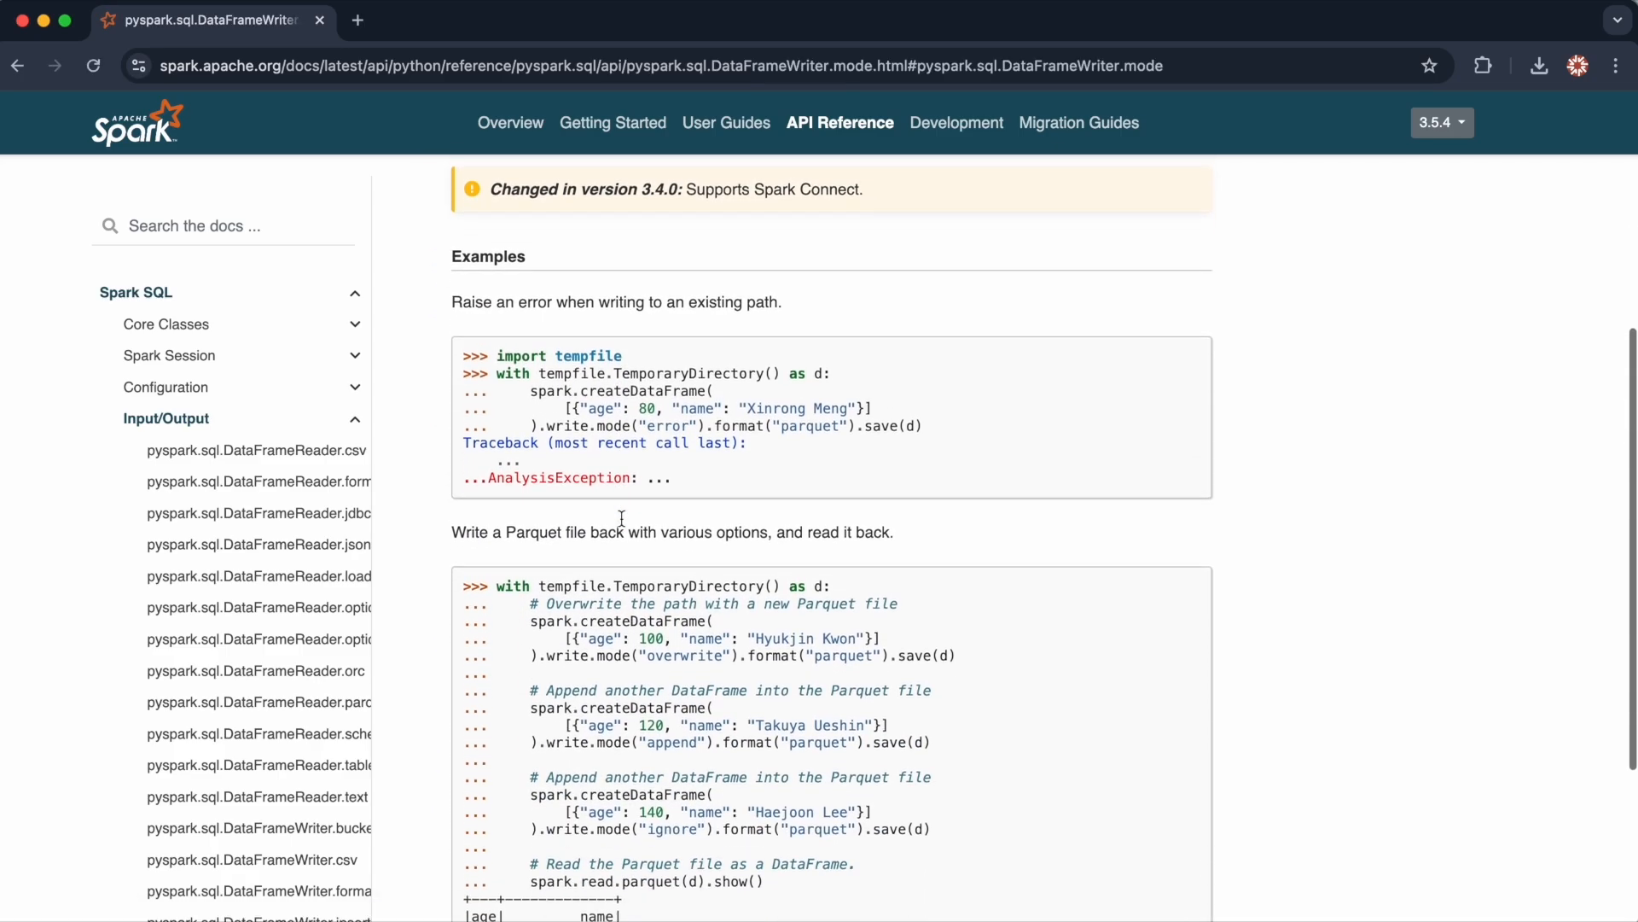
{"action": "scroll", "scroll_direction": "down", "scroll_amount": 3}
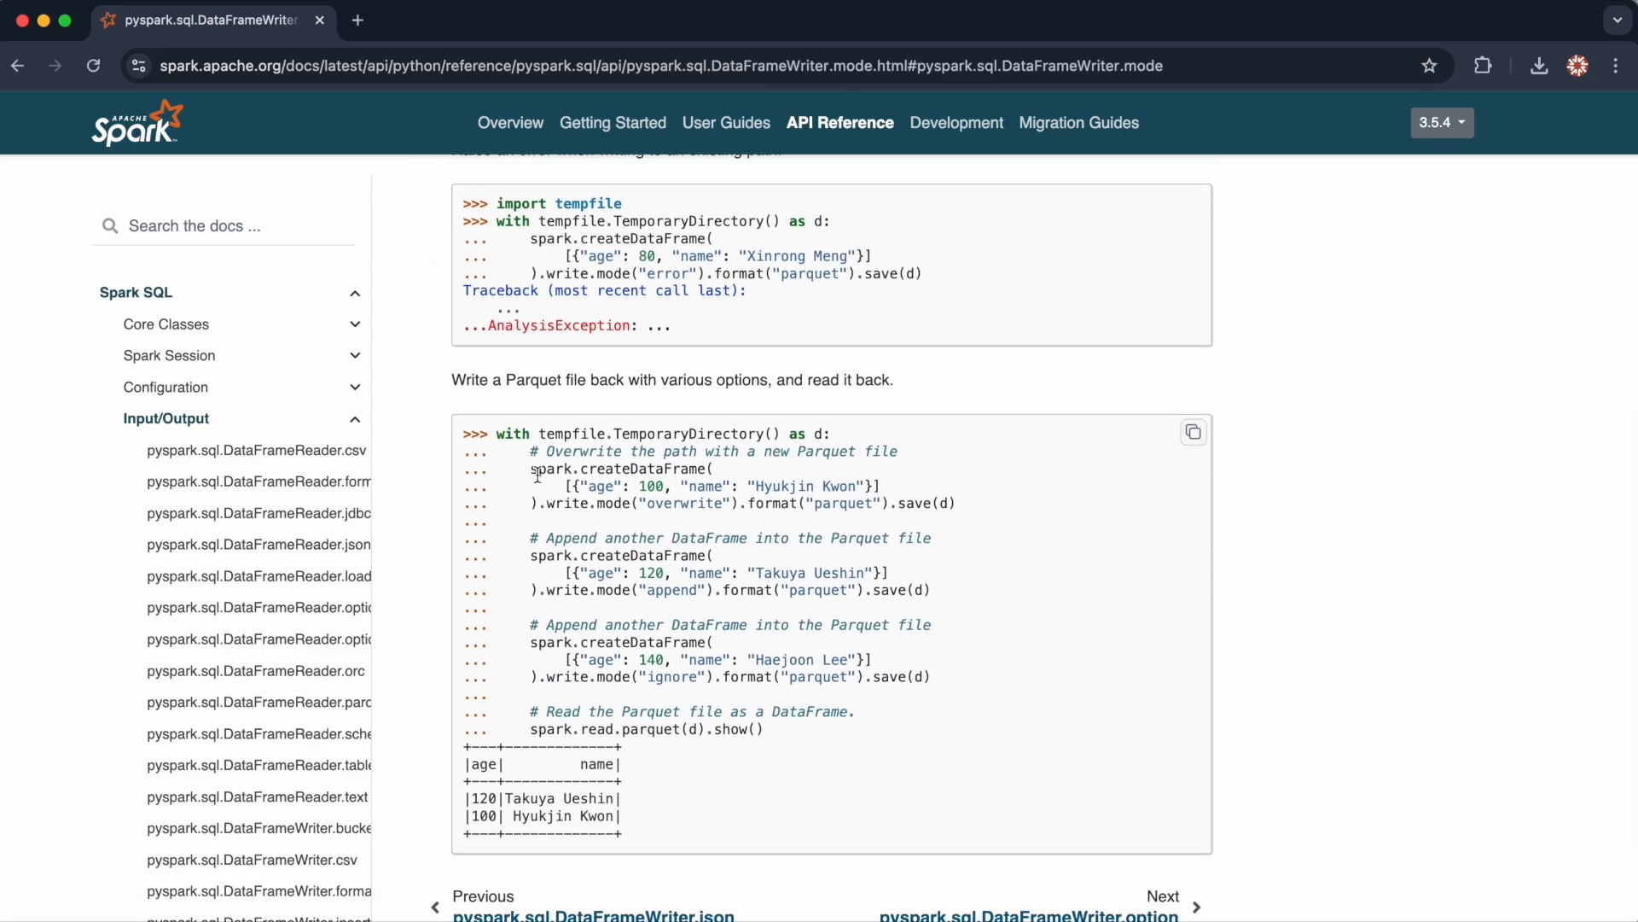
{"action": "mouse_move", "coordinate": [559, 502]}
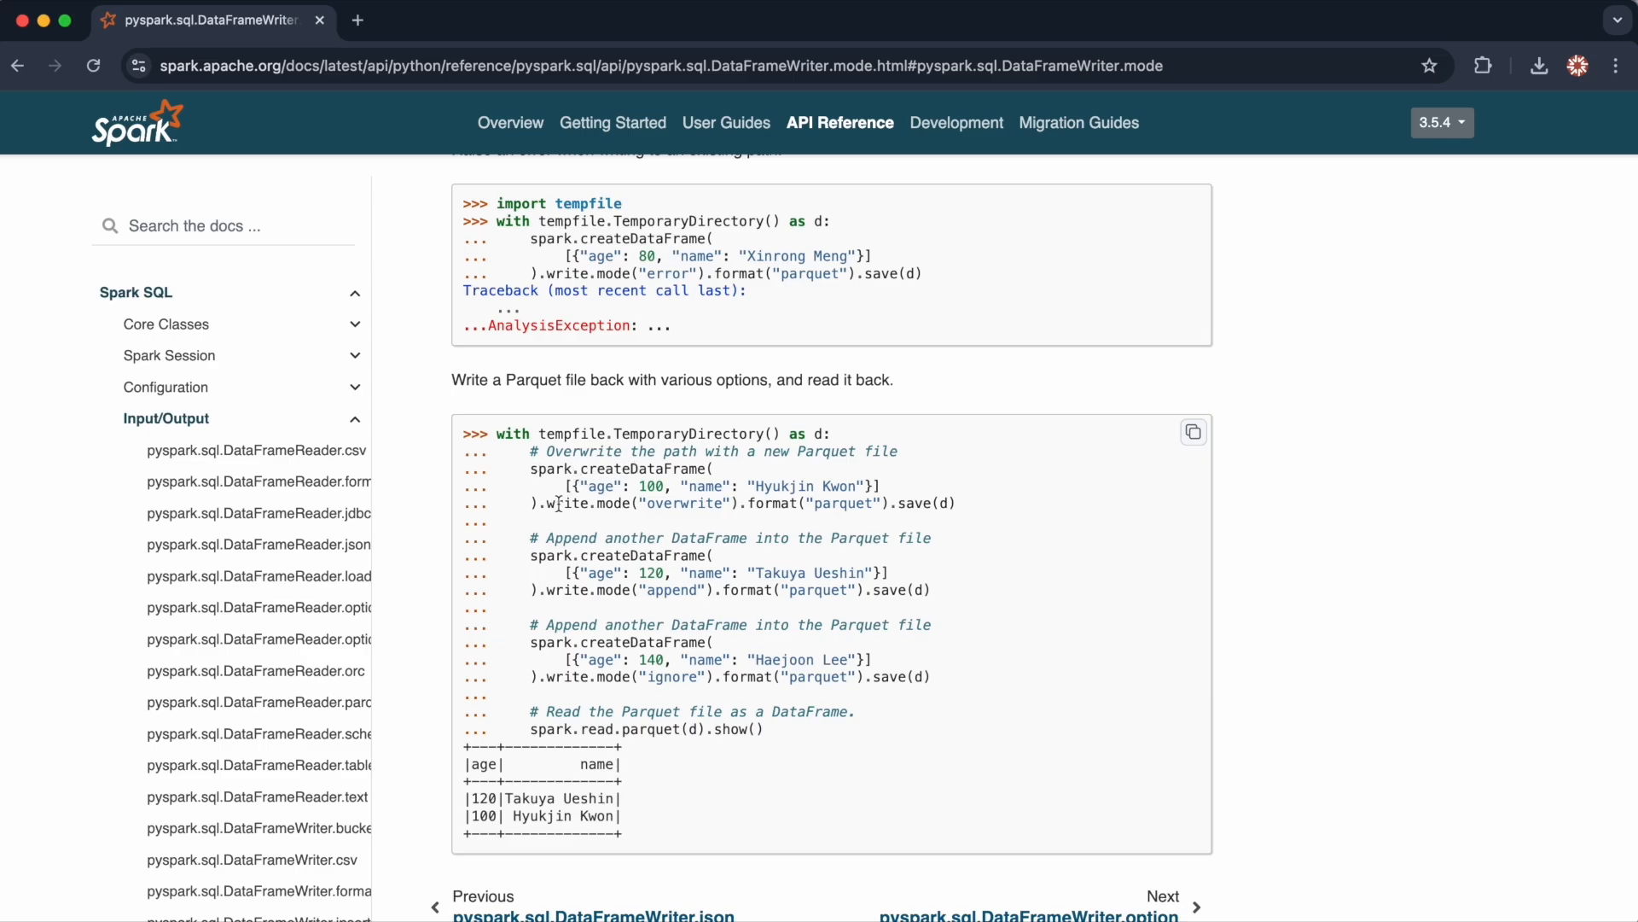
{"action": "double_click", "coordinate": [565, 502]}
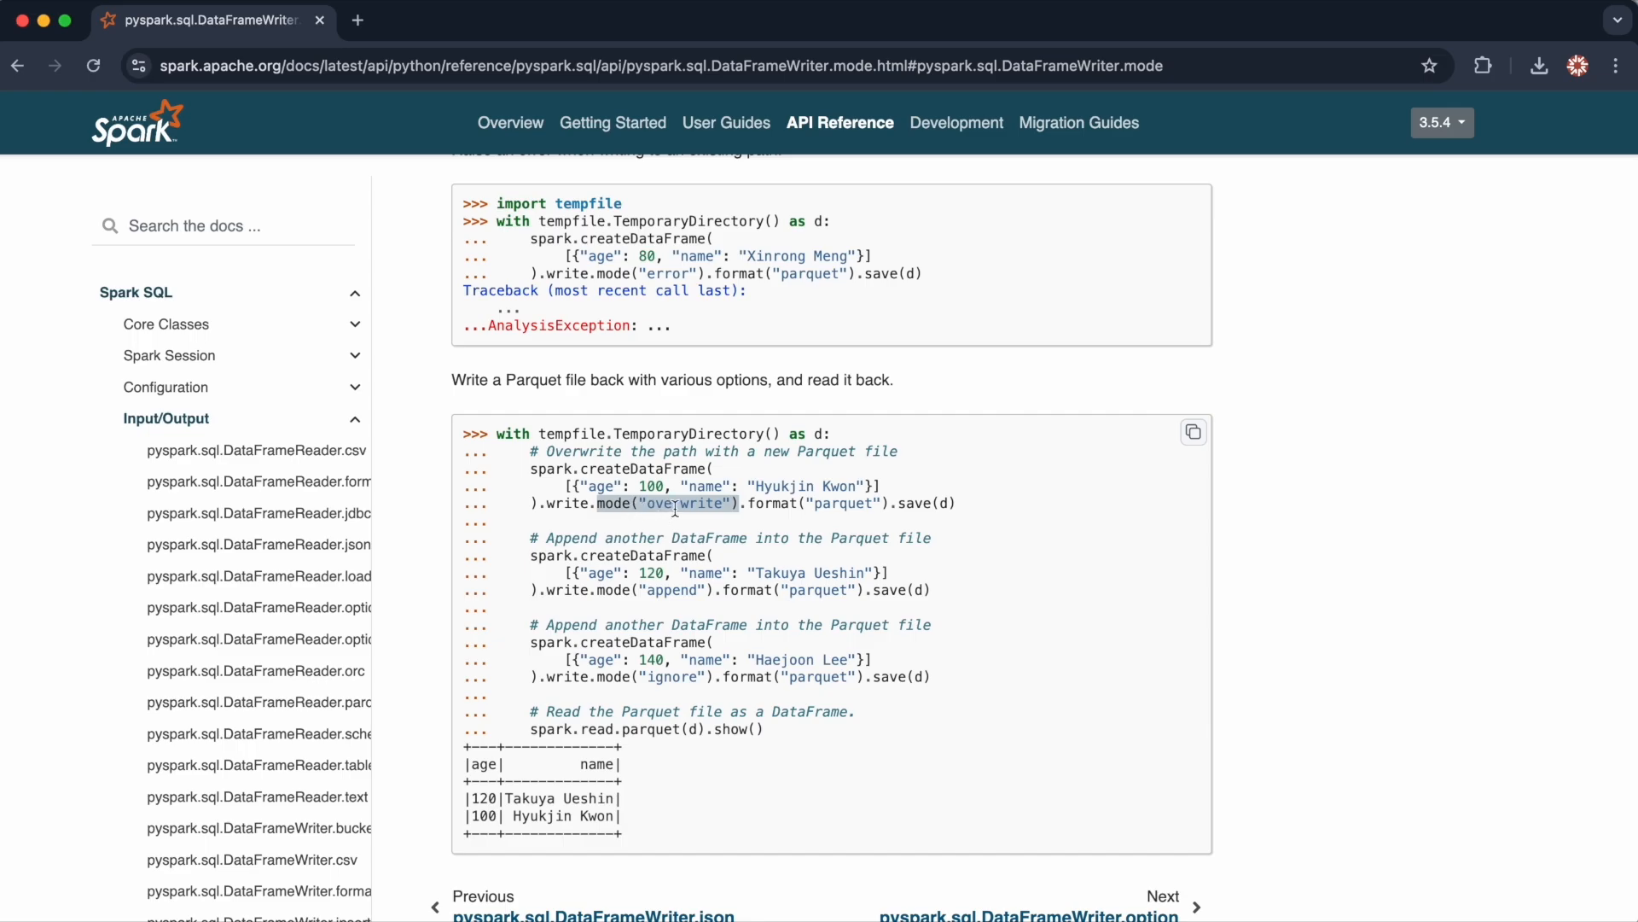
Return to the Input/Output method list and scroll down through the DataFrameWriter entries.
{"action": "left_click", "coordinate": [19, 65]}
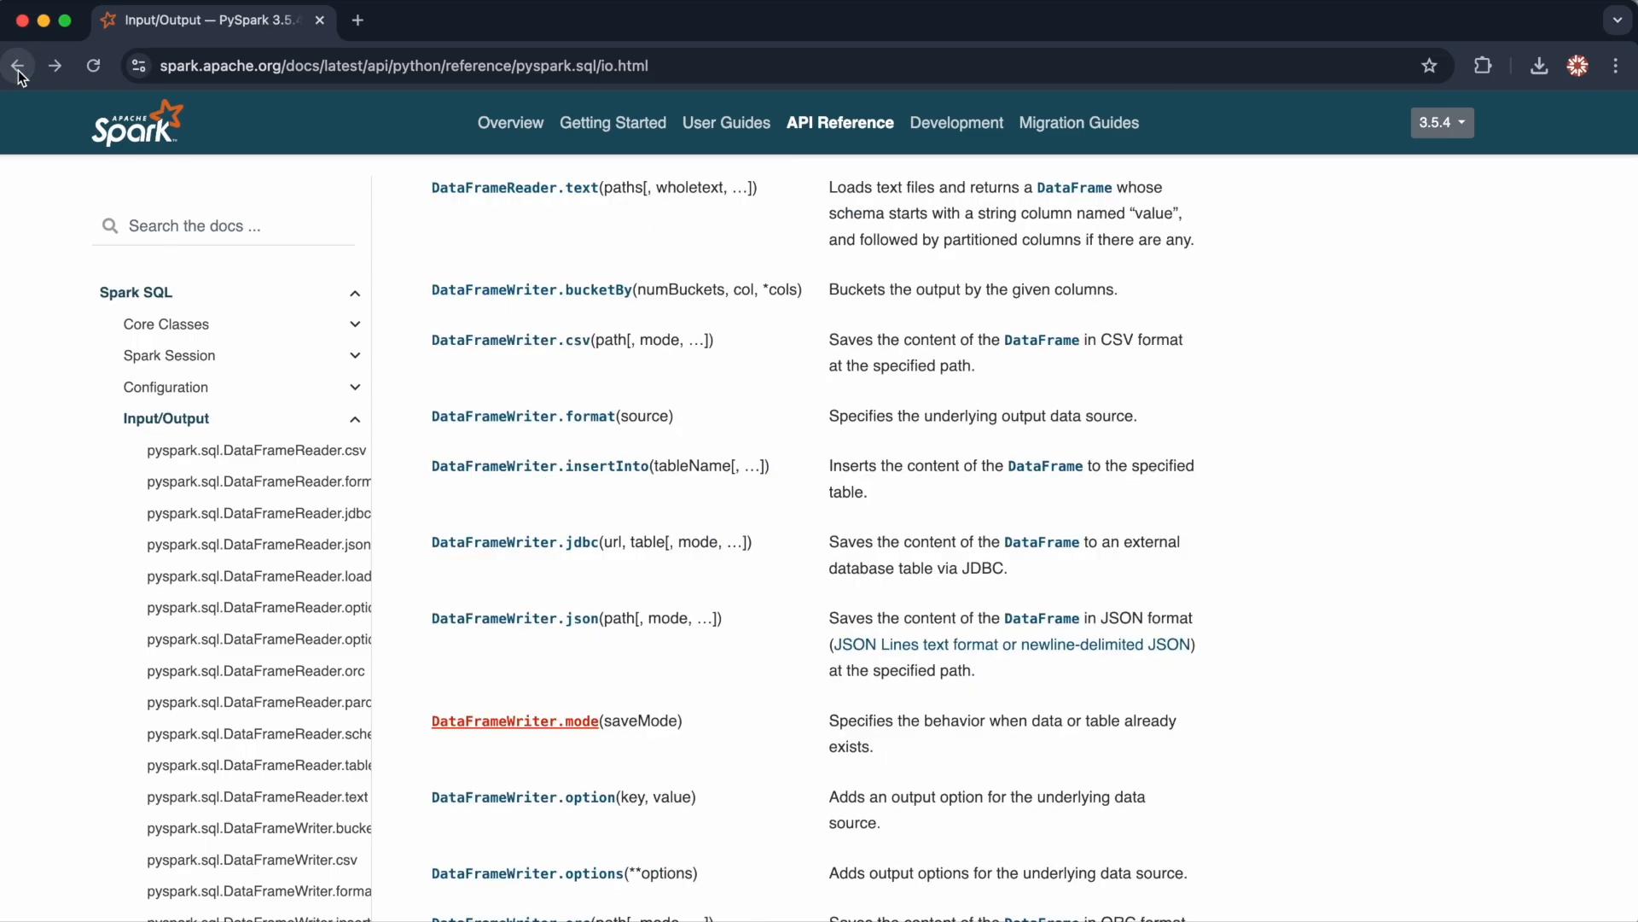
{"action": "mouse_move", "coordinate": [570, 617]}
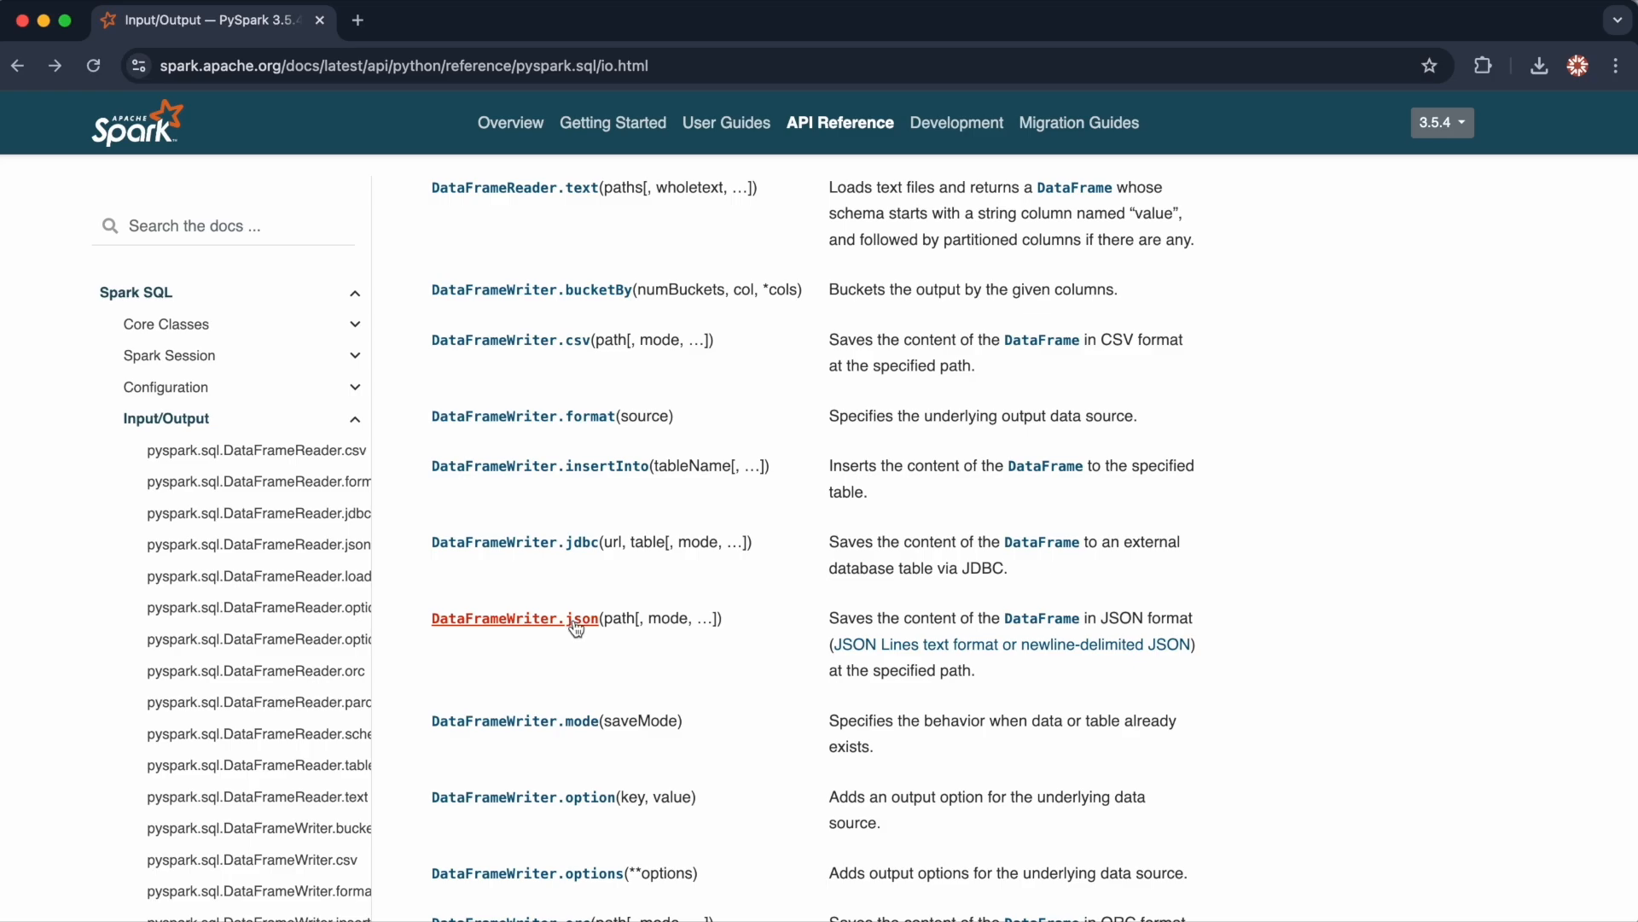
{"action": "mouse_move", "coordinate": [577, 624]}
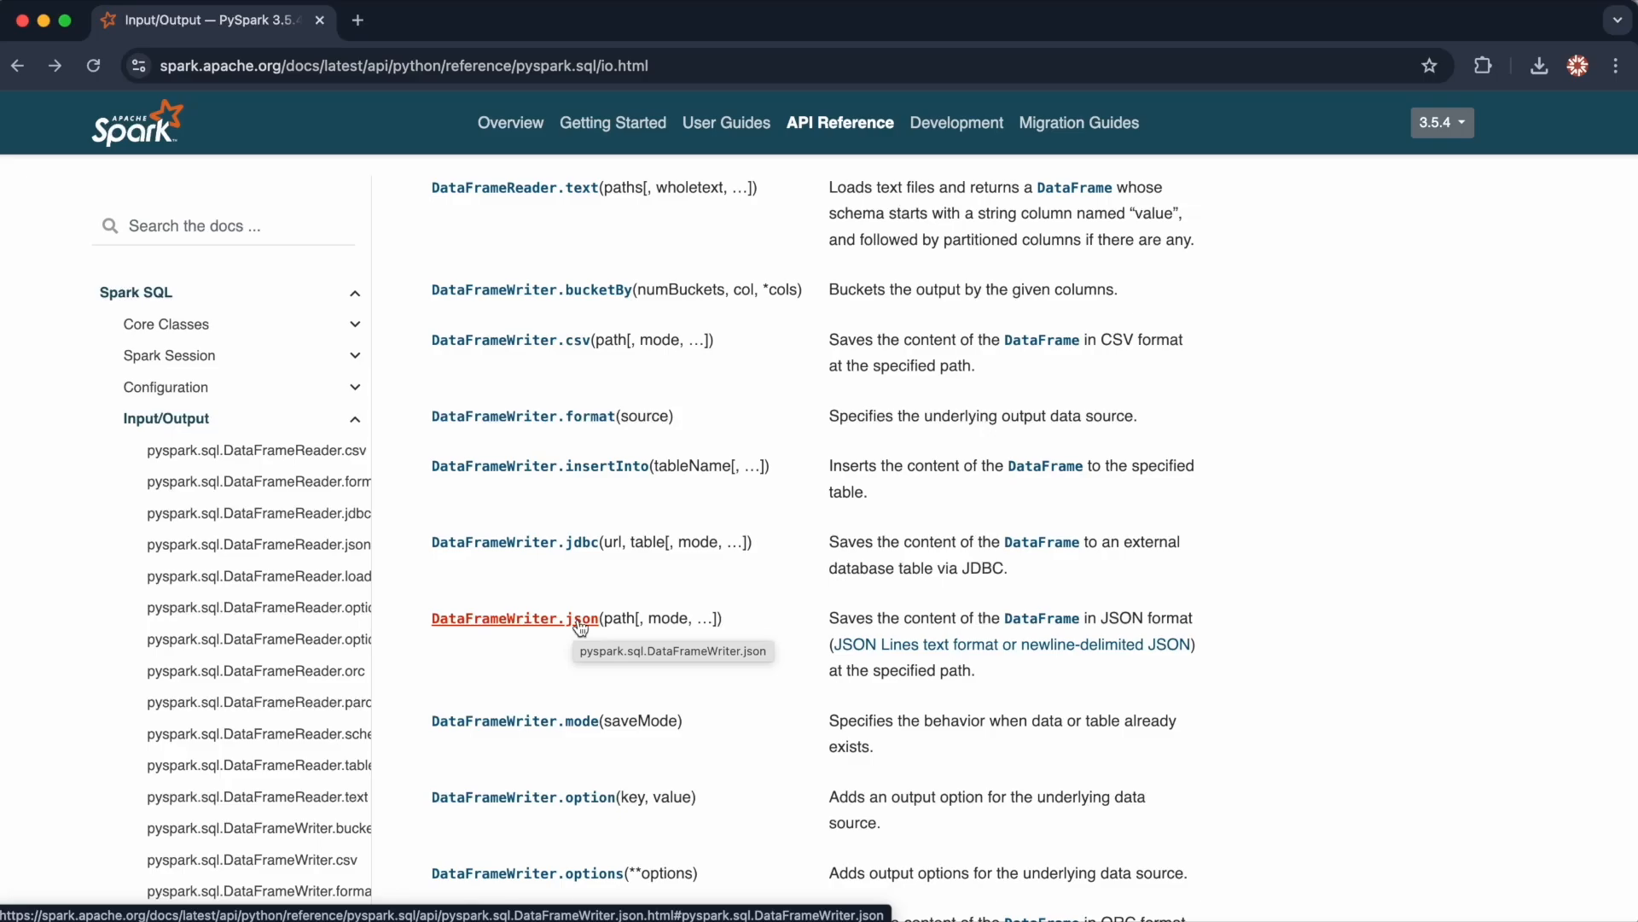
{"action": "scroll", "scroll_direction": "down", "scroll_amount": 3}
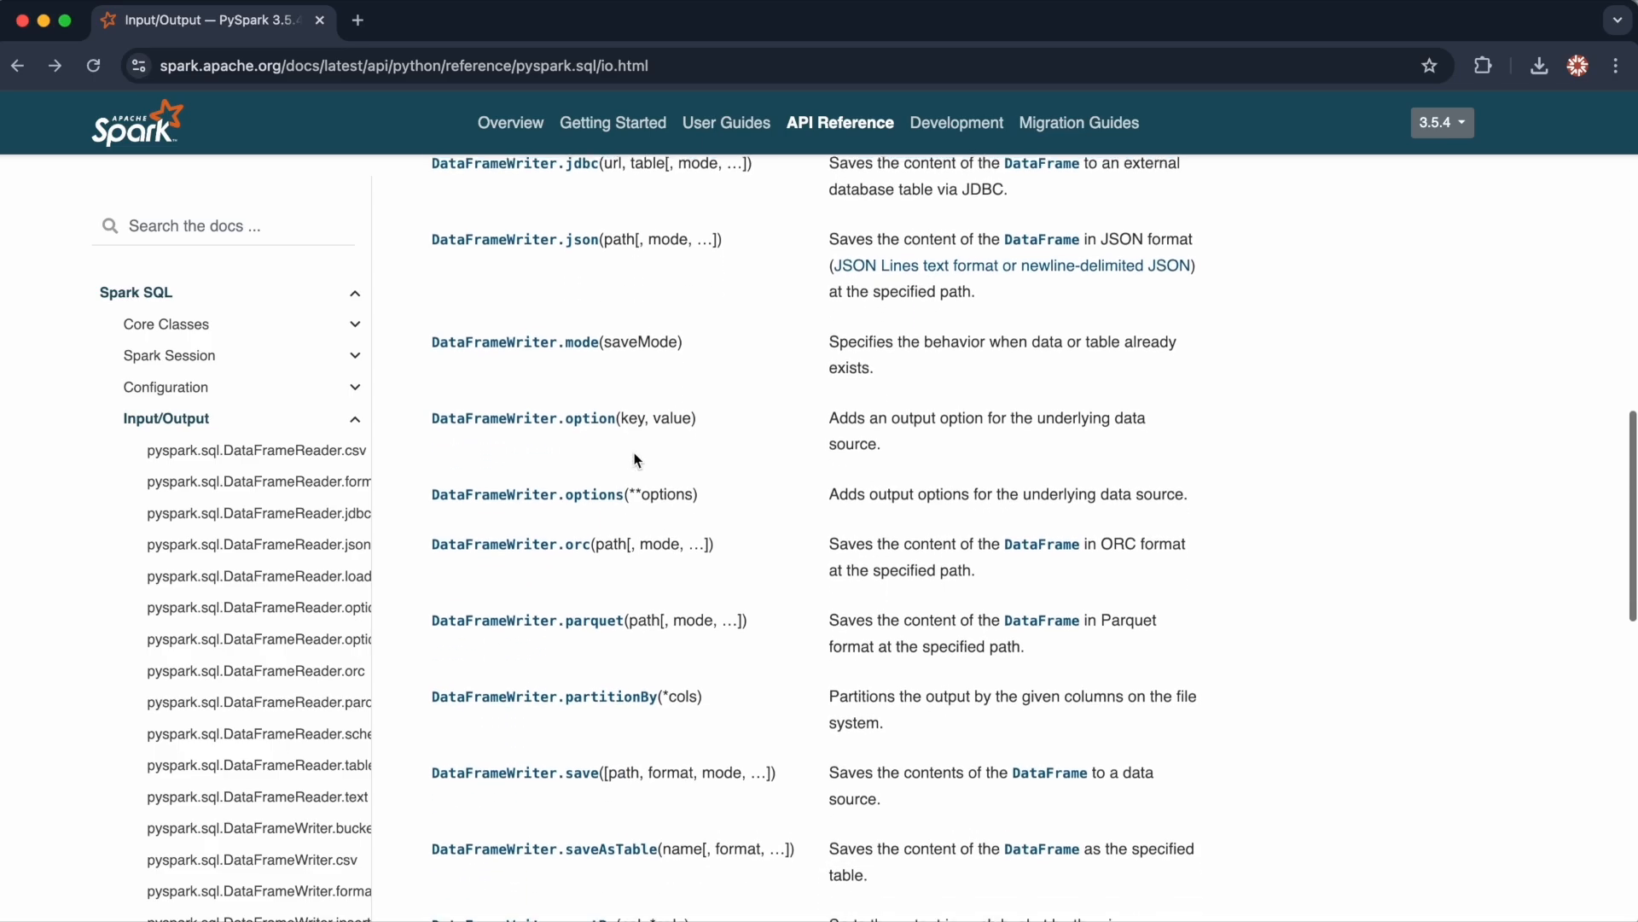
{"action": "scroll", "scroll_direction": "down", "scroll_amount": 3}
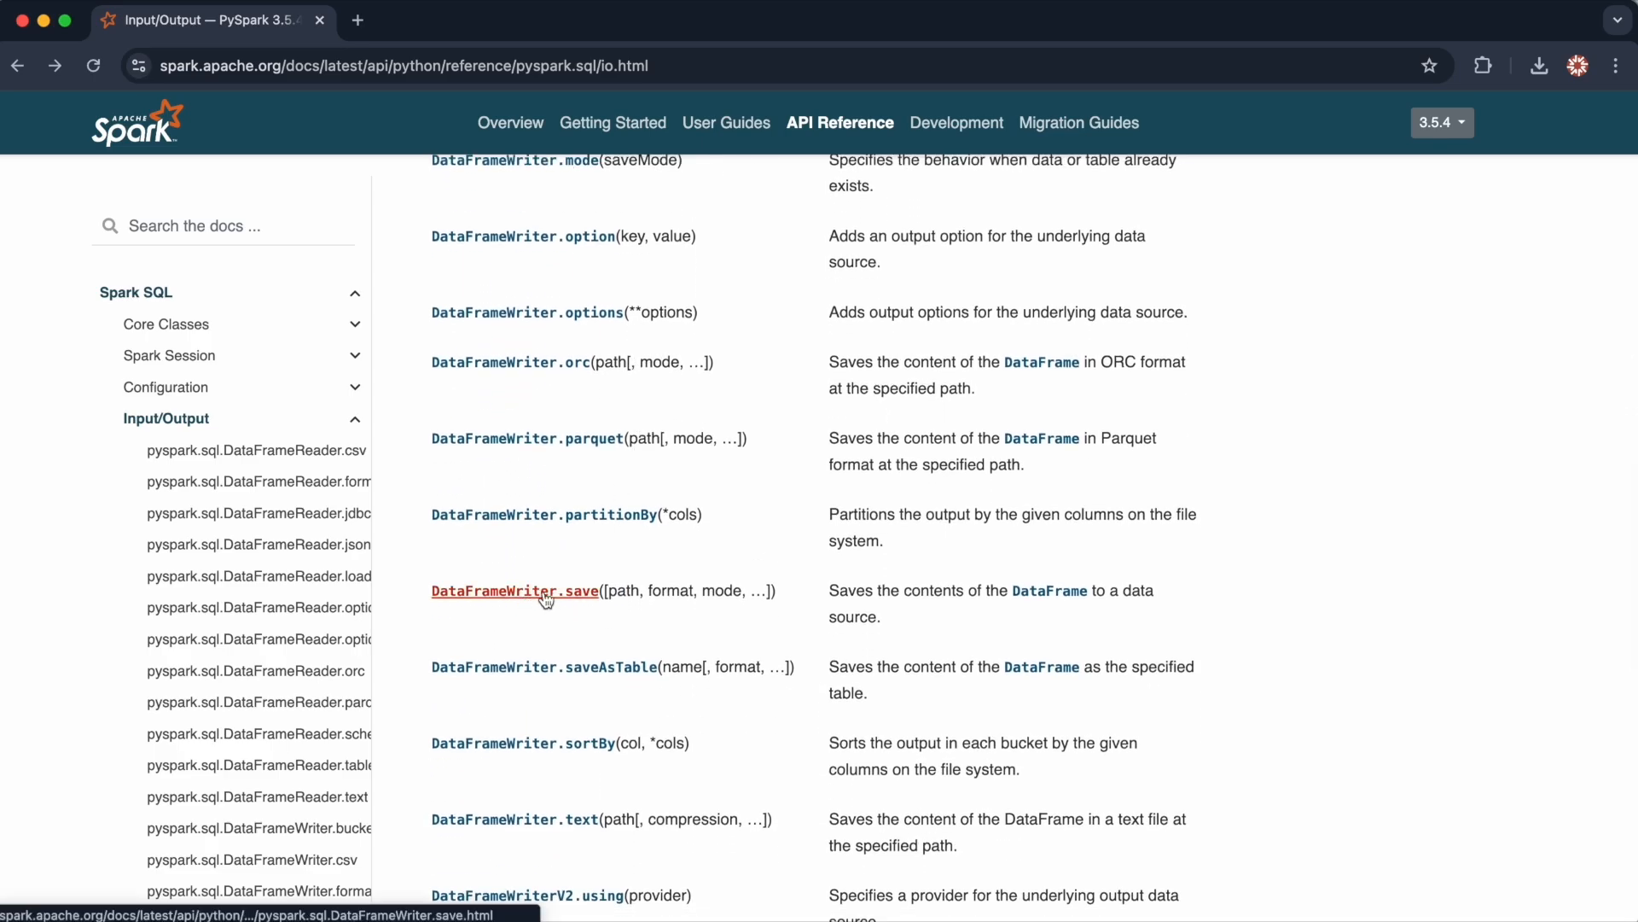
View DataFrameWriter.save and read its Parameters section, highlighting the format parameter.
{"action": "left_click", "coordinate": [513, 590]}
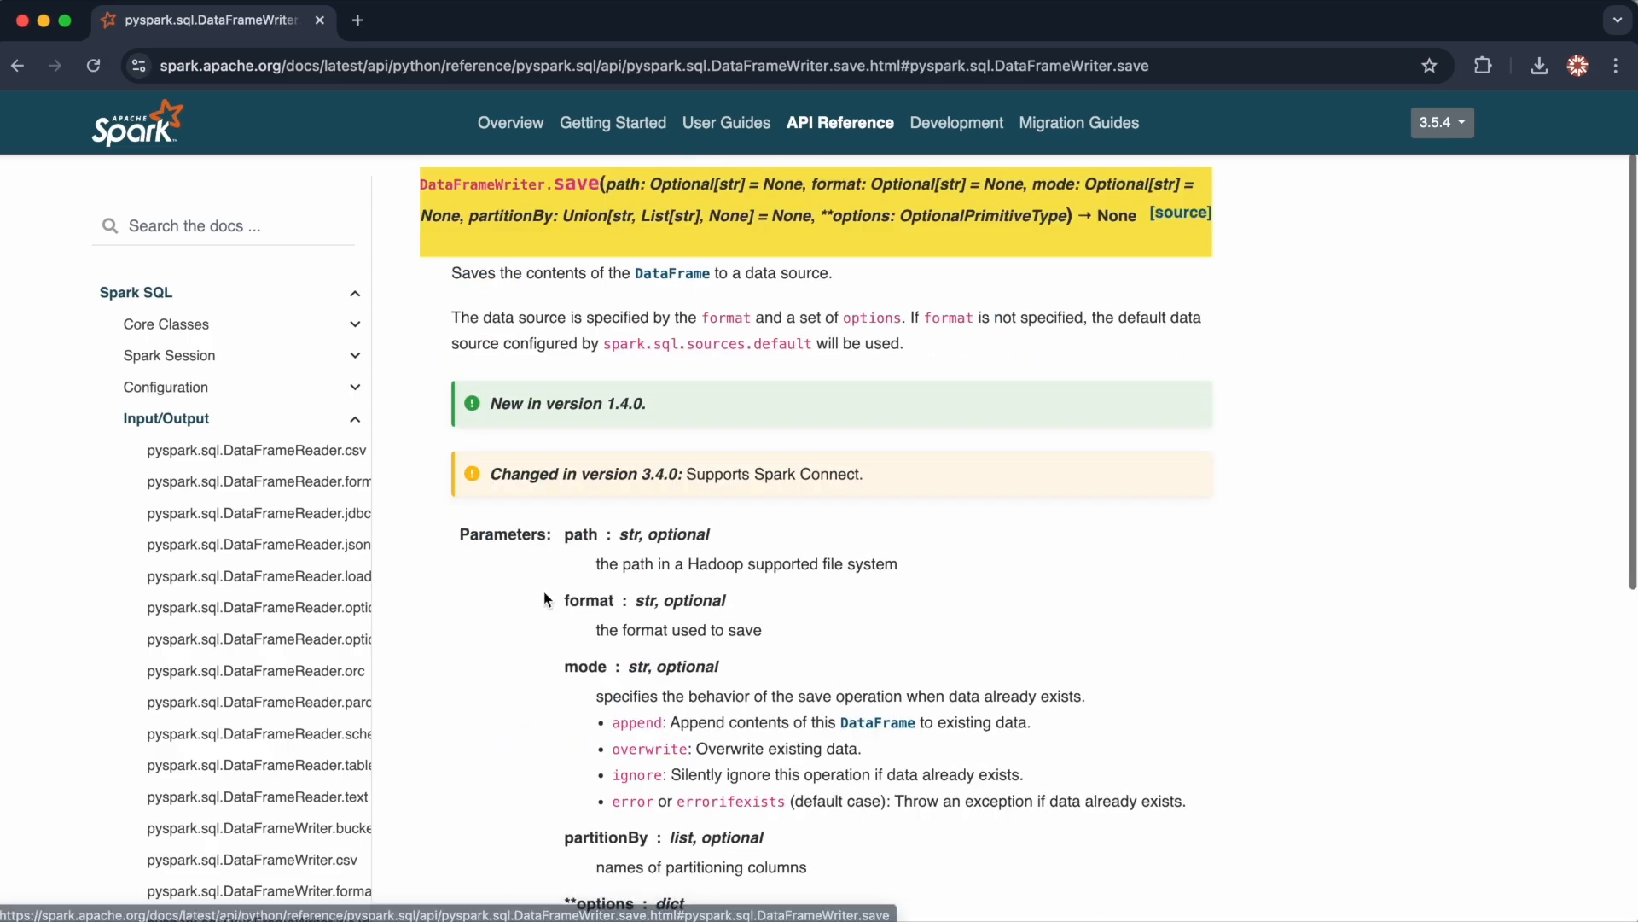
{"action": "scroll", "scroll_direction": "down", "scroll_amount": 3}
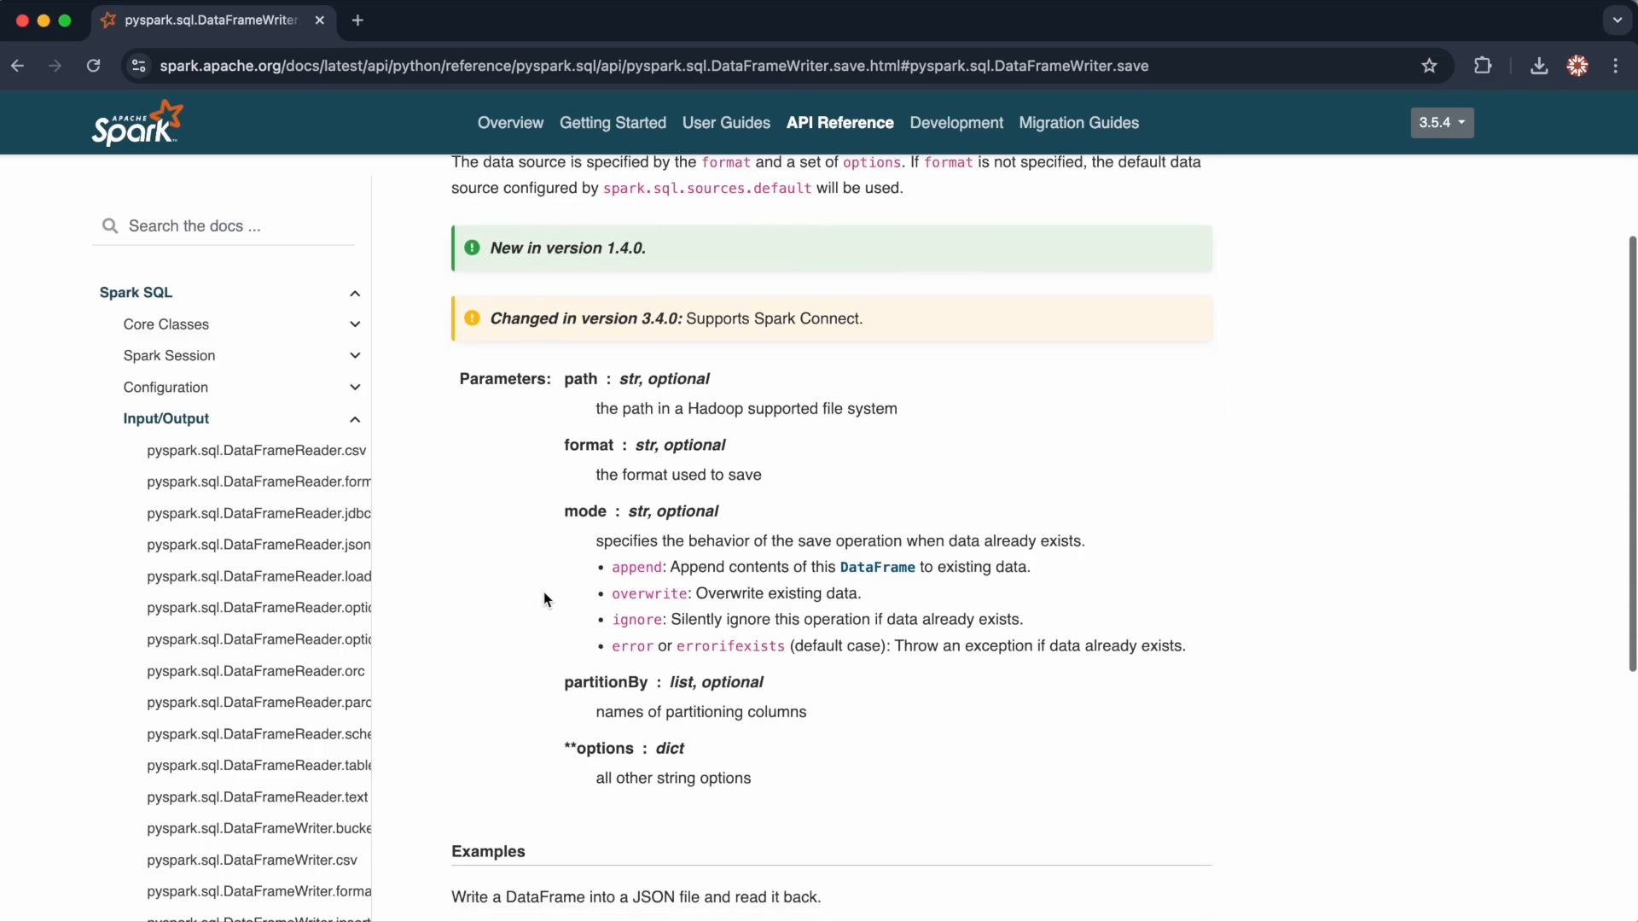
{"action": "mouse_move", "coordinate": [564, 443]}
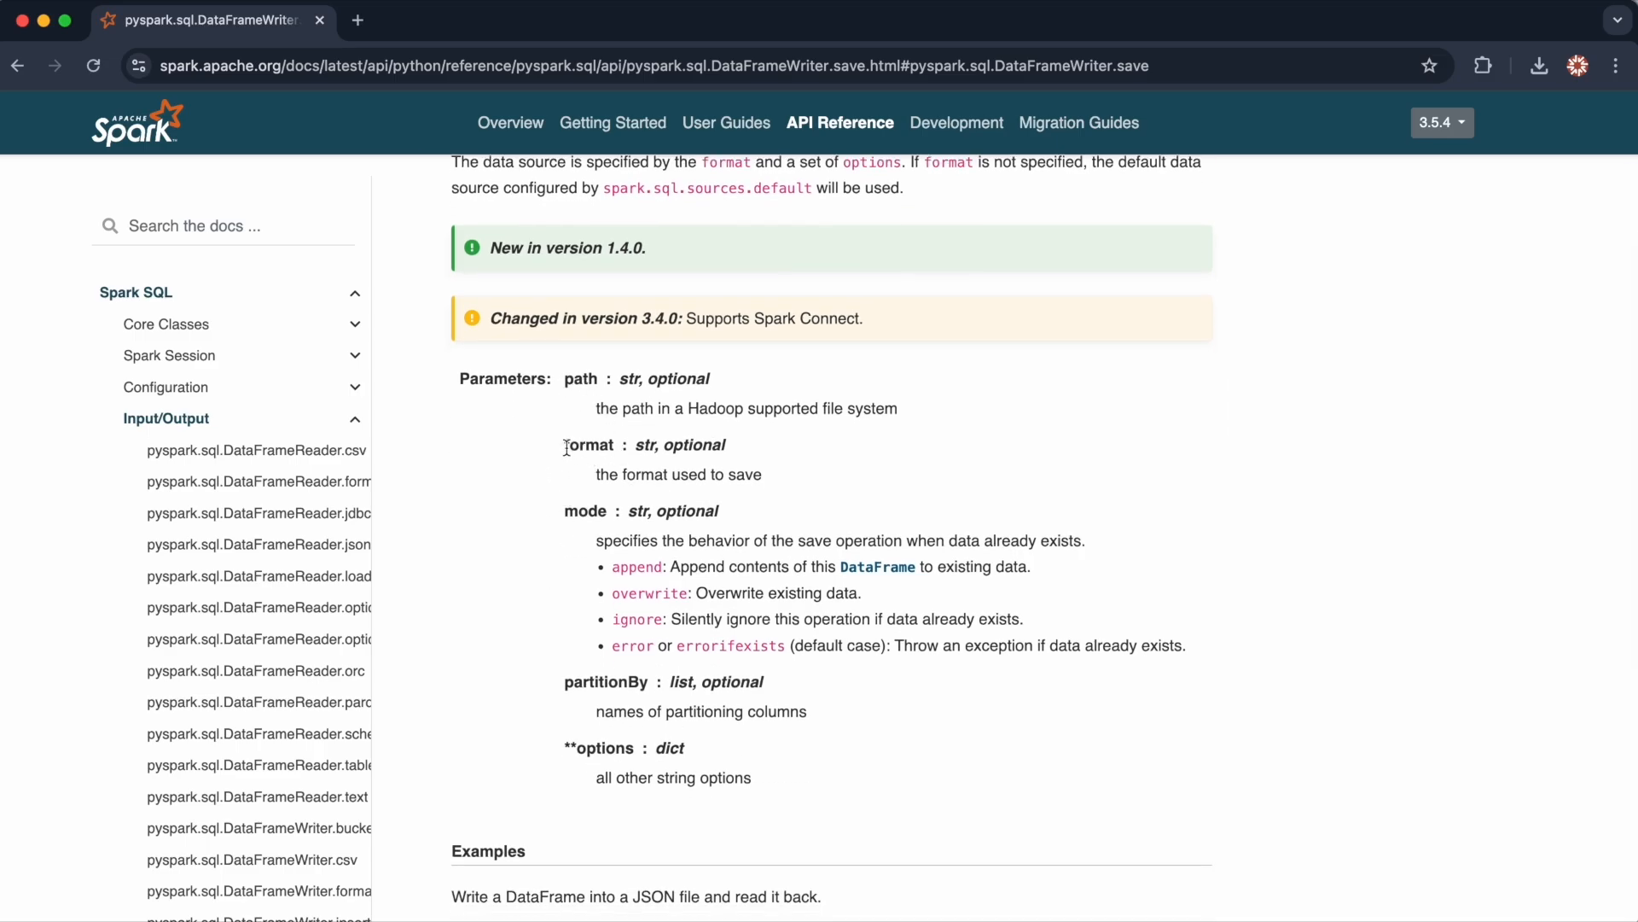
{"action": "double_click", "coordinate": [588, 443]}
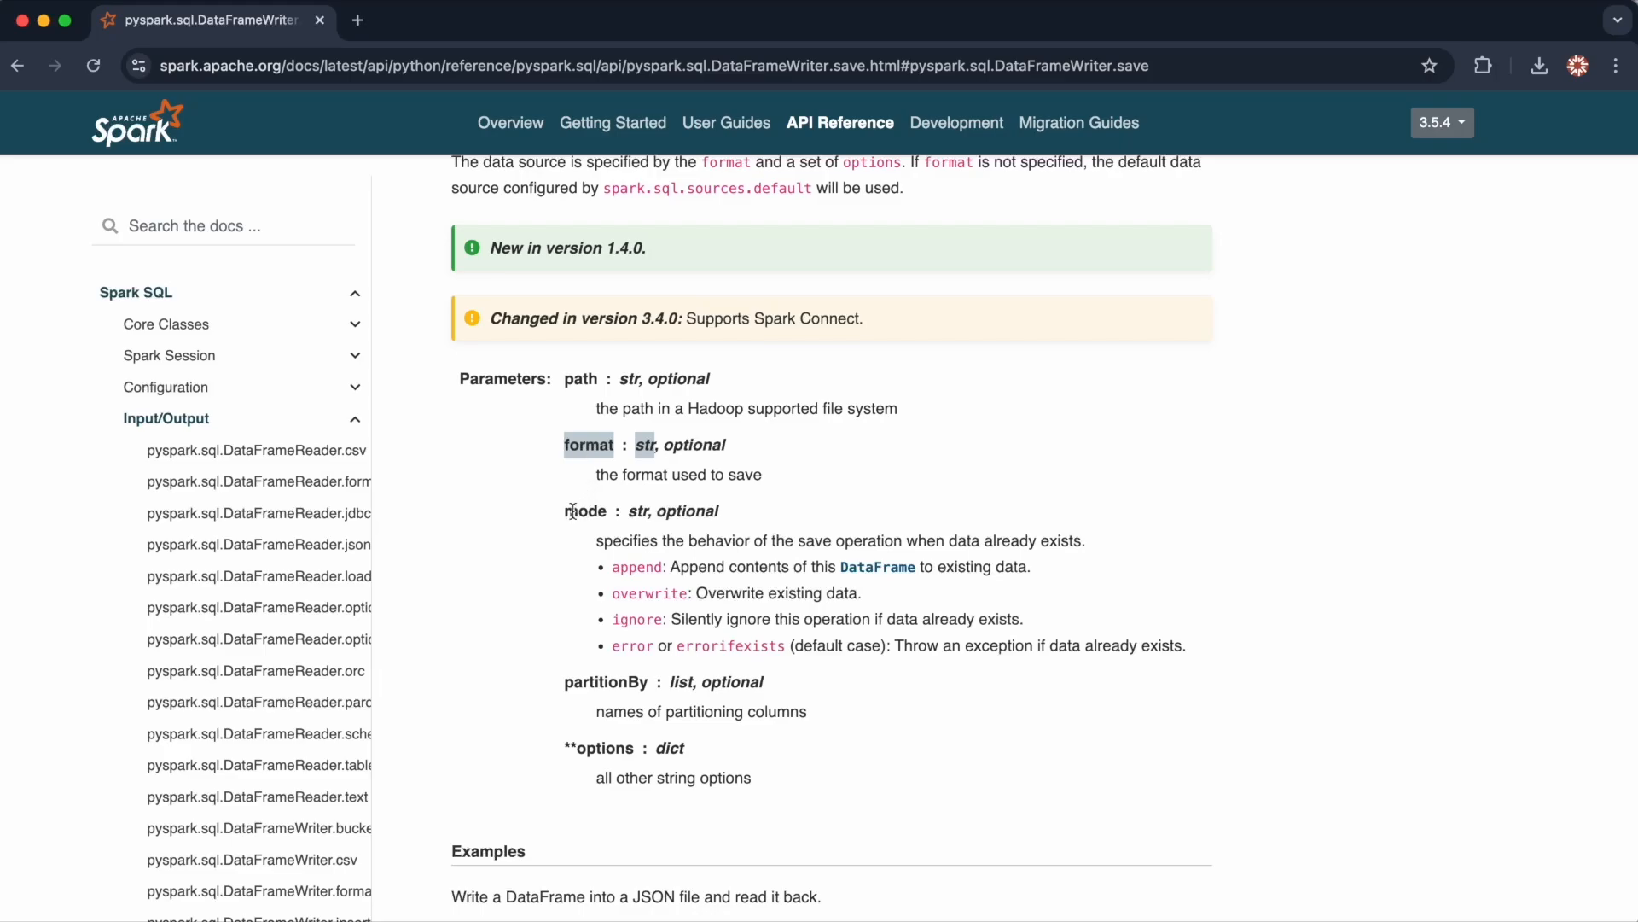
{"action": "mouse_move", "coordinate": [583, 708]}
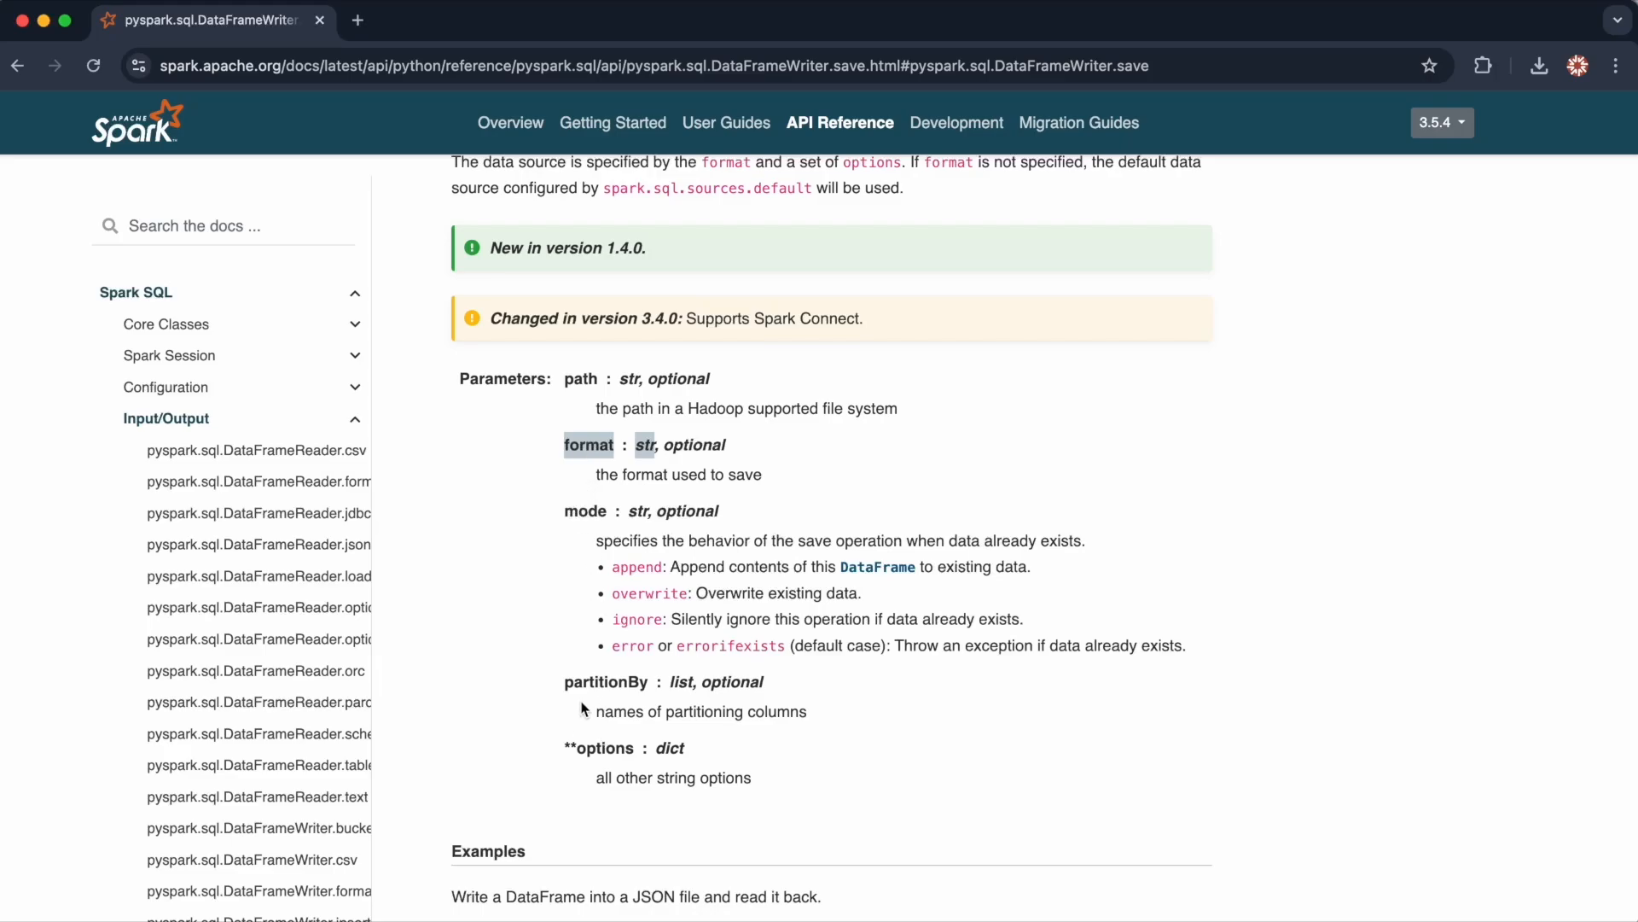
{"action": "mouse_move", "coordinate": [593, 756]}
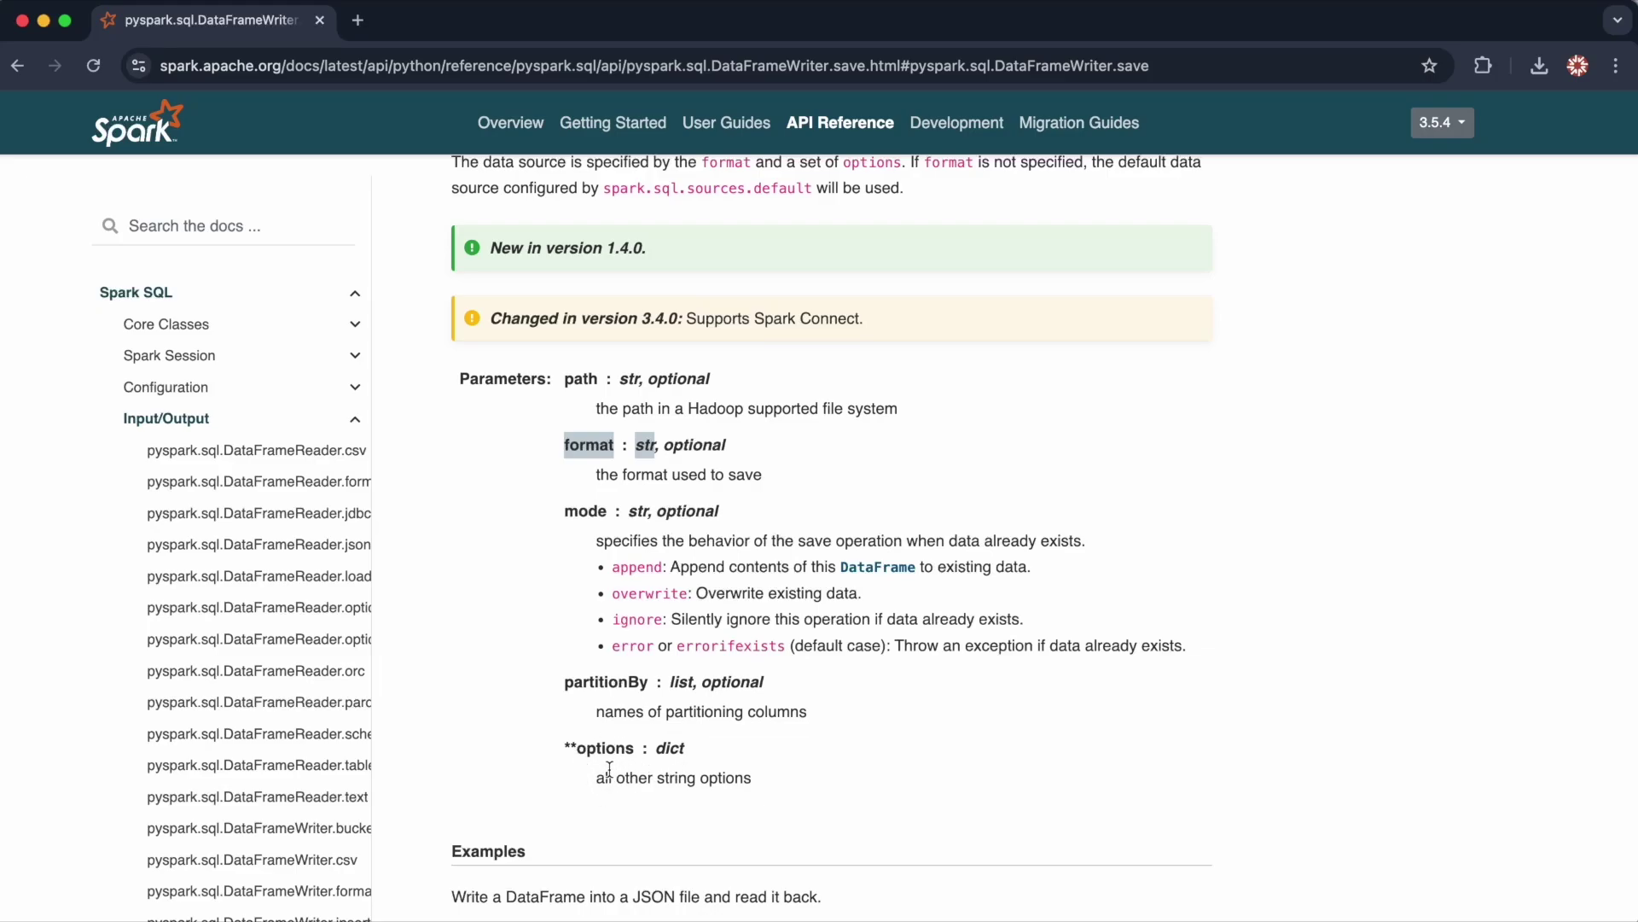
{"action": "mouse_move", "coordinate": [601, 464]}
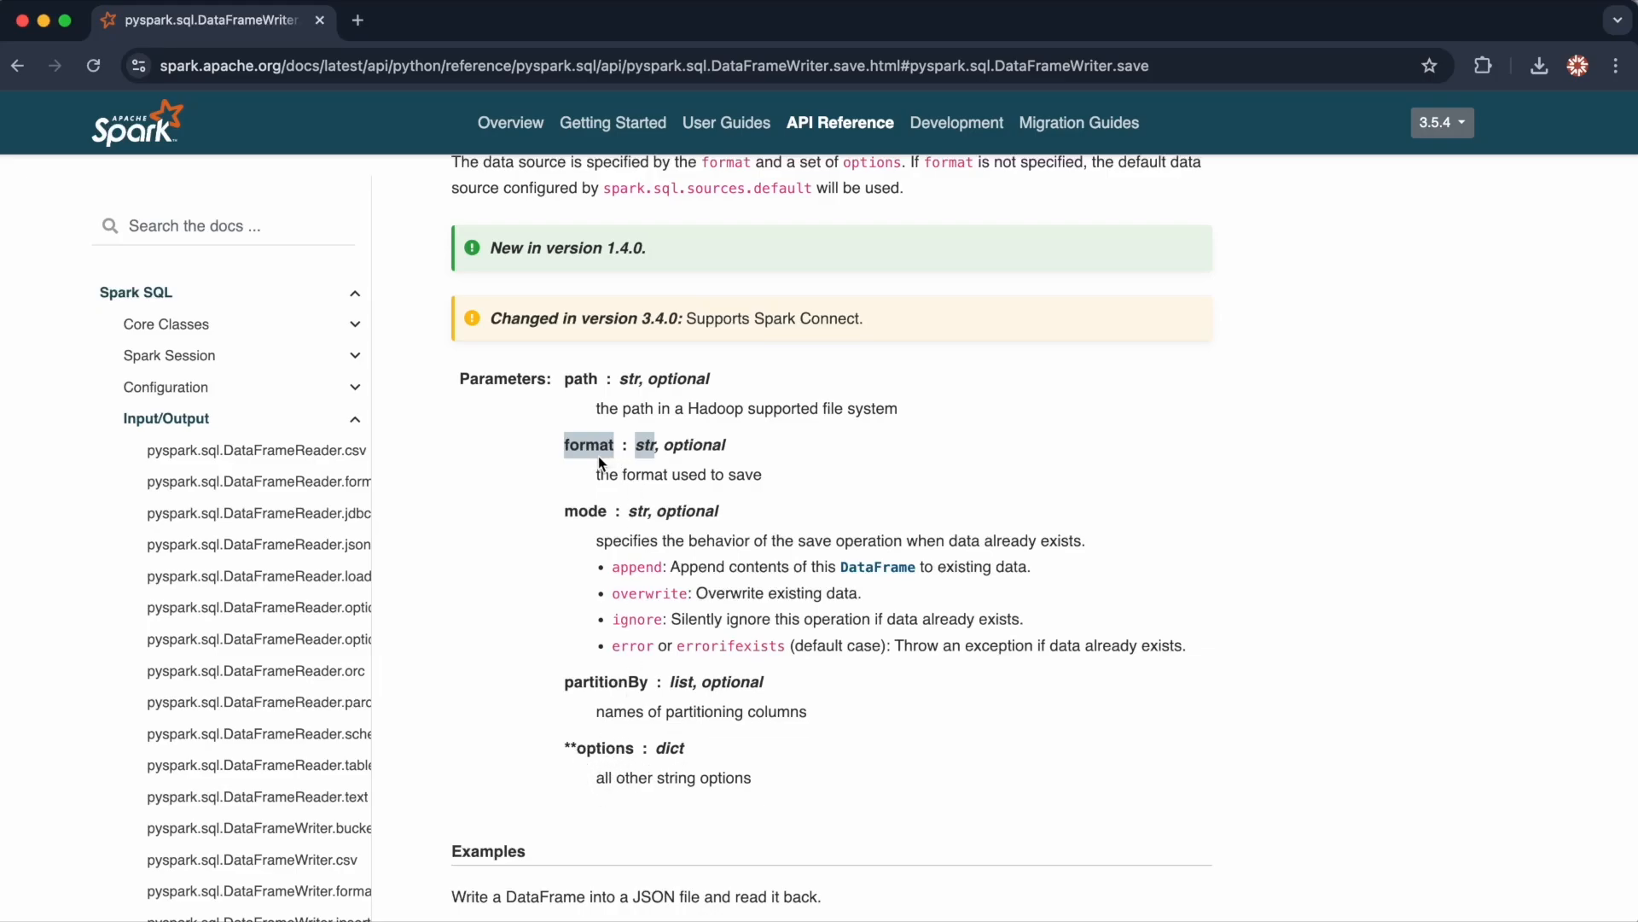
{"action": "scroll", "scroll_direction": "down", "scroll_amount": 3}
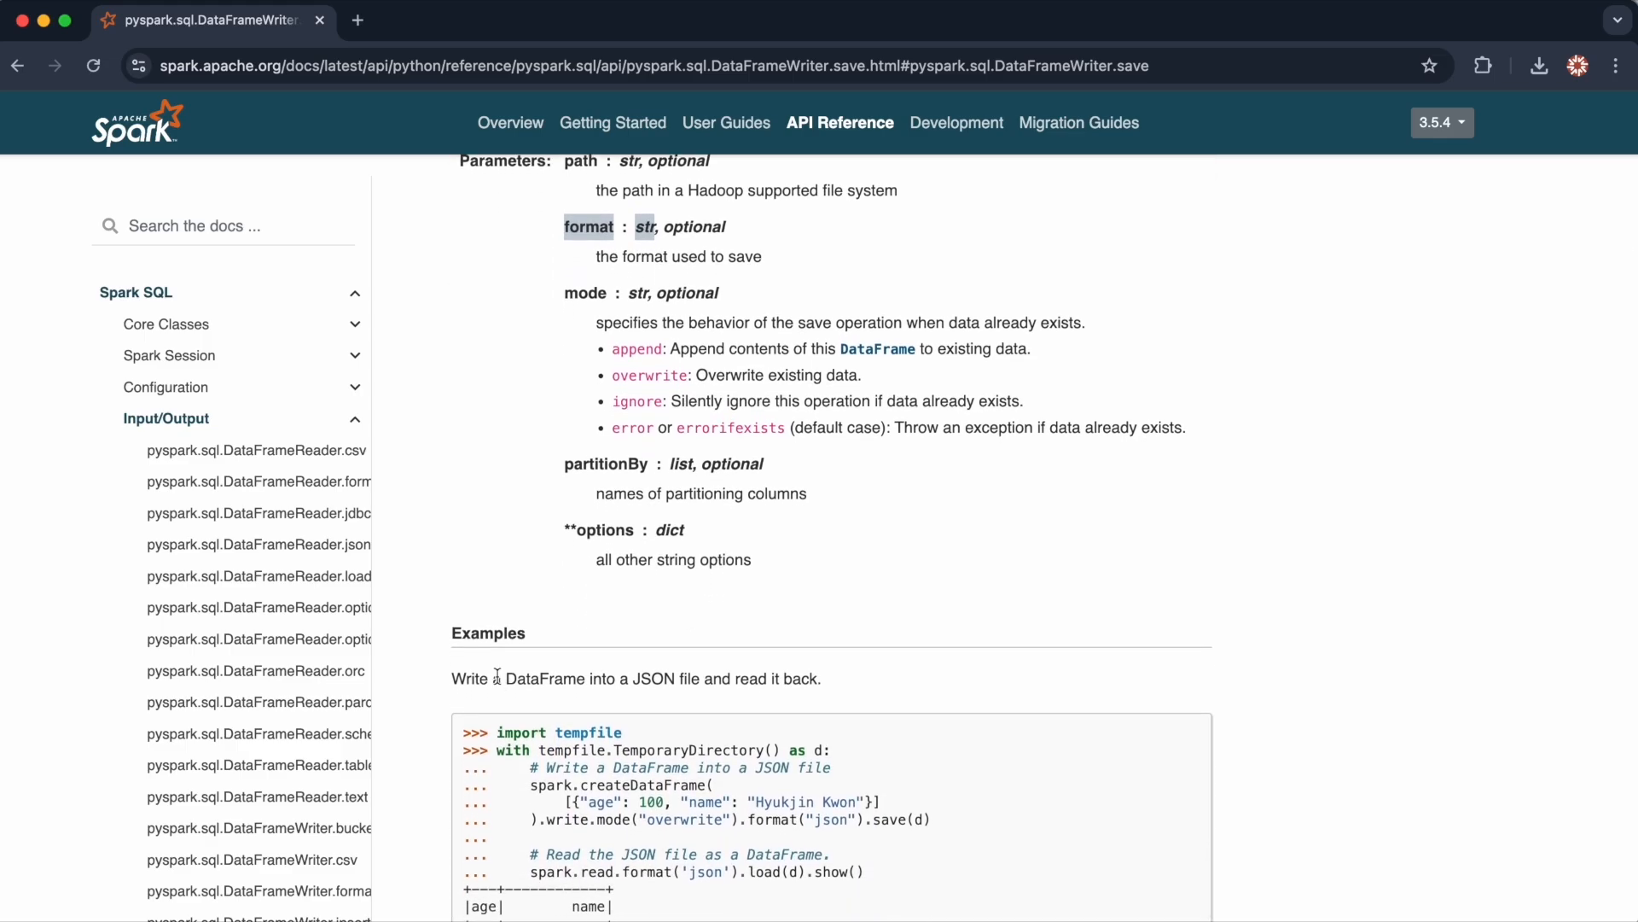
Scroll back over the path, format, mode and partitionBy parameters and the JSON example.
{"action": "scroll", "scroll_direction": "up", "scroll_amount": 3}
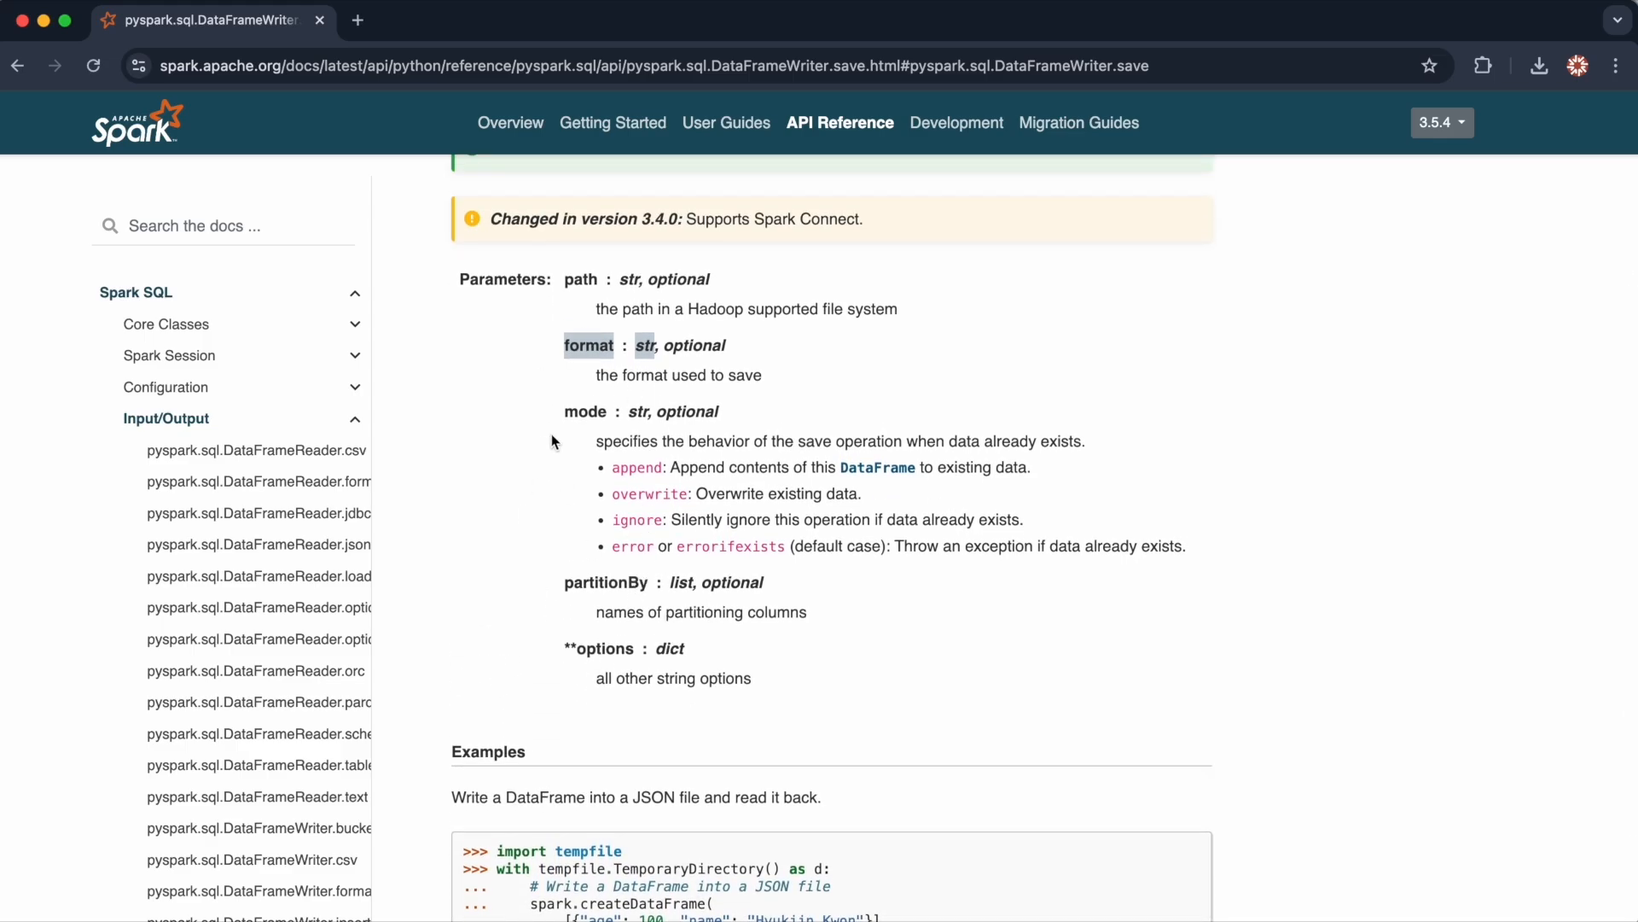
{"action": "mouse_move", "coordinate": [601, 604]}
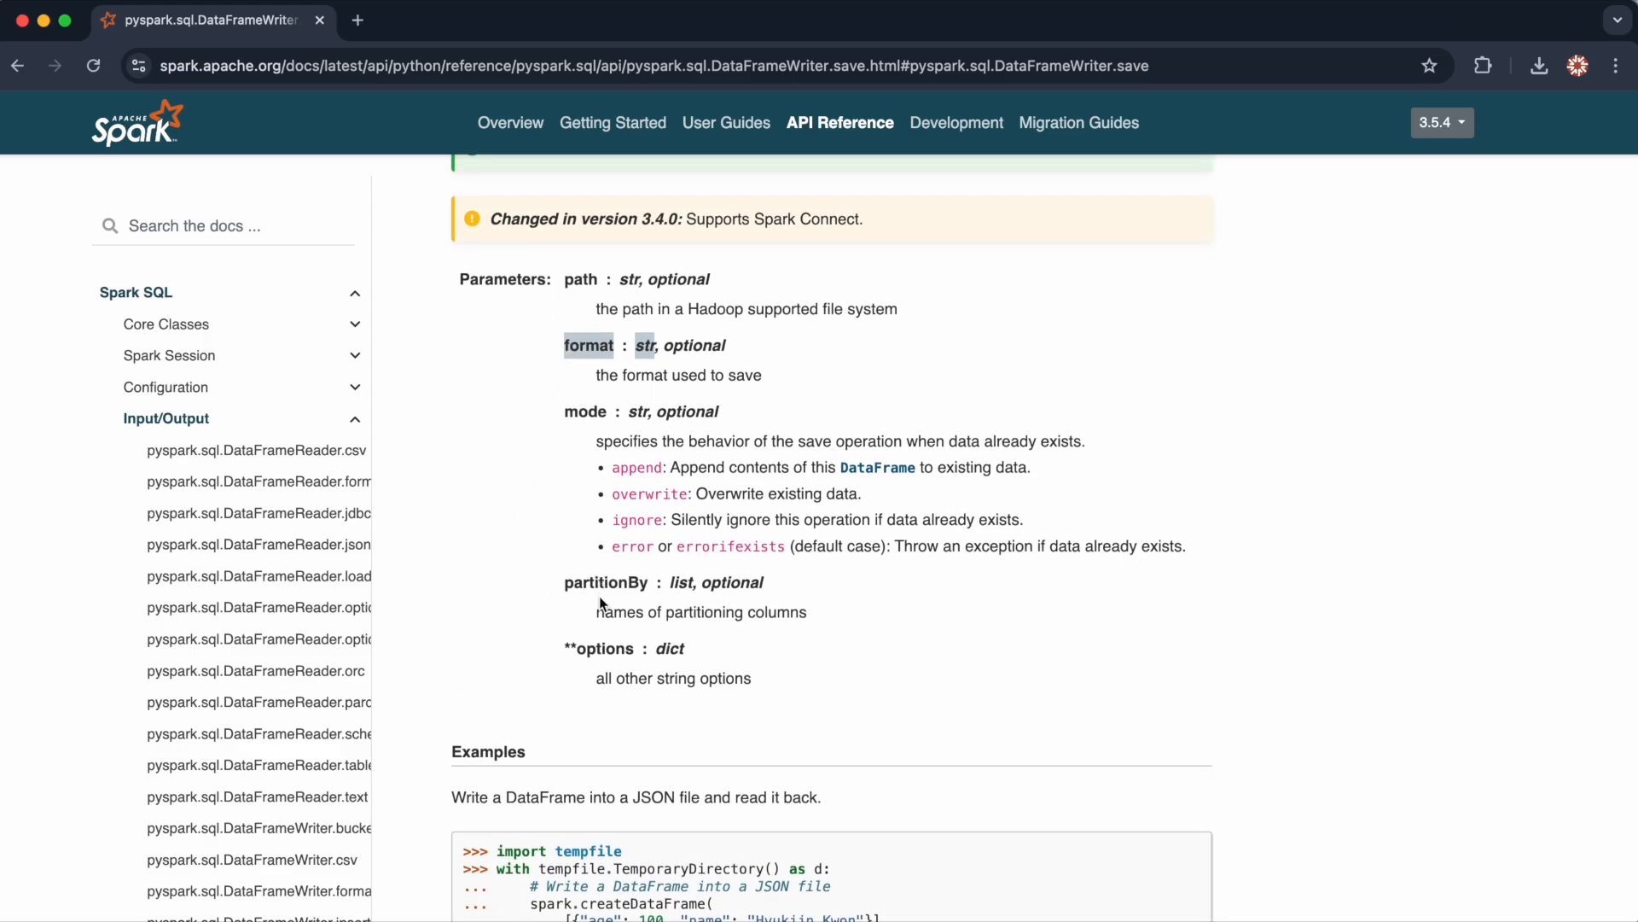
{"action": "scroll", "scroll_direction": "up", "scroll_amount": 3}
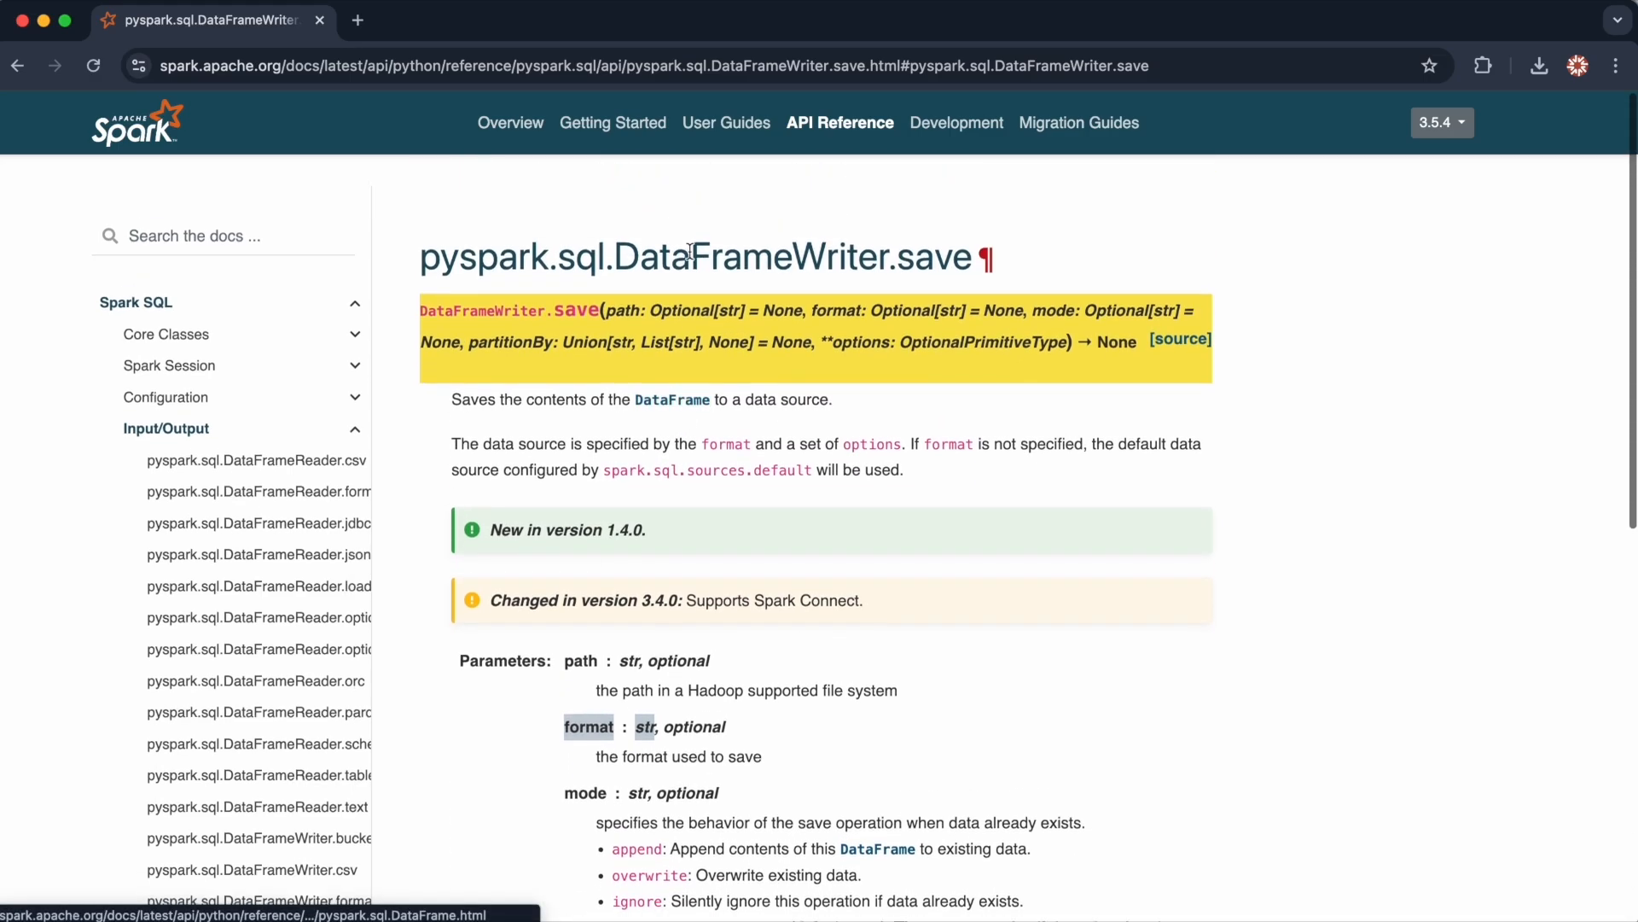
{"action": "scroll", "scroll_direction": "down", "scroll_amount": 3}
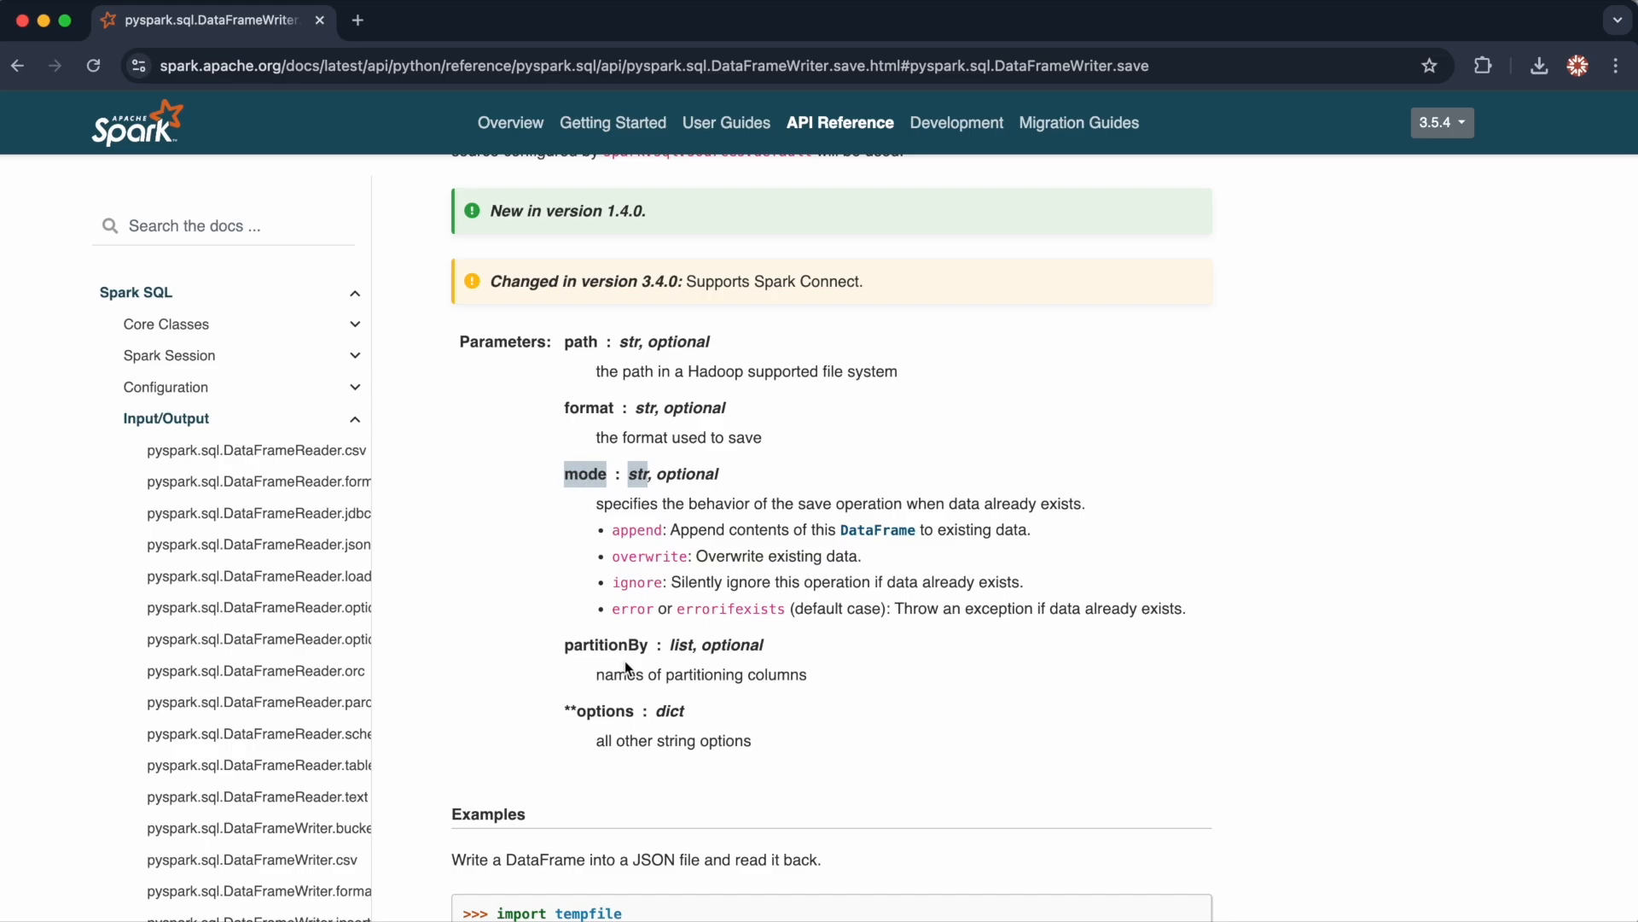
{"action": "left_click", "coordinate": [604, 645]}
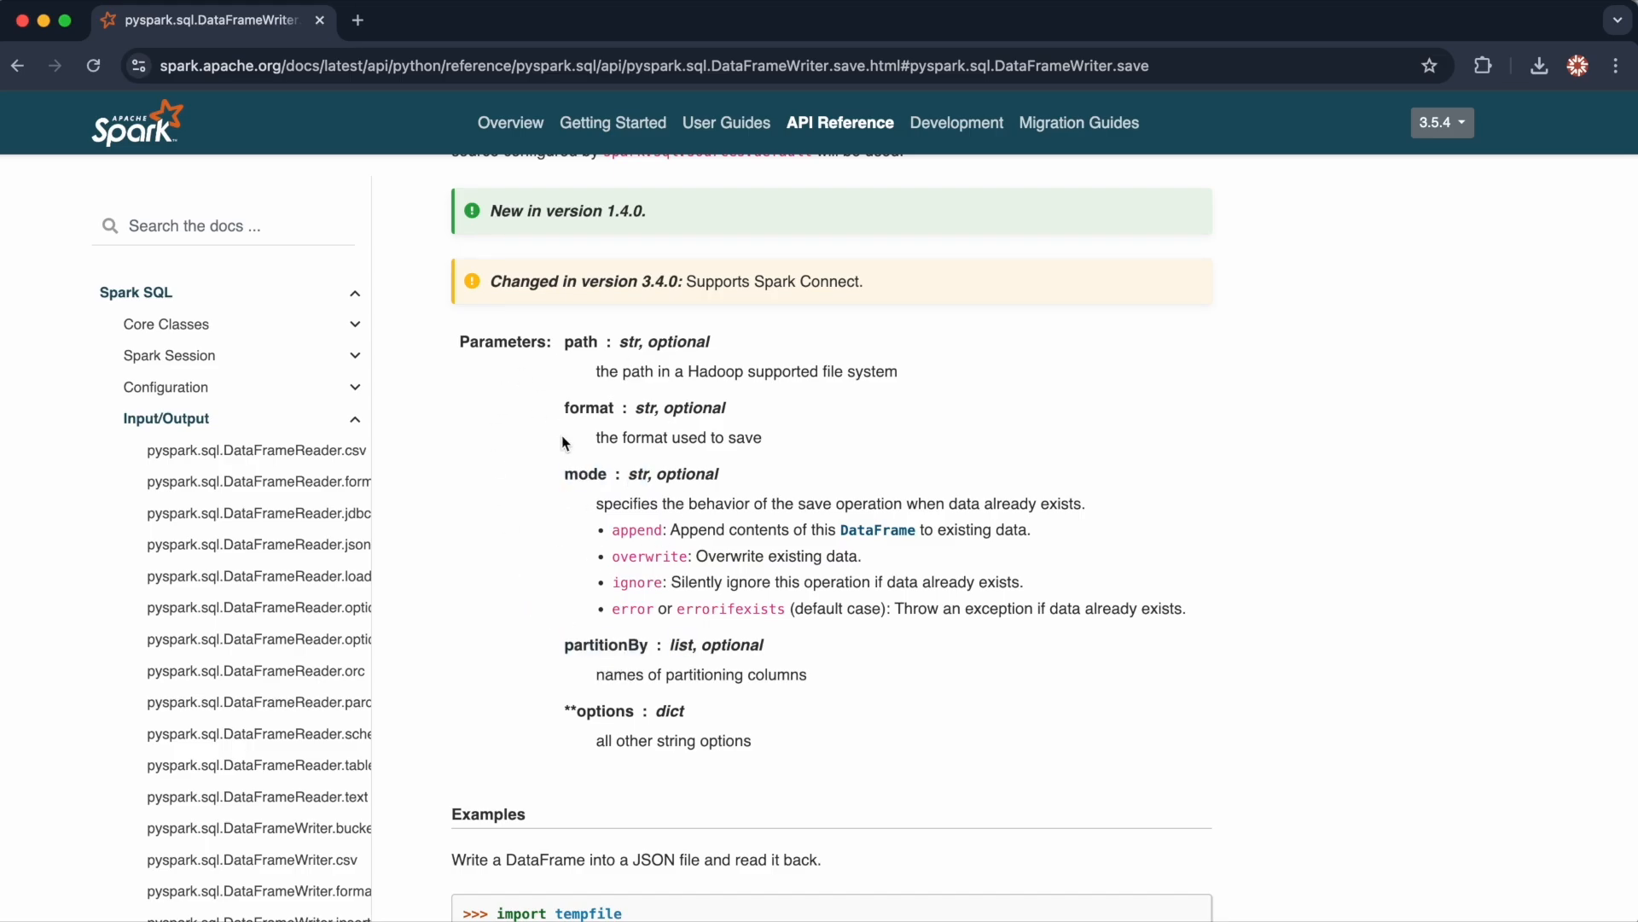
Return to the Input/Output list and look over the DataFrameWriter methods like bucketBy, csv, format and json.
{"action": "left_click", "coordinate": [17, 64]}
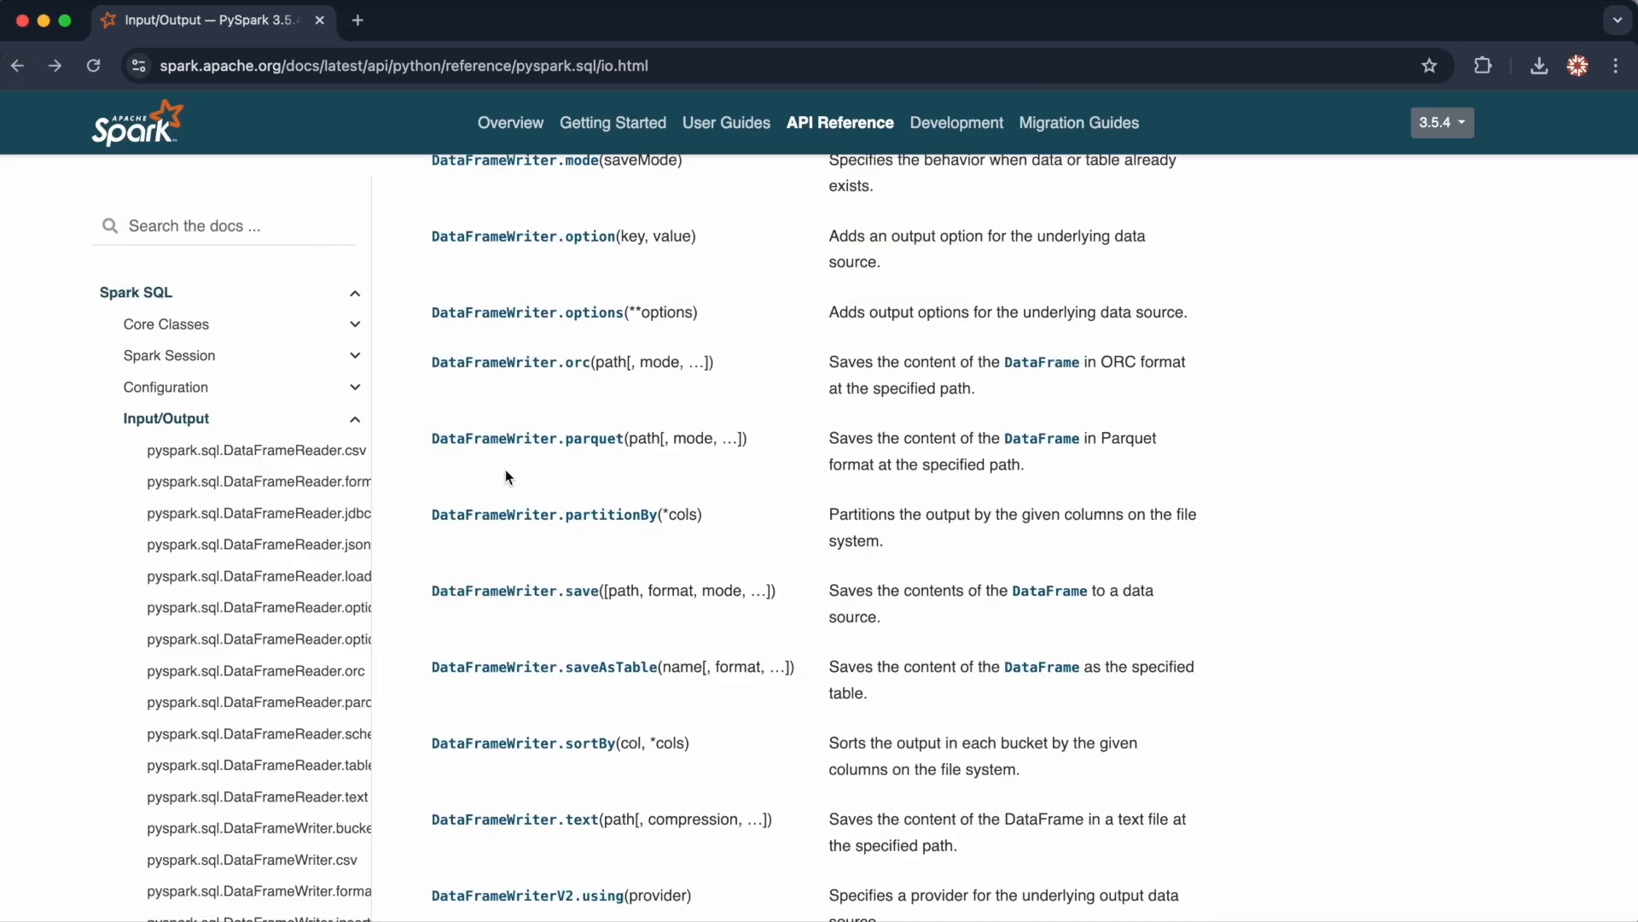
{"action": "mouse_move", "coordinate": [543, 514]}
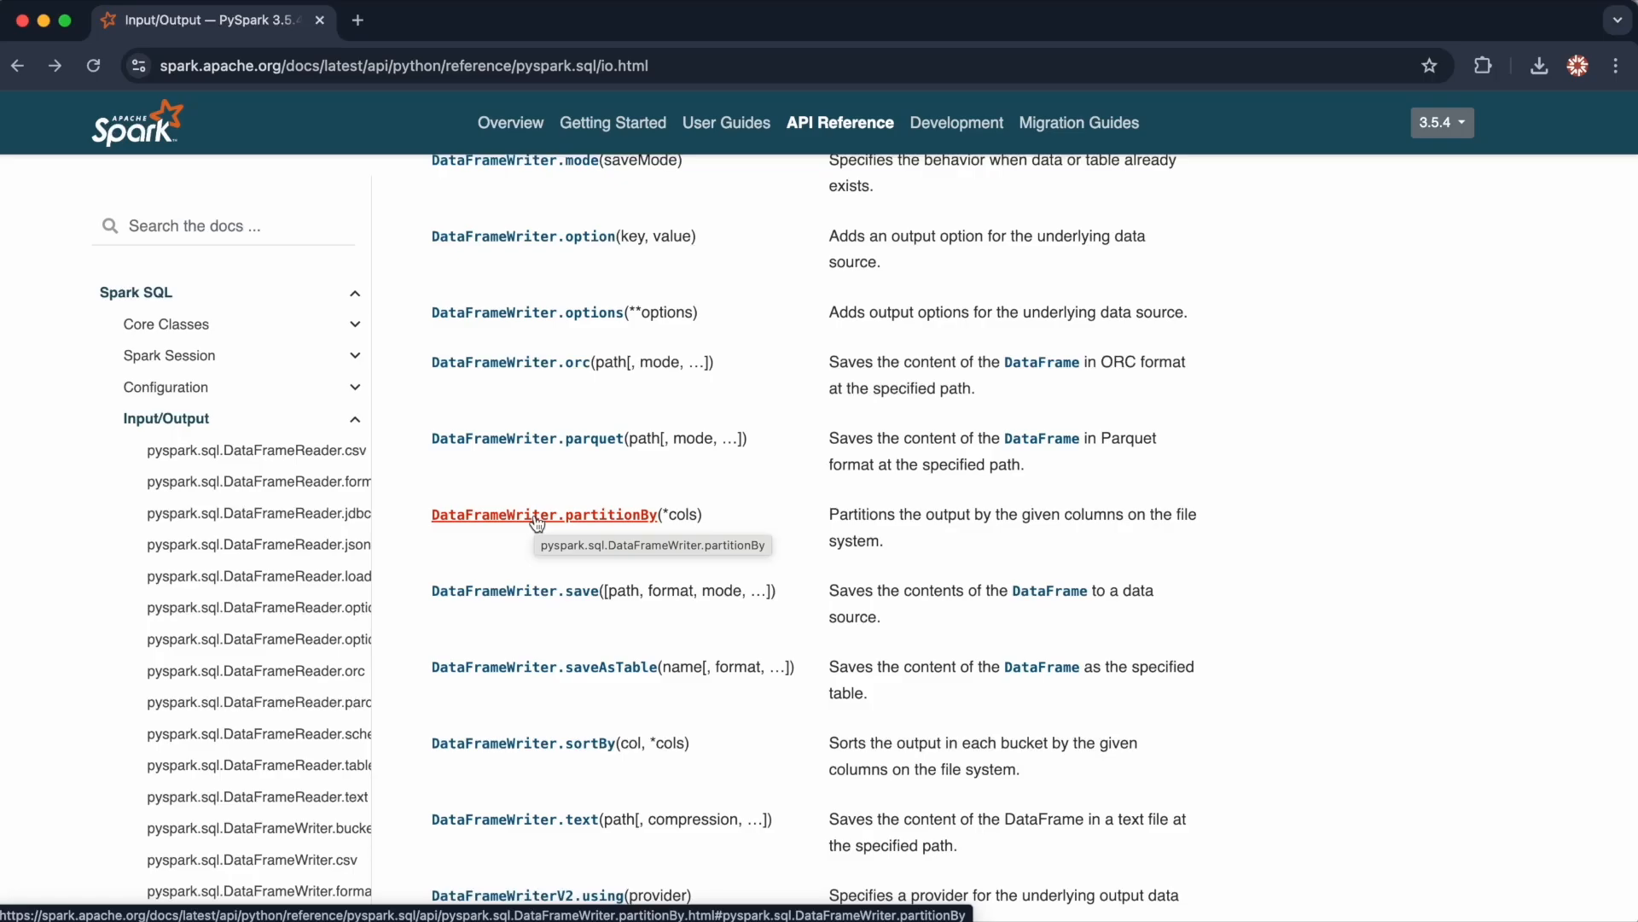
{"action": "scroll", "scroll_direction": "up", "scroll_amount": 3}
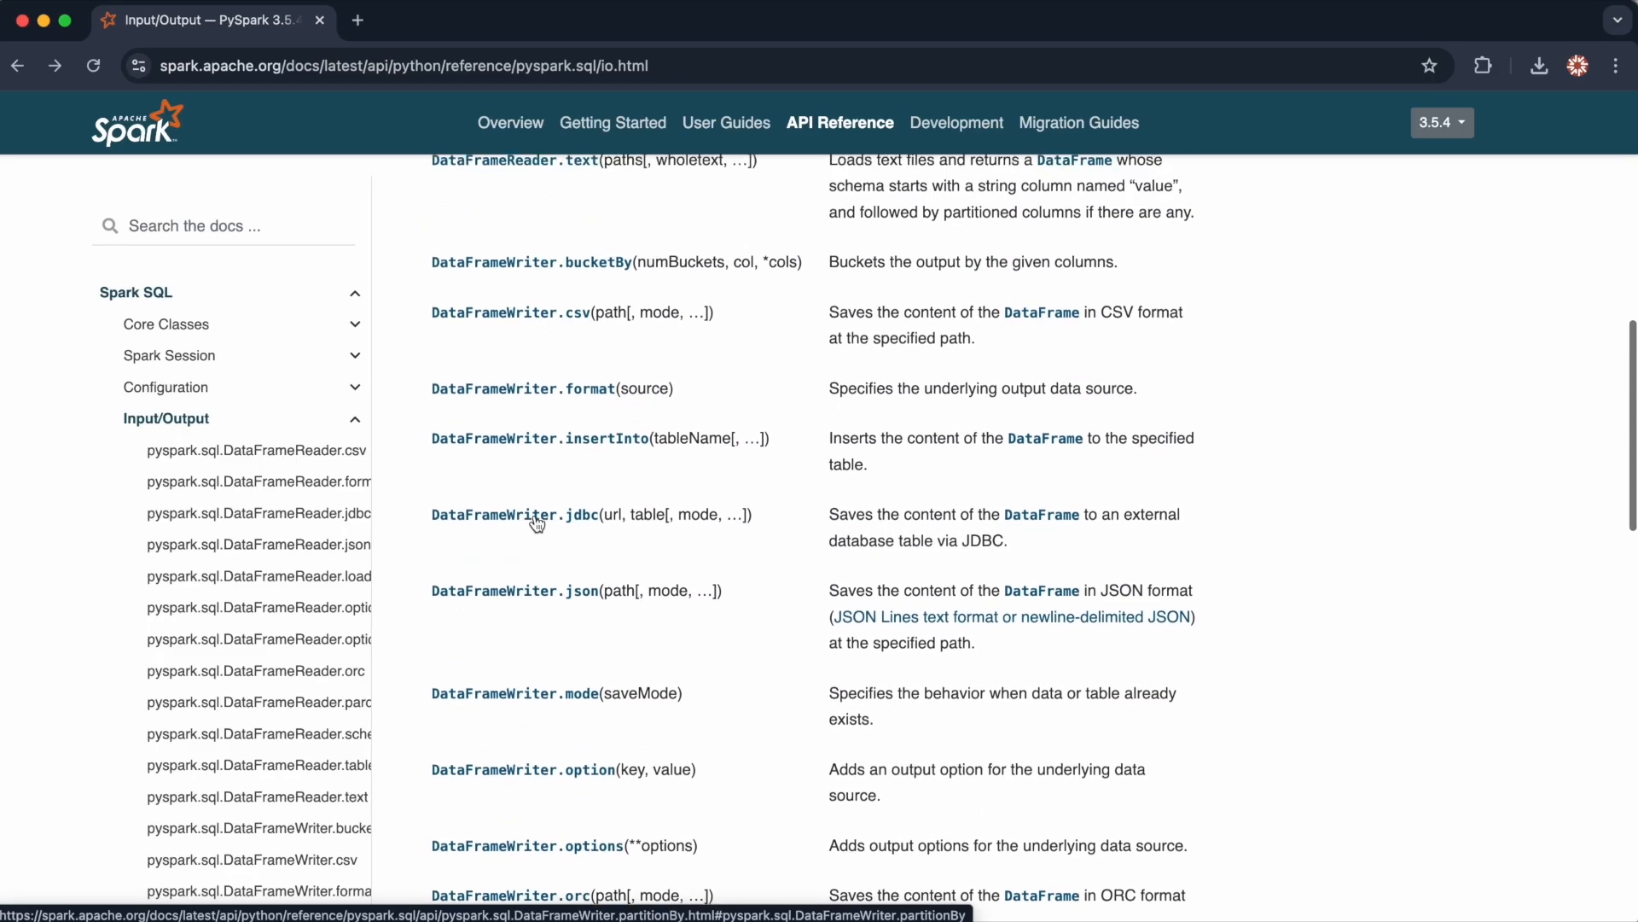
{"action": "scroll", "scroll_direction": "up", "scroll_amount": 3}
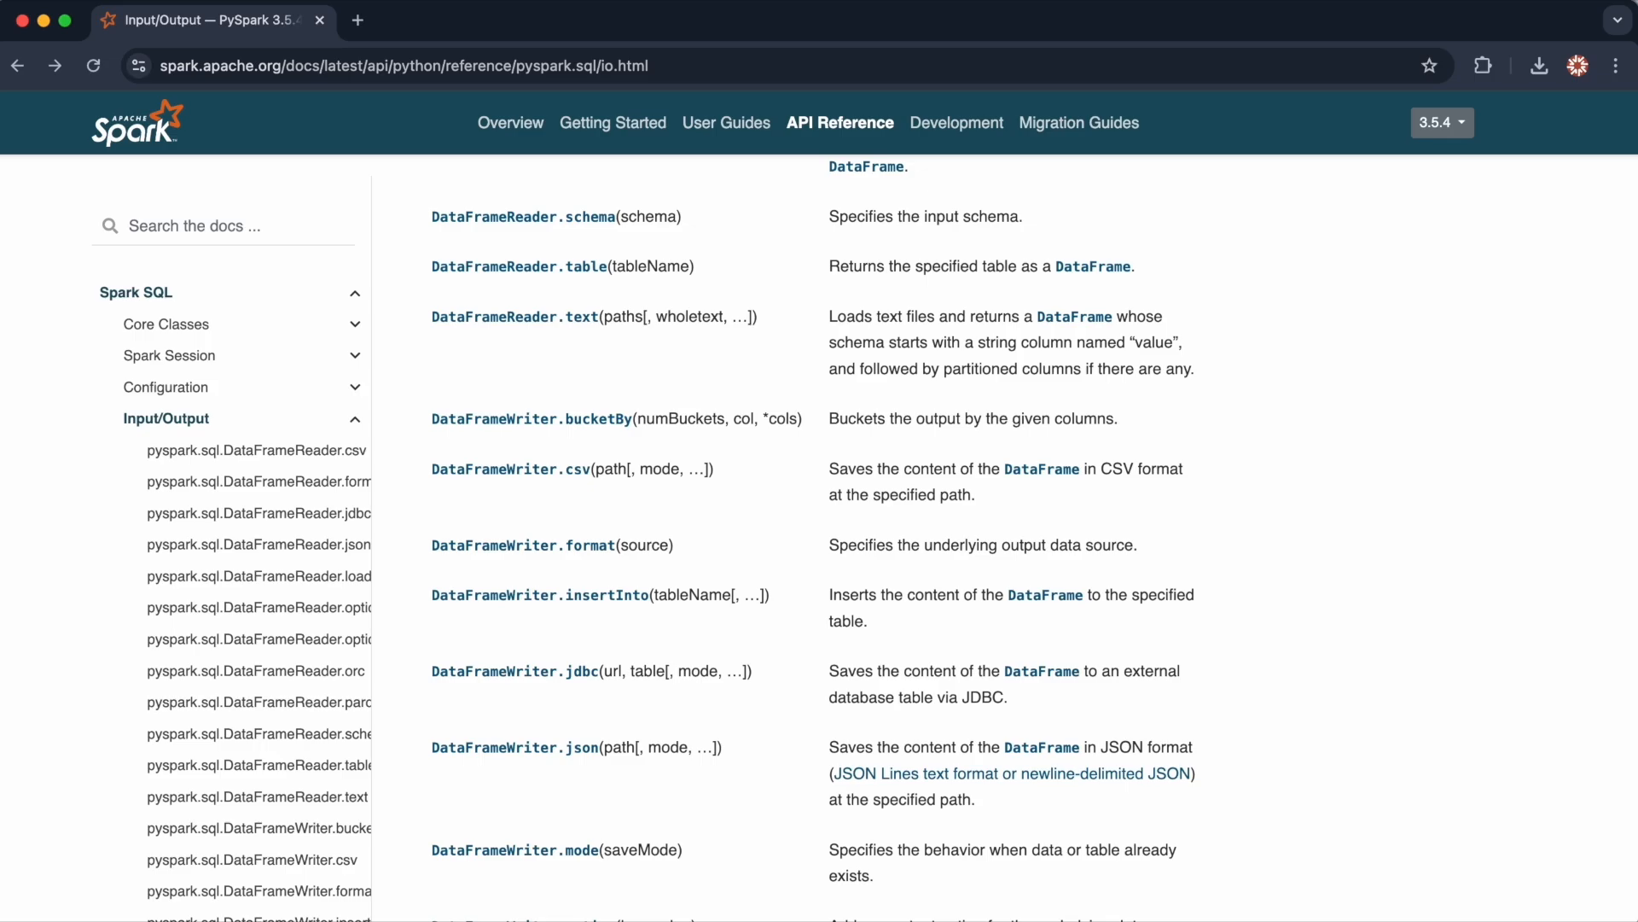
{"action": "left_click", "coordinate": [169, 355]}
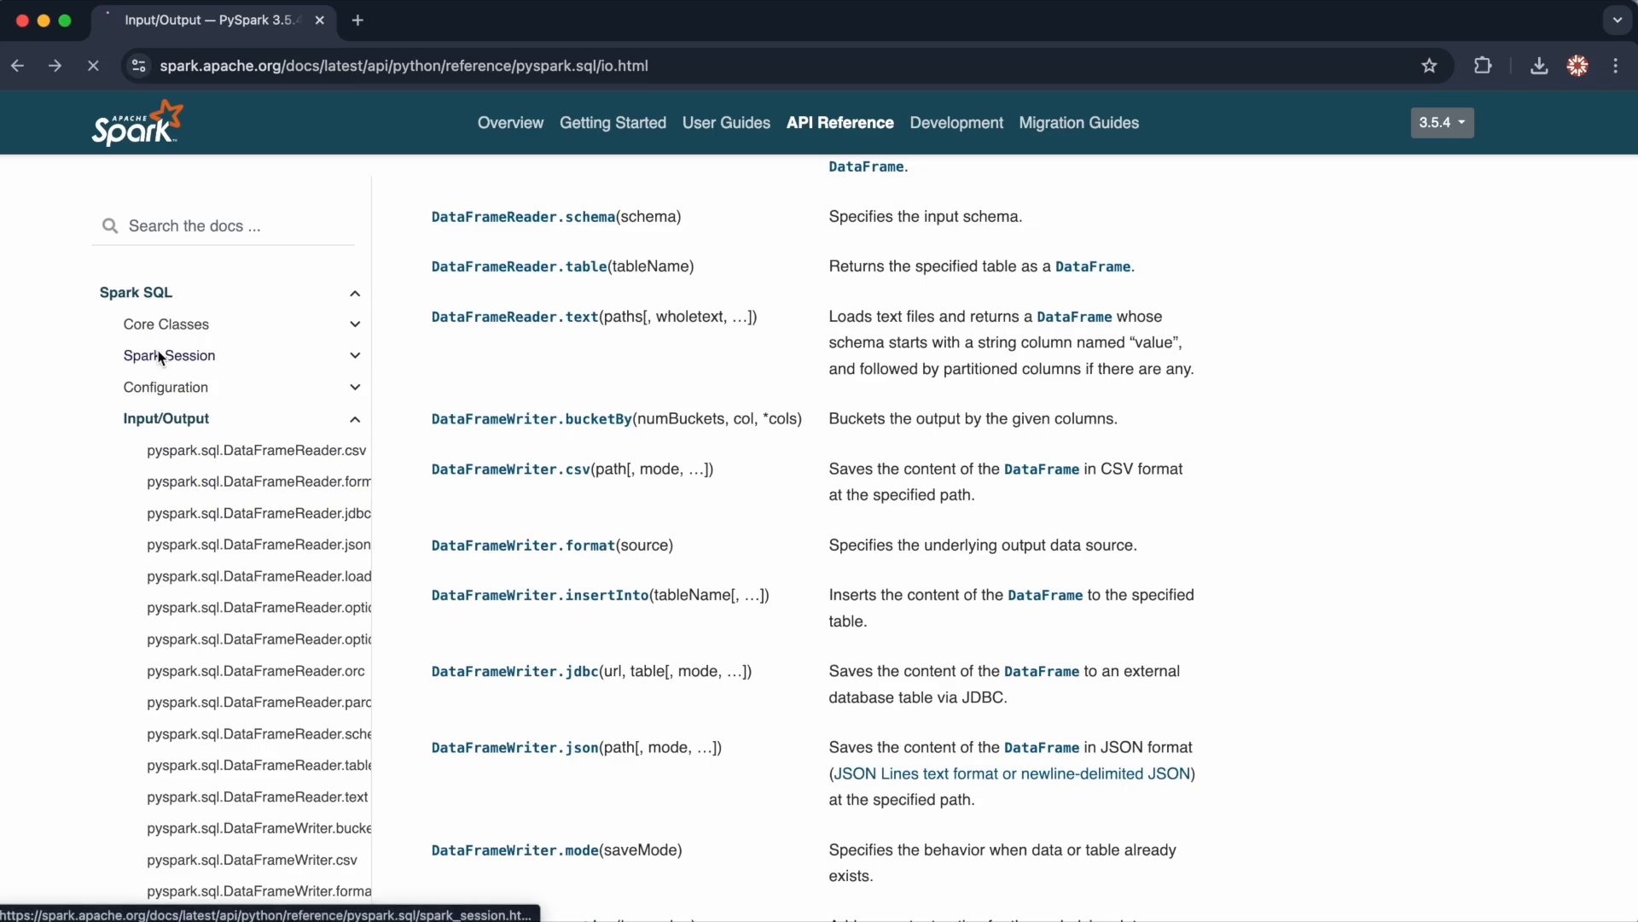
From the Spark Session page, view SparkSession.read and highlight DataFrameReader in its example output.
{"action": "left_click", "coordinate": [169, 355]}
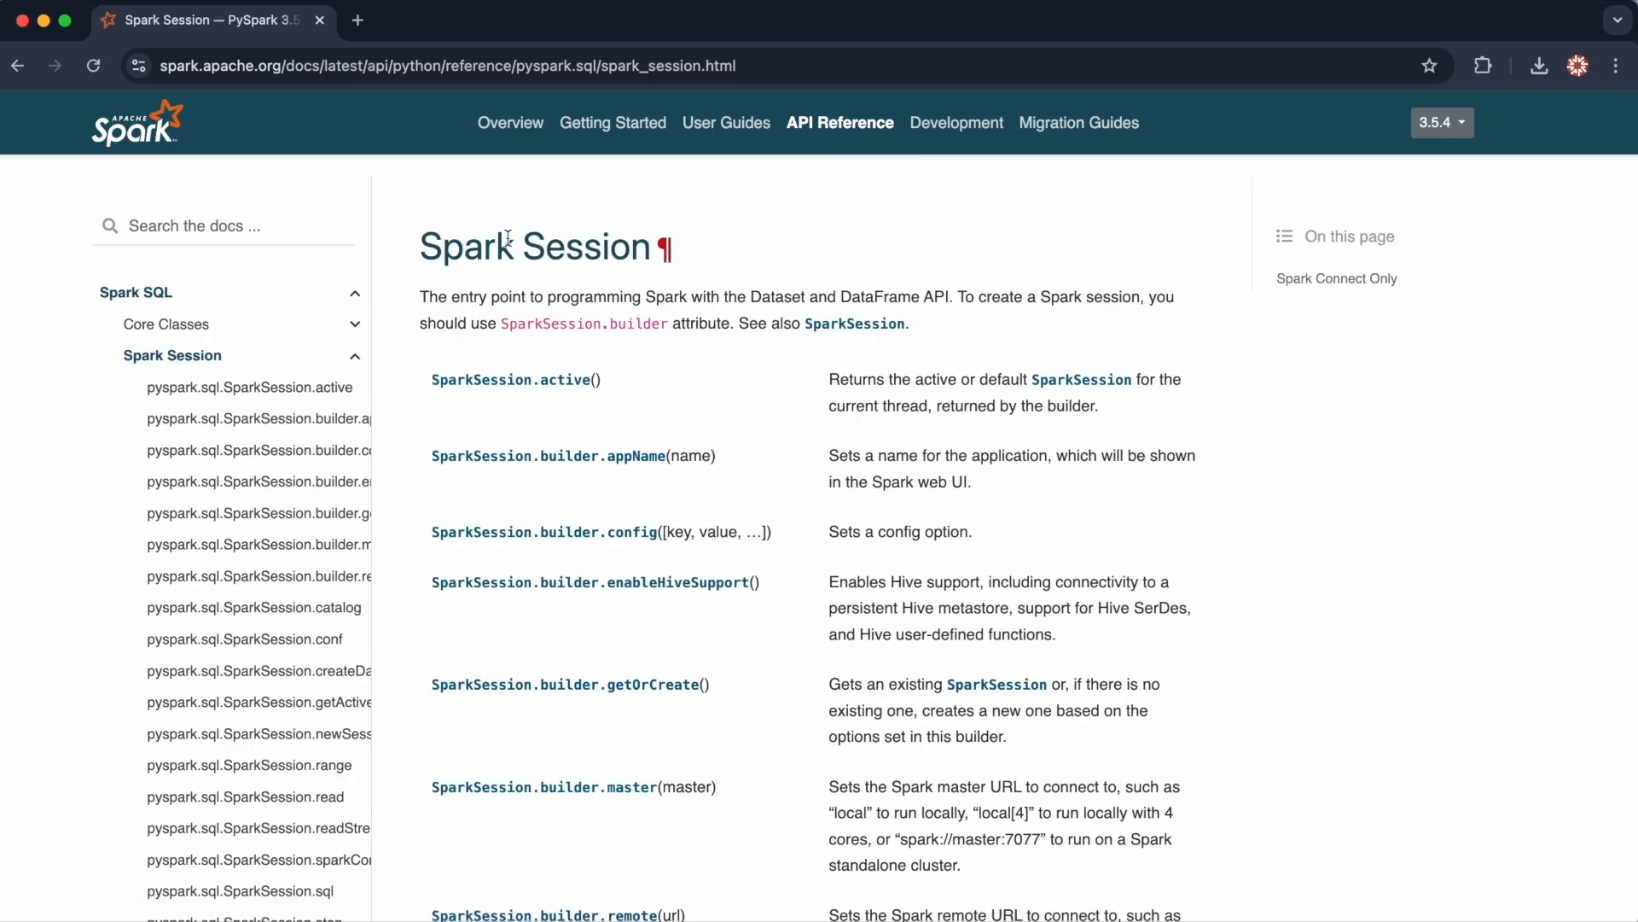
{"action": "scroll", "scroll_direction": "down", "scroll_amount": 3}
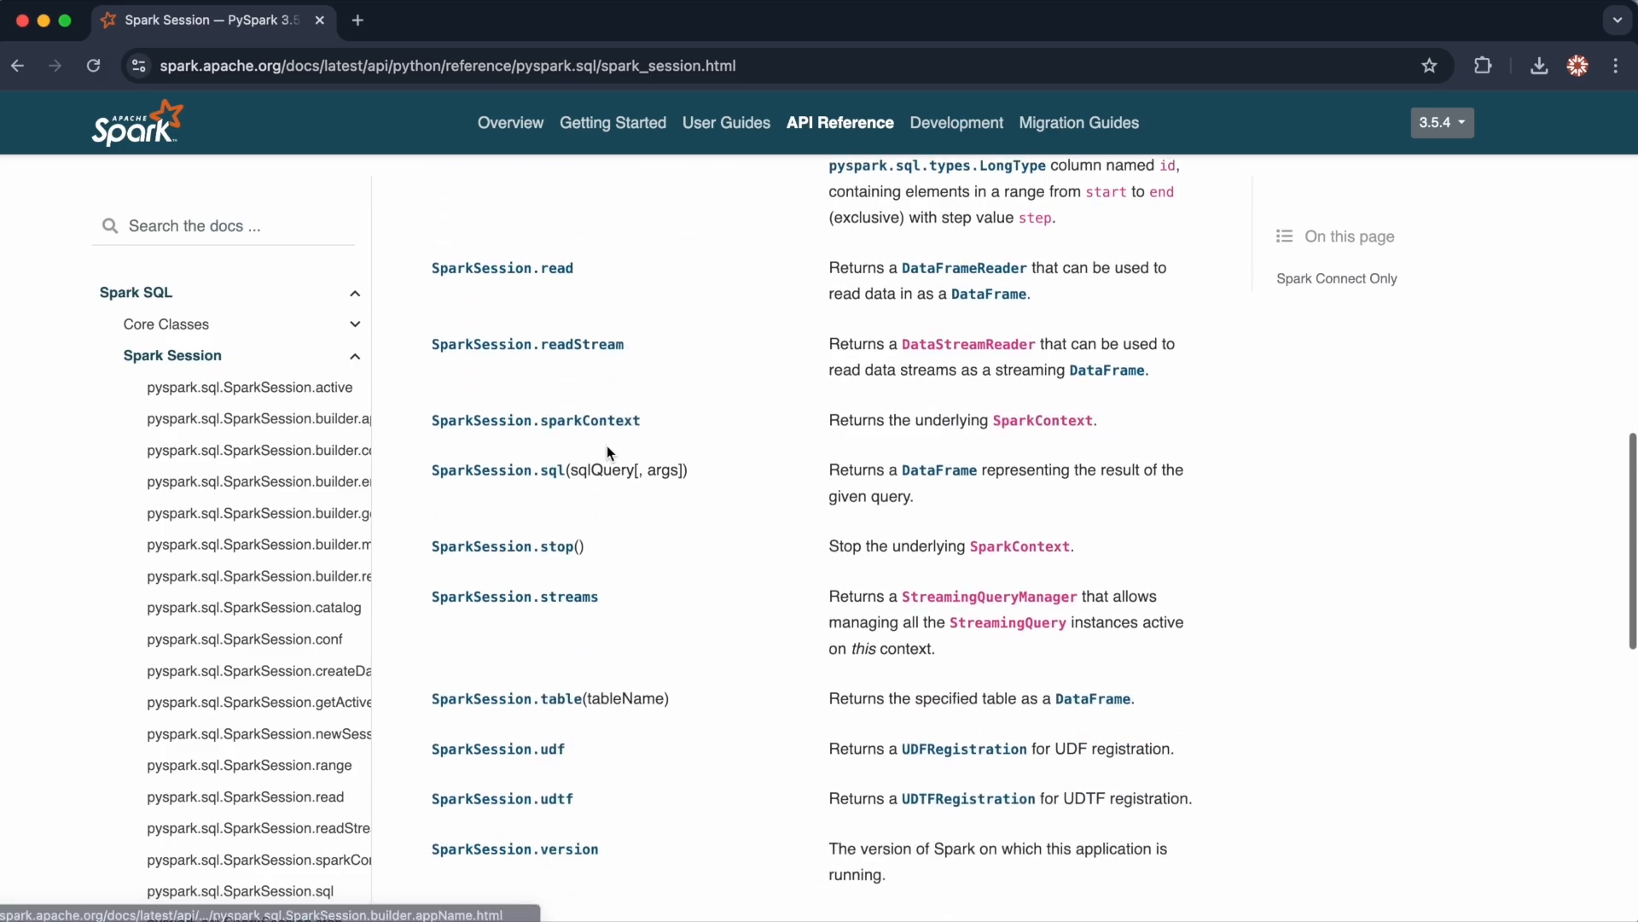
{"action": "left_click", "coordinate": [502, 268]}
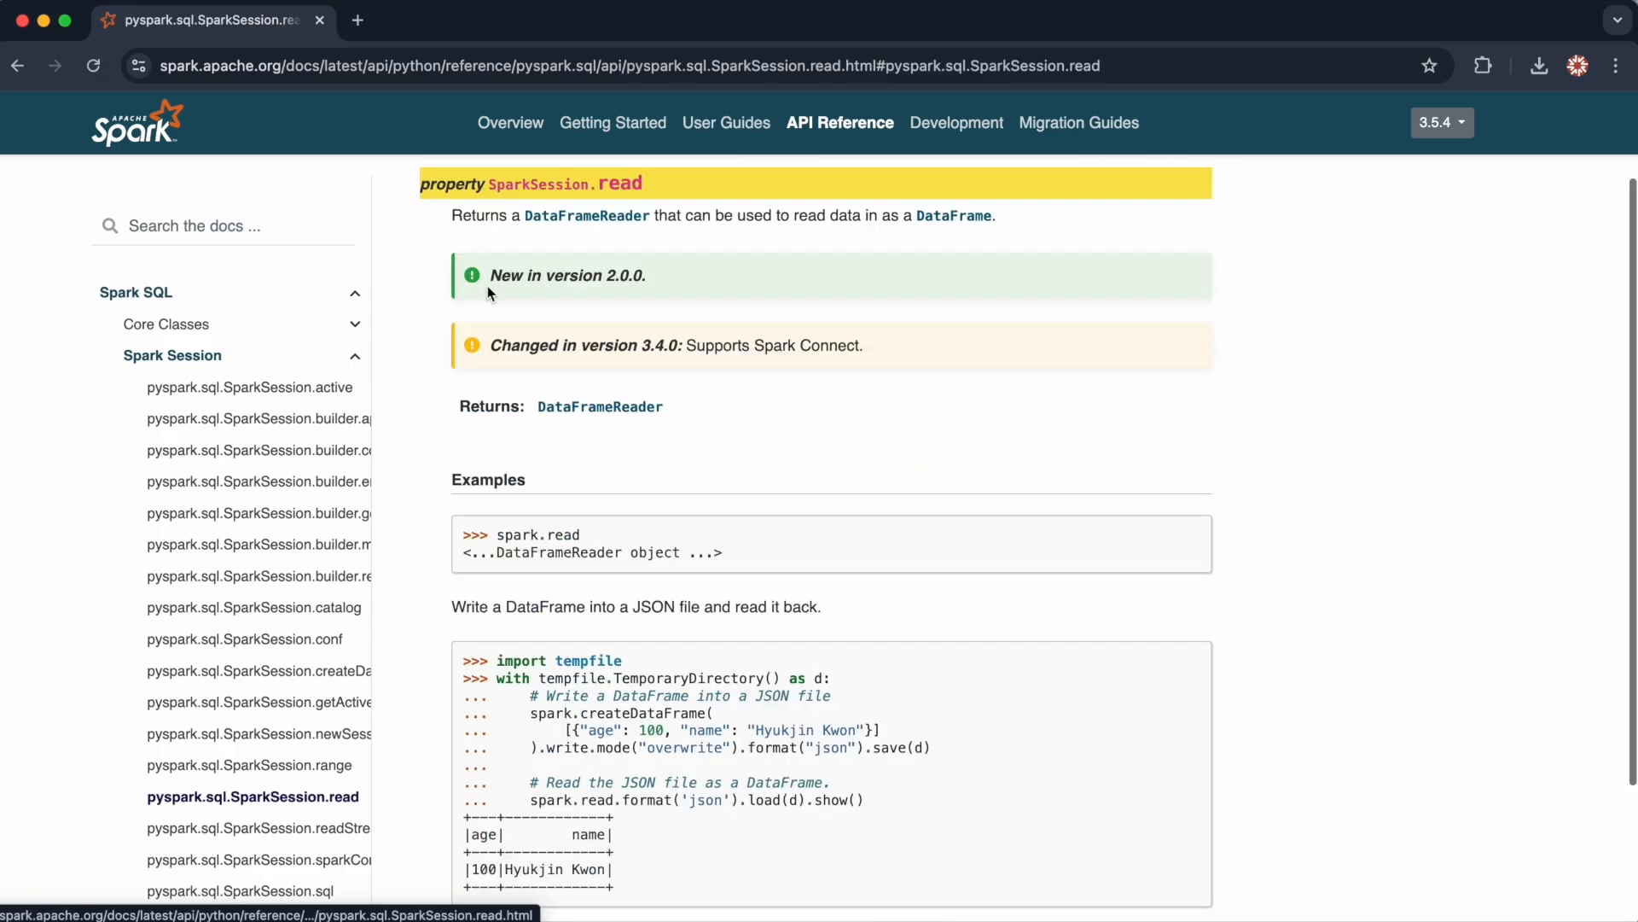
{"action": "scroll", "scroll_direction": "down", "scroll_amount": 3}
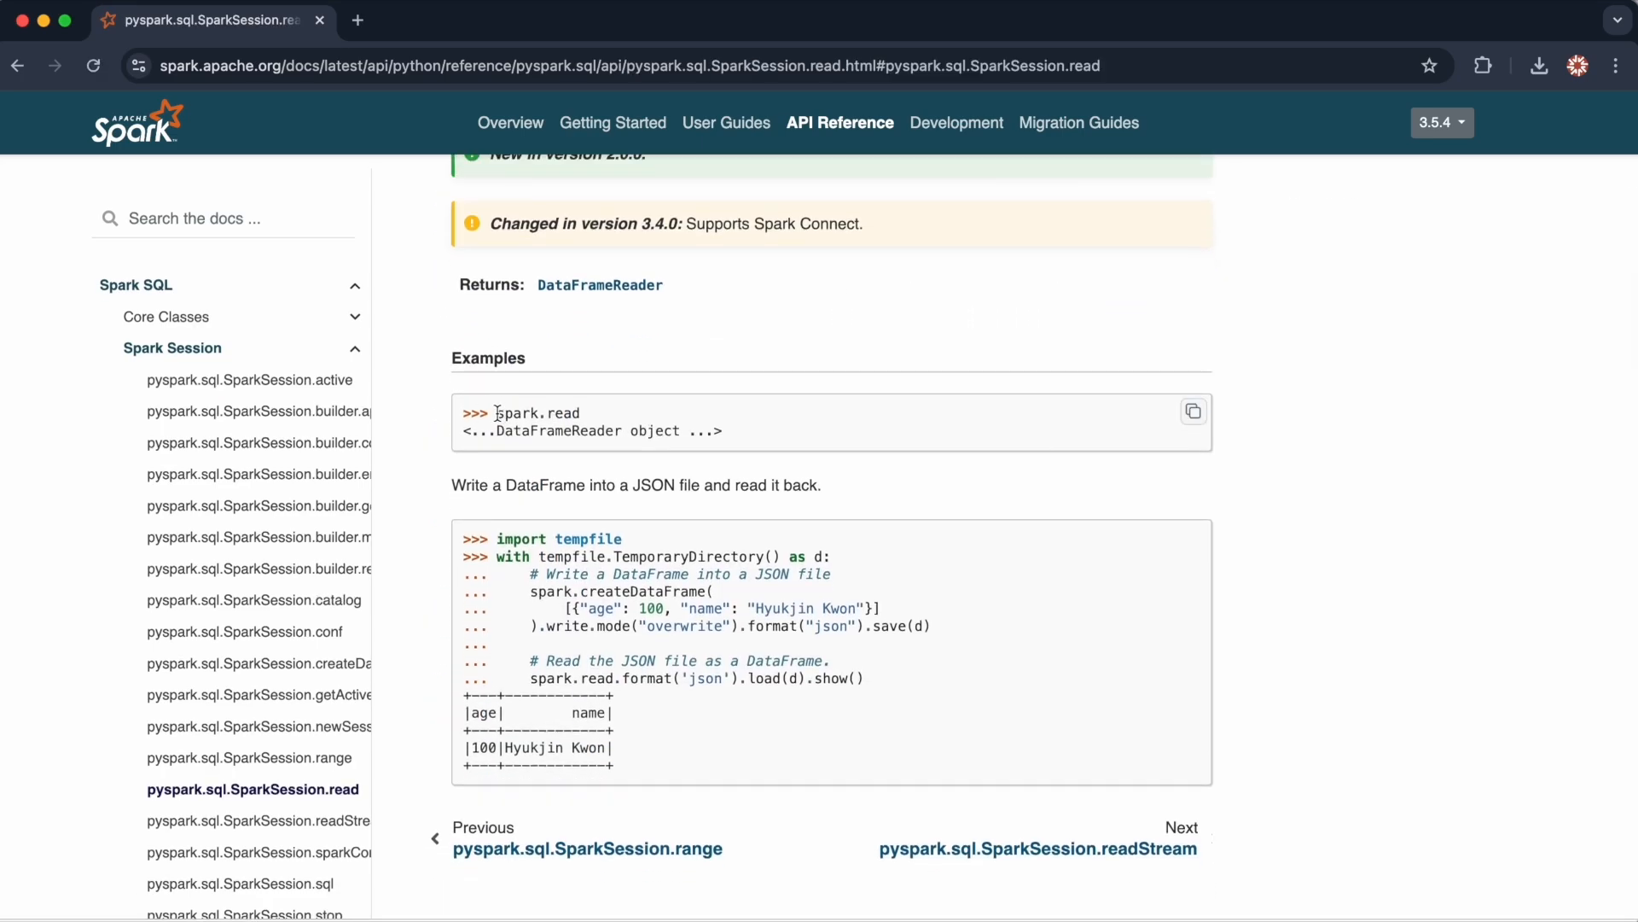
{"action": "double_click", "coordinate": [536, 413]}
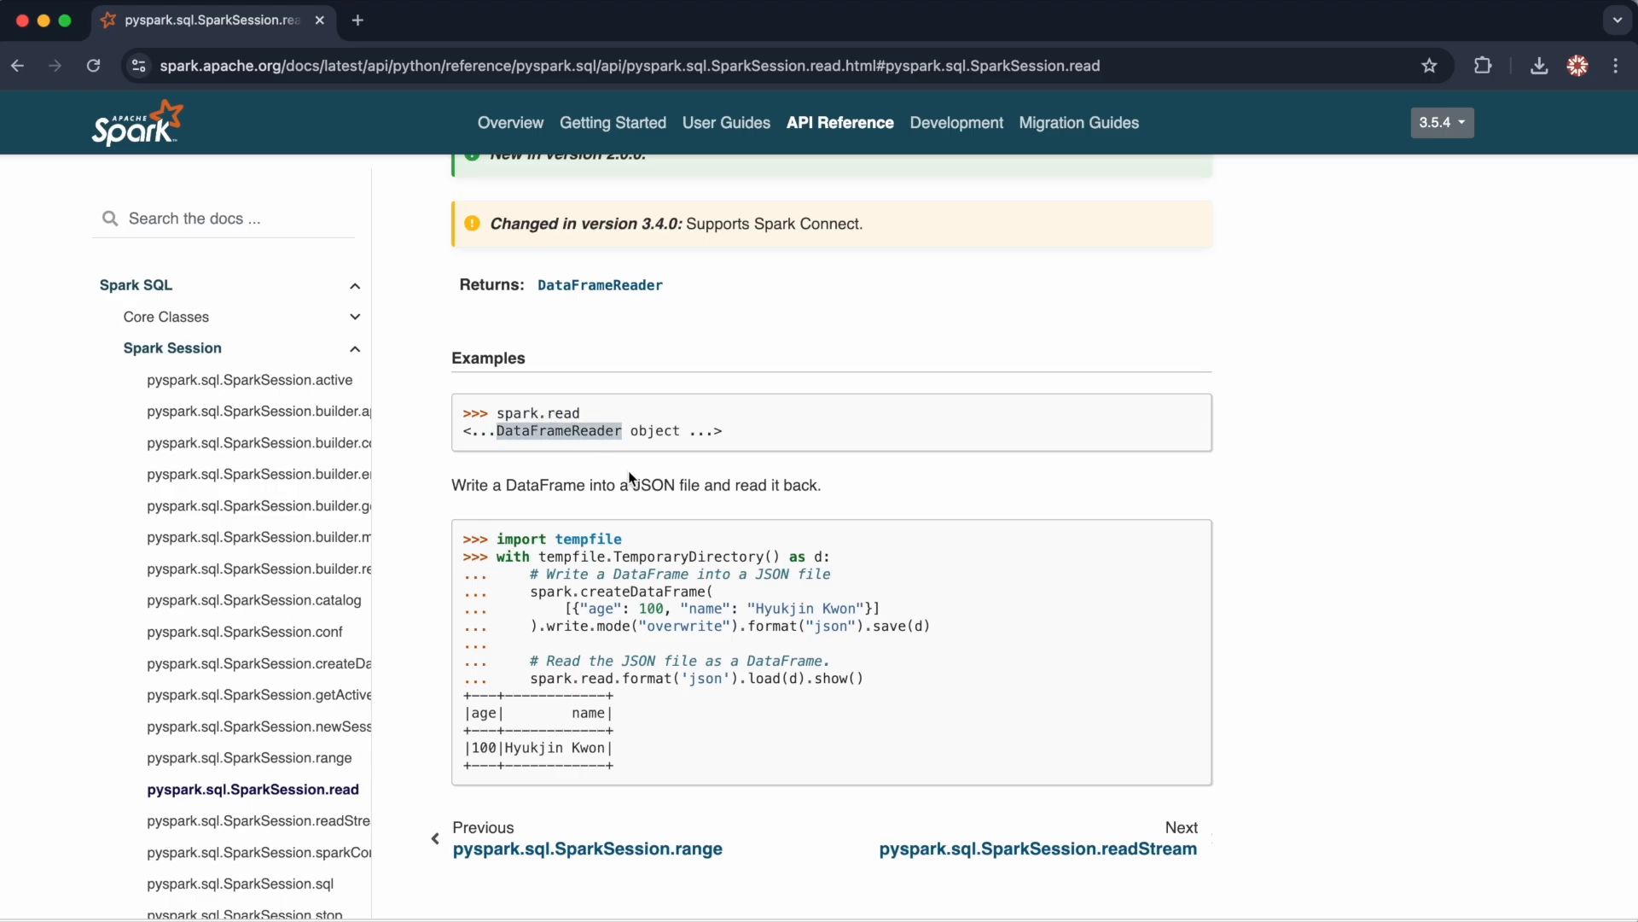
{"action": "mouse_move", "coordinate": [523, 437]}
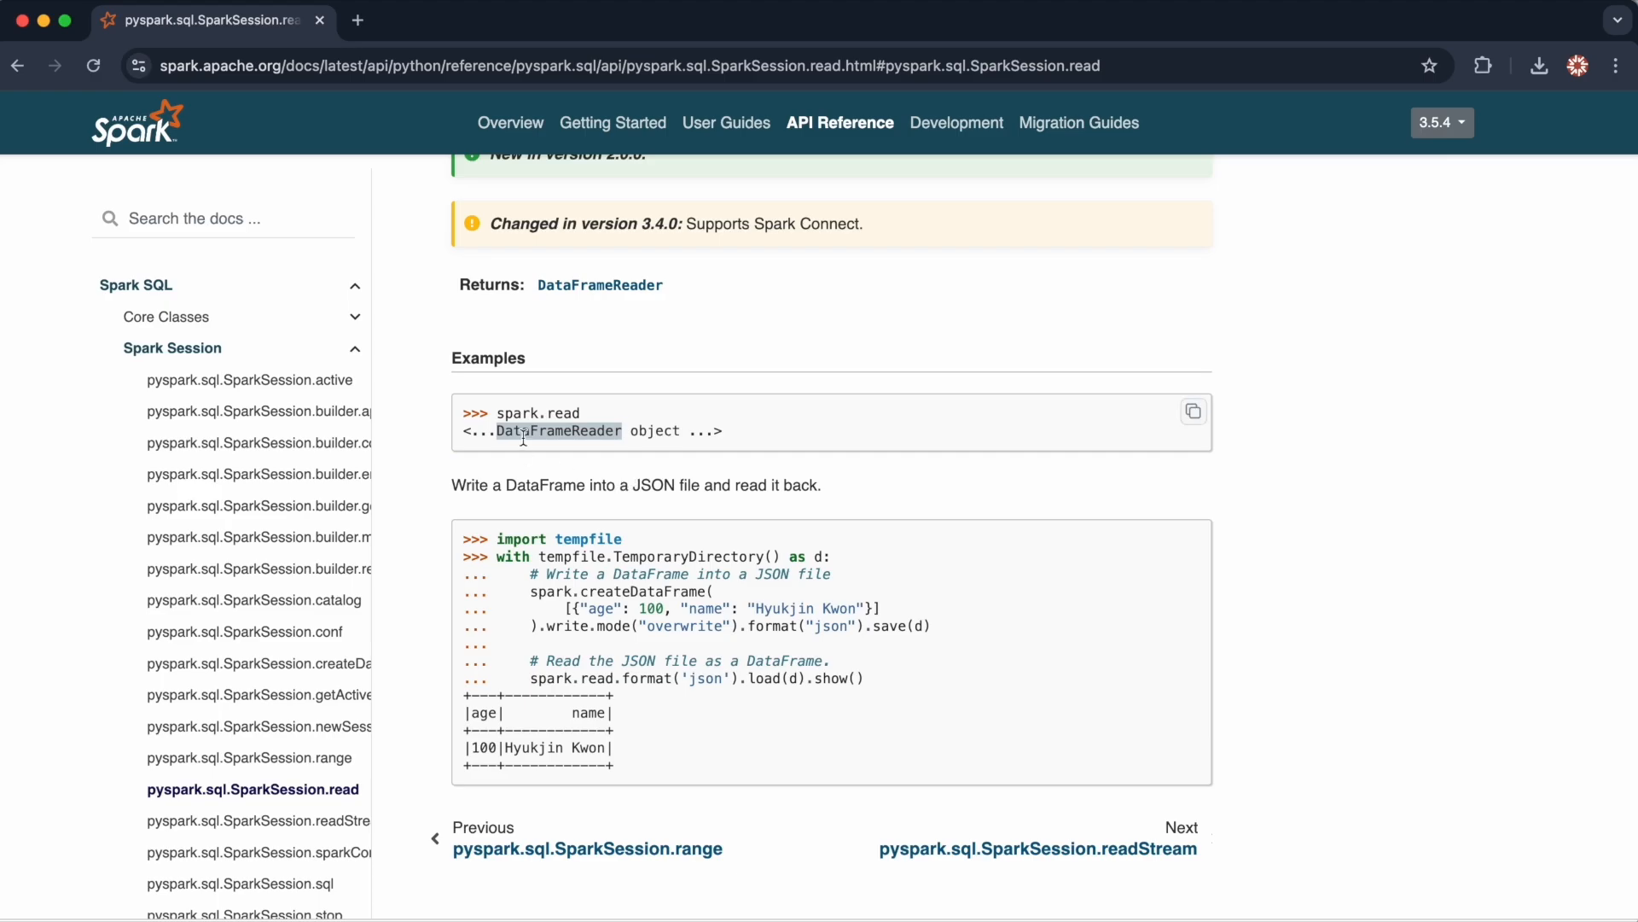
Return to the Input/Output list and scroll over the DataFrameReader csv, jdbc, json, load and parquet methods.
{"action": "left_click", "coordinate": [355, 349]}
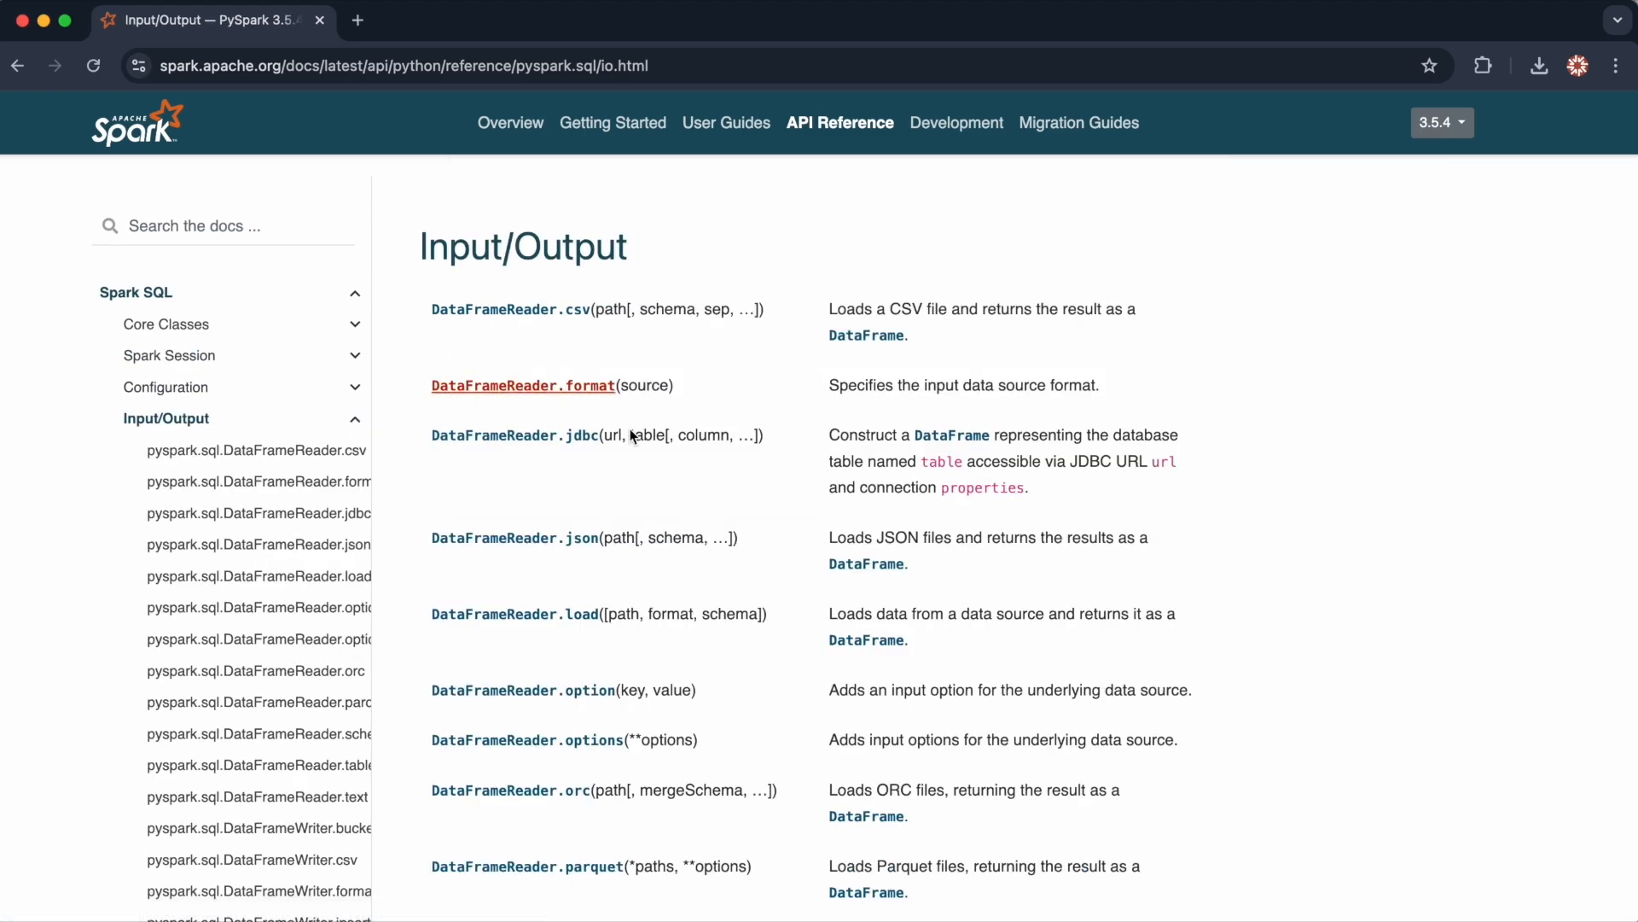
{"action": "mouse_move", "coordinate": [621, 506]}
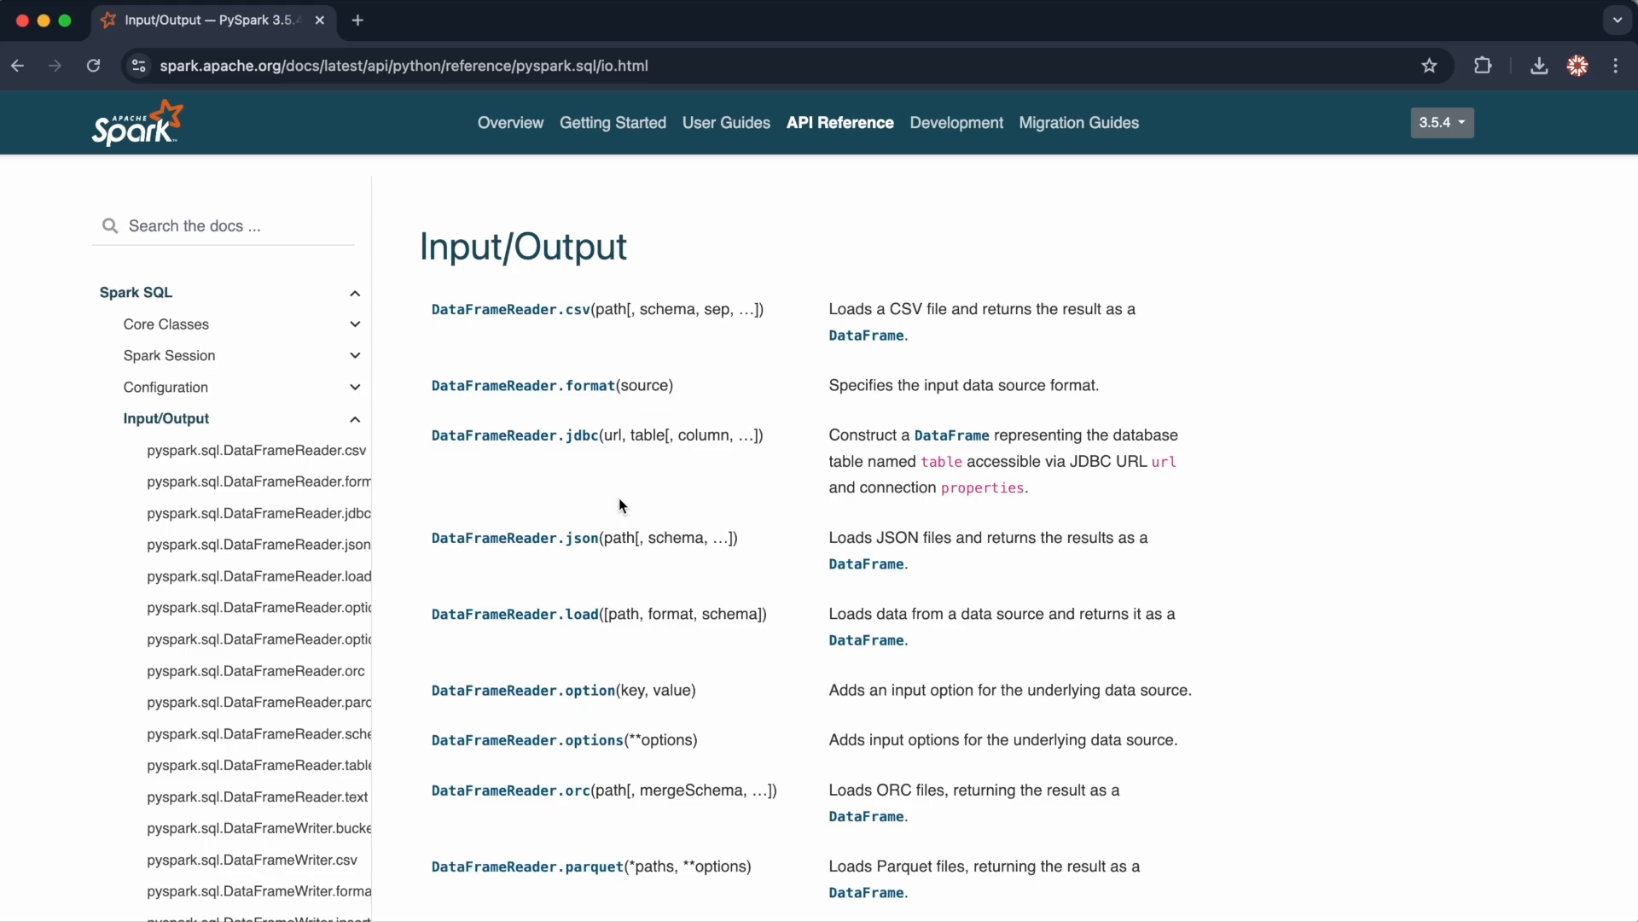
{"action": "mouse_move", "coordinate": [618, 488]}
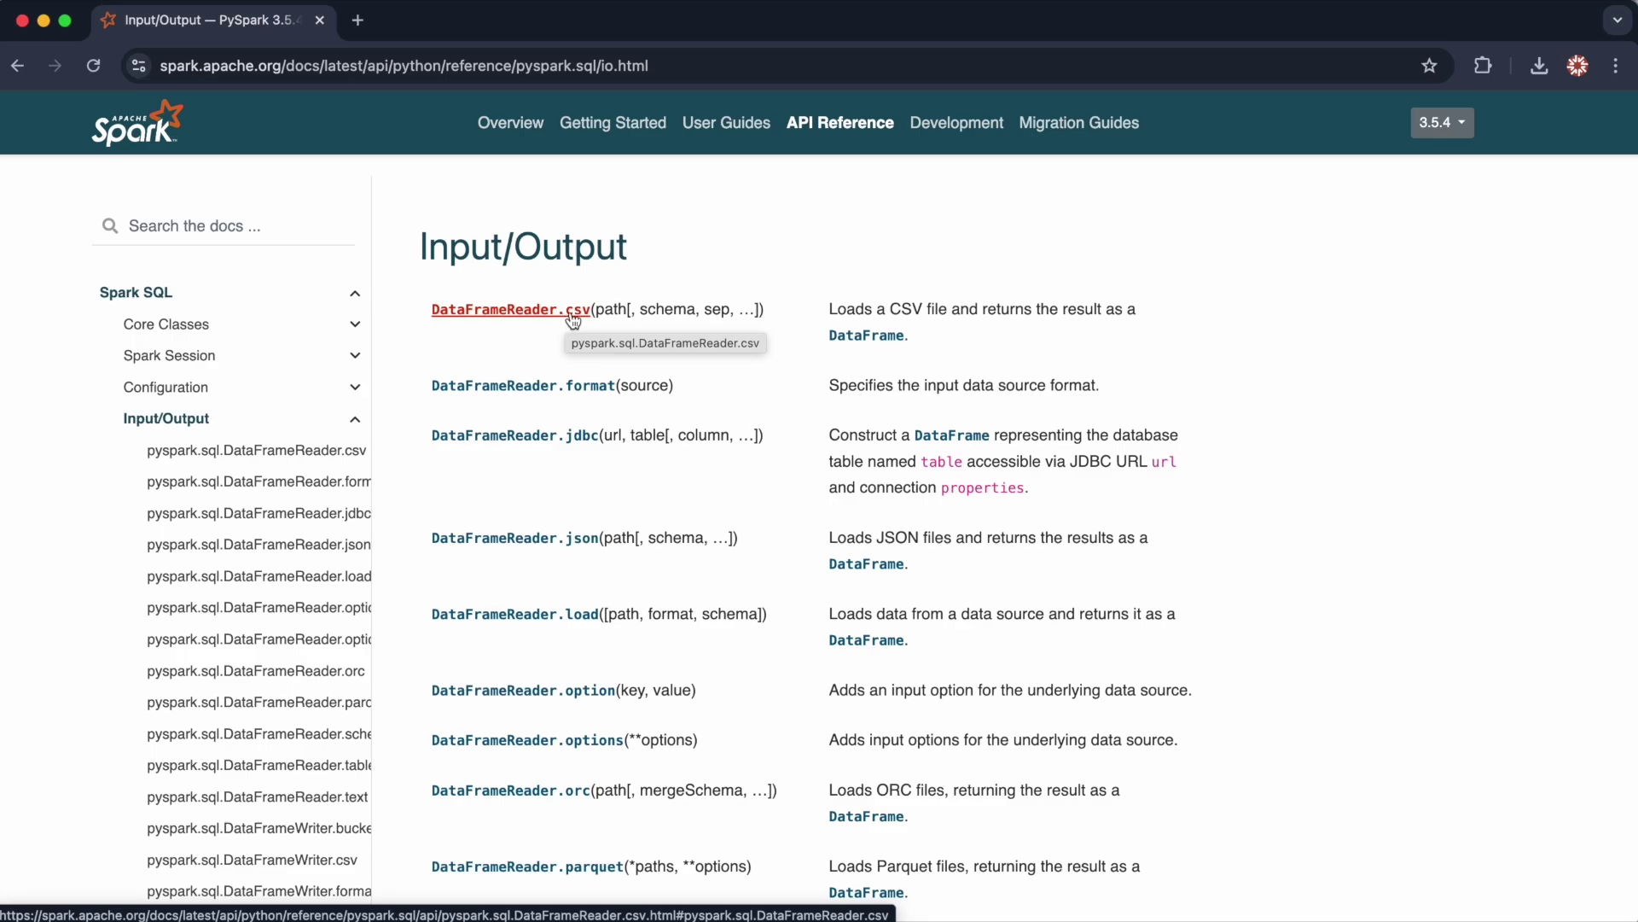
{"action": "mouse_move", "coordinate": [556, 444]}
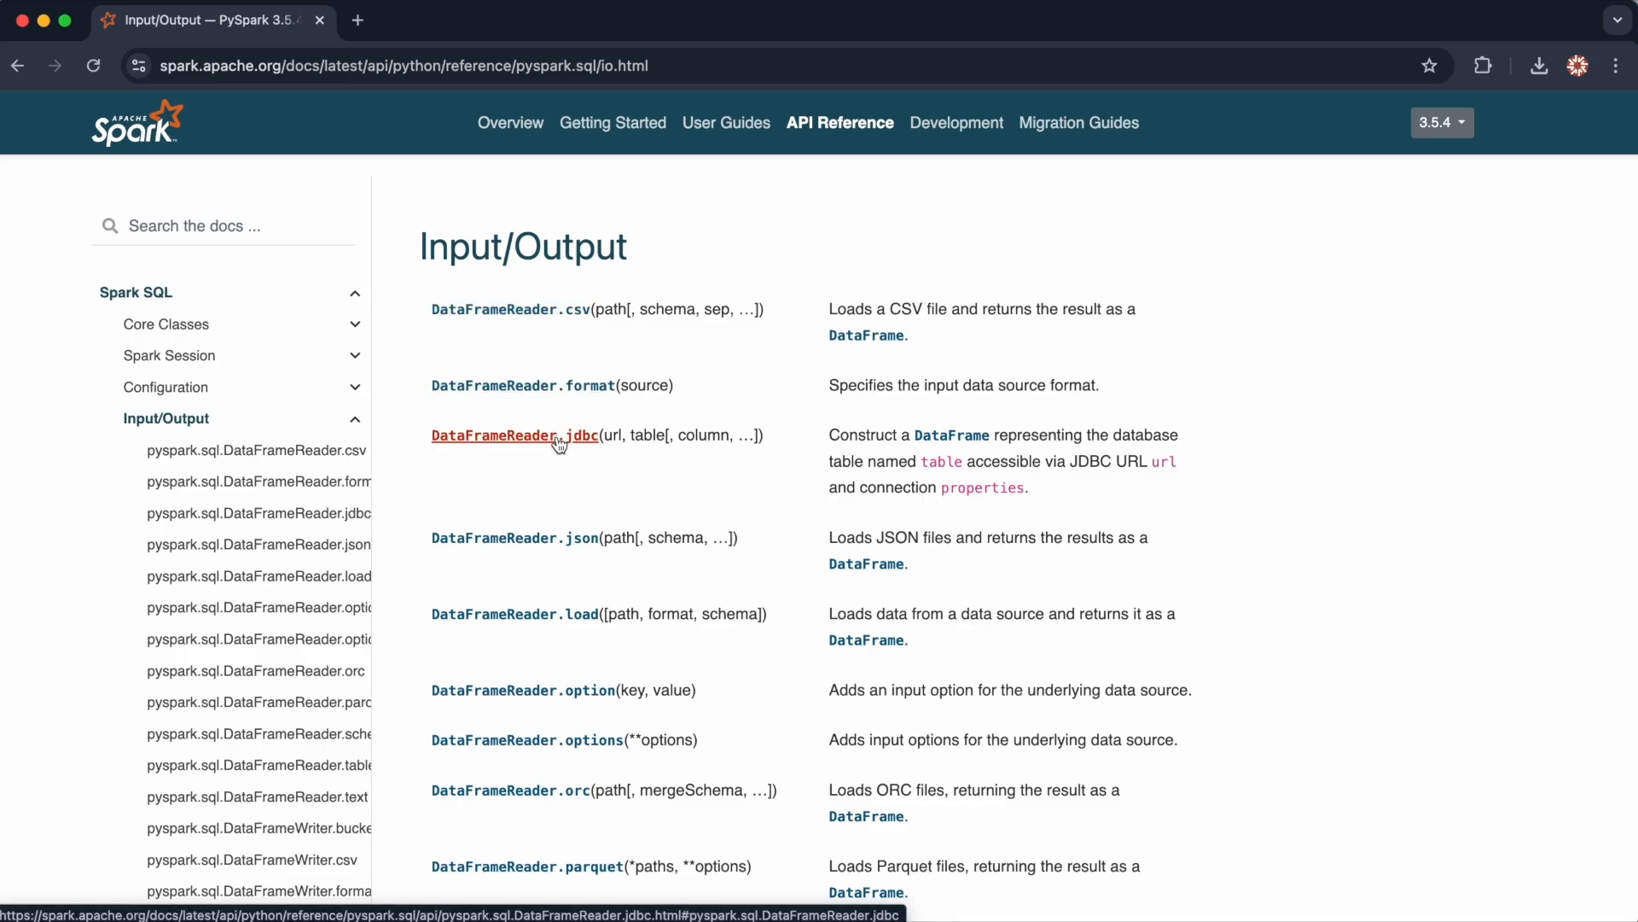
{"action": "mouse_move", "coordinate": [581, 538]}
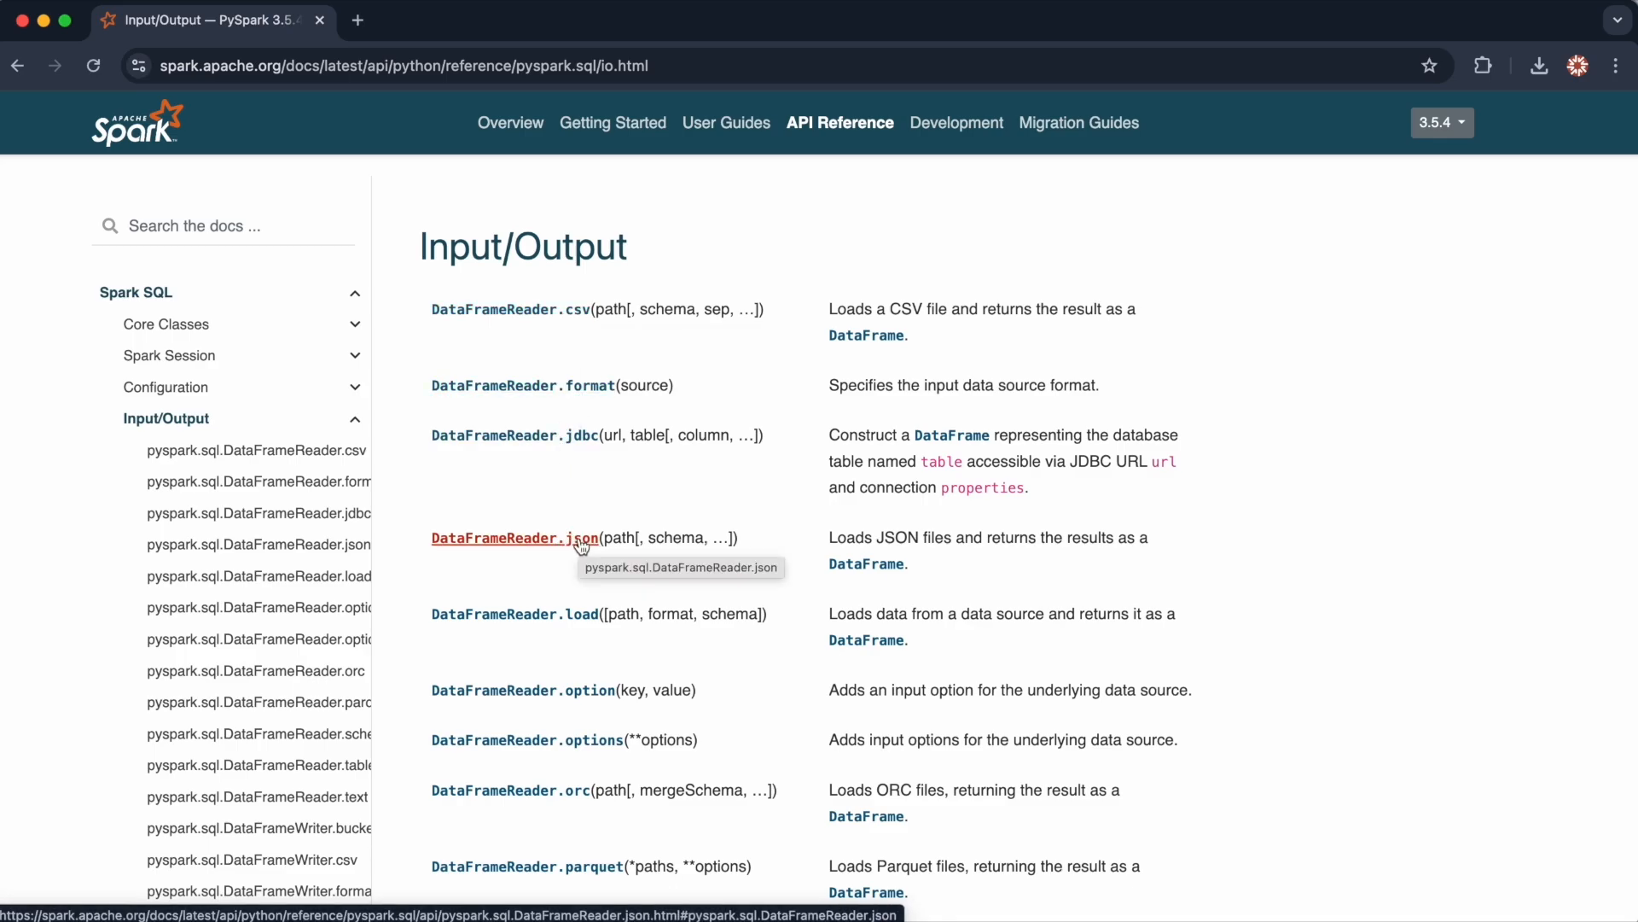
{"action": "mouse_move", "coordinate": [580, 444]}
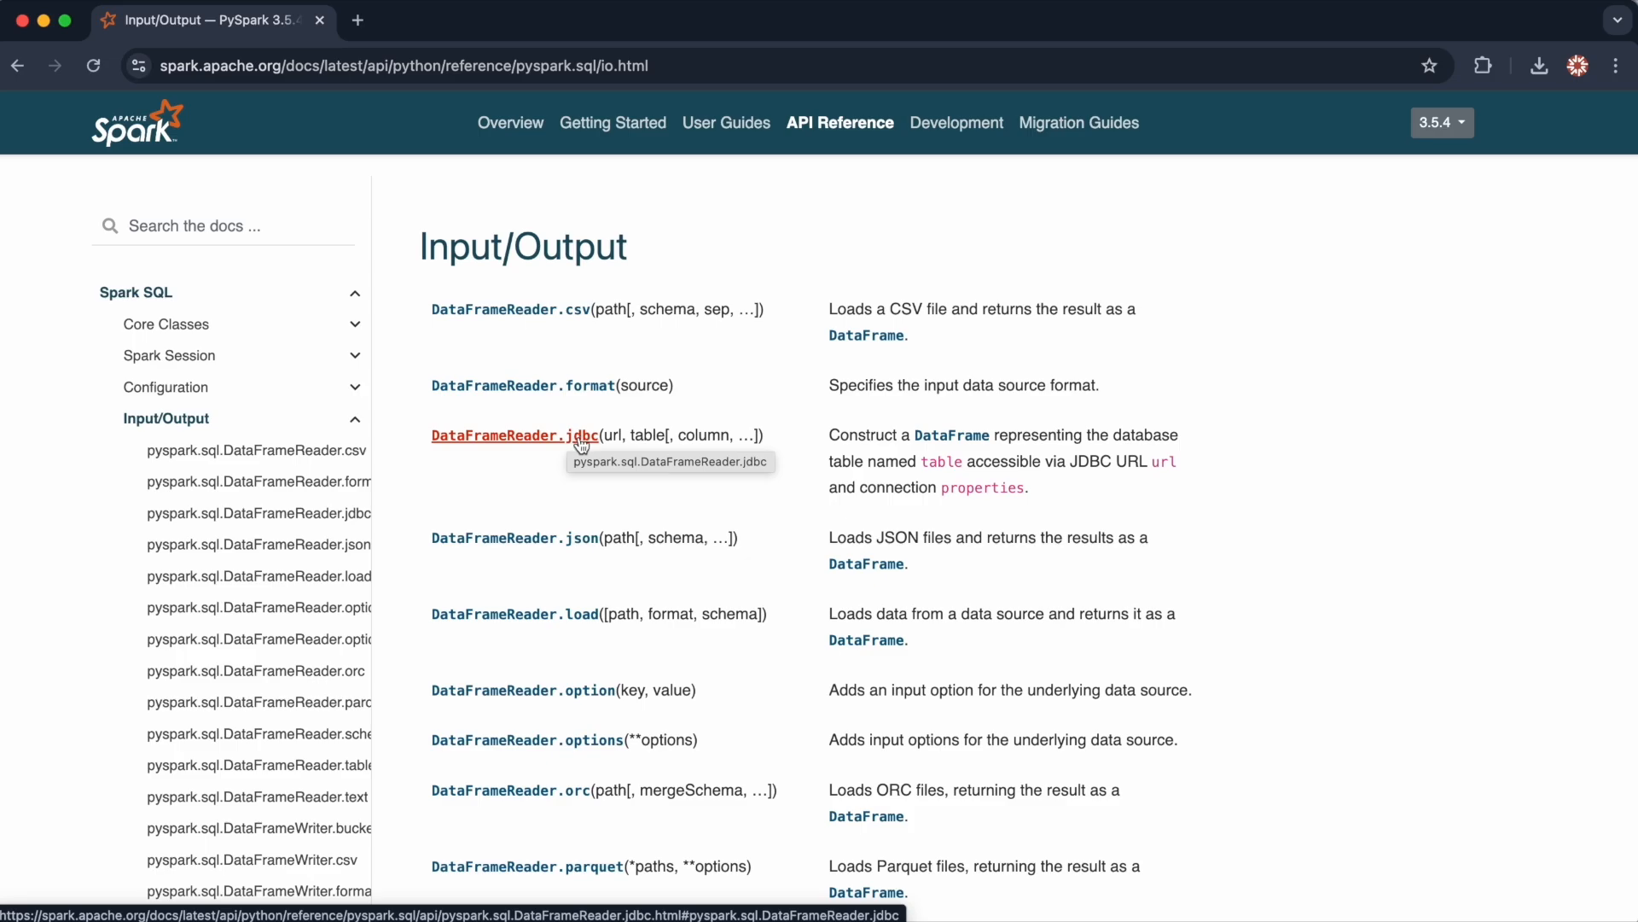
{"action": "mouse_move", "coordinate": [654, 515]}
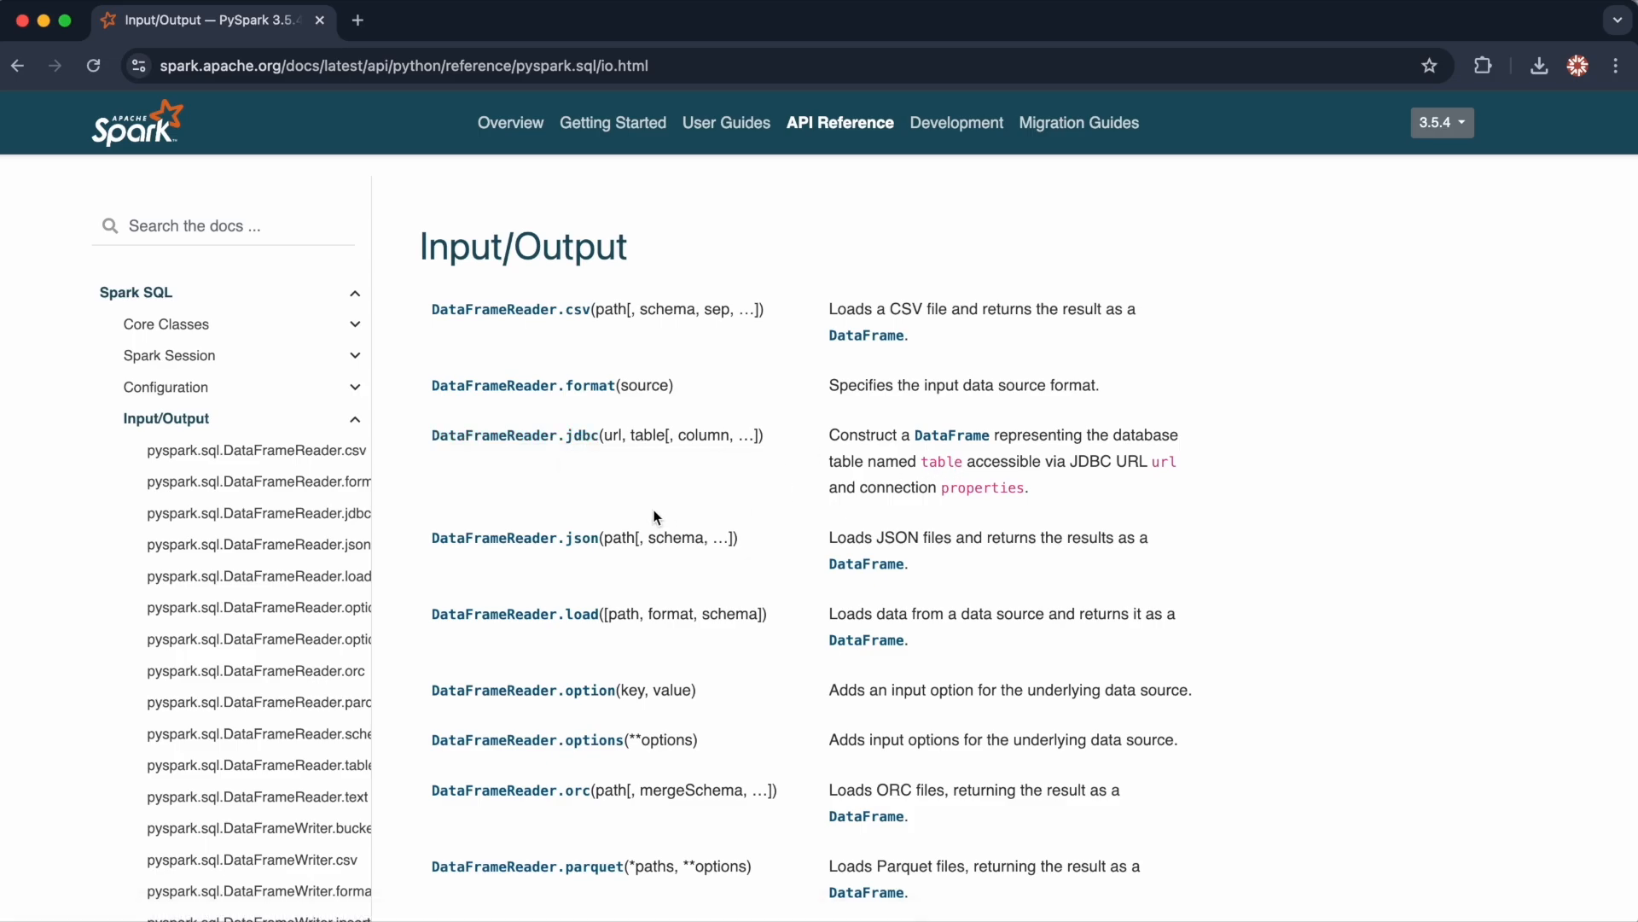
{"action": "scroll", "scroll_direction": "down", "scroll_amount": 3}
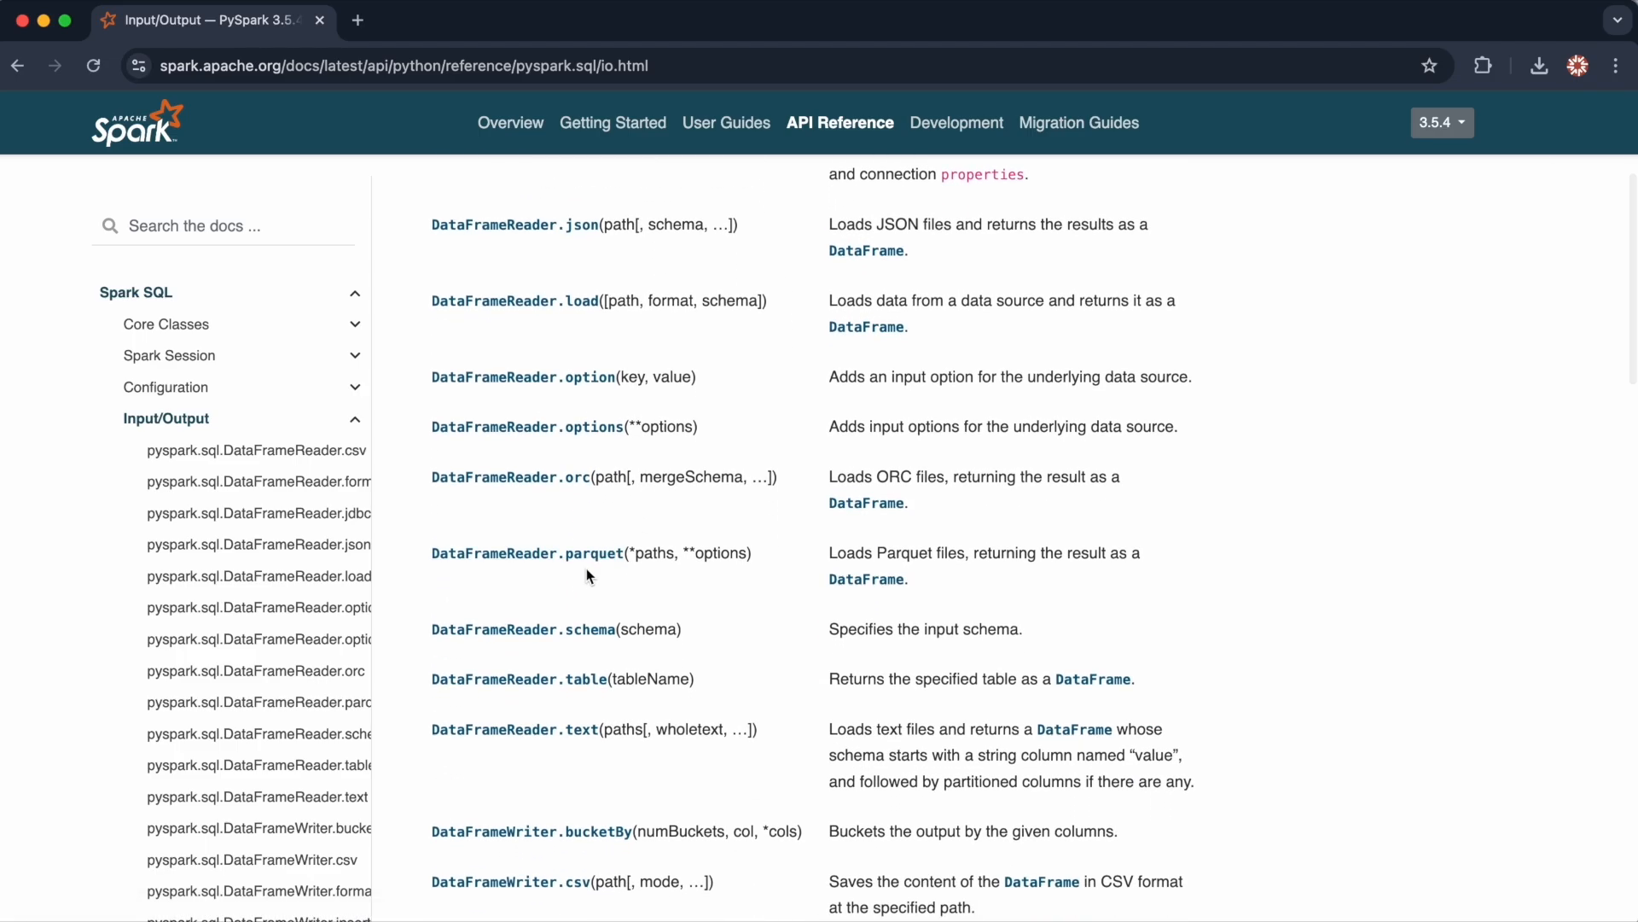
{"action": "scroll", "scroll_direction": "up", "scroll_amount": 3}
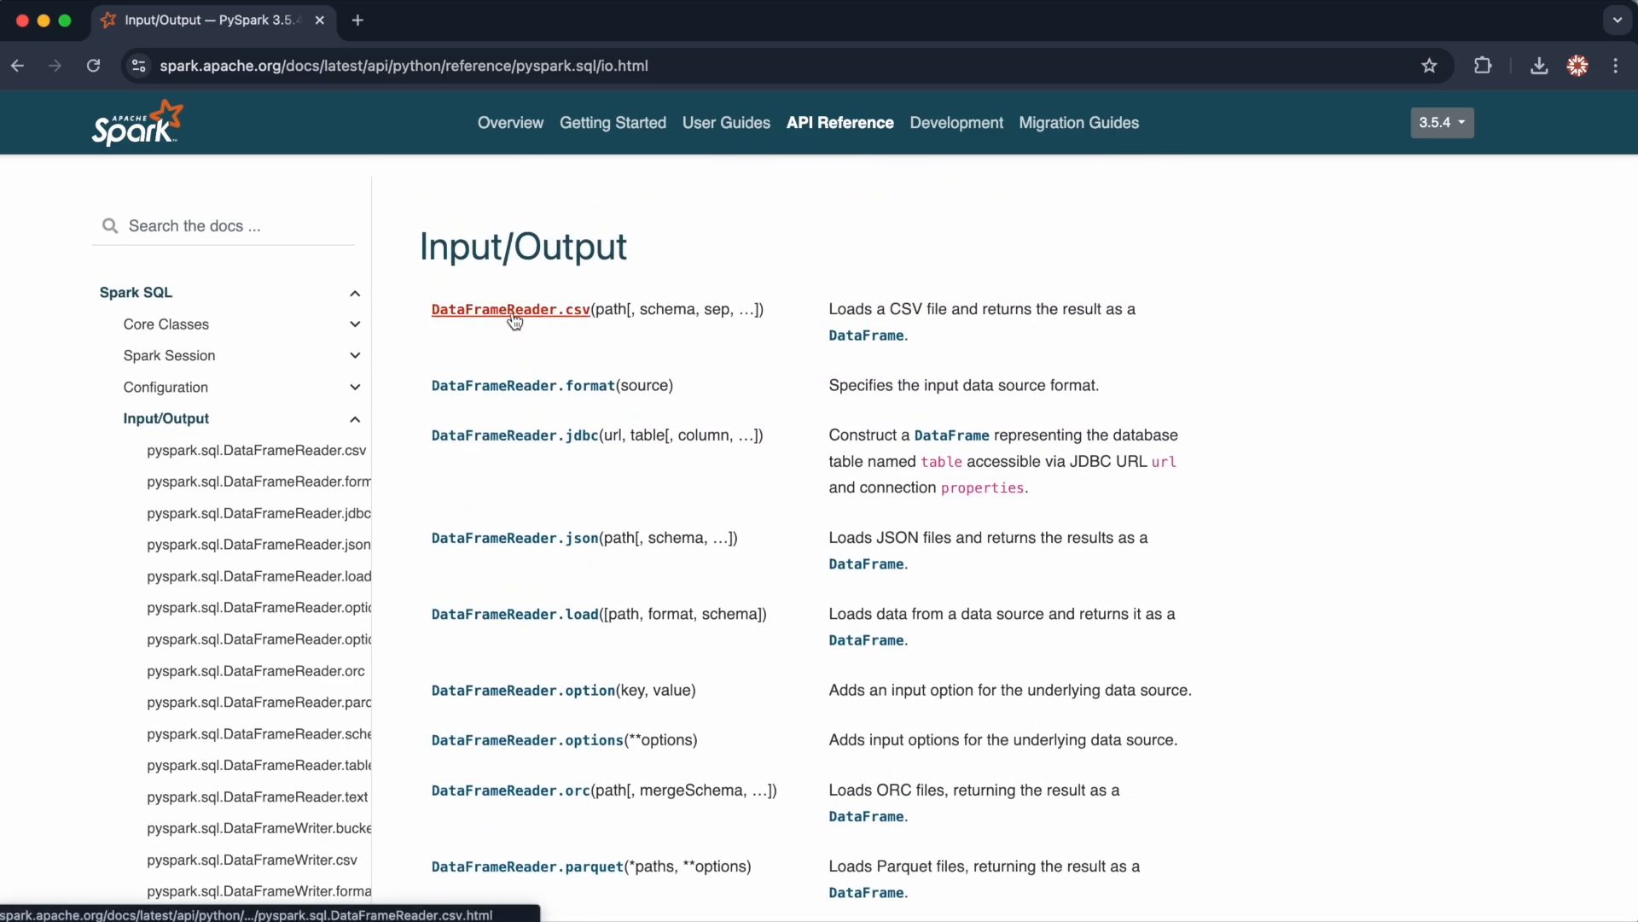
View DataFrameReader.csv and scroll to its path and schema parameters and the Other Parameters note.
{"action": "left_click", "coordinate": [511, 309]}
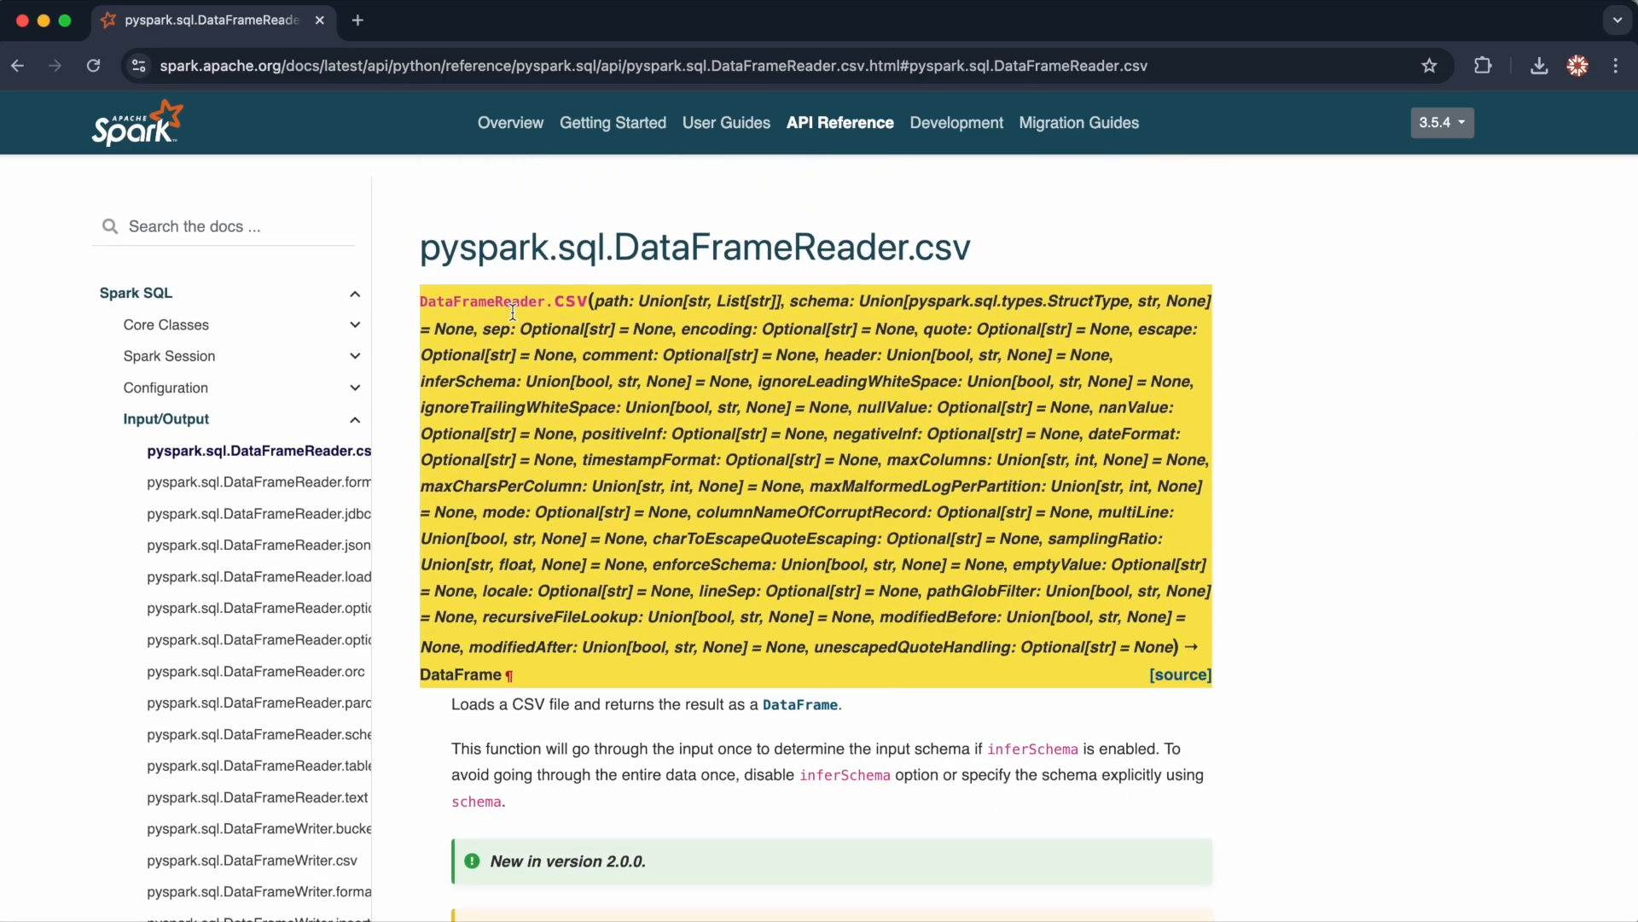
{"action": "scroll", "scroll_direction": "down", "scroll_amount": 3}
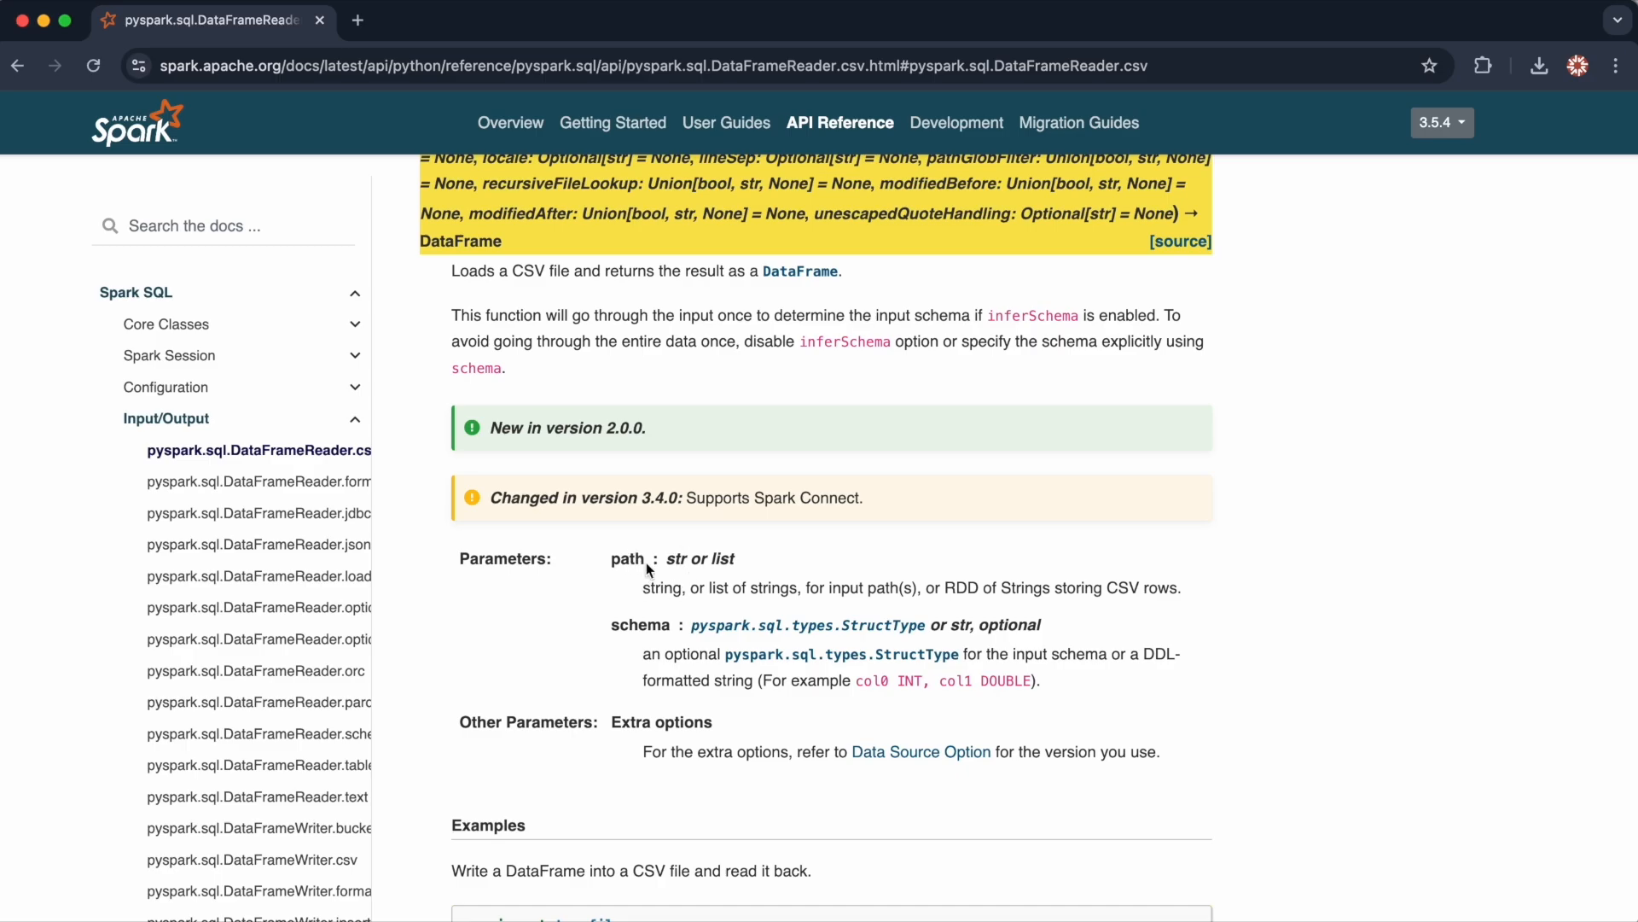
{"action": "mouse_move", "coordinate": [616, 629]}
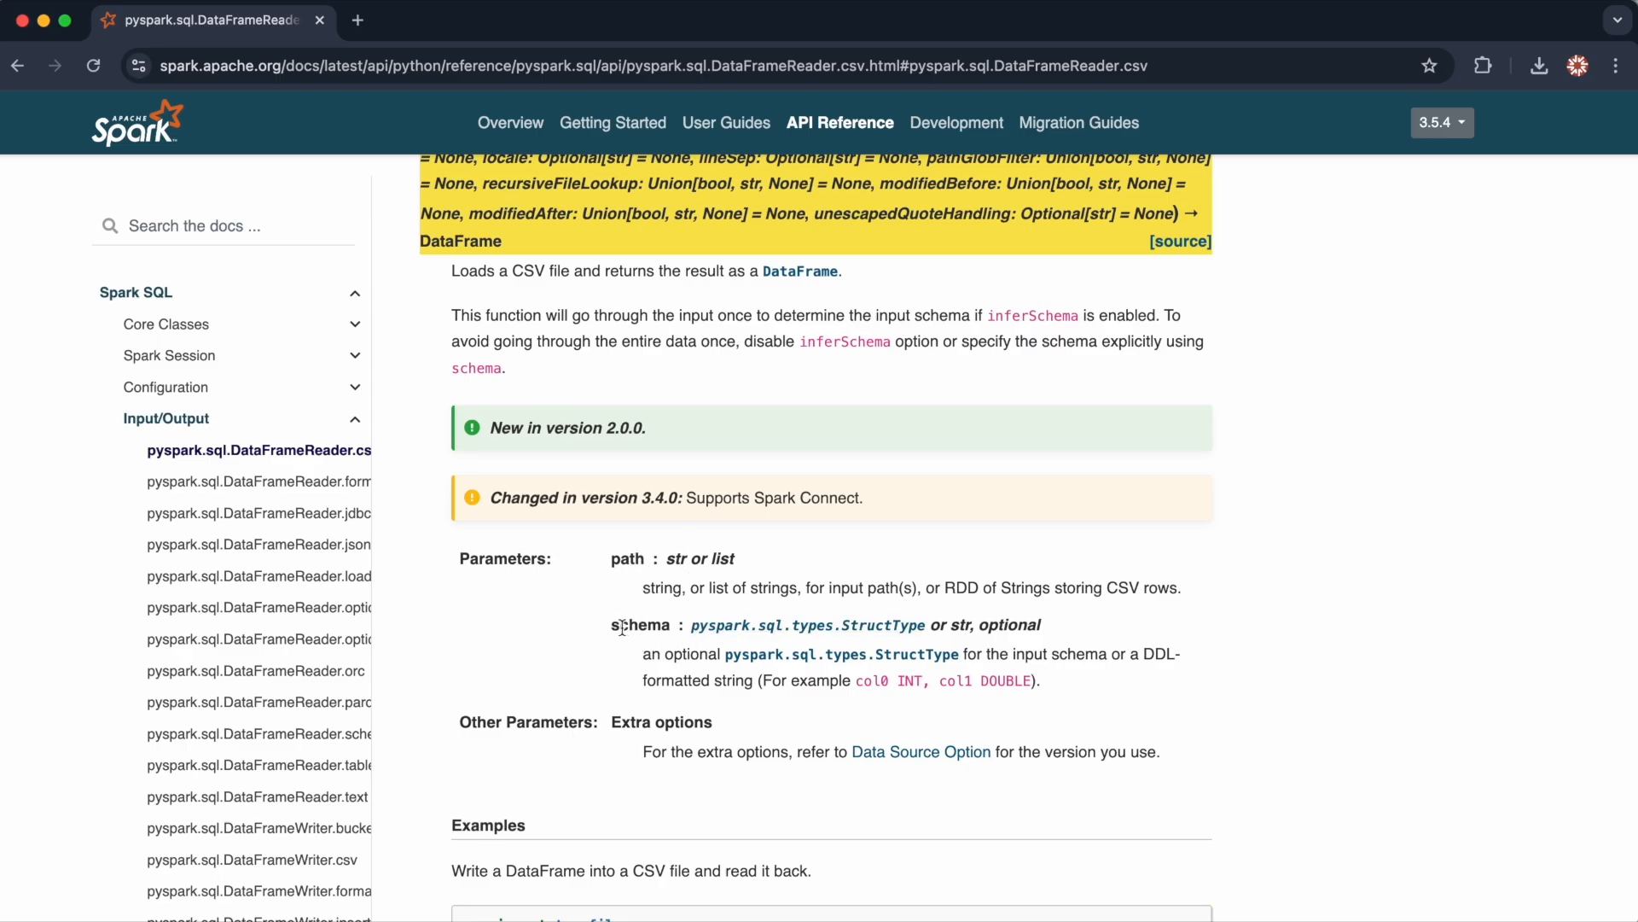
{"action": "mouse_move", "coordinate": [901, 618]}
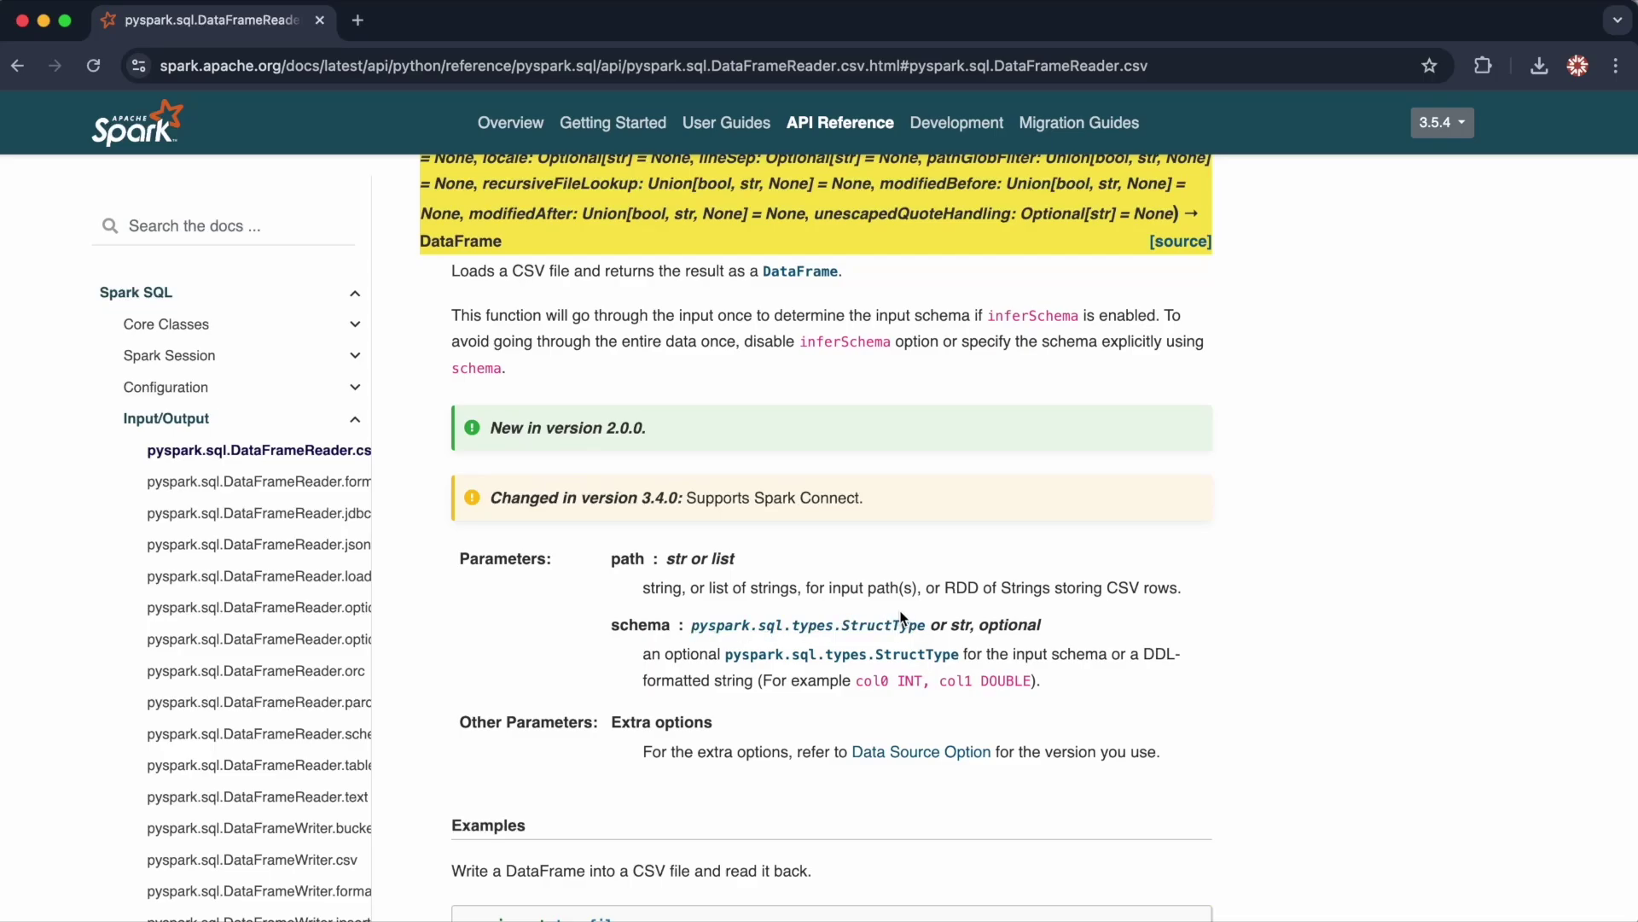
{"action": "mouse_move", "coordinate": [631, 624]}
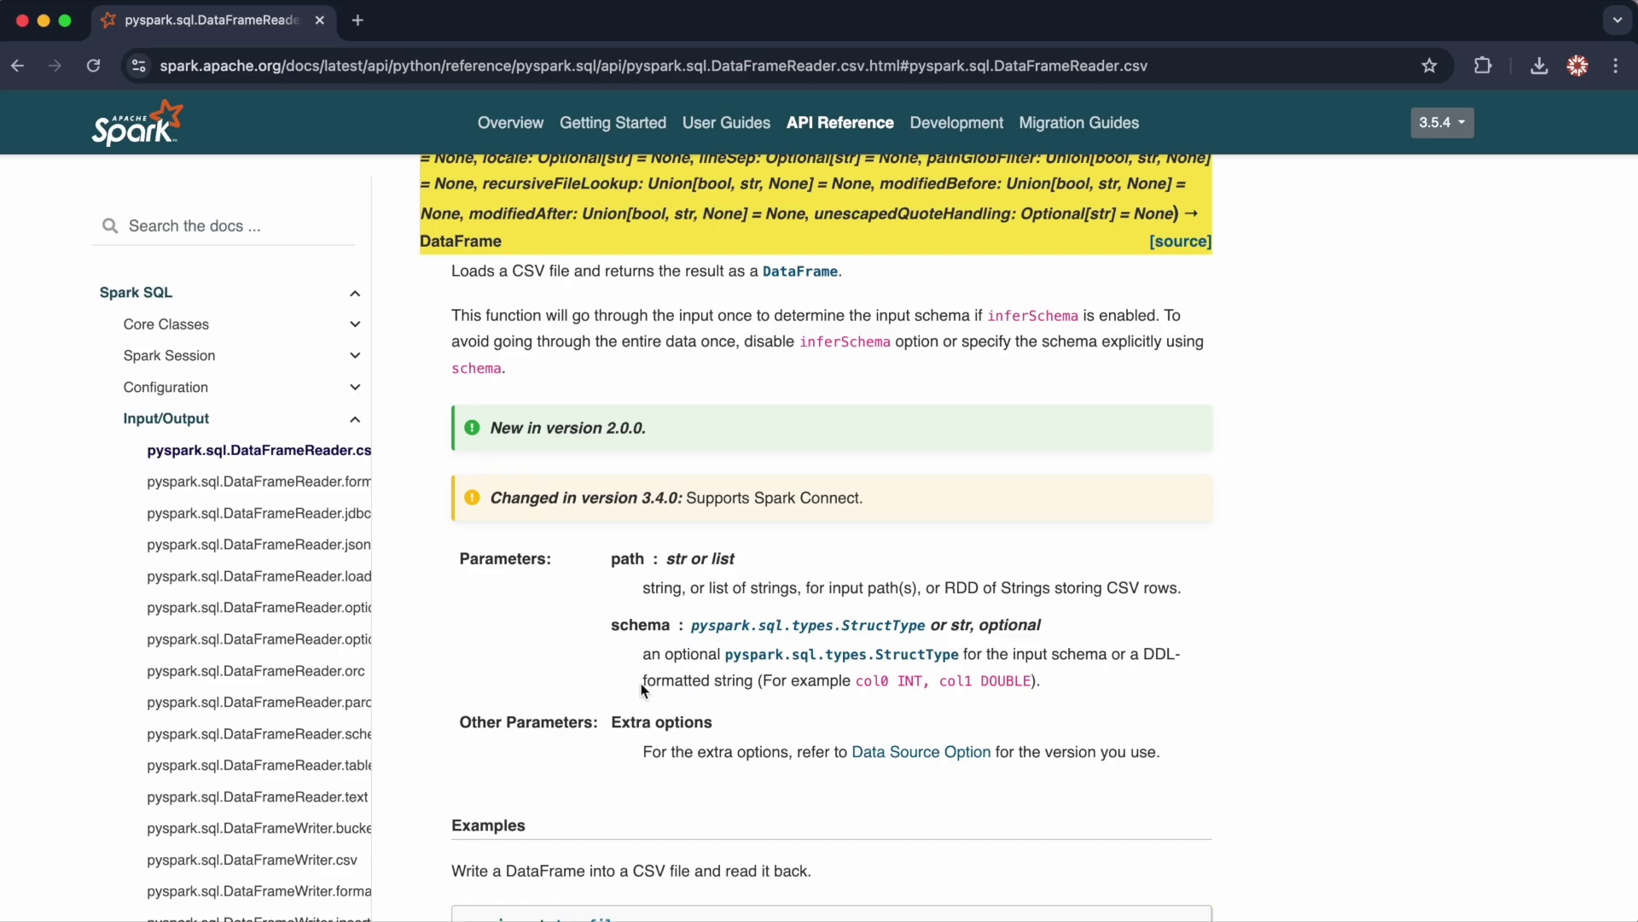
{"action": "mouse_move", "coordinate": [579, 732]}
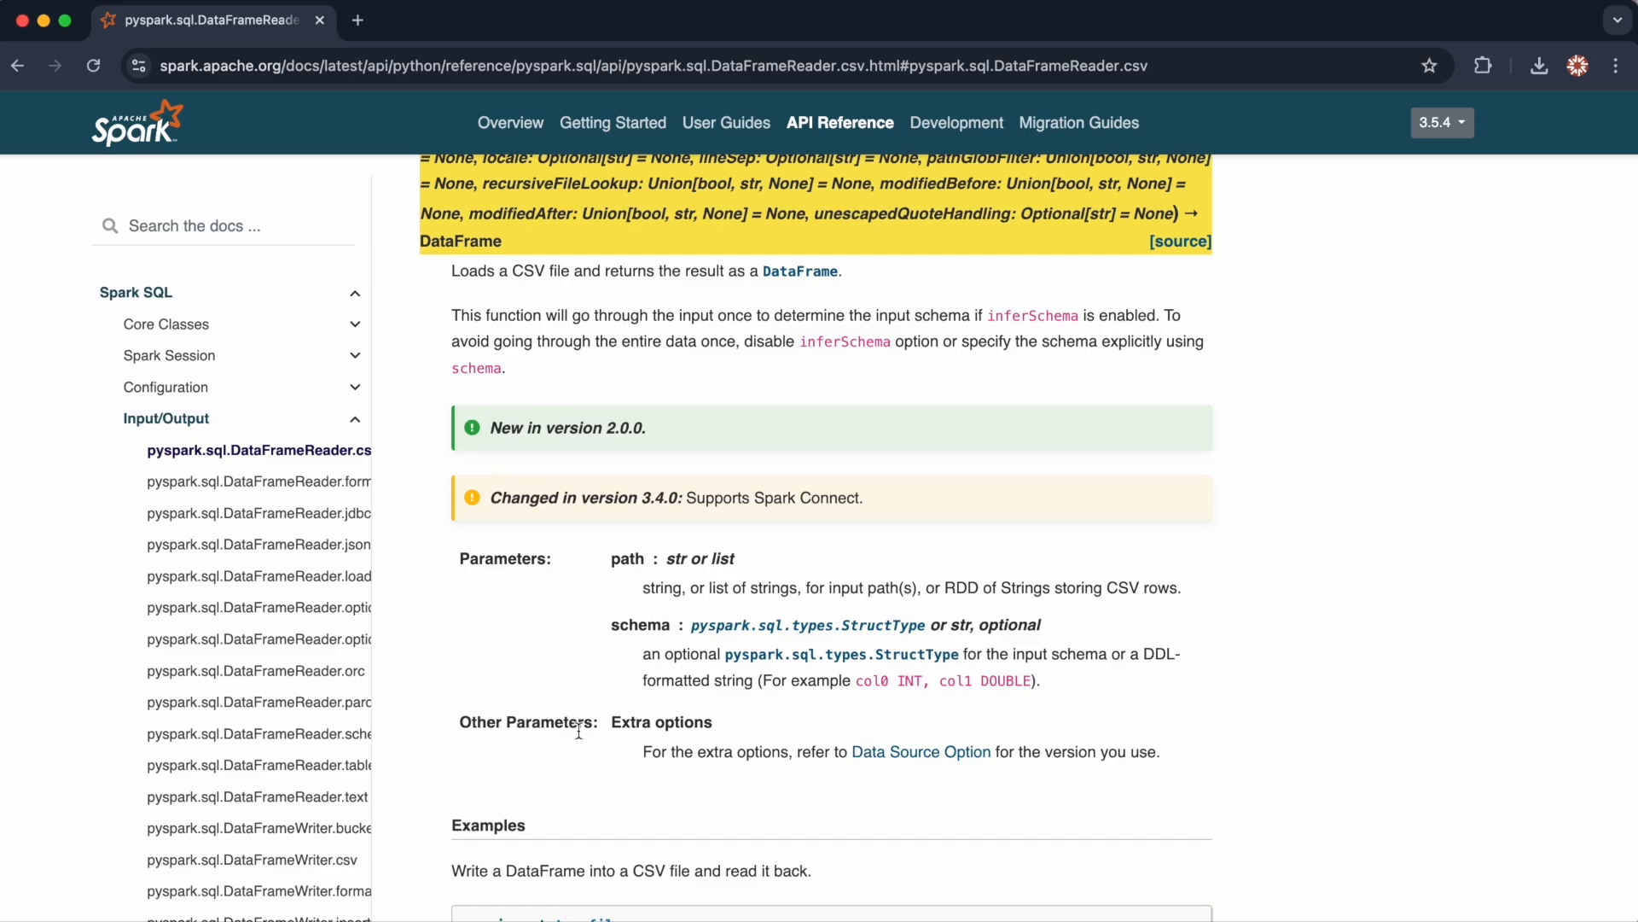
{"action": "mouse_move", "coordinate": [920, 751]}
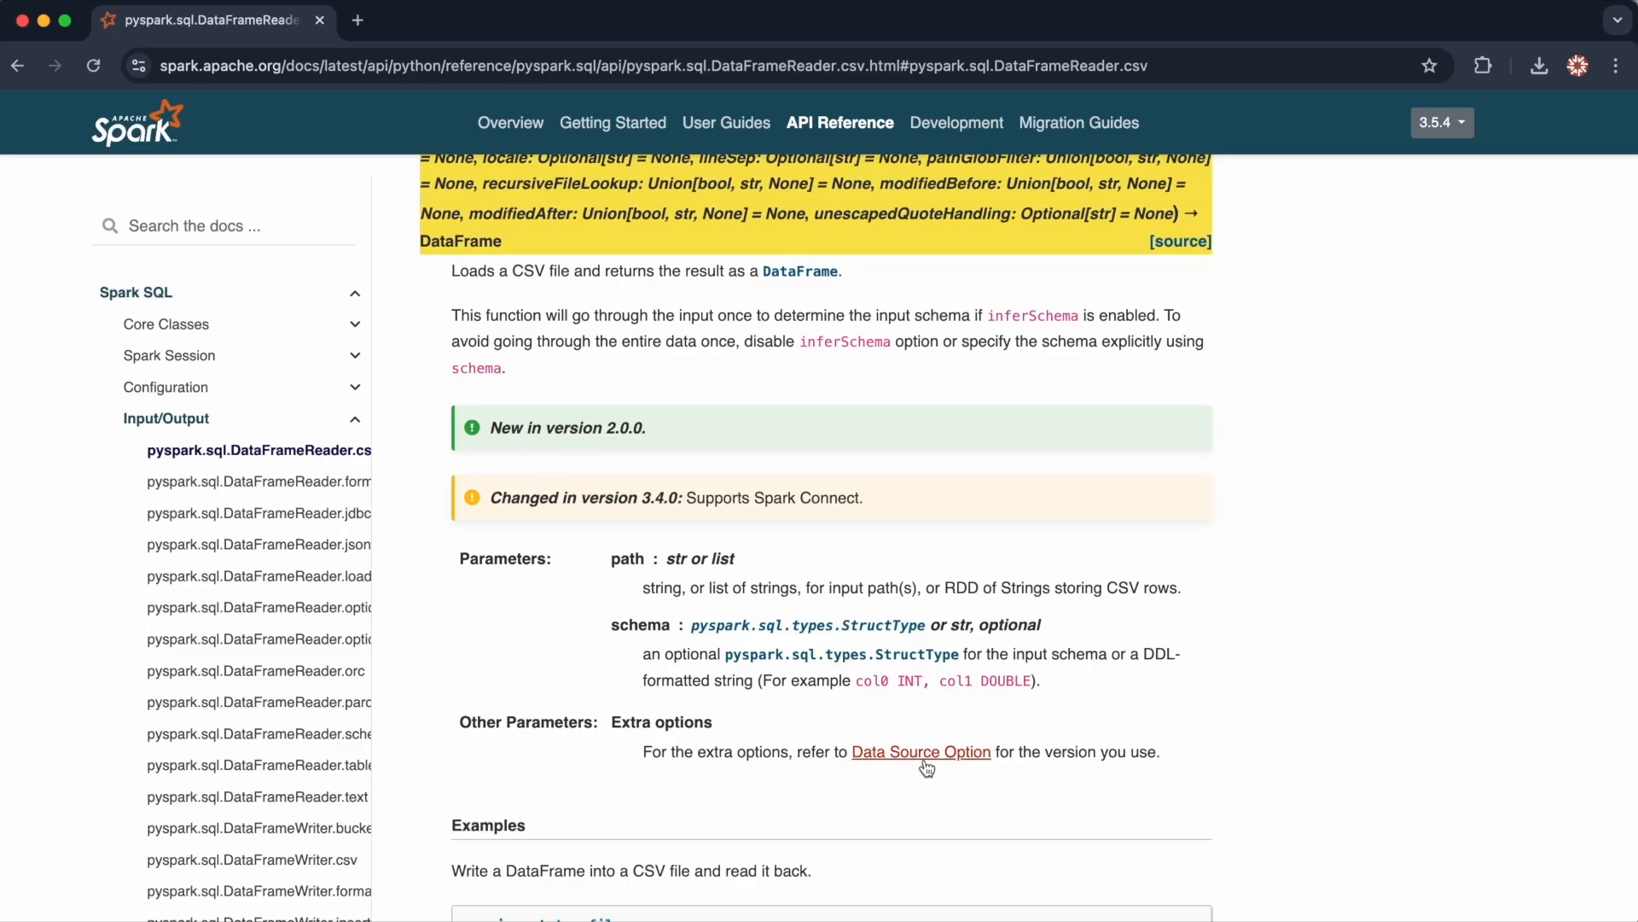
Follow the Data Source Option link and scroll through the CSV properties sep, encoding, quote, escape and header.
{"action": "left_click", "coordinate": [920, 751]}
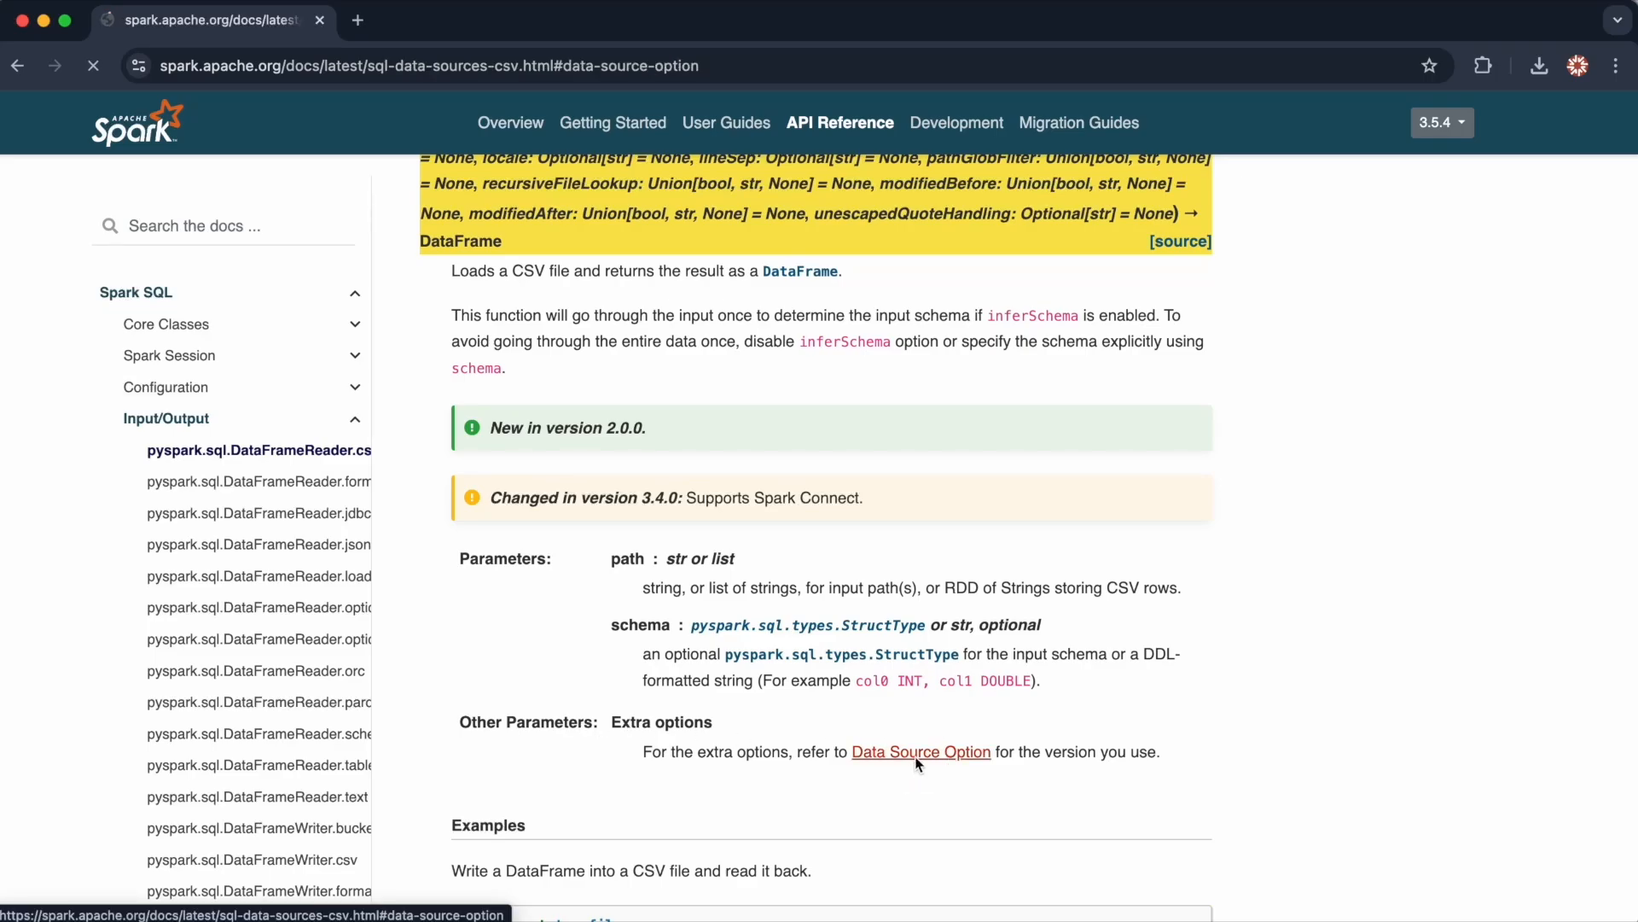
{"action": "left_click", "coordinate": [920, 751]}
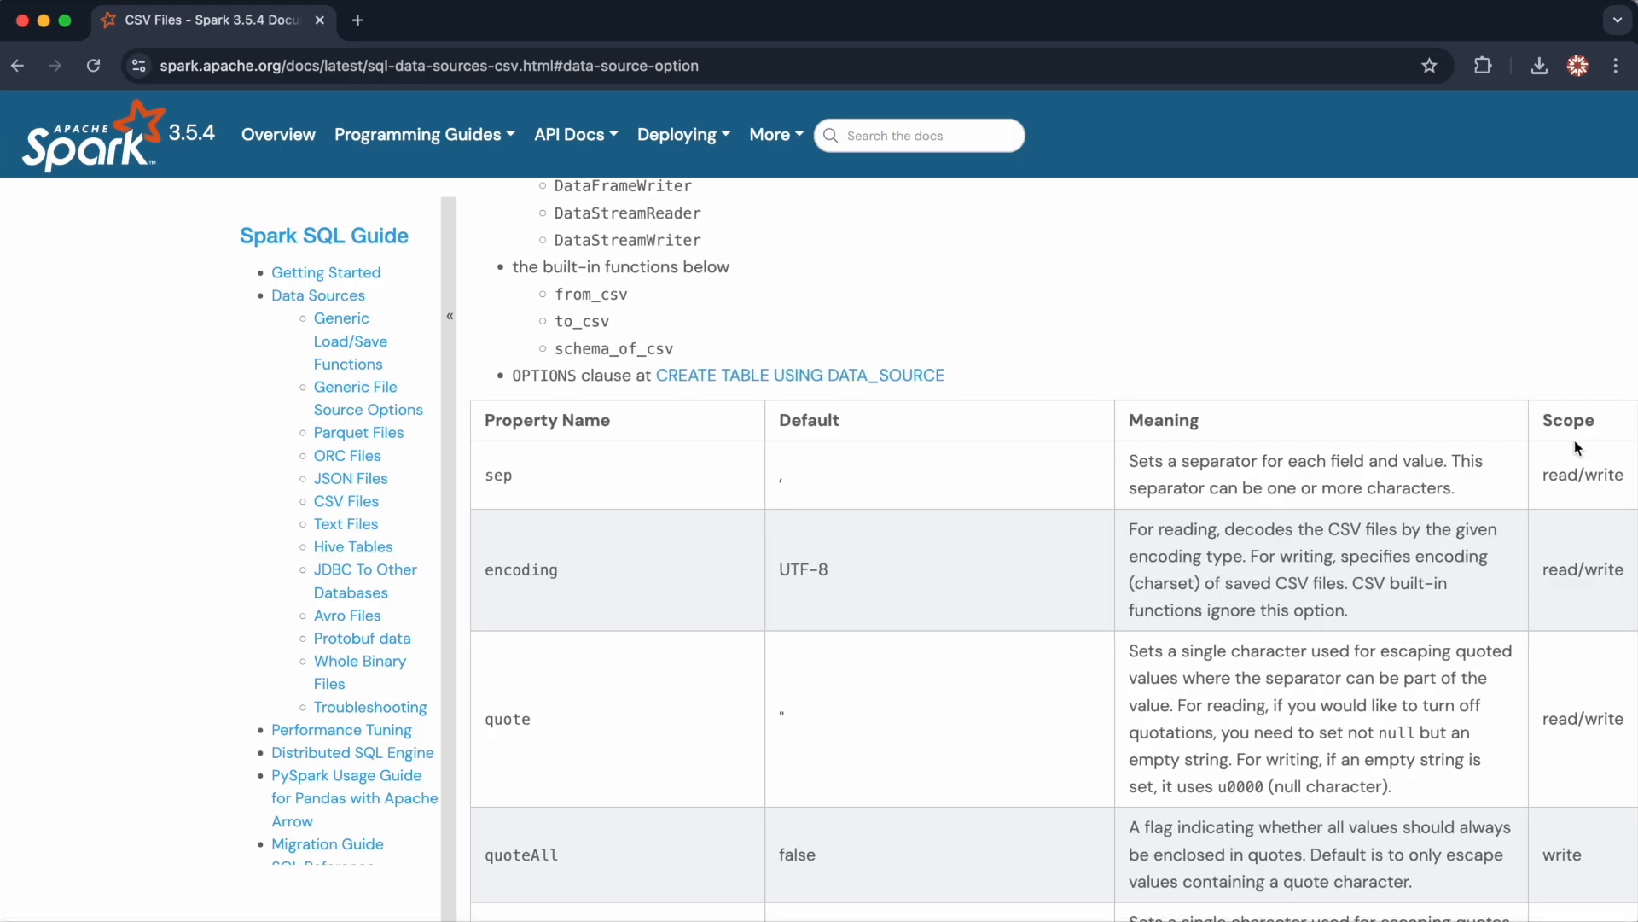
{"action": "mouse_move", "coordinate": [579, 502]}
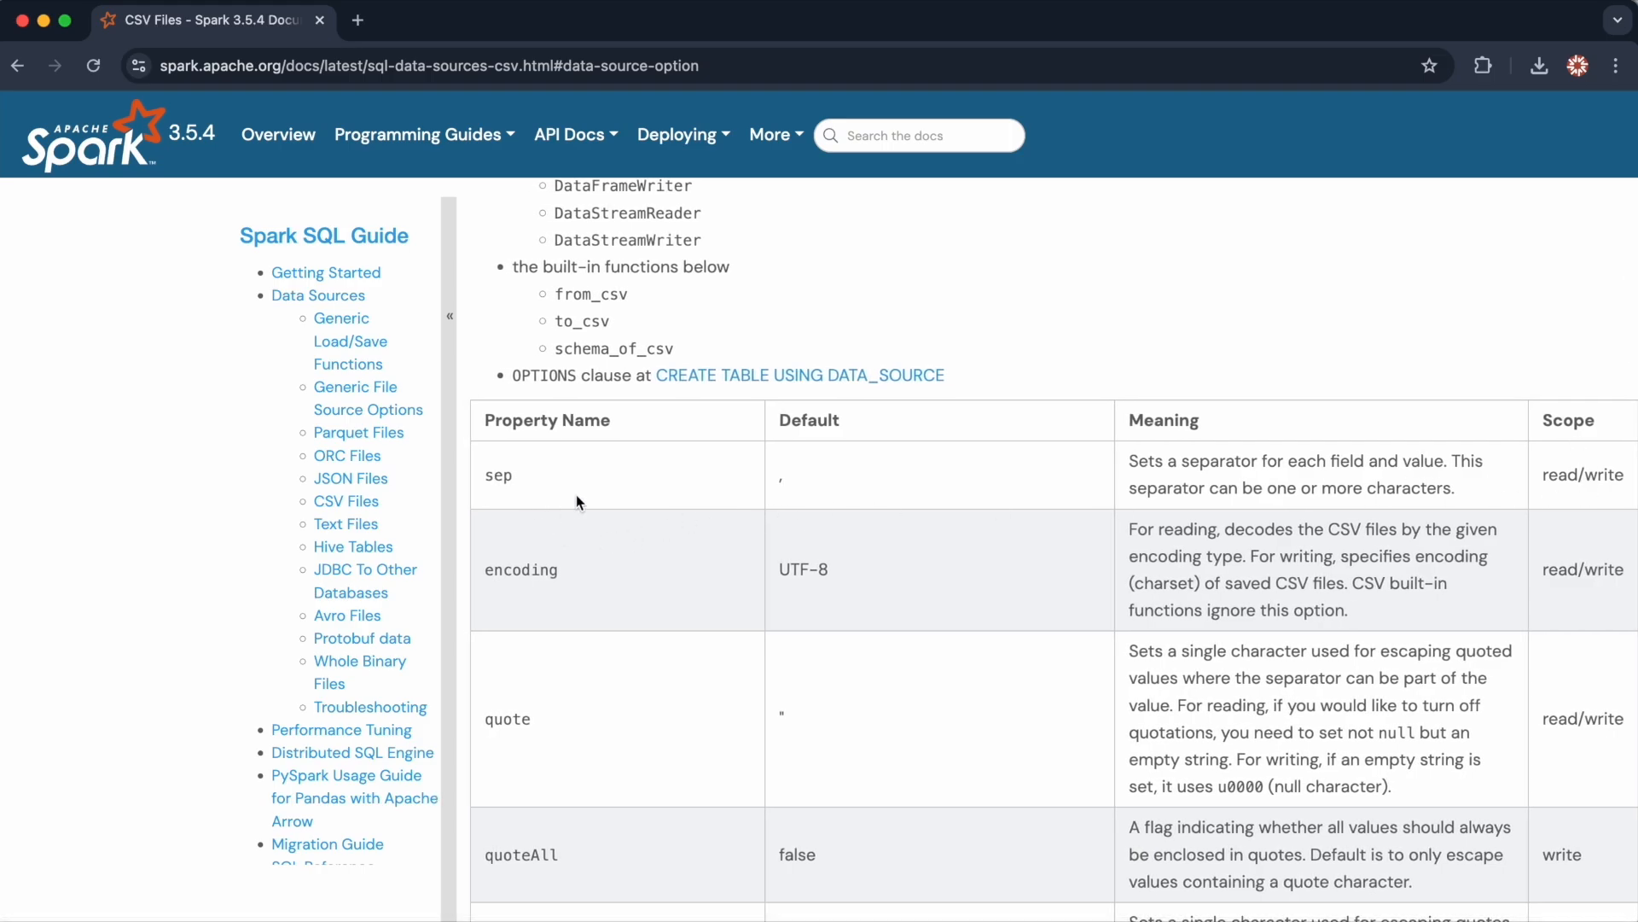
{"action": "mouse_move", "coordinate": [1609, 478]}
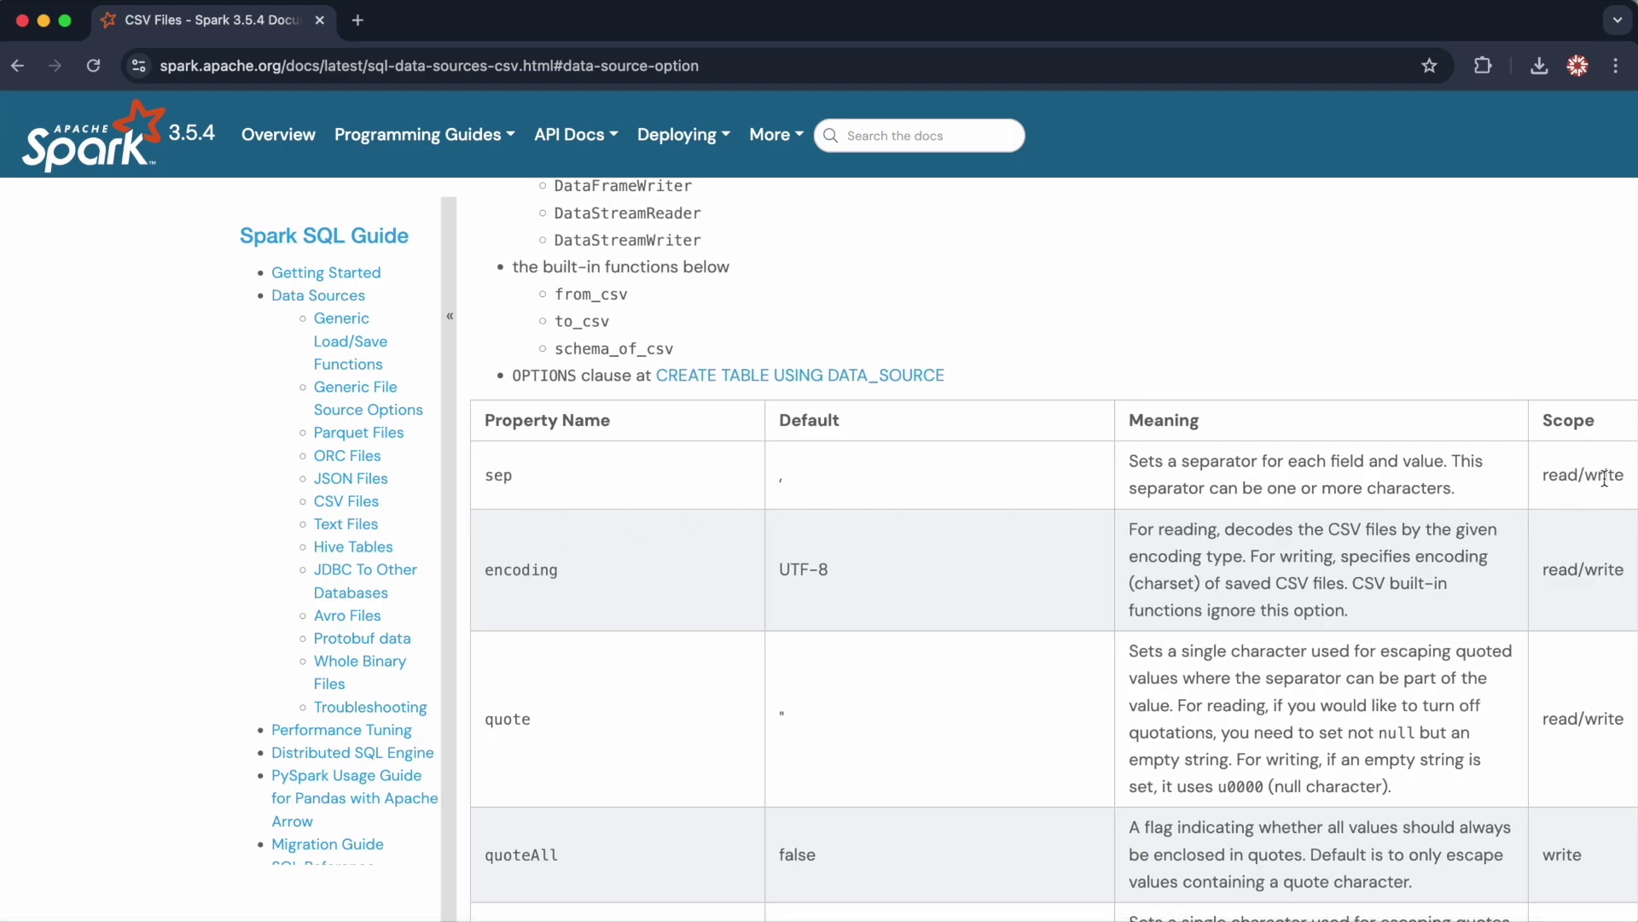
{"action": "scroll", "scroll_direction": "down", "scroll_amount": 3}
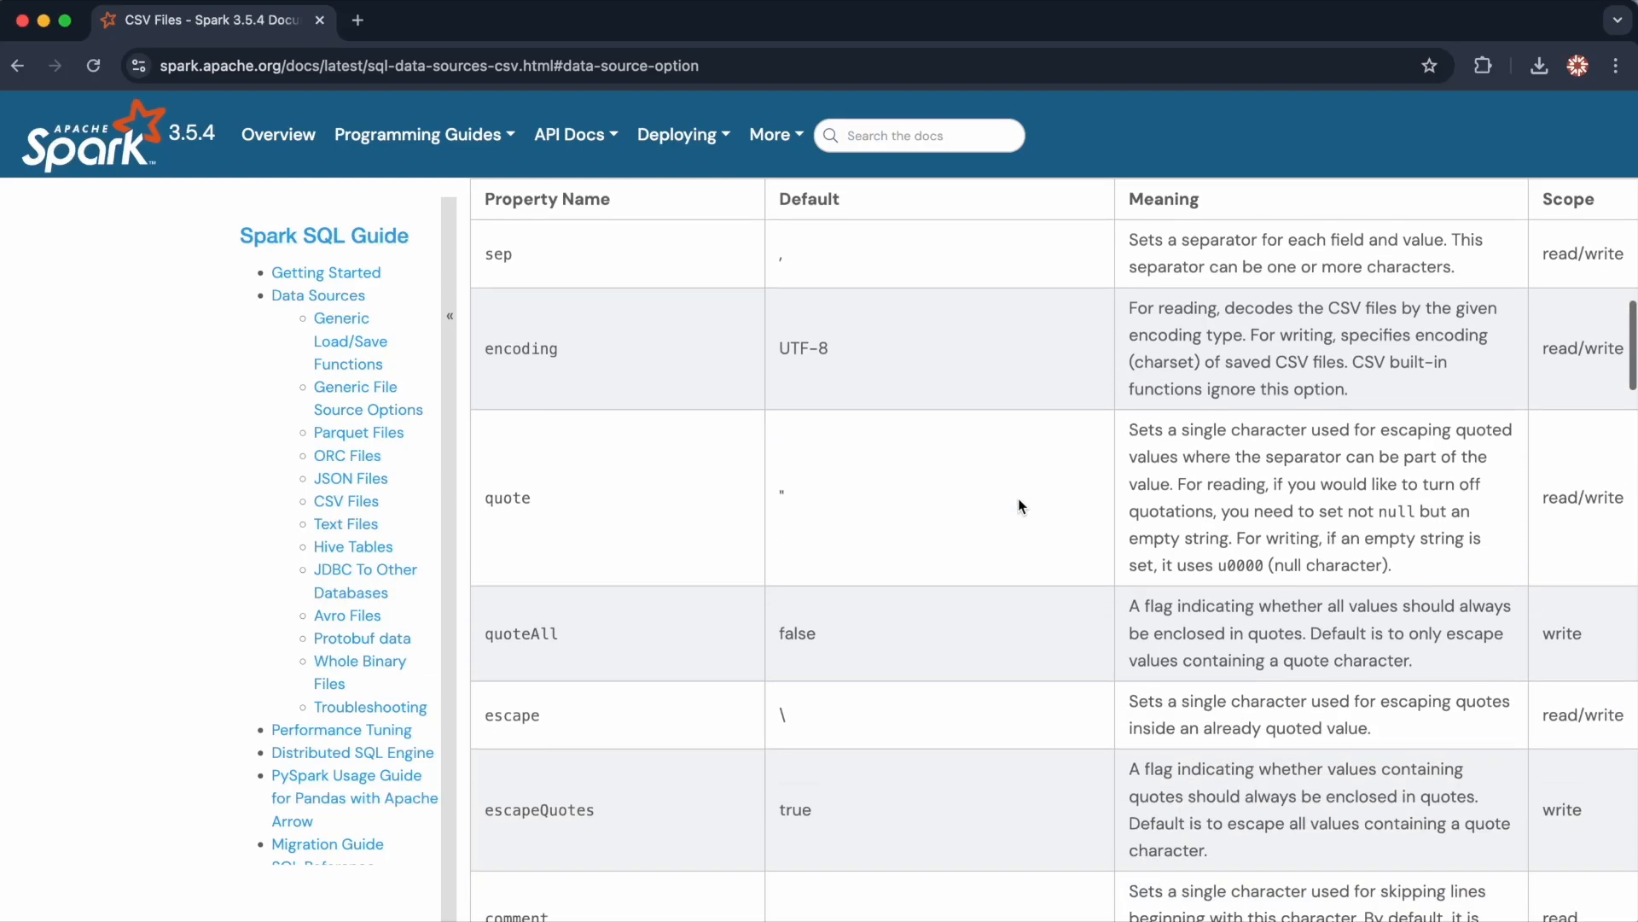
{"action": "scroll", "scroll_direction": "down", "scroll_amount": 3}
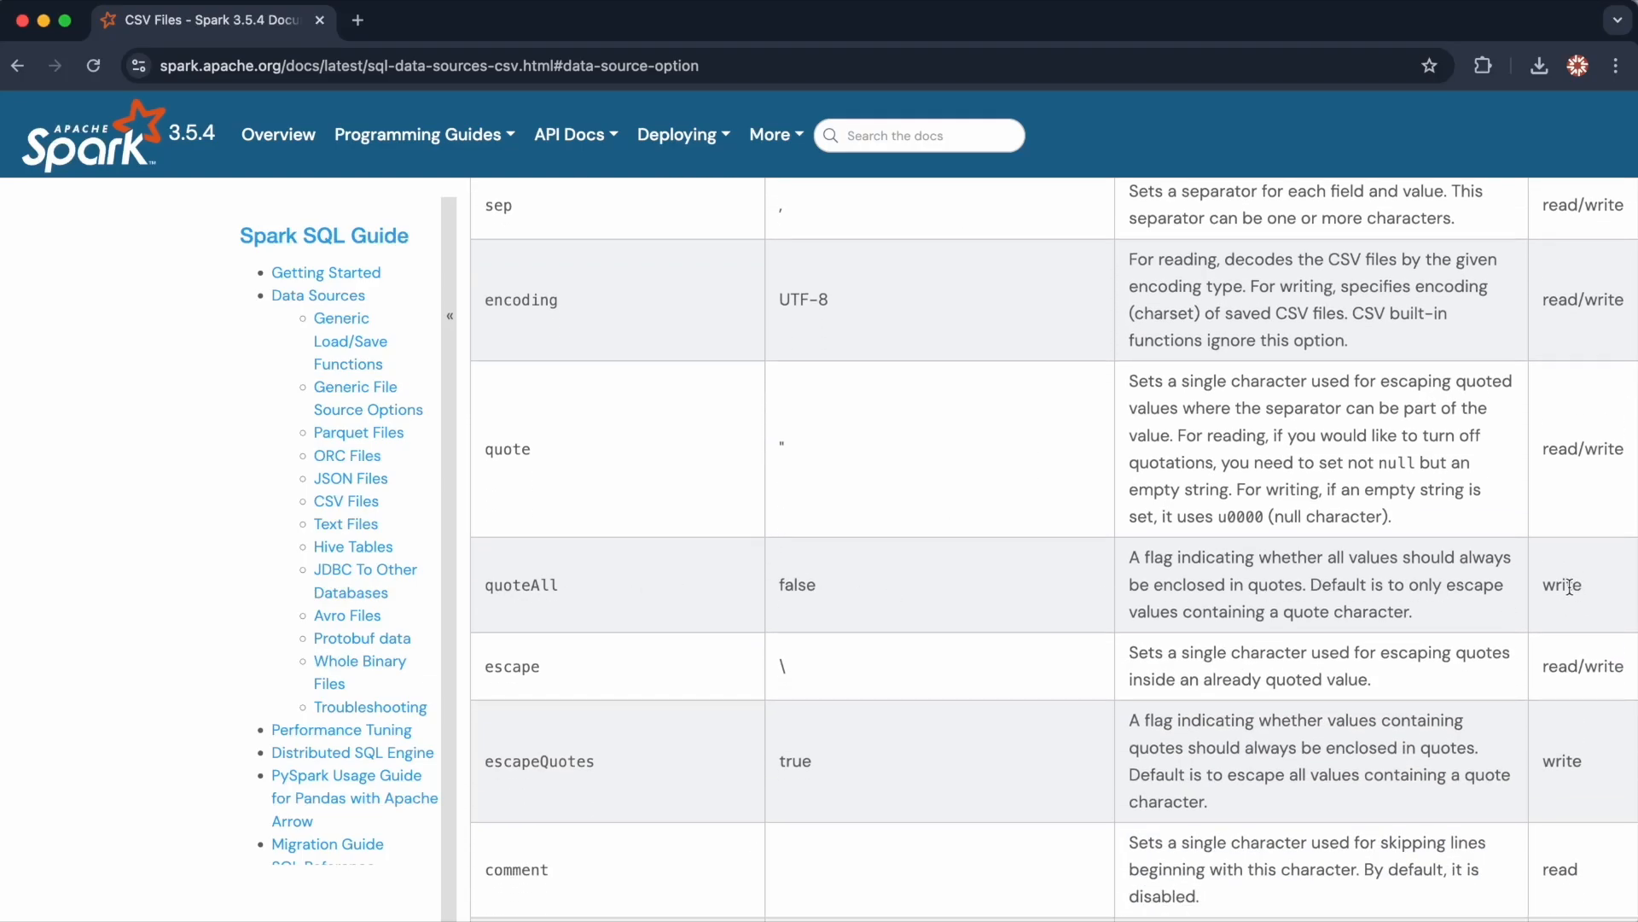
{"action": "scroll", "scroll_direction": "down", "scroll_amount": 3}
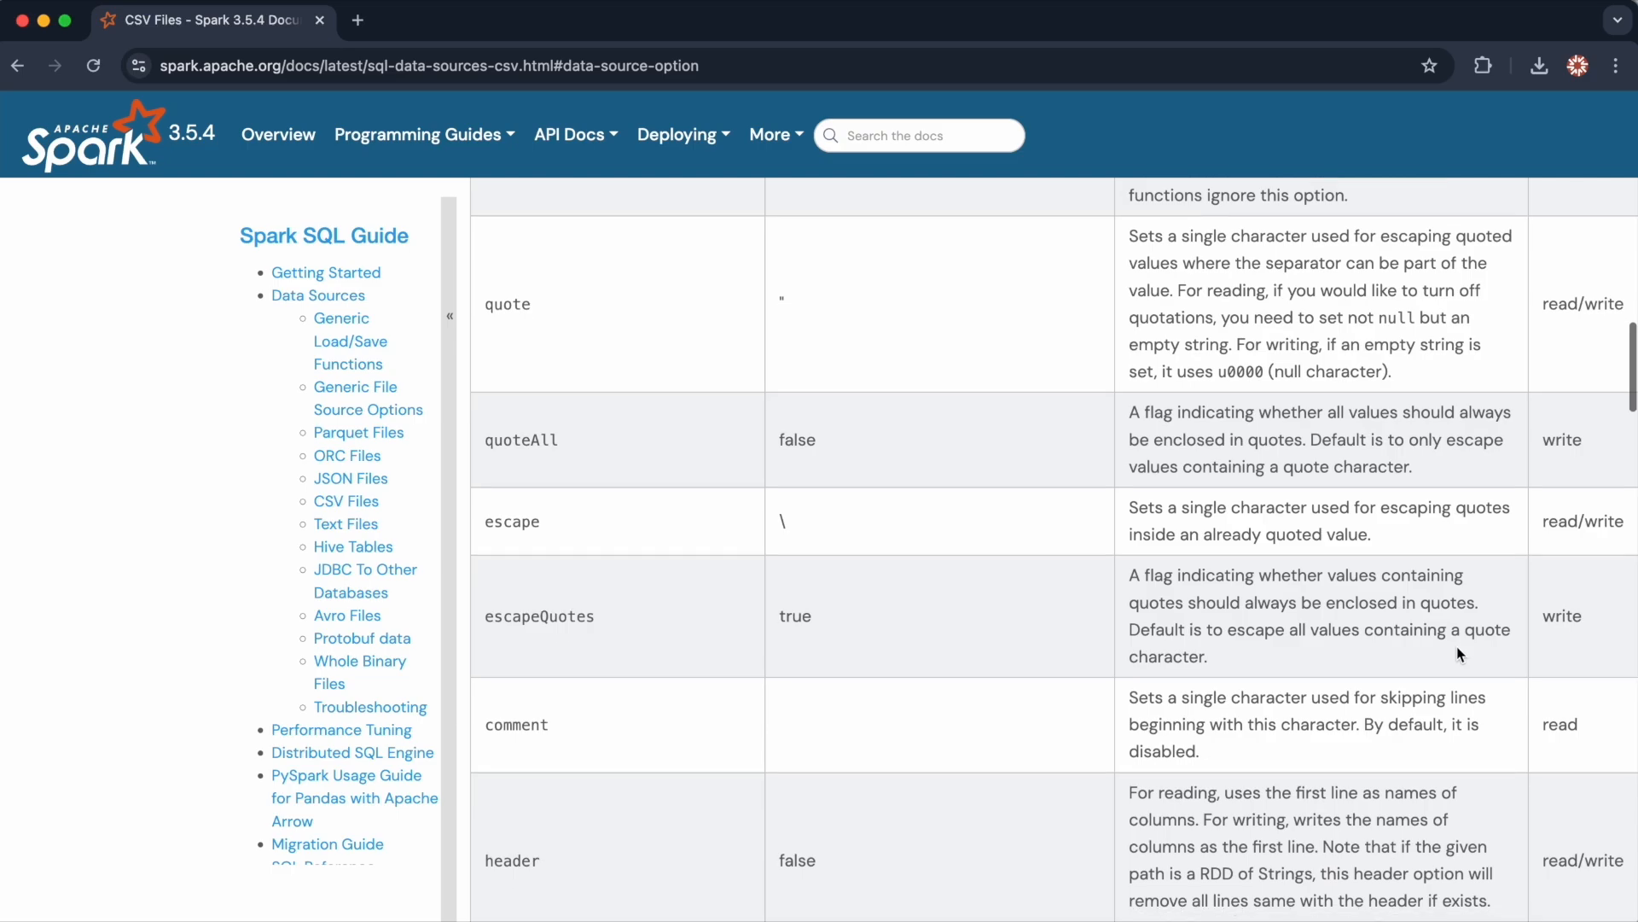
{"action": "mouse_move", "coordinate": [737, 468]}
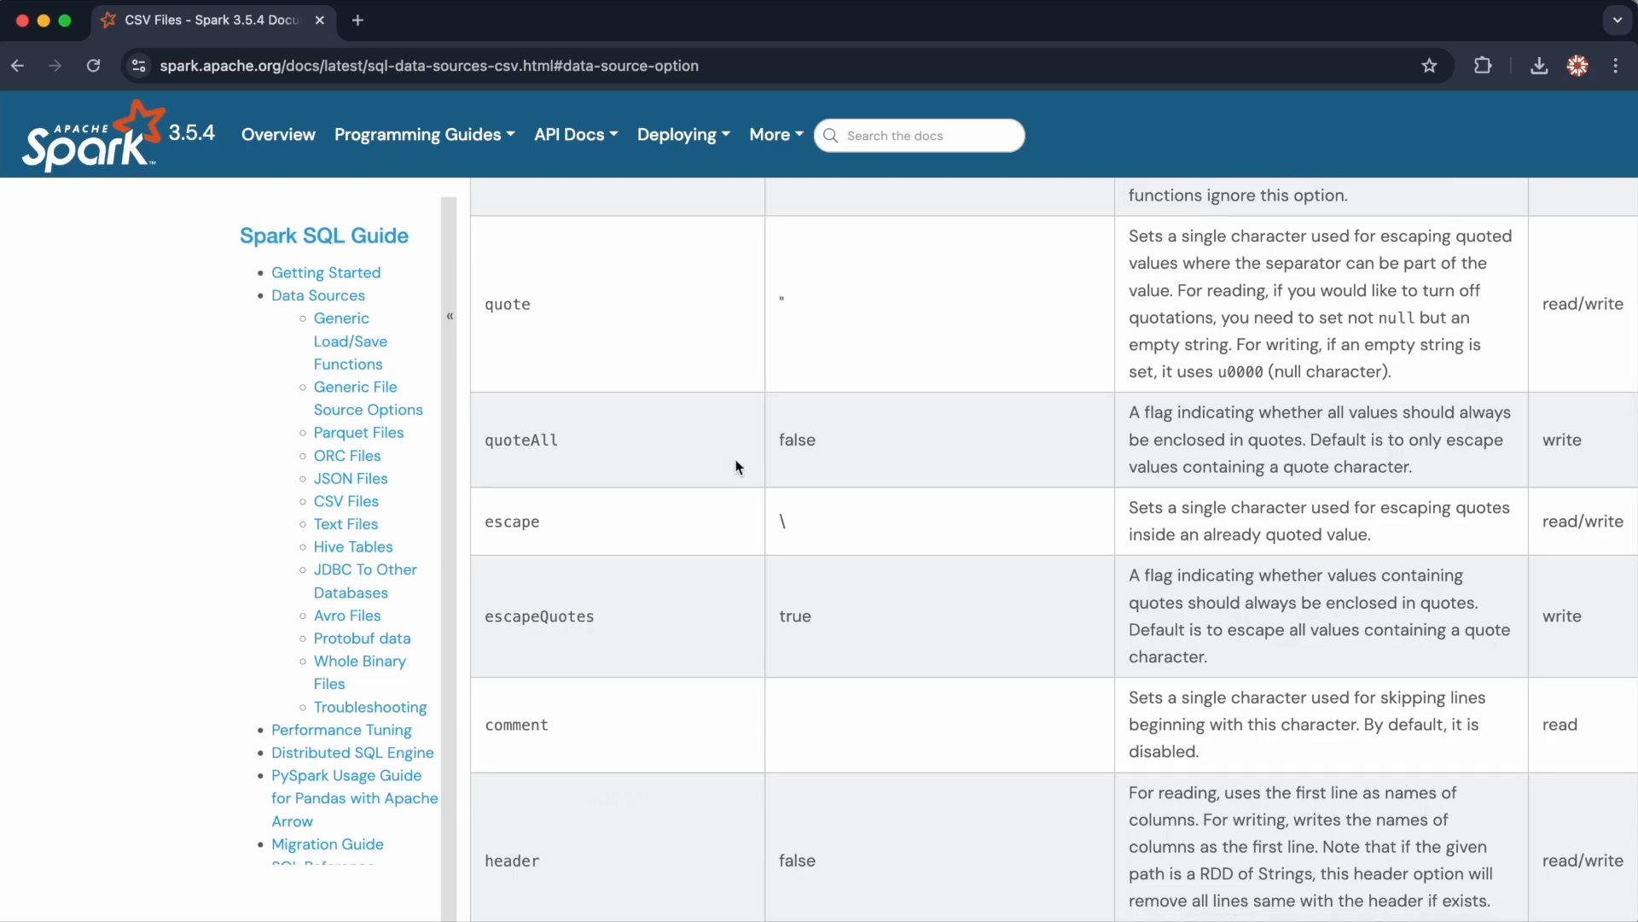
Return to the Input/Output list, view DataFrameReader.parquet and its Parquet data source options.
{"action": "left_click", "coordinate": [19, 65]}
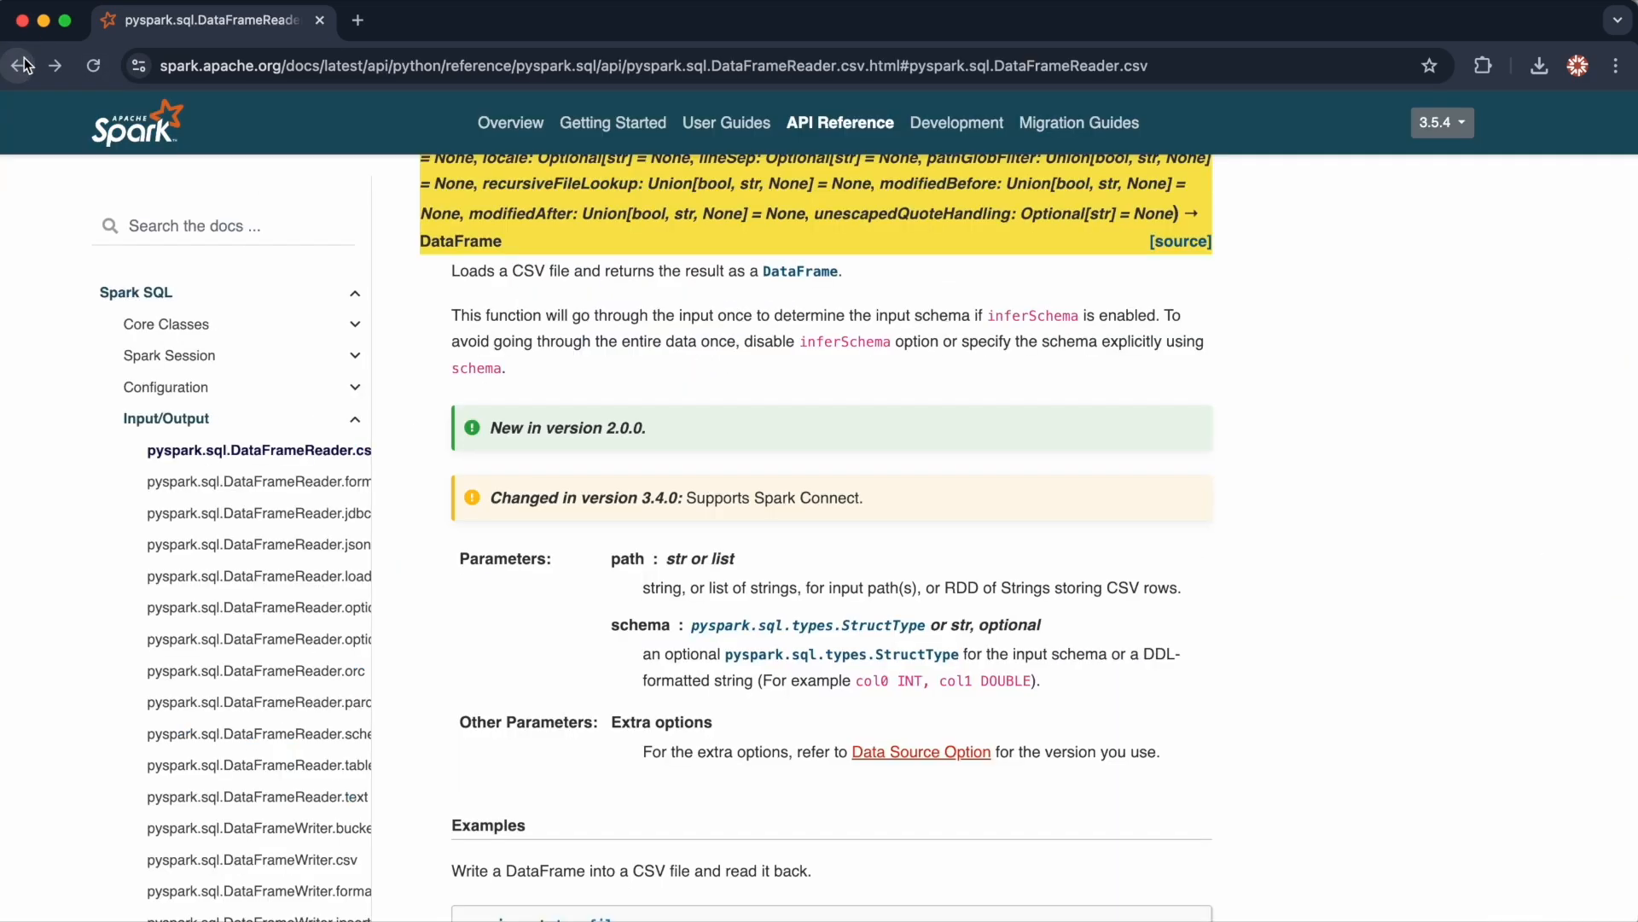
{"action": "mouse_move", "coordinate": [891, 785]}
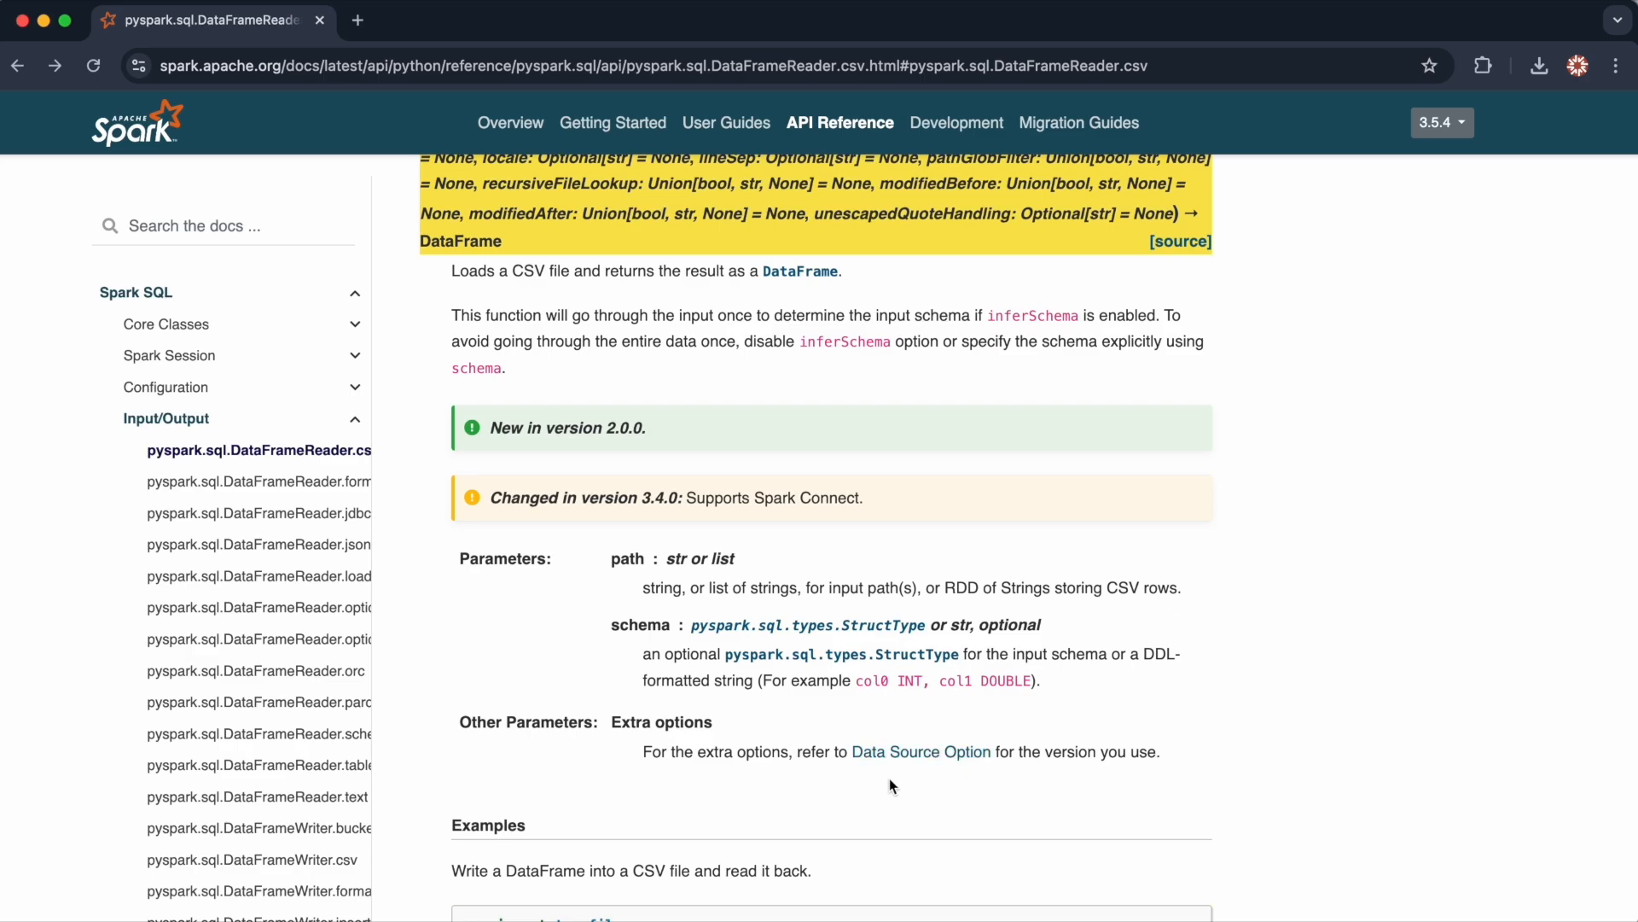
{"action": "mouse_move", "coordinate": [880, 791]}
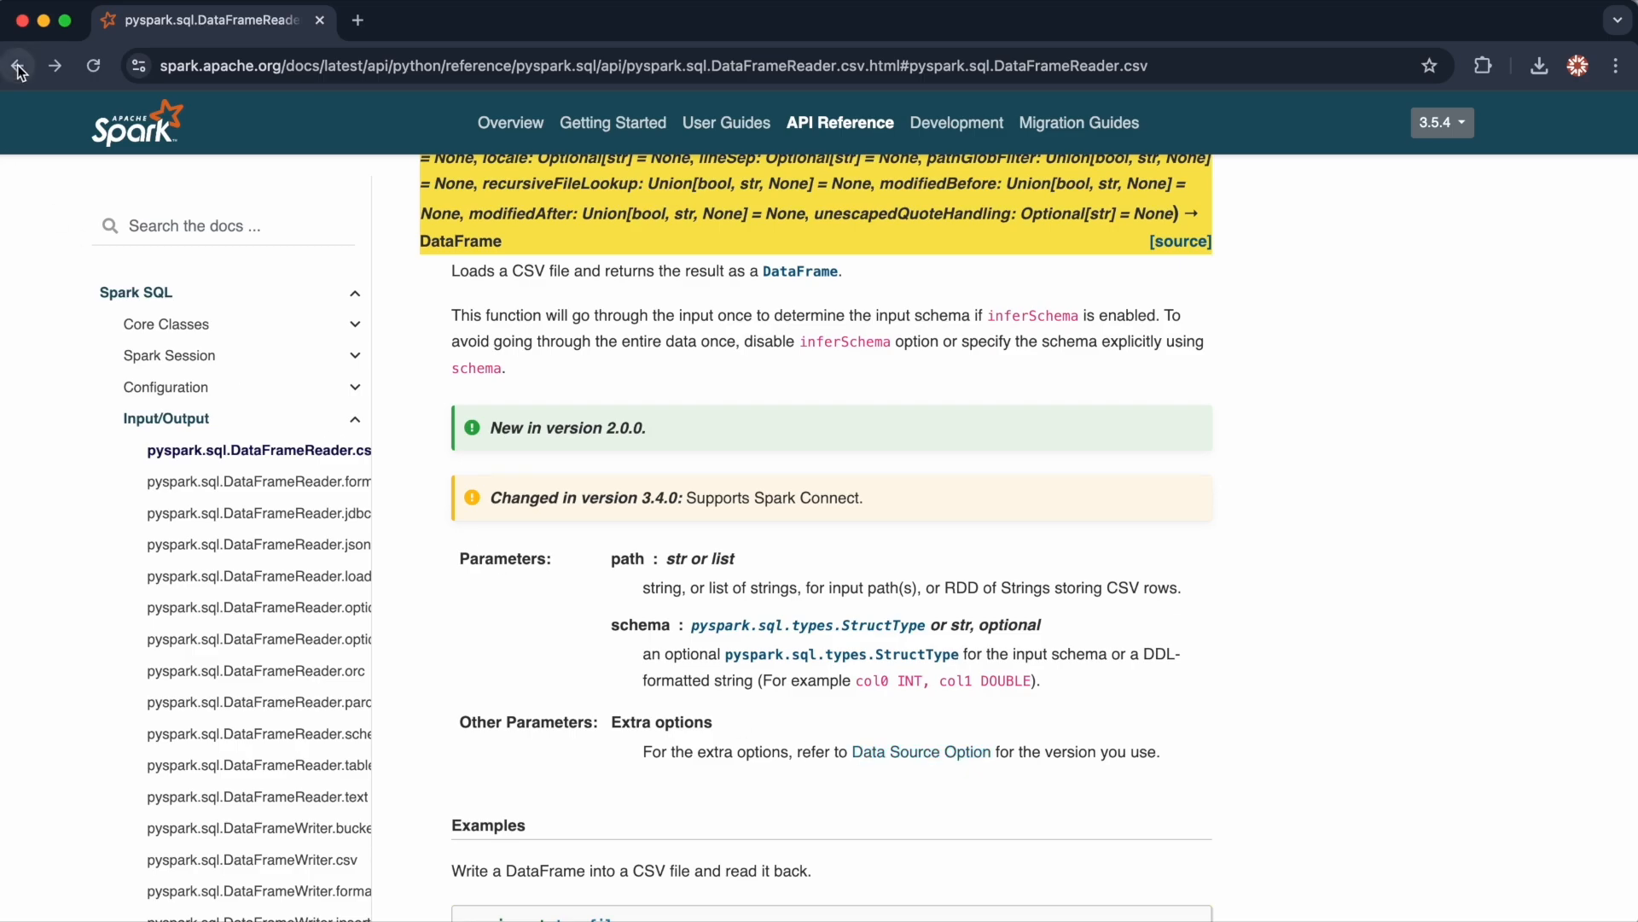
{"action": "left_click", "coordinate": [17, 66]}
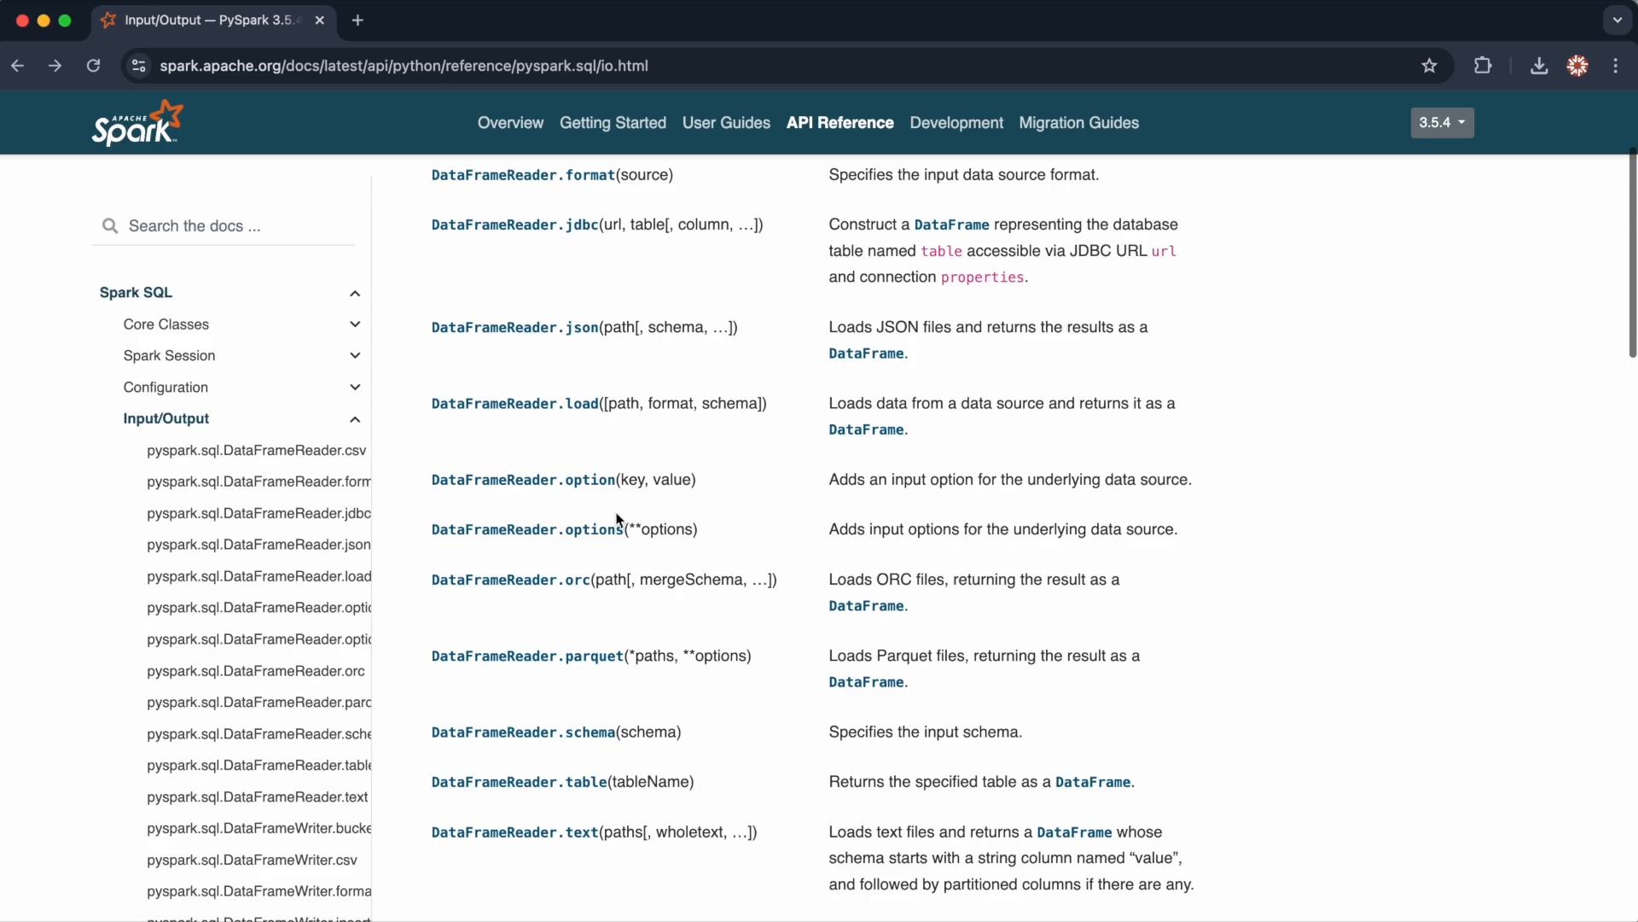
{"action": "left_click", "coordinate": [527, 655]}
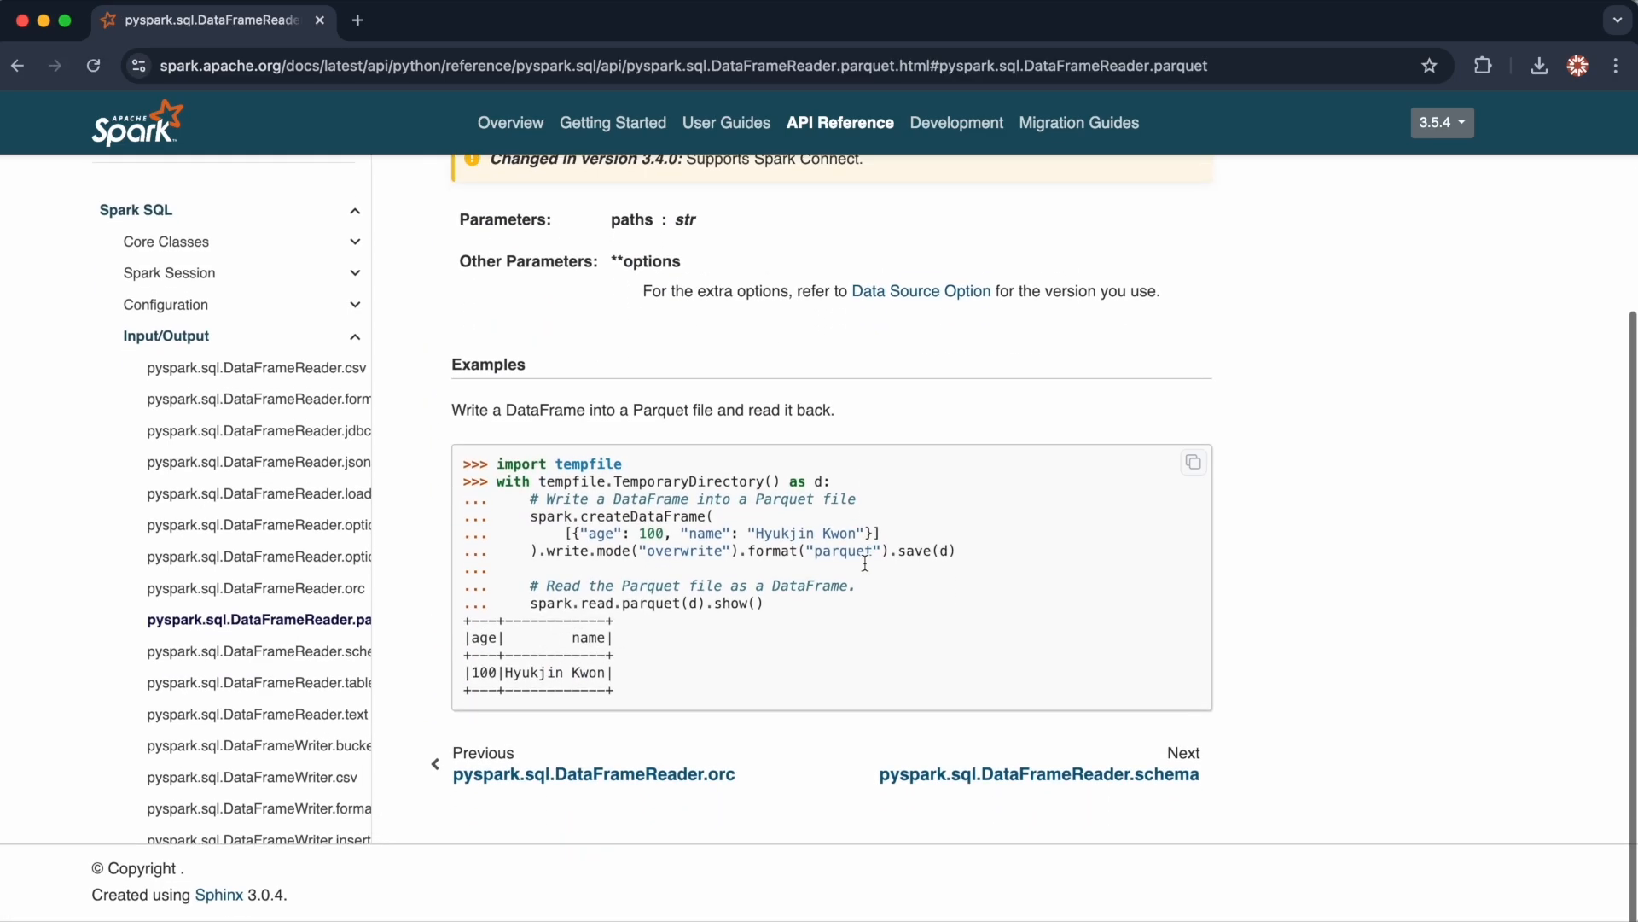
{"action": "left_click", "coordinate": [920, 290]}
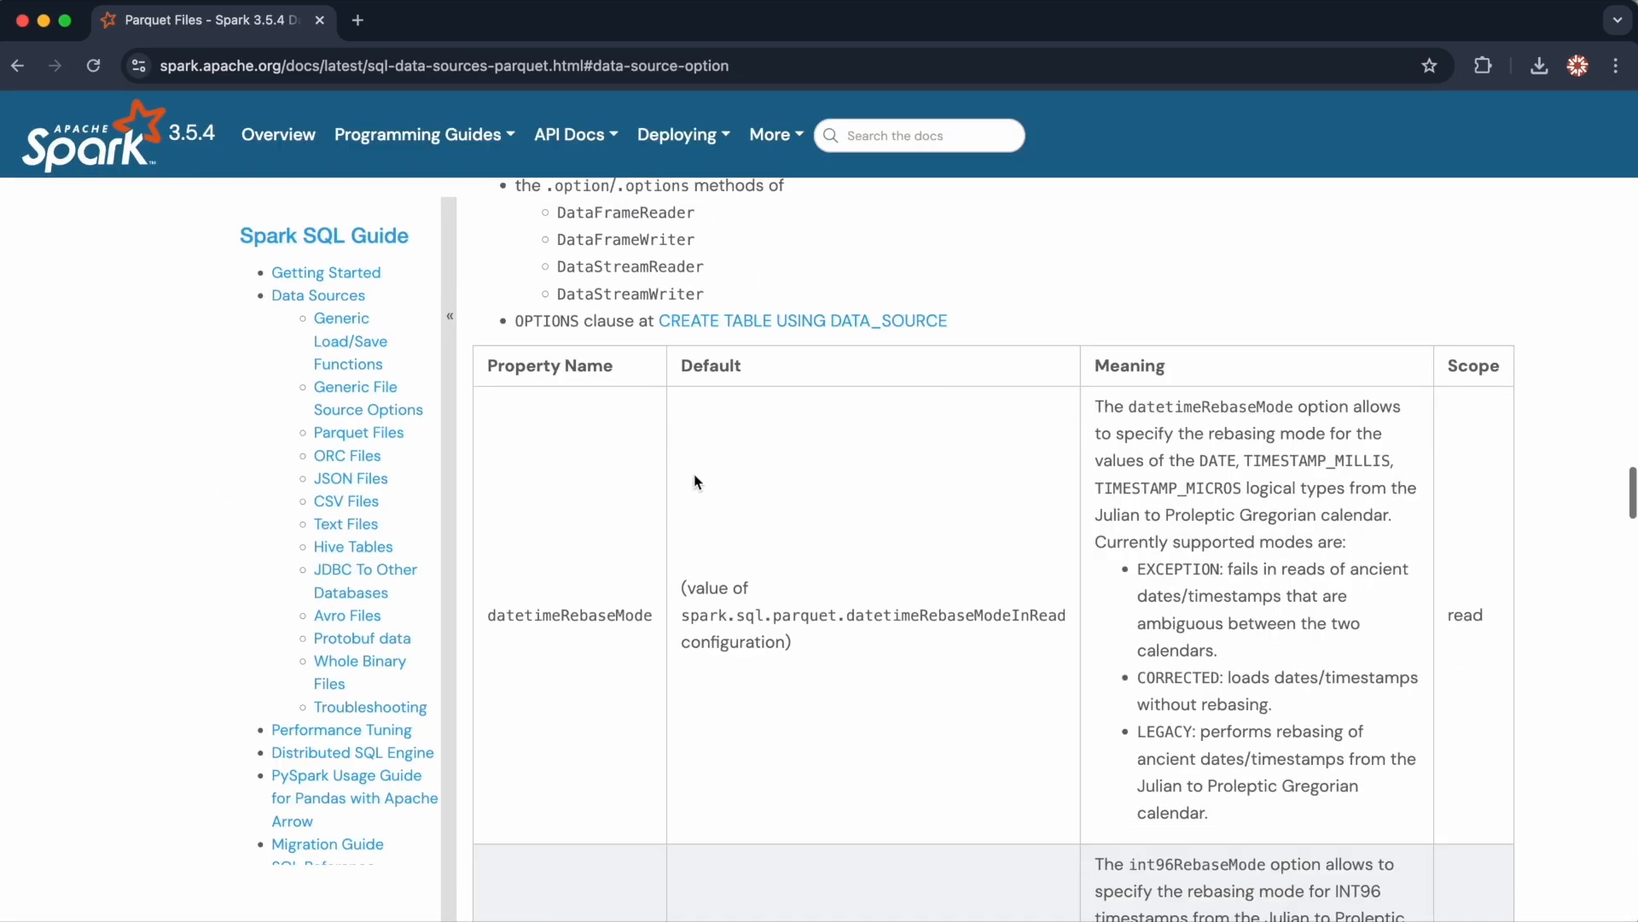
{"action": "scroll", "scroll_direction": "down", "scroll_amount": 3}
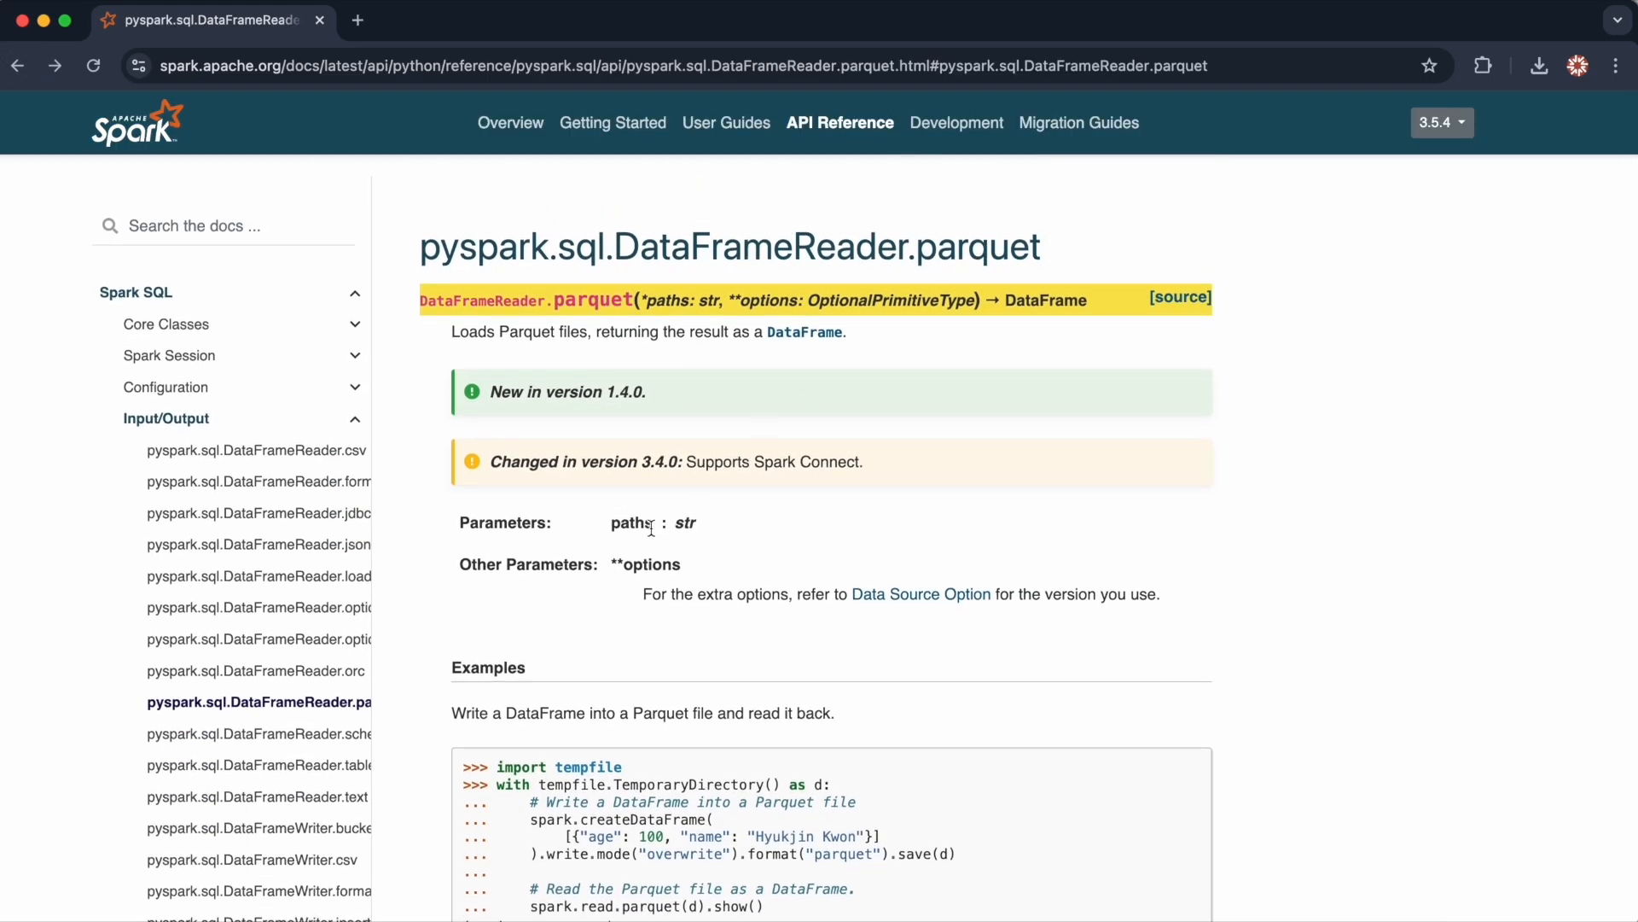
{"action": "mouse_move", "coordinate": [945, 300]}
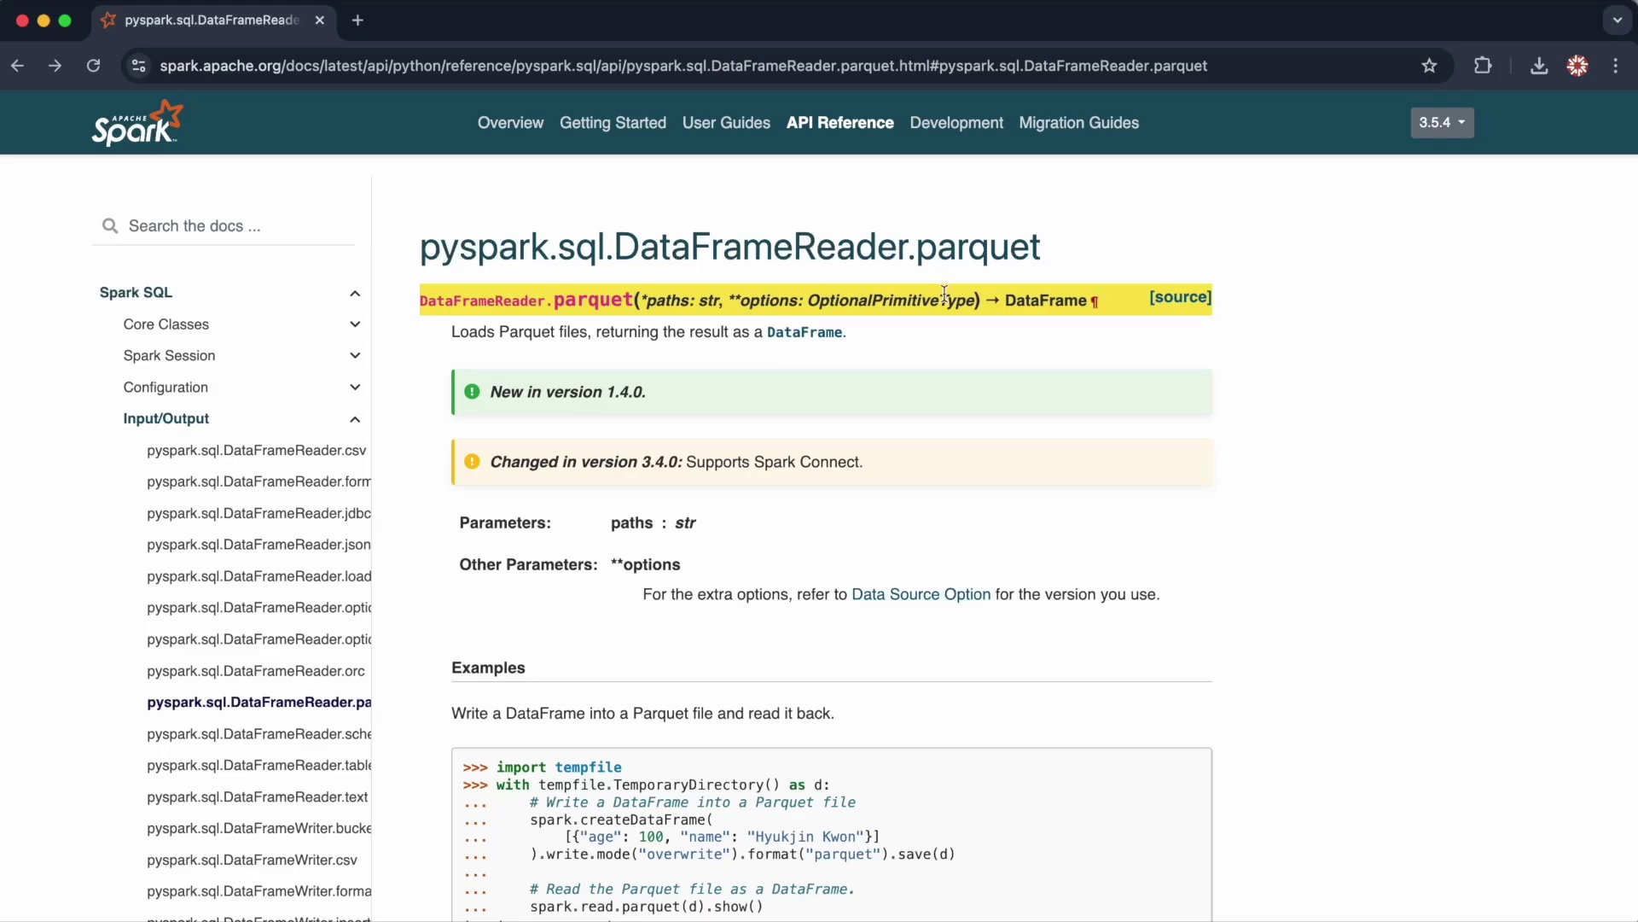
{"action": "mouse_move", "coordinate": [949, 278]}
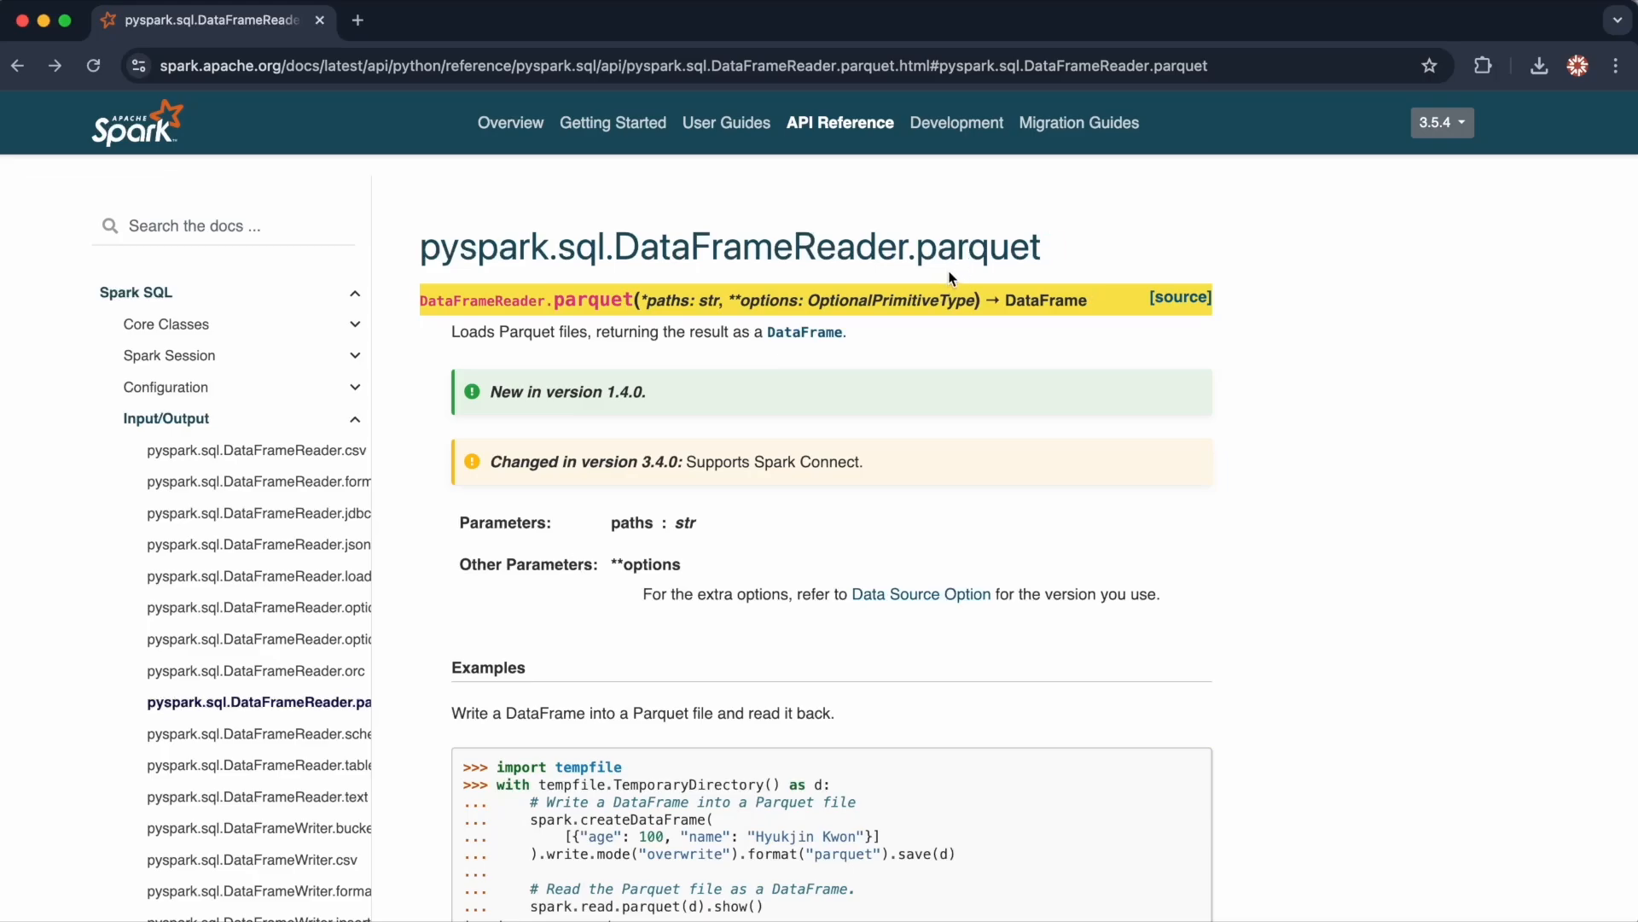
{"action": "mouse_move", "coordinate": [582, 350]}
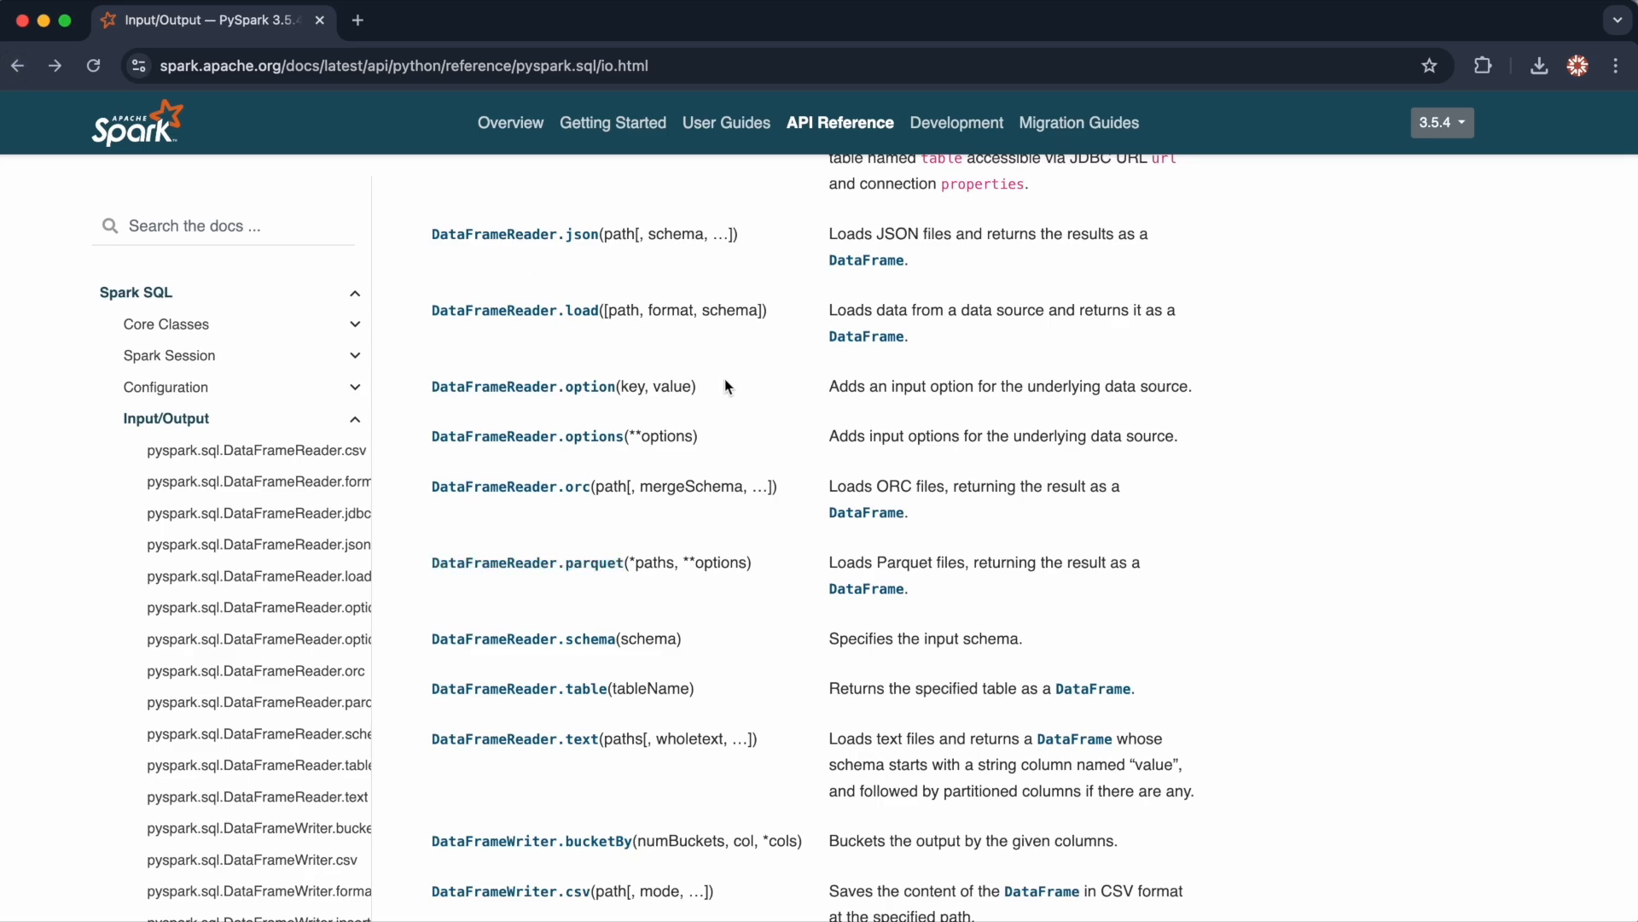
{"action": "mouse_move", "coordinate": [514, 310]}
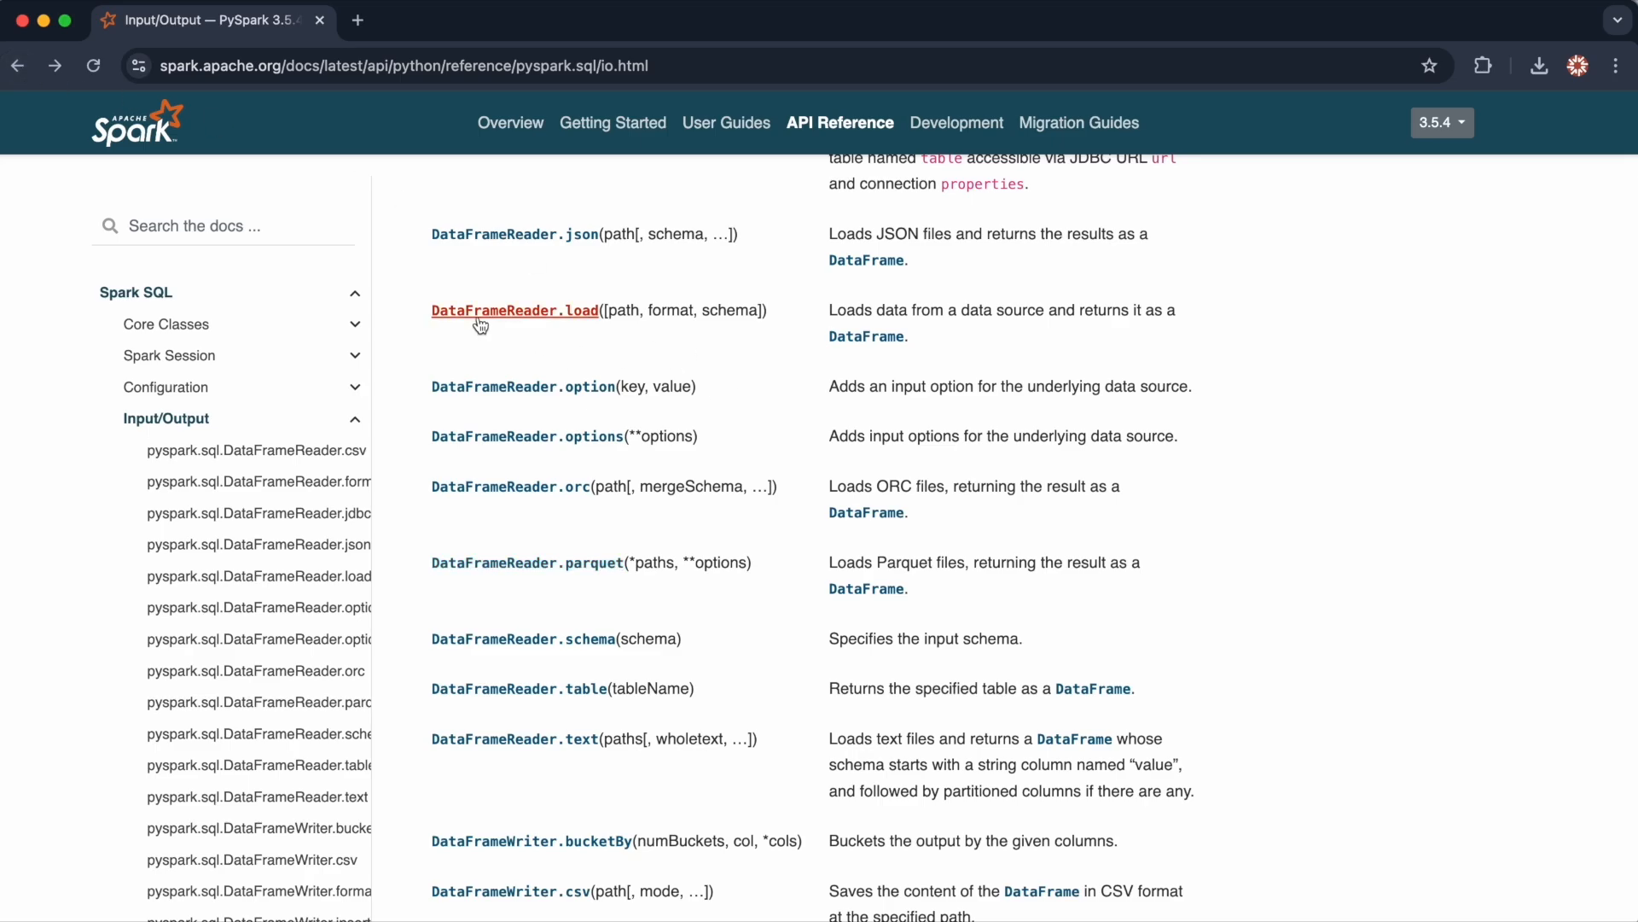
{"action": "mouse_move", "coordinate": [542, 319]}
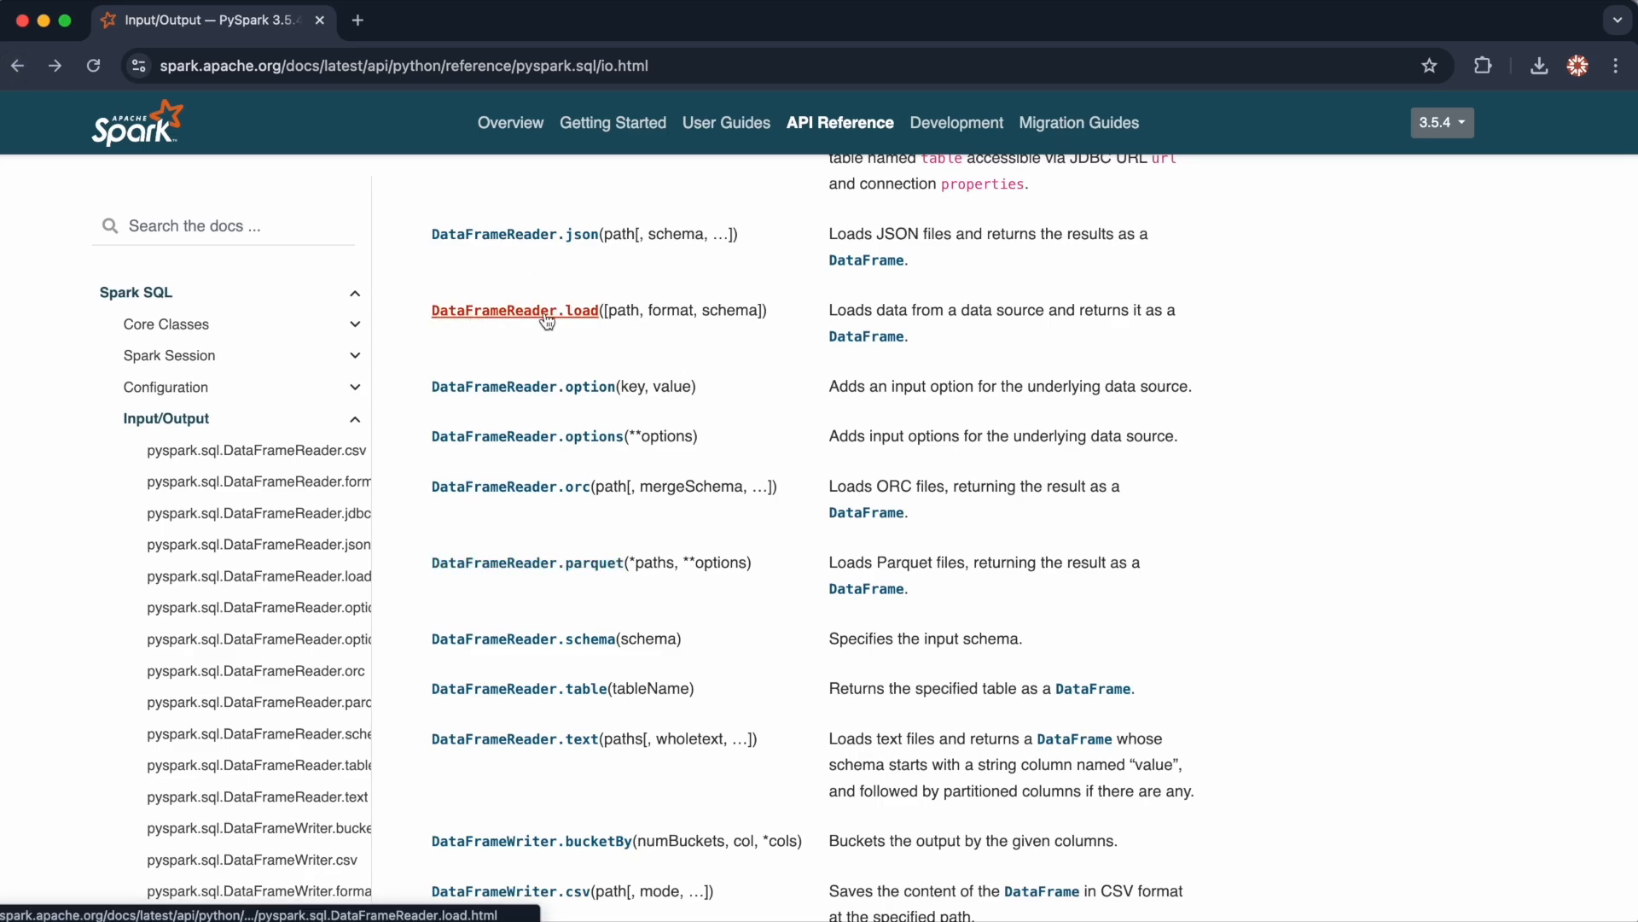
{"action": "left_click", "coordinate": [513, 311]}
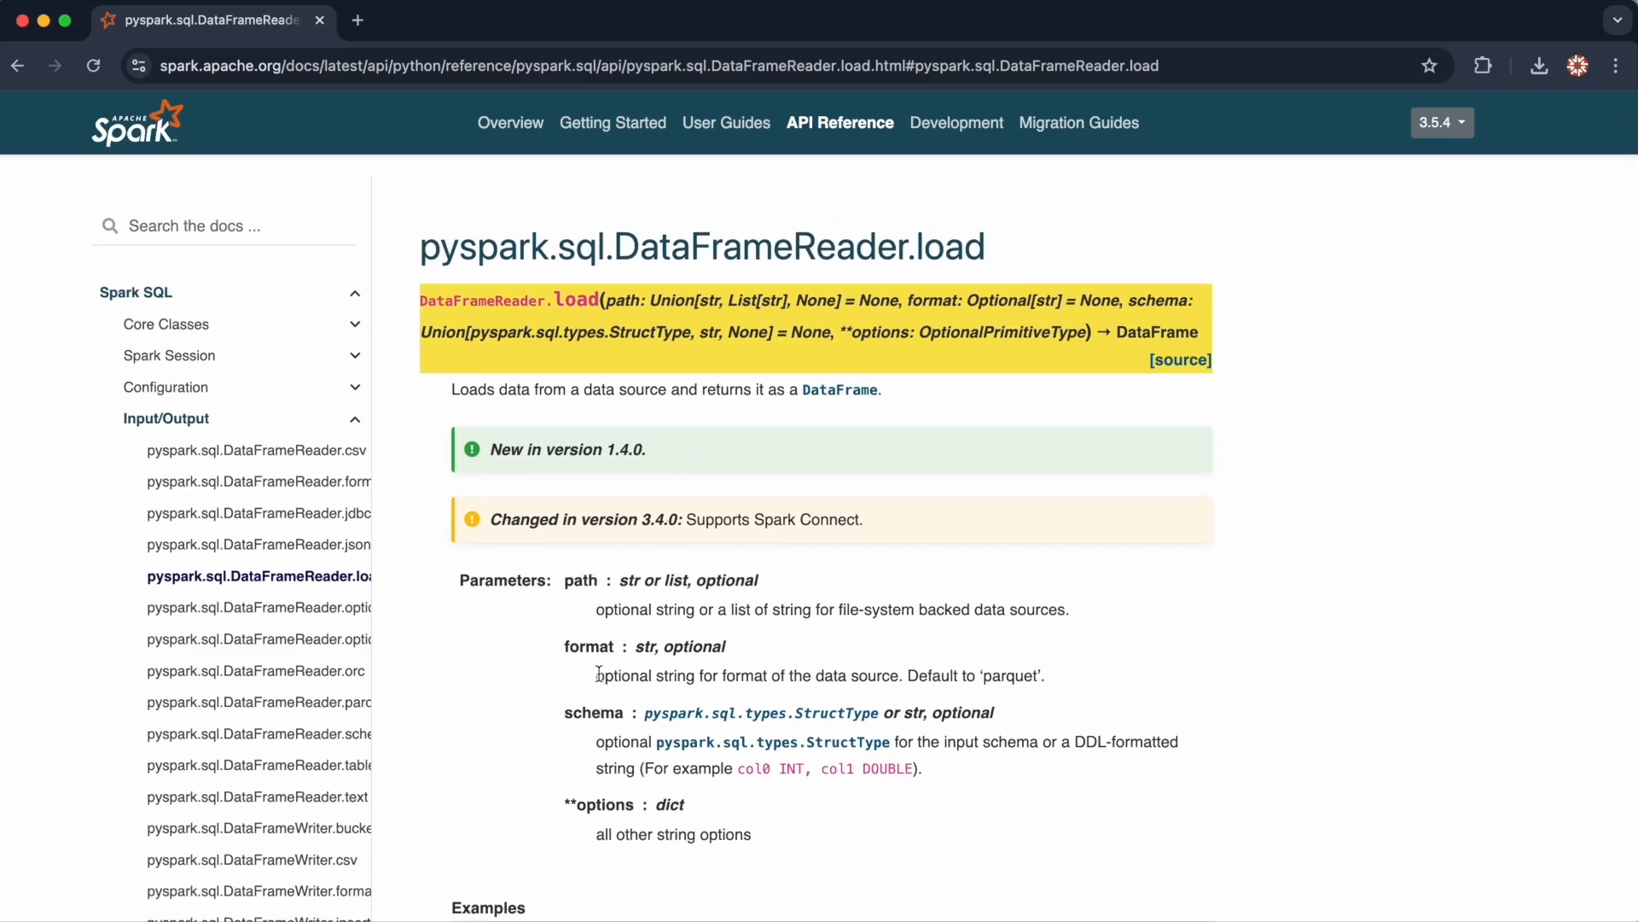
{"action": "double_click", "coordinate": [588, 645]}
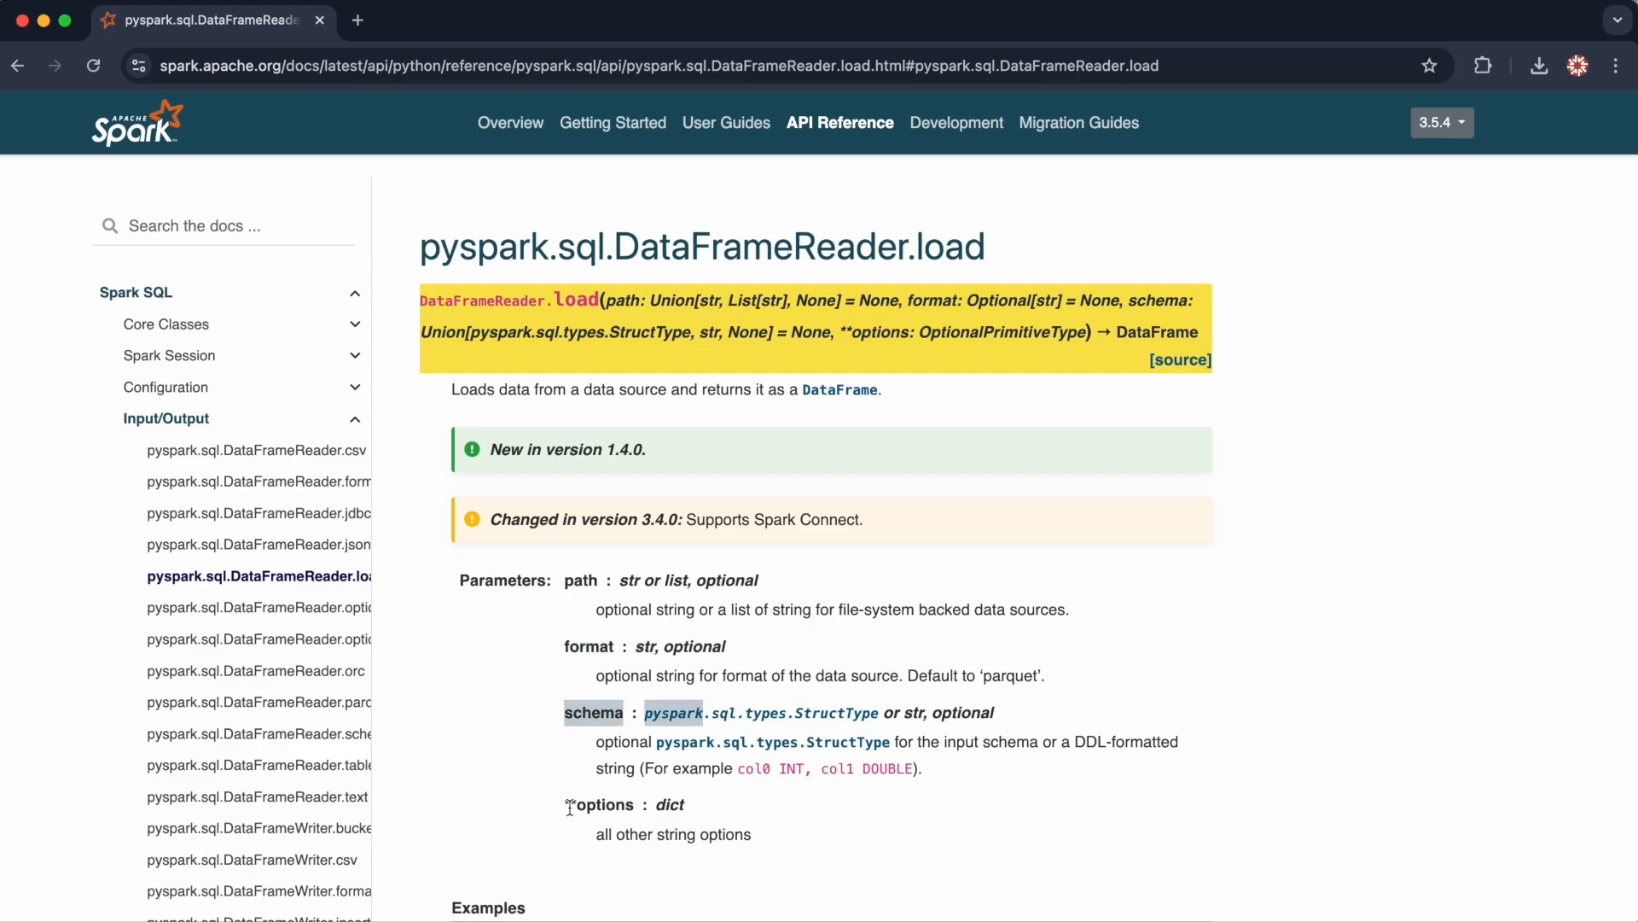
{"action": "mouse_move", "coordinate": [593, 649]}
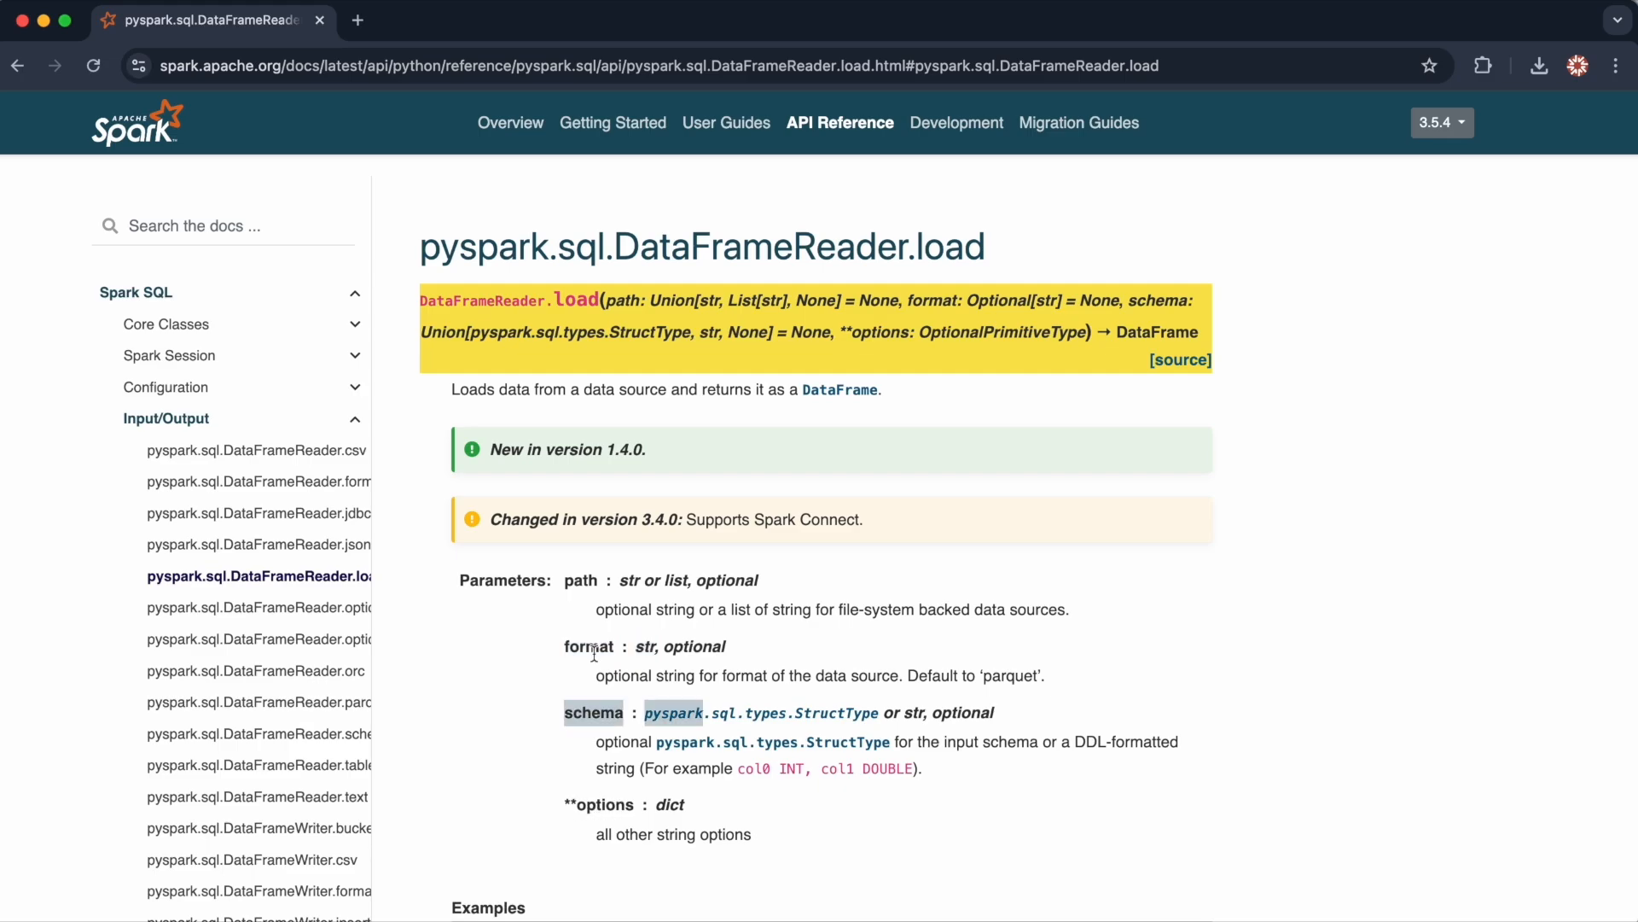
{"action": "double_click", "coordinate": [587, 645]}
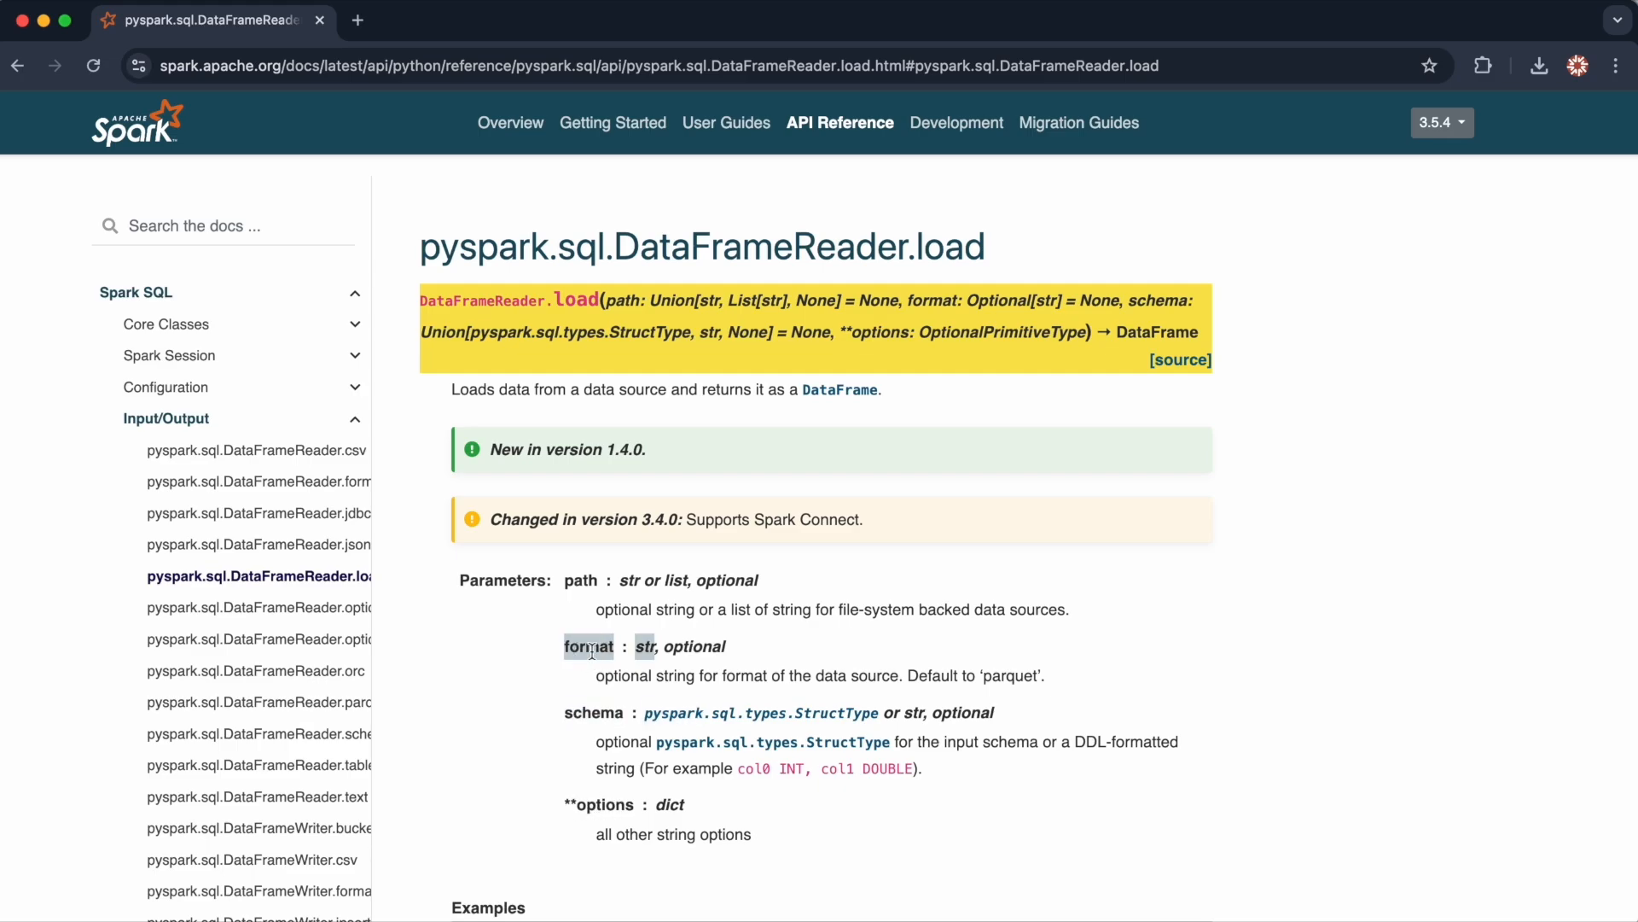
{"action": "mouse_move", "coordinate": [280, 138]}
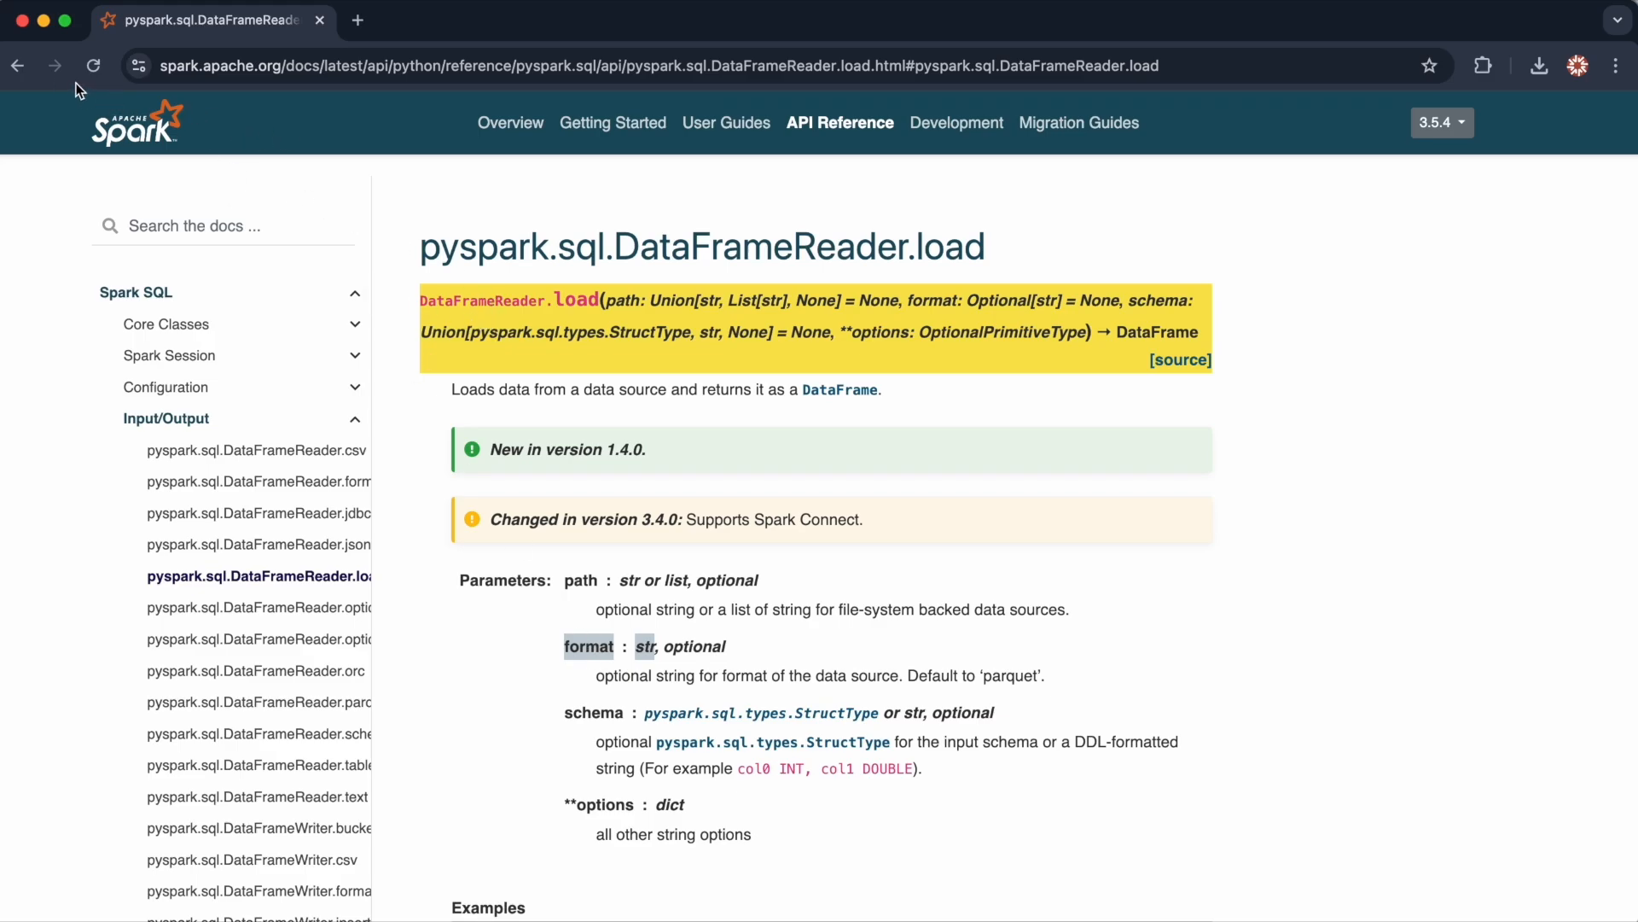
{"action": "left_click", "coordinate": [17, 65]}
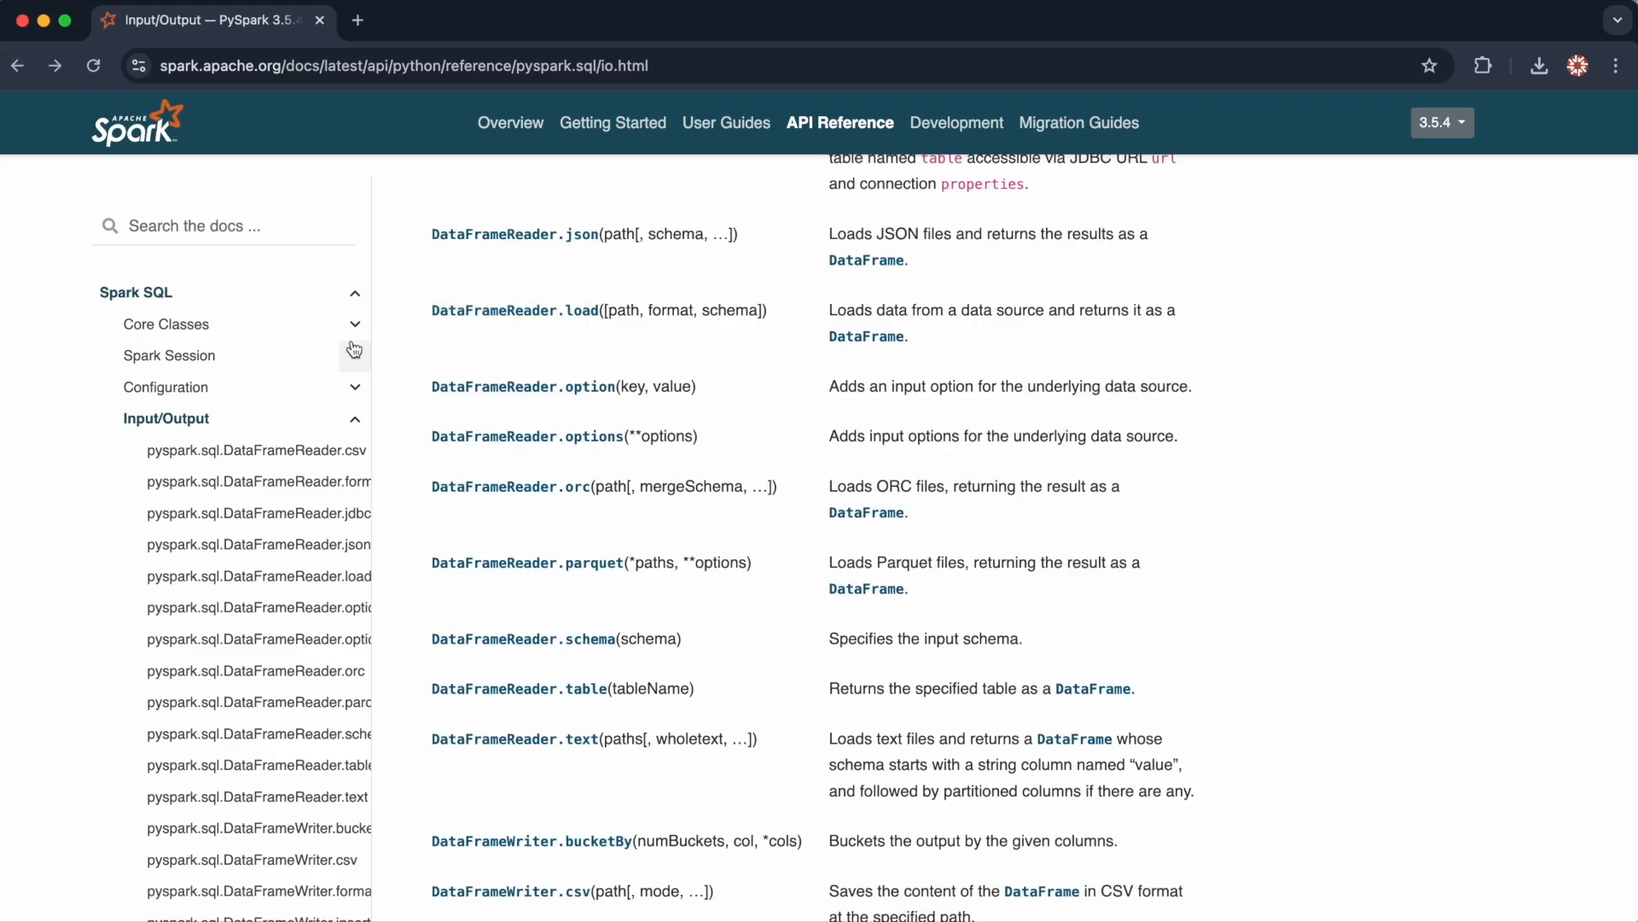